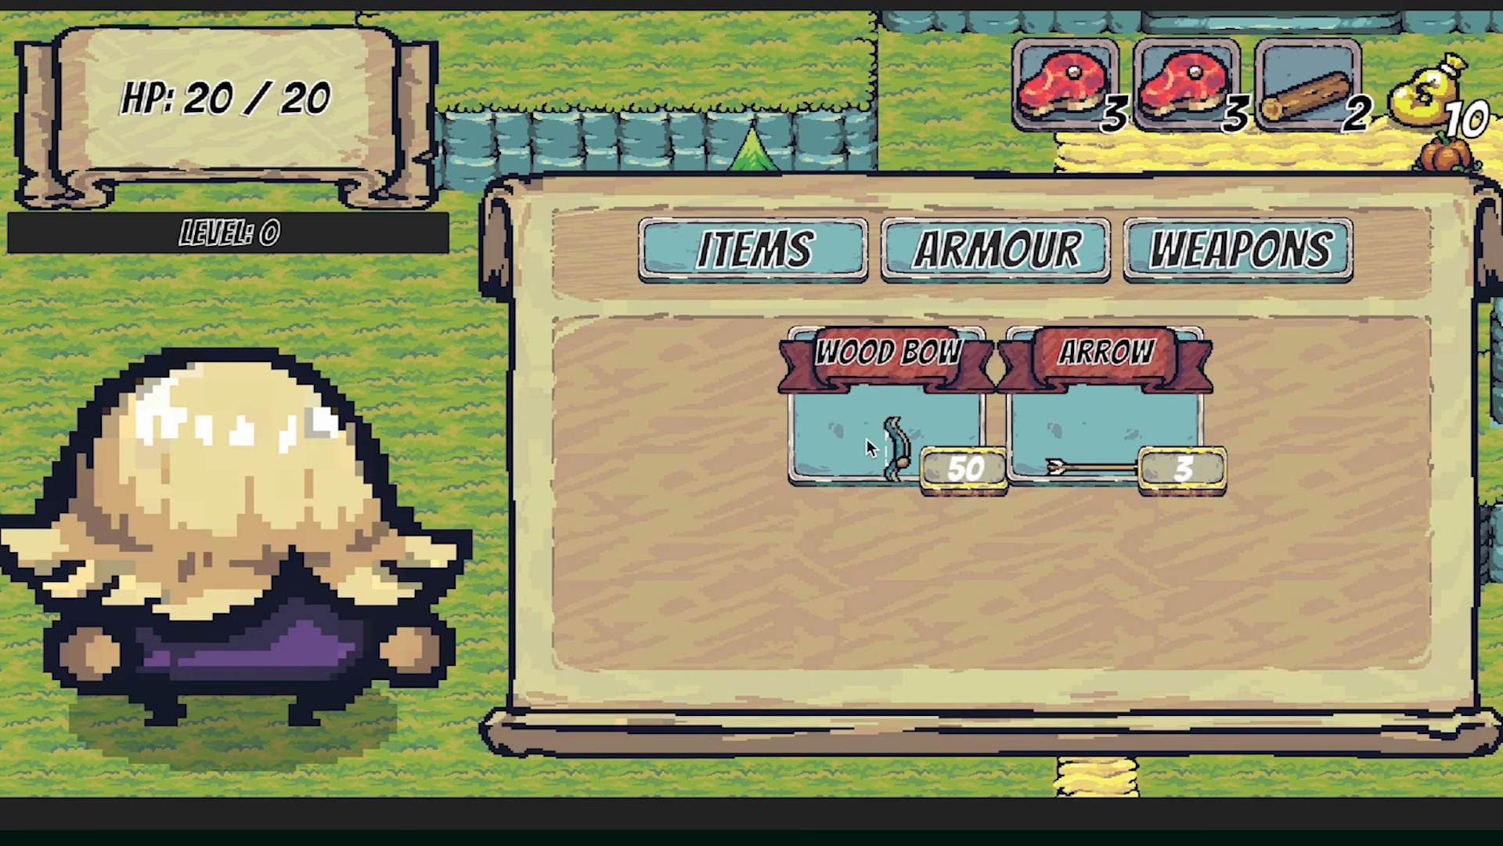
mouse_move(620, 359)
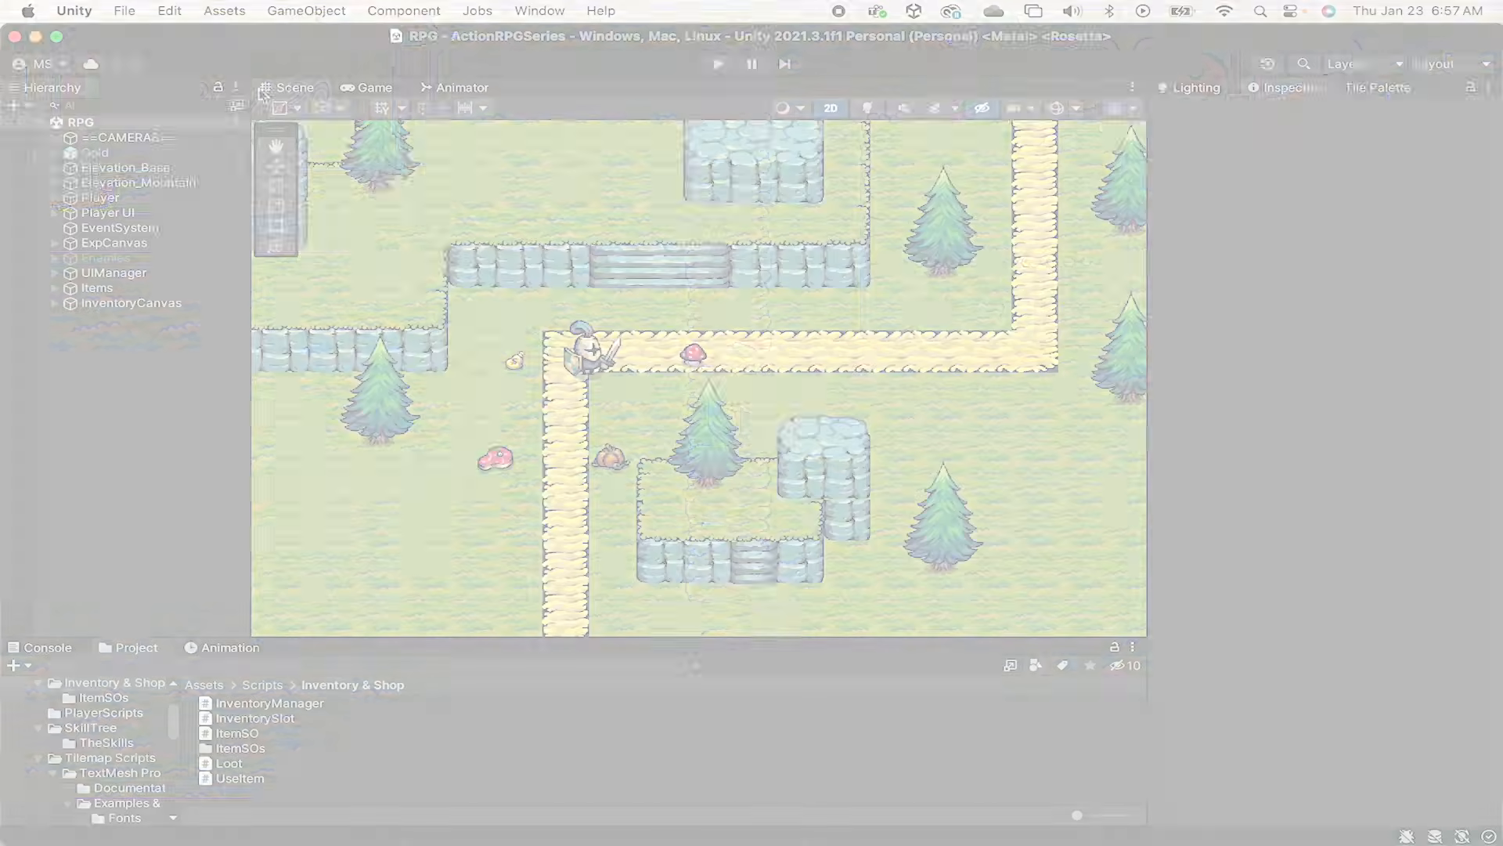
Step: Create a new UI Canvas named ShopCanvas in the scene and view it in Game view
right_click(94, 152)
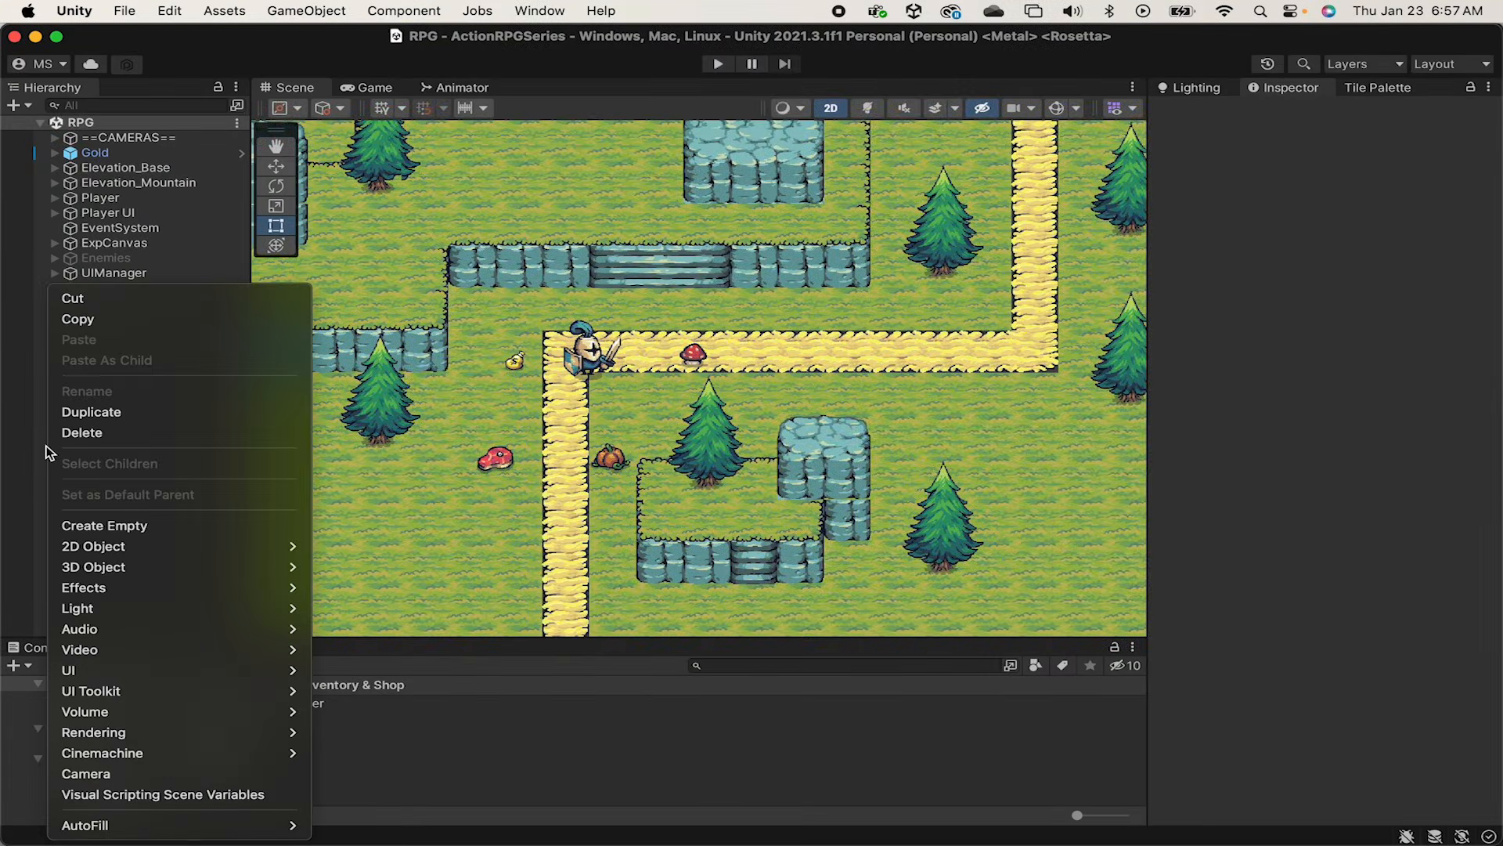
click(69, 670)
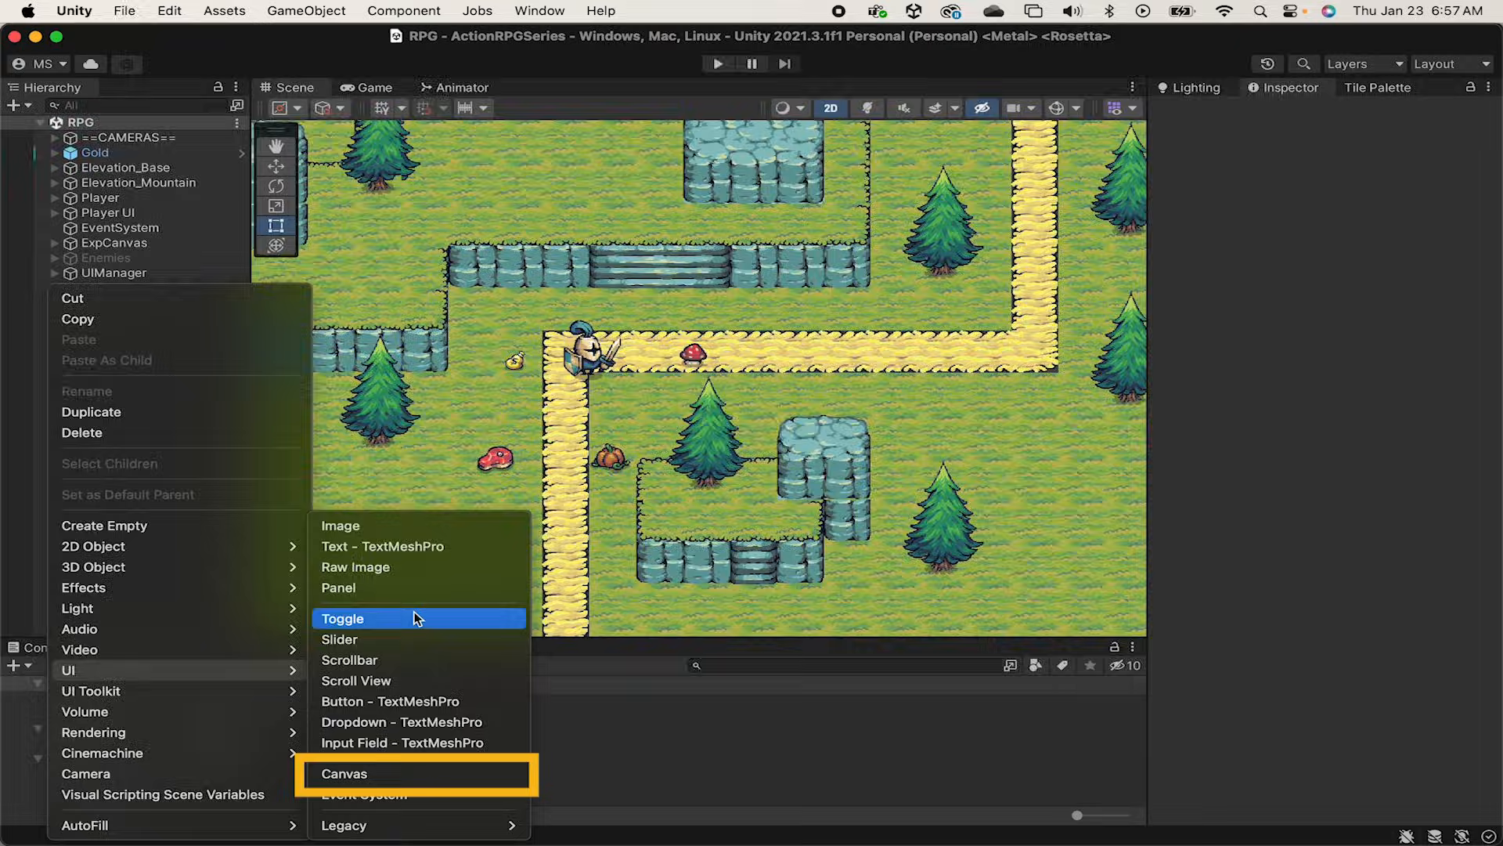
click(344, 774)
text(ShopCanvas)
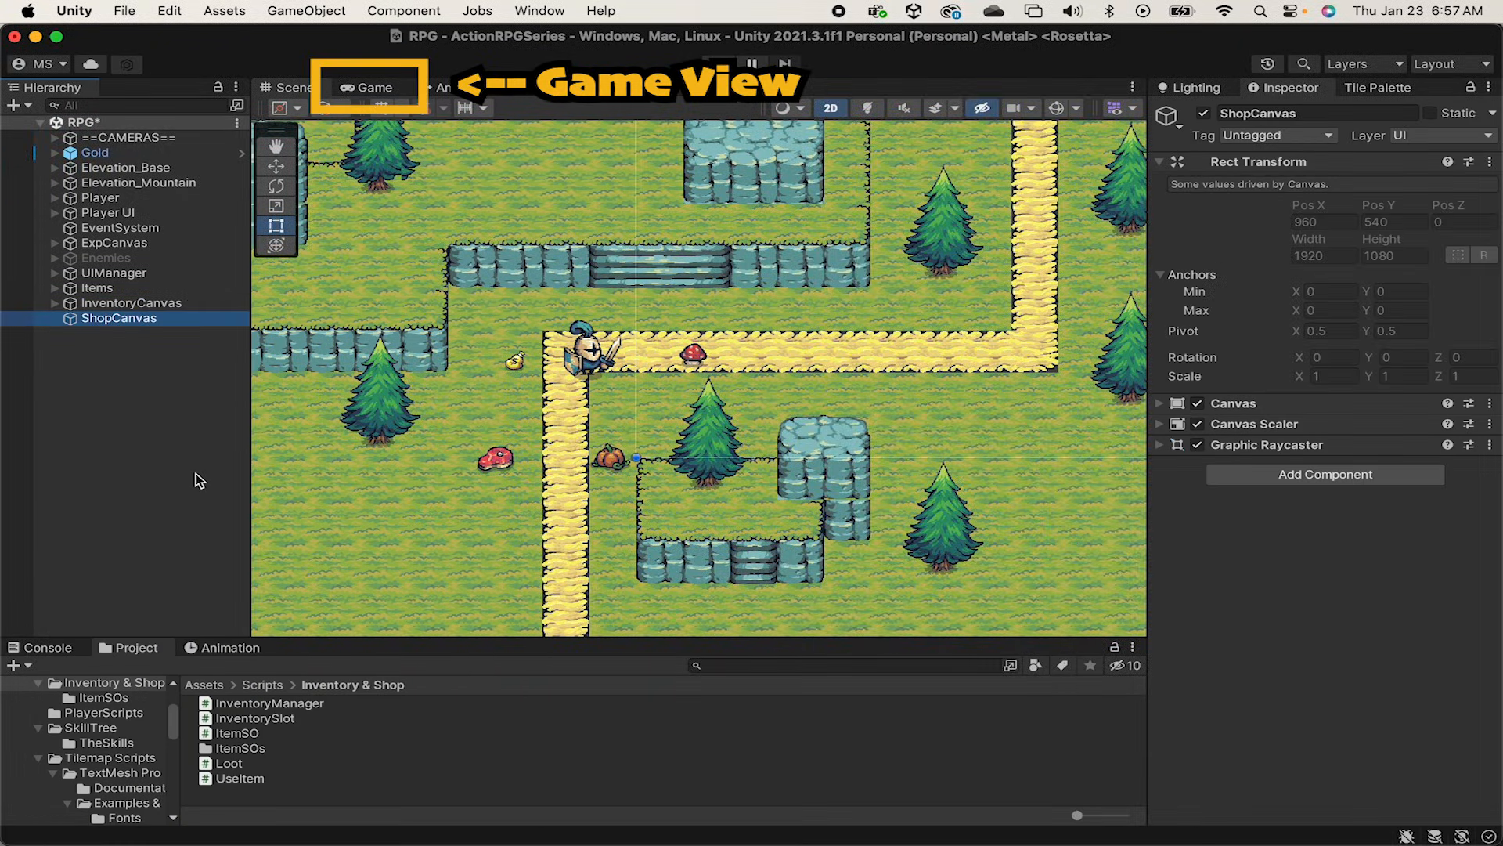
click(753, 64)
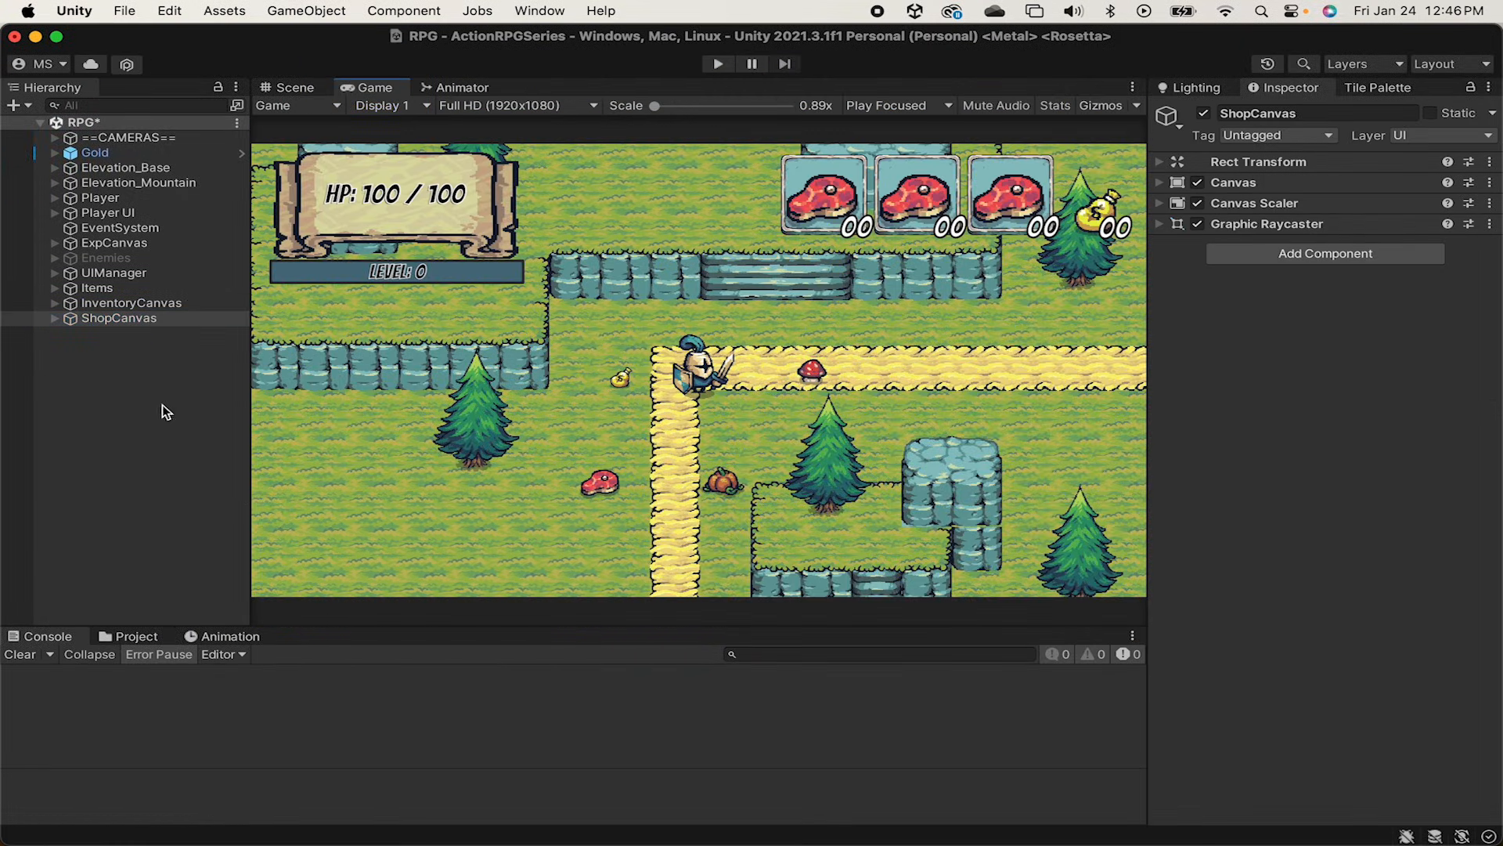
Step: Set the Canvas Scaler to Scale With Screen Size with a 1920 by 1080 reference resolution
click(119, 318)
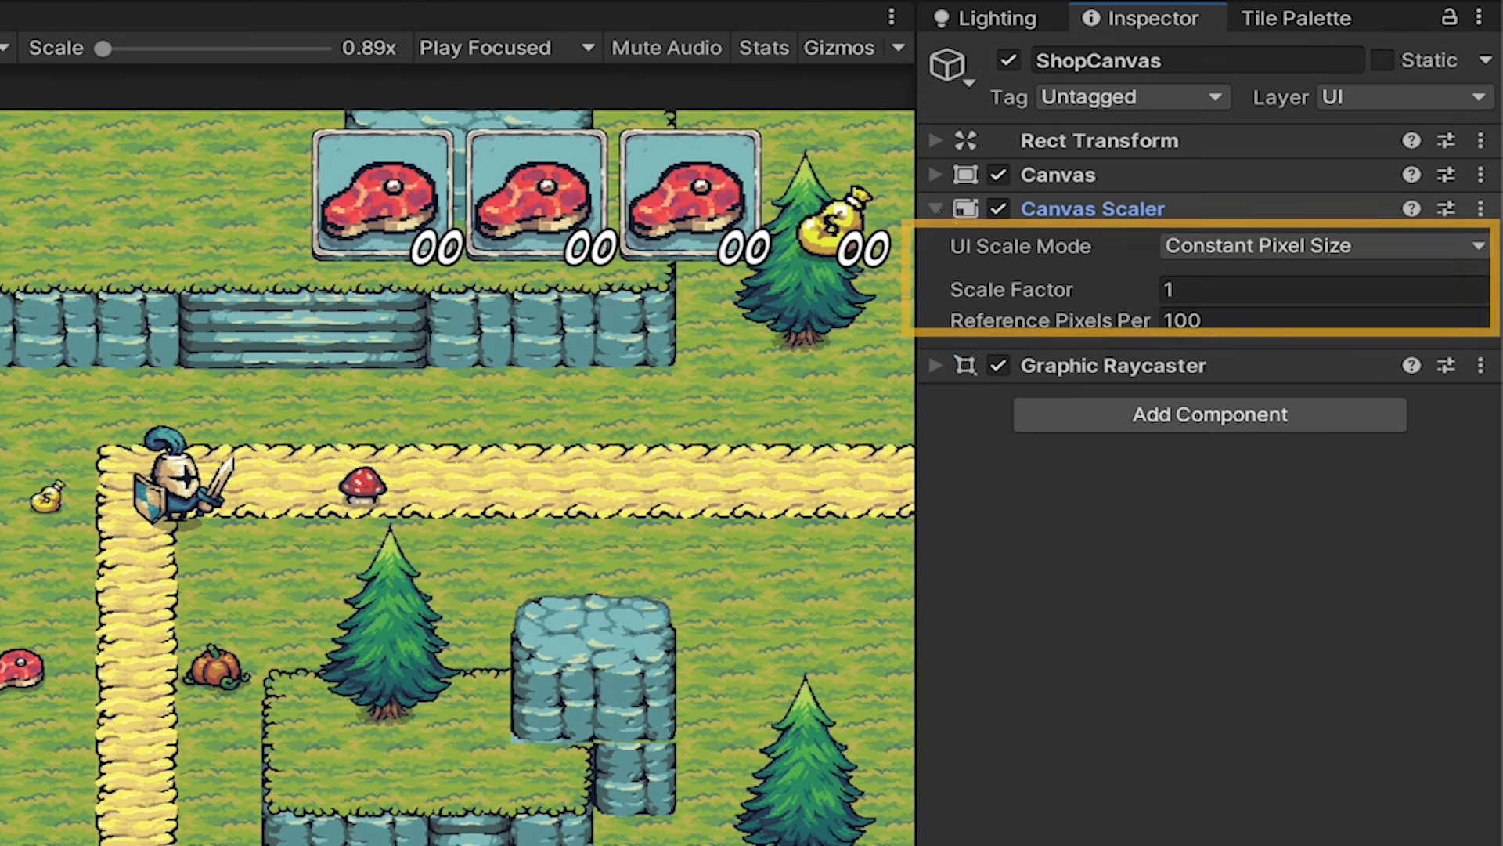
click(1321, 245)
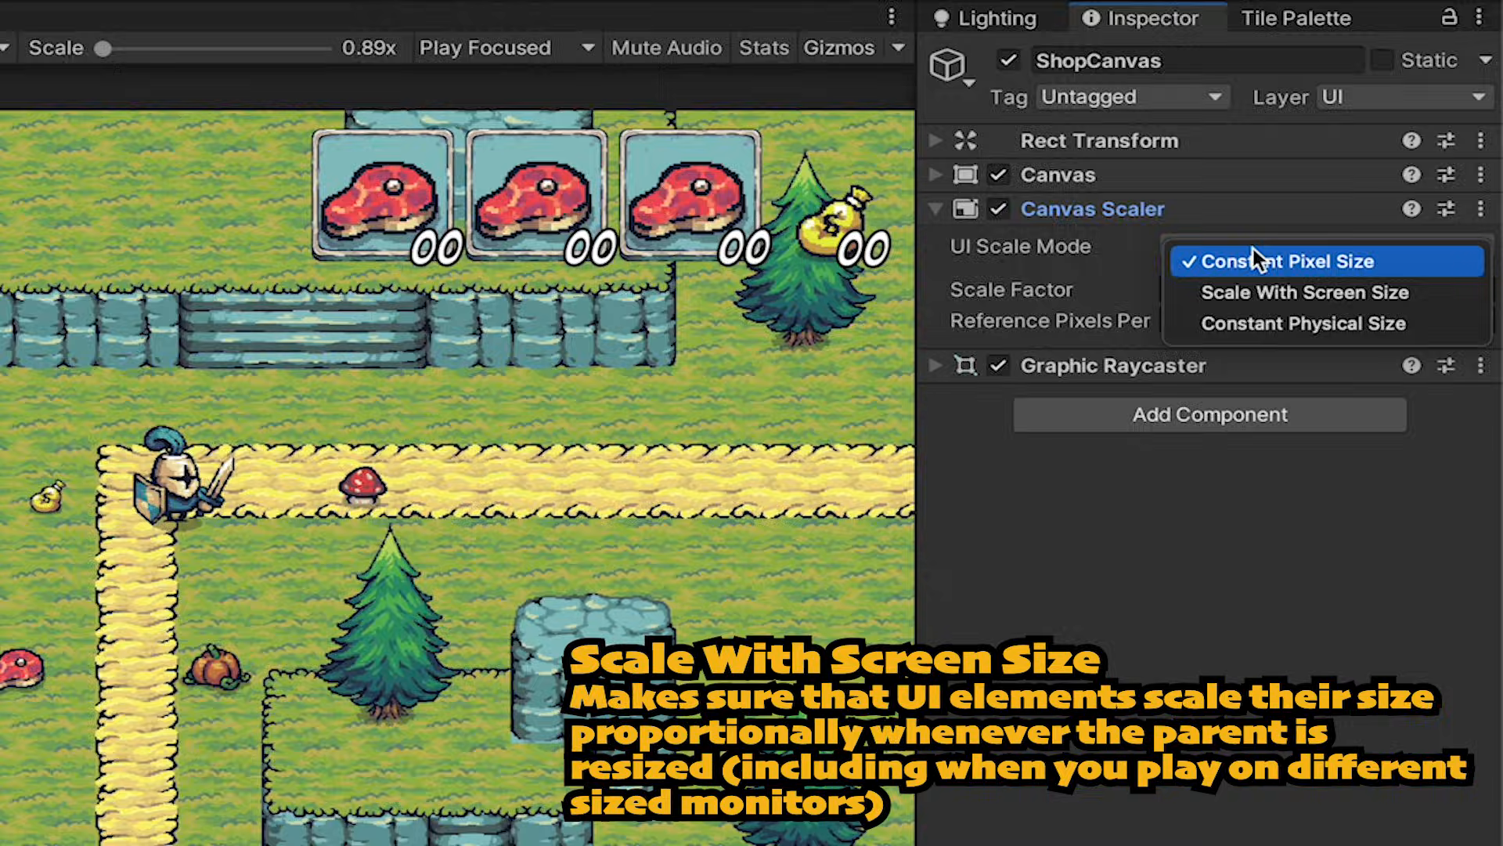
mouse_move(1287, 303)
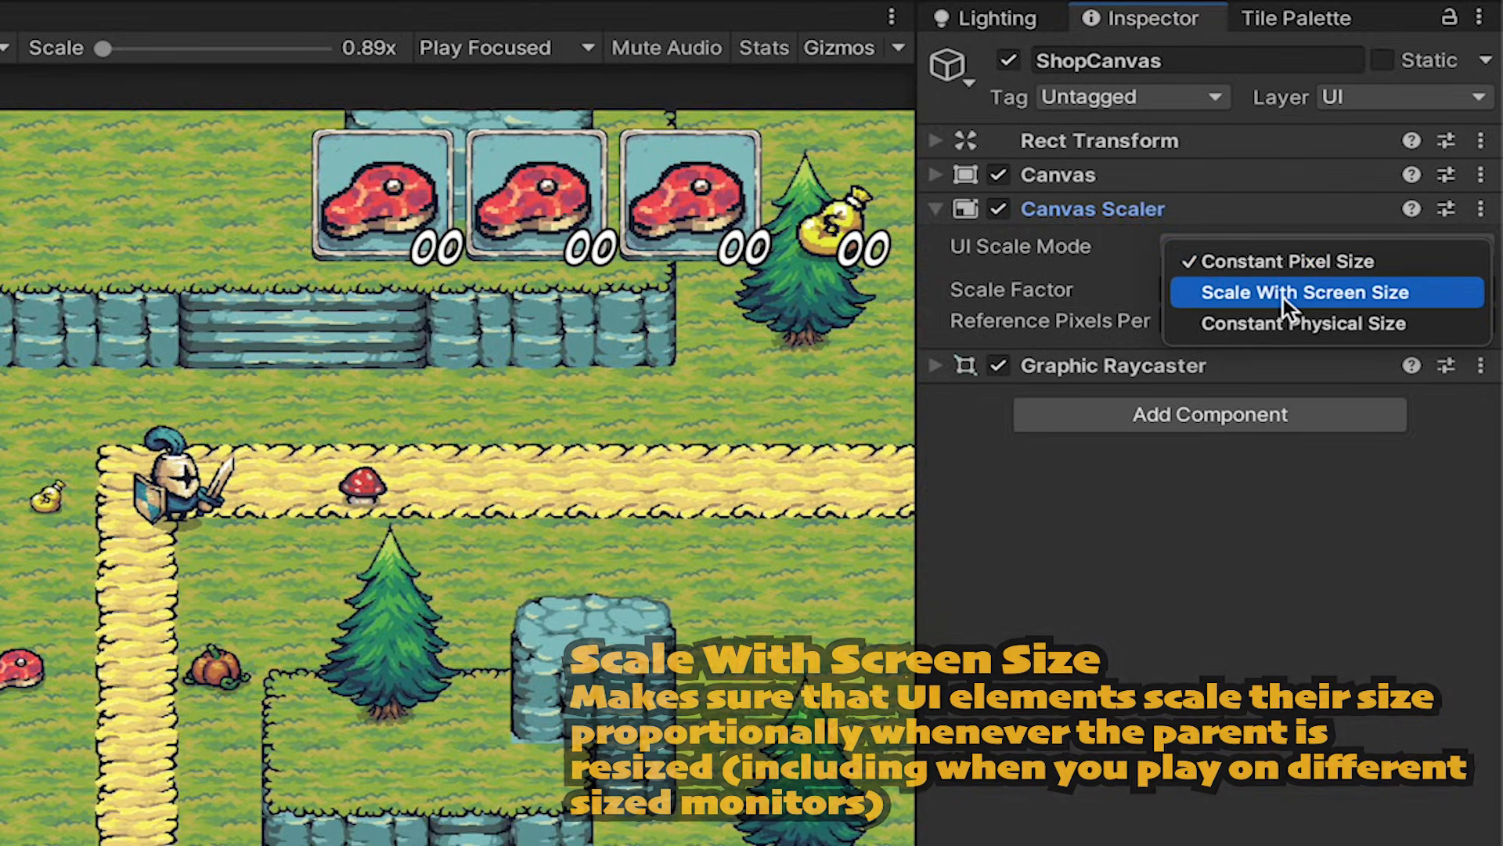
click(1306, 293)
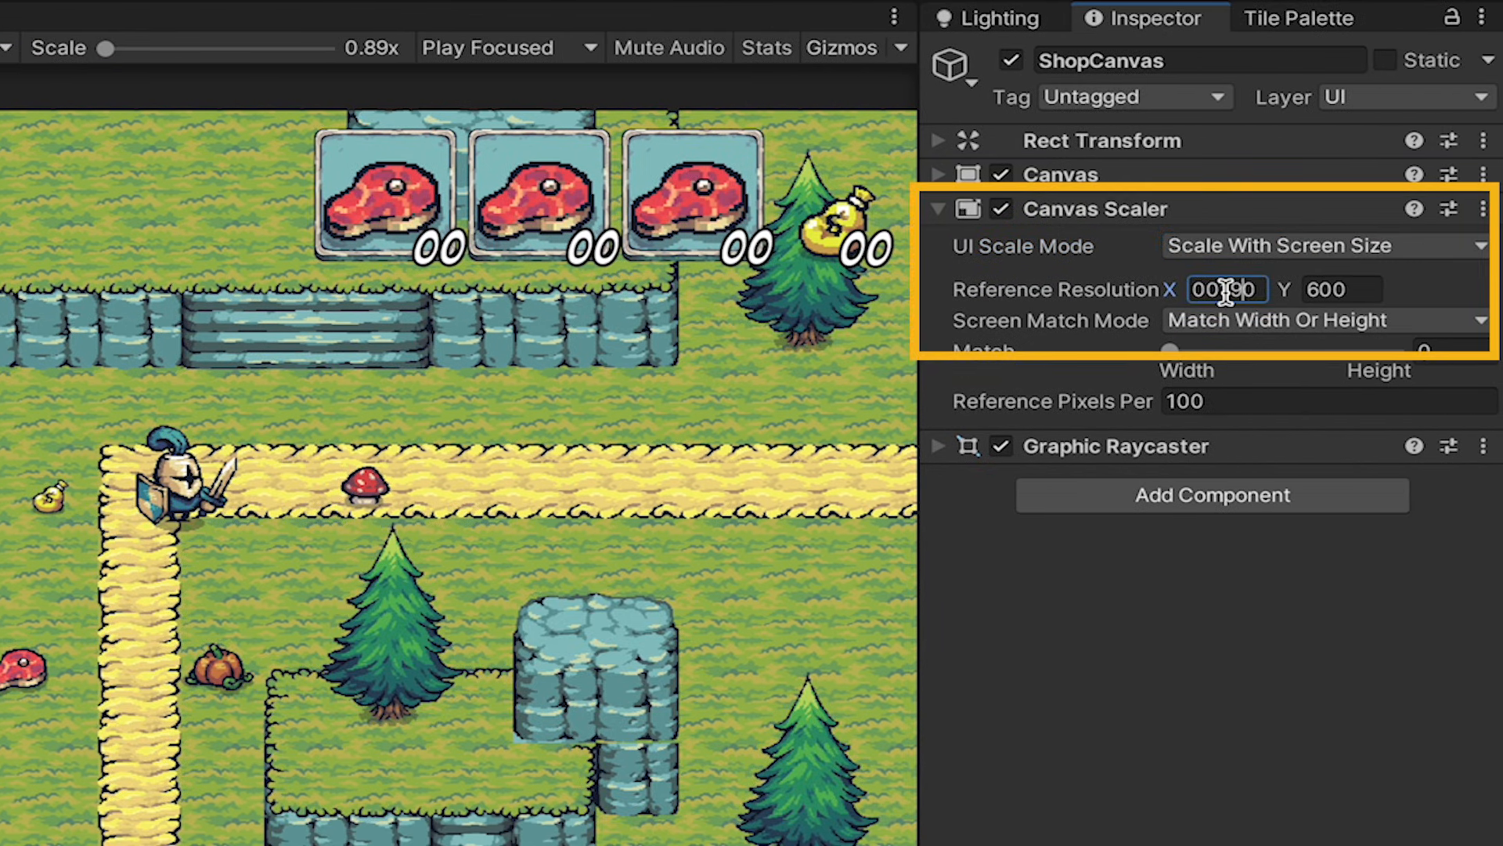
text(1080)
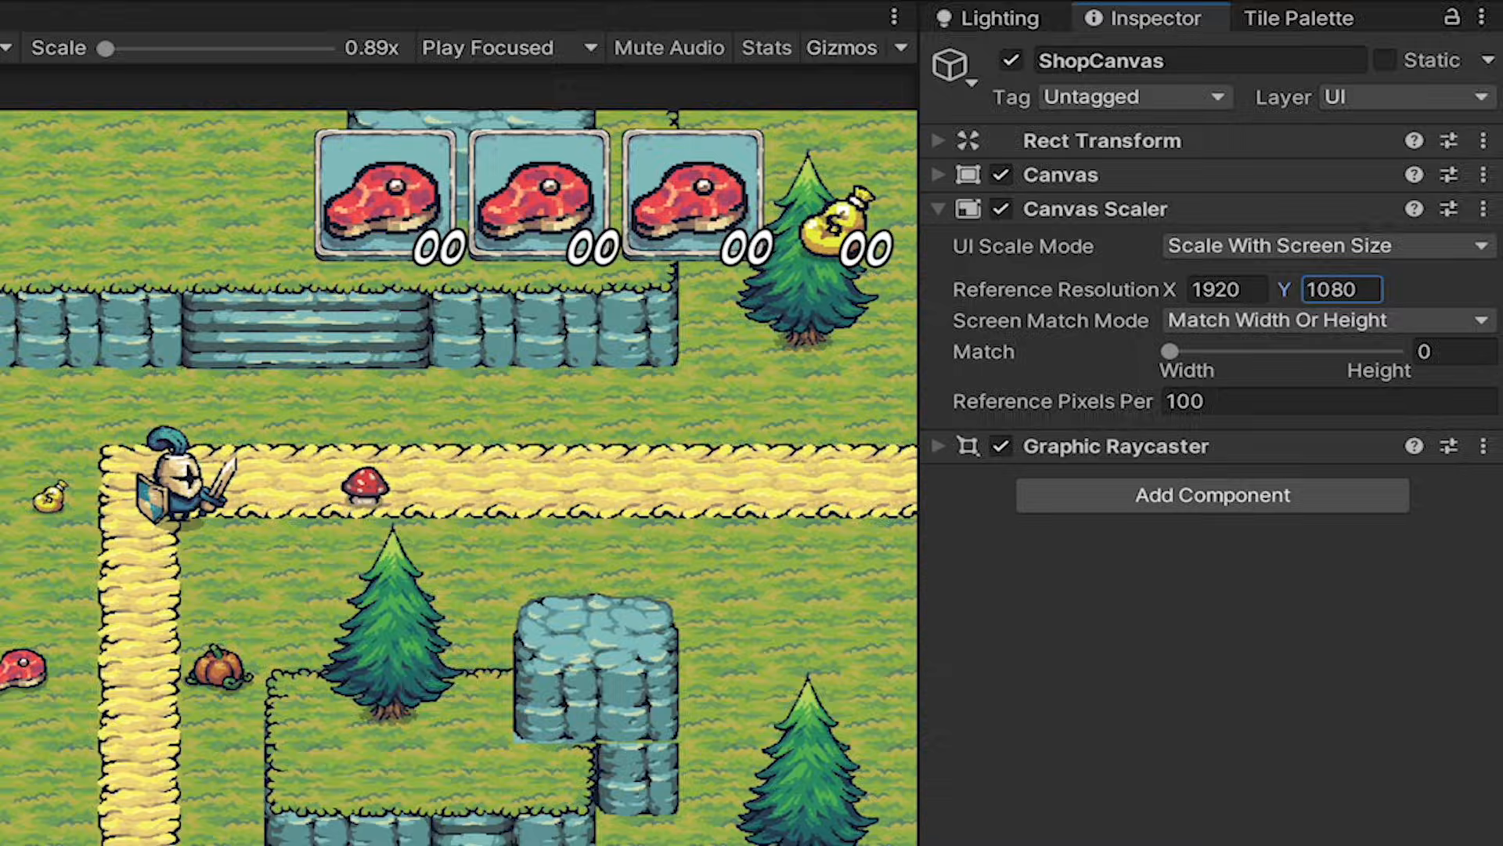
Step: Add a ShopPanel image as a child of ShopCanvas and show UI outlines in the scene
right_click(97, 318)
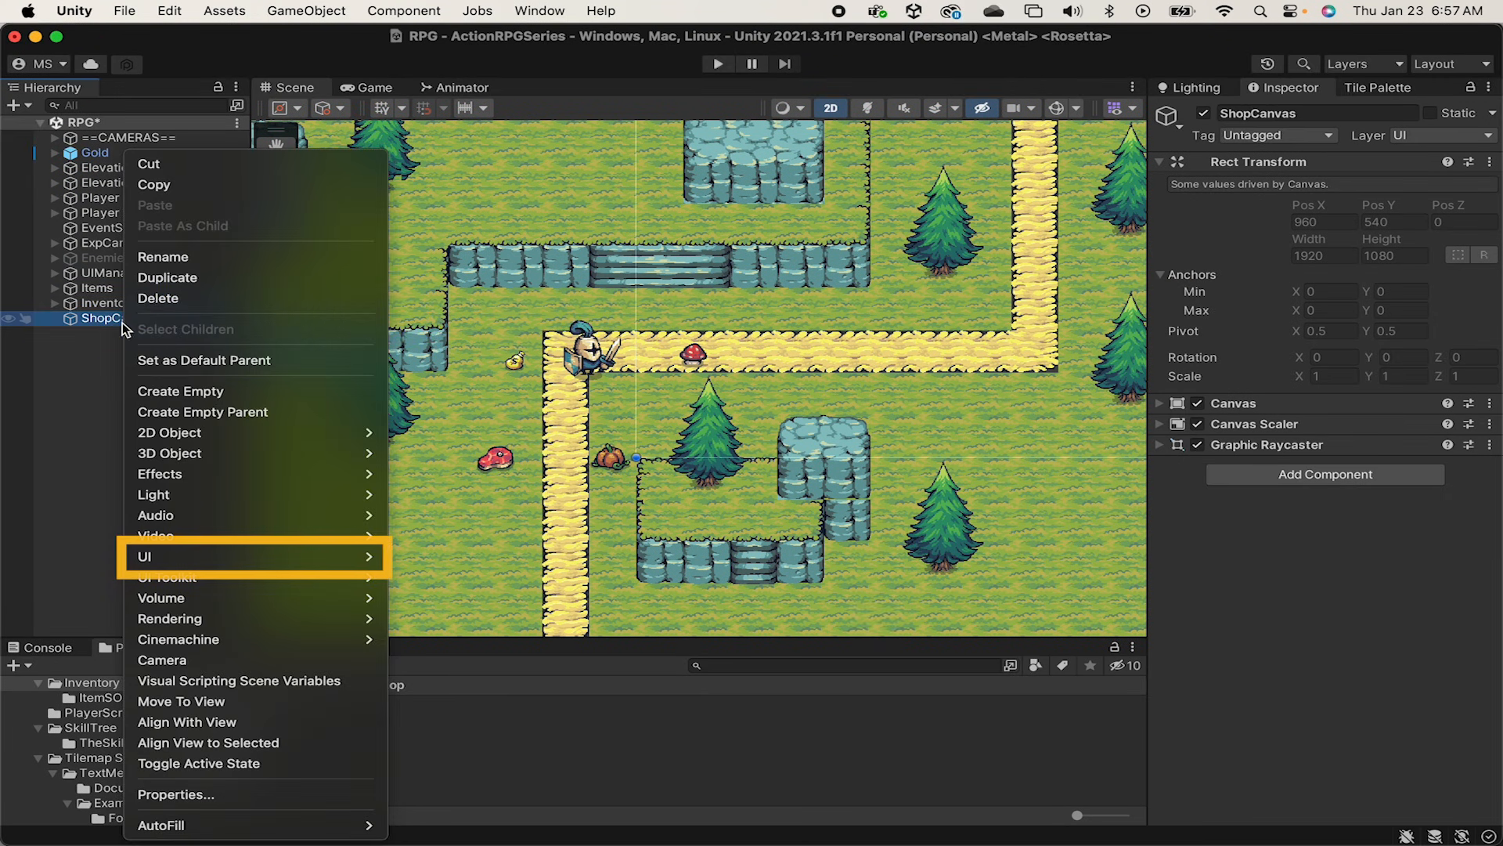
mouse_move(144, 557)
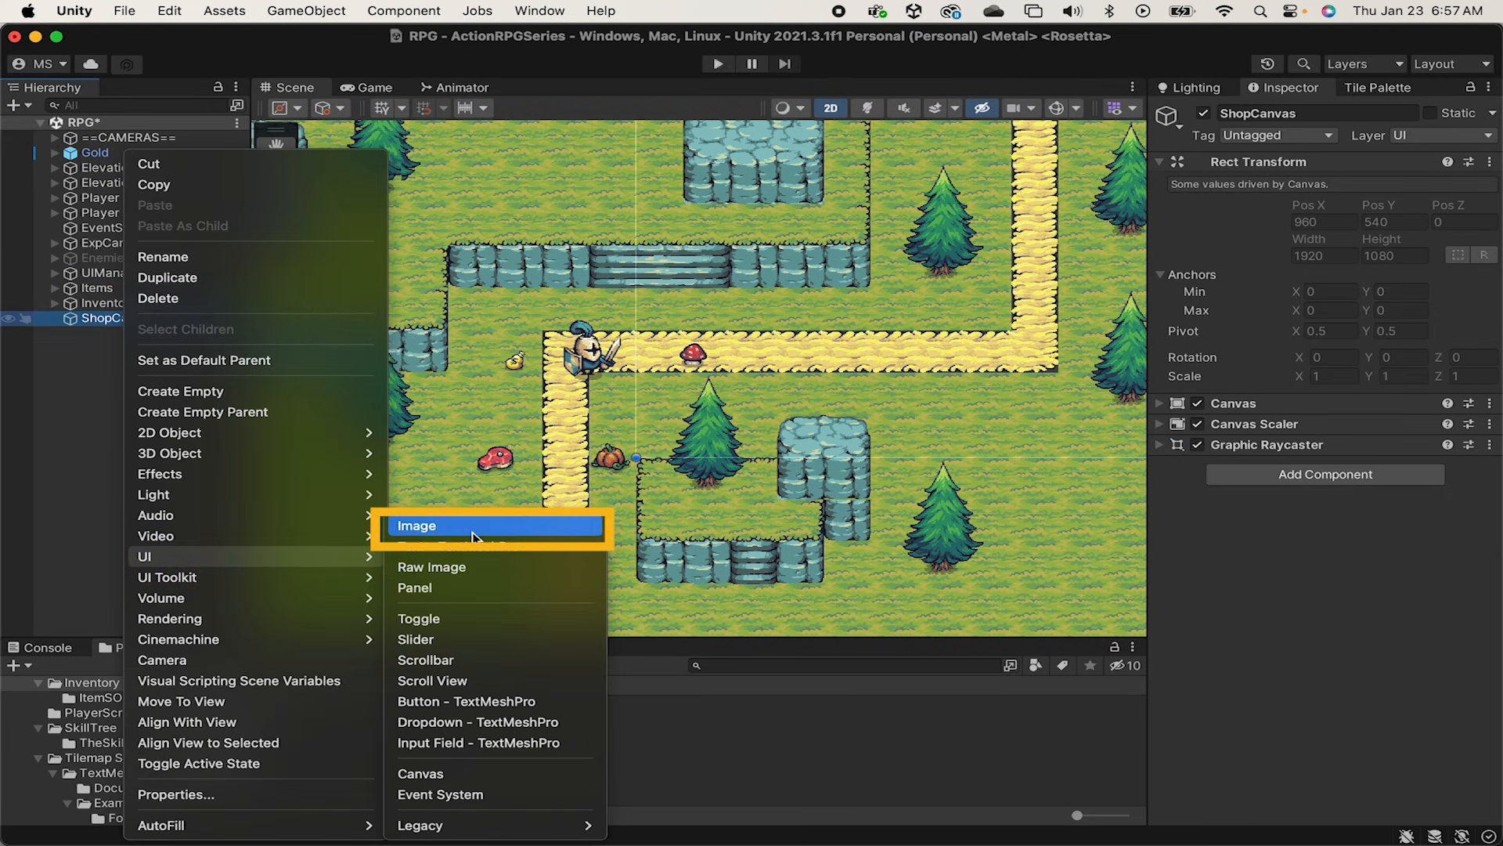
click(417, 526)
text(ShopPanel)
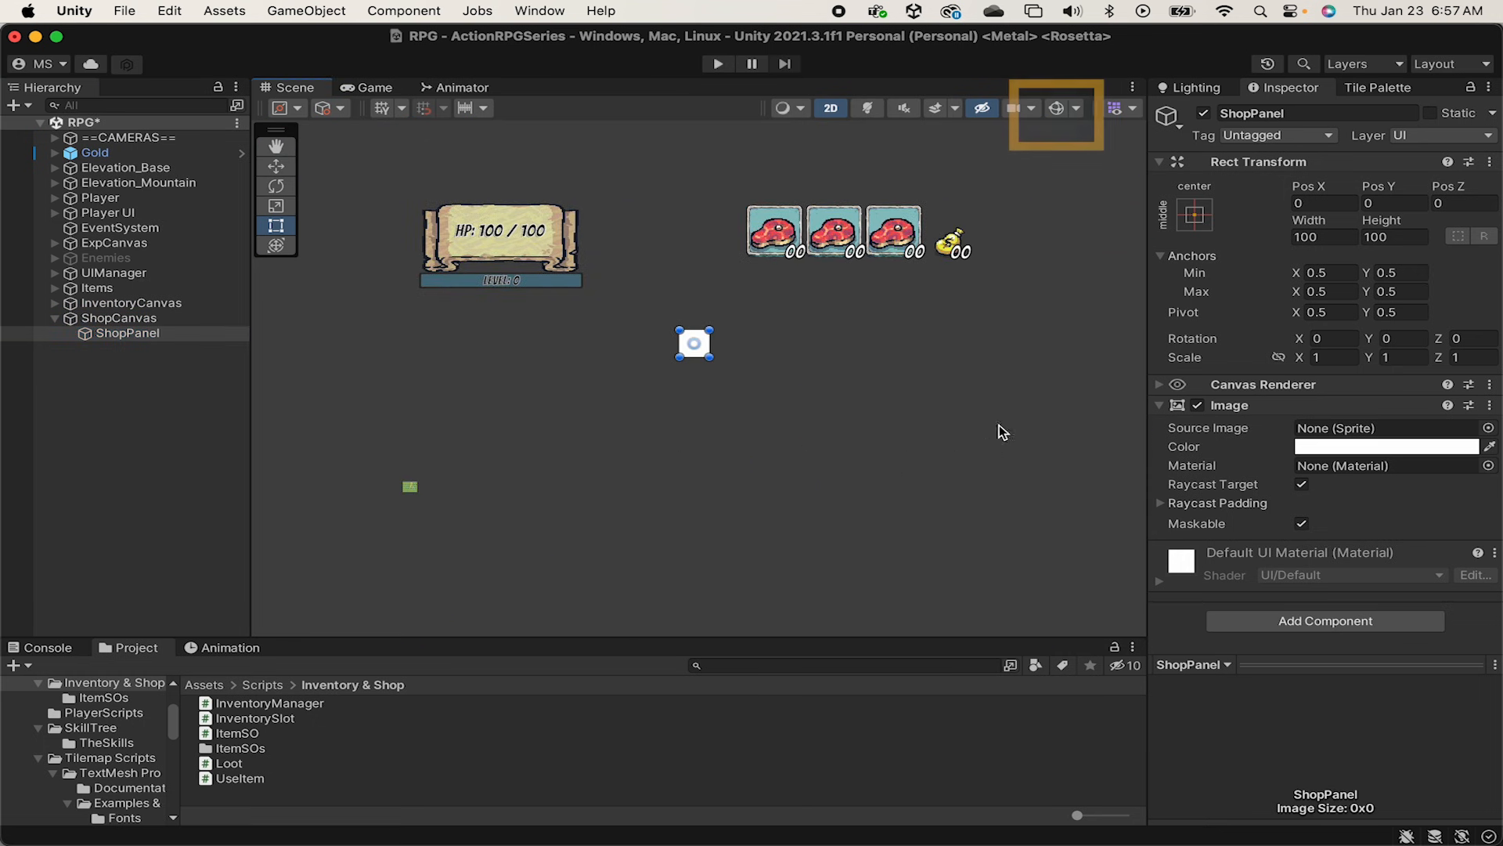
click(1055, 108)
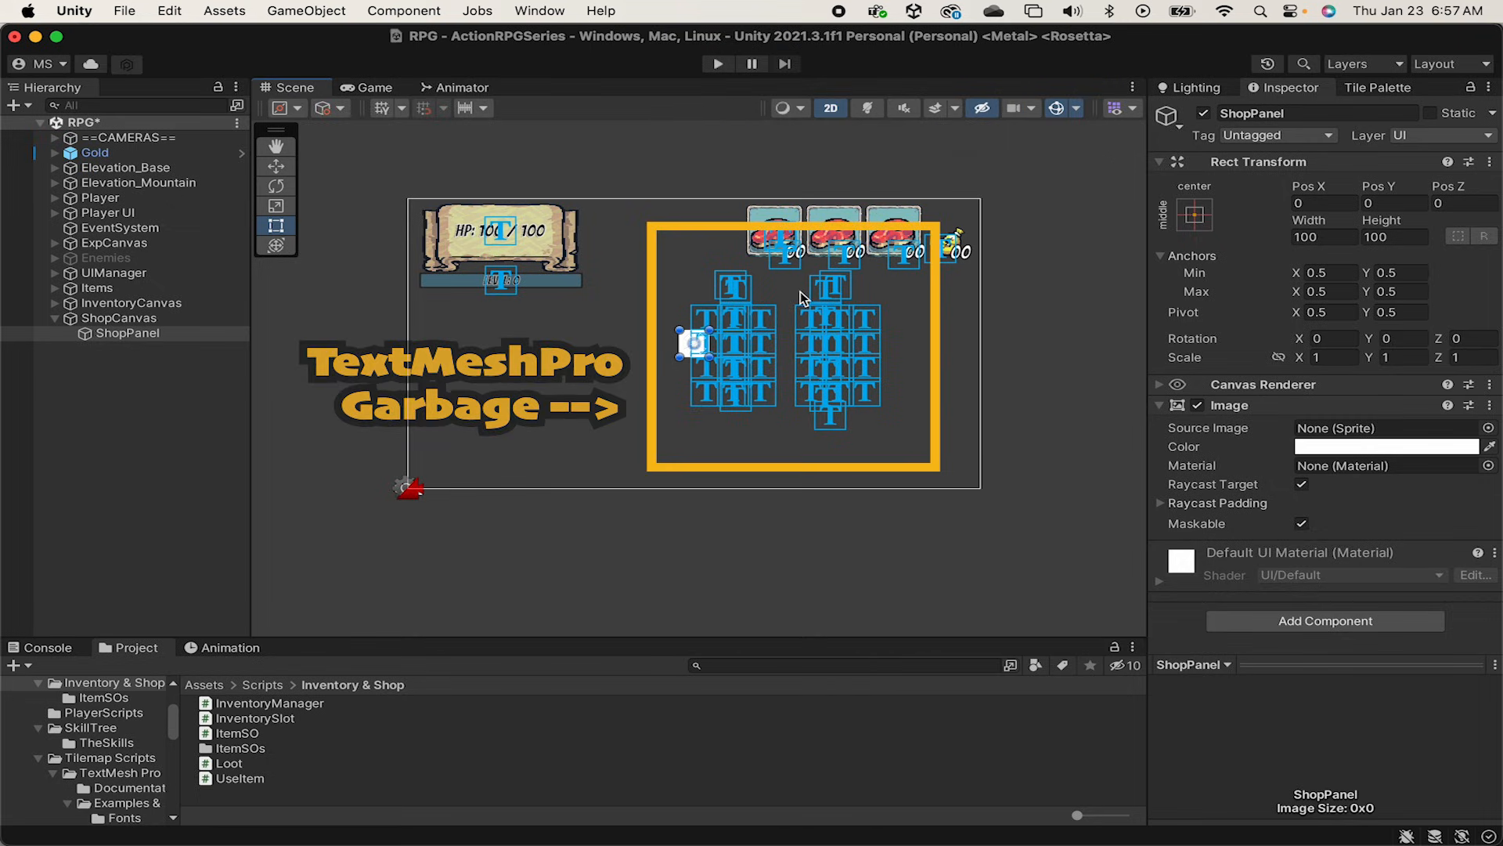
Step: Disable UIManager, then size ShopPanel to 1500 by 1000 using the Banner_Vertical sprite
click(110, 272)
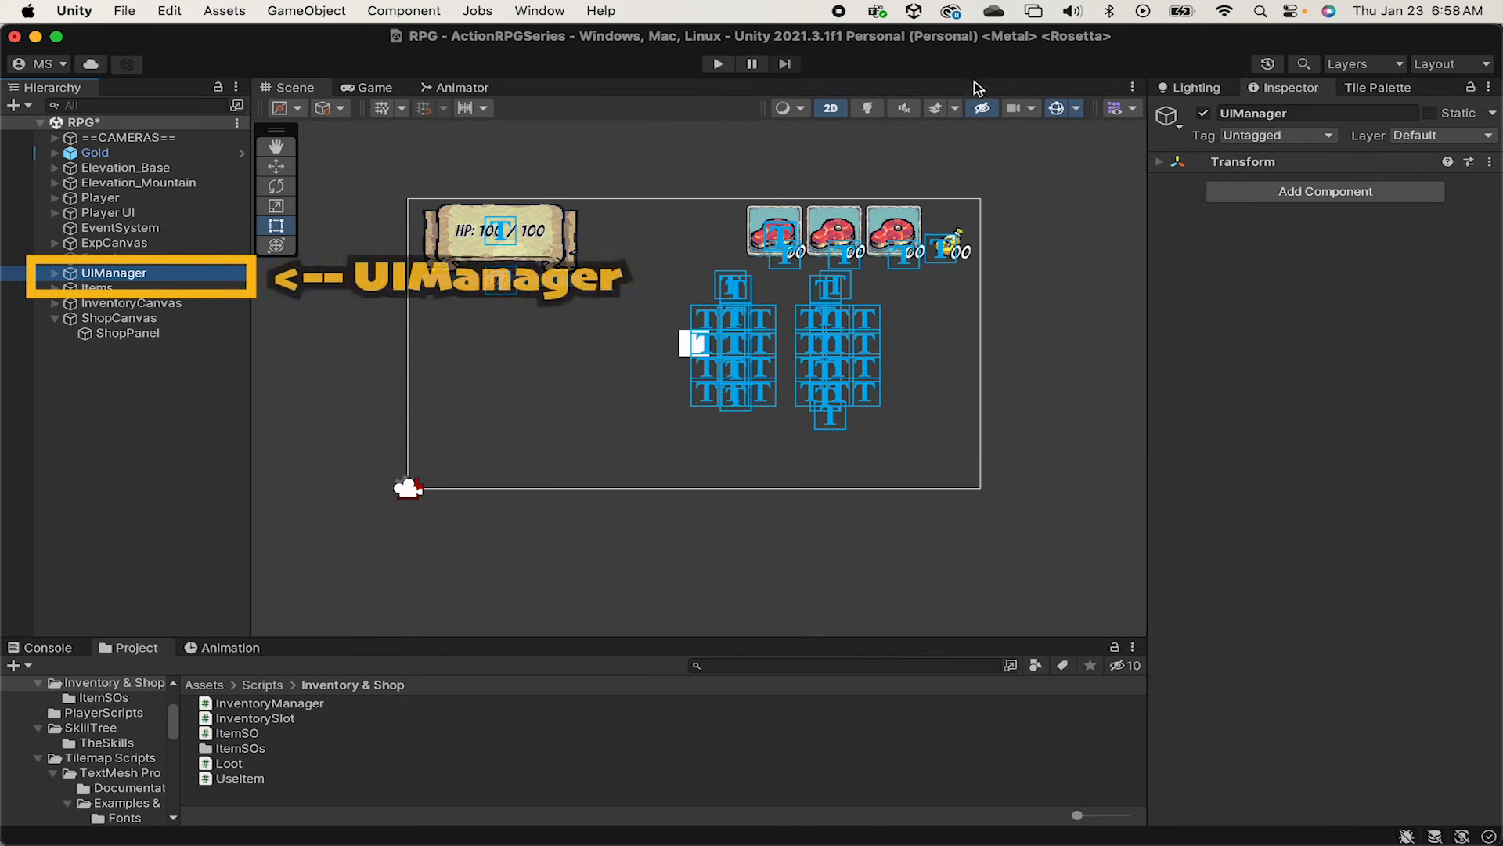
click(1202, 113)
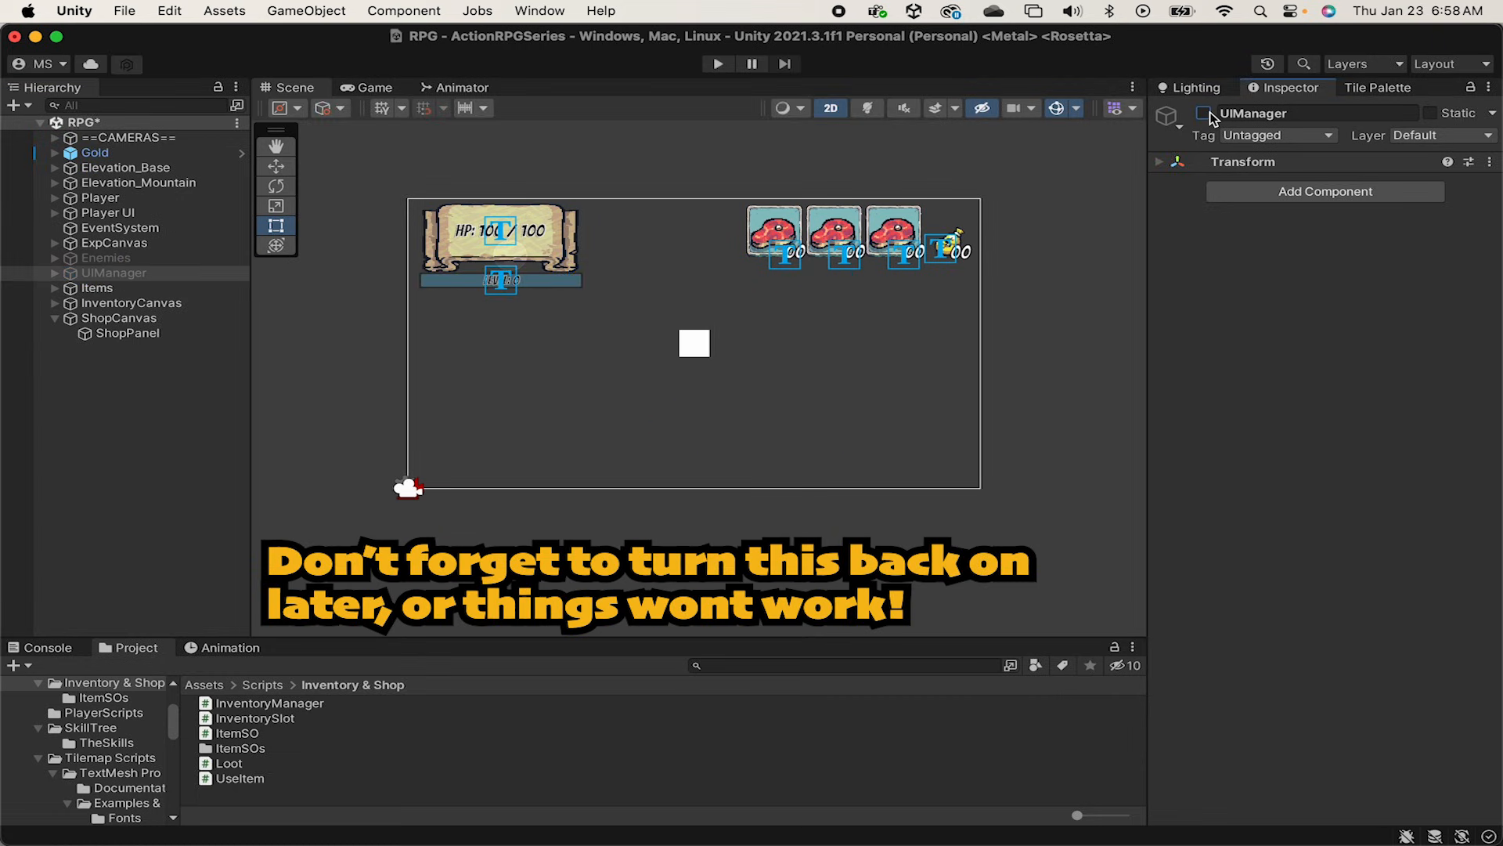
click(127, 332)
text(1500)
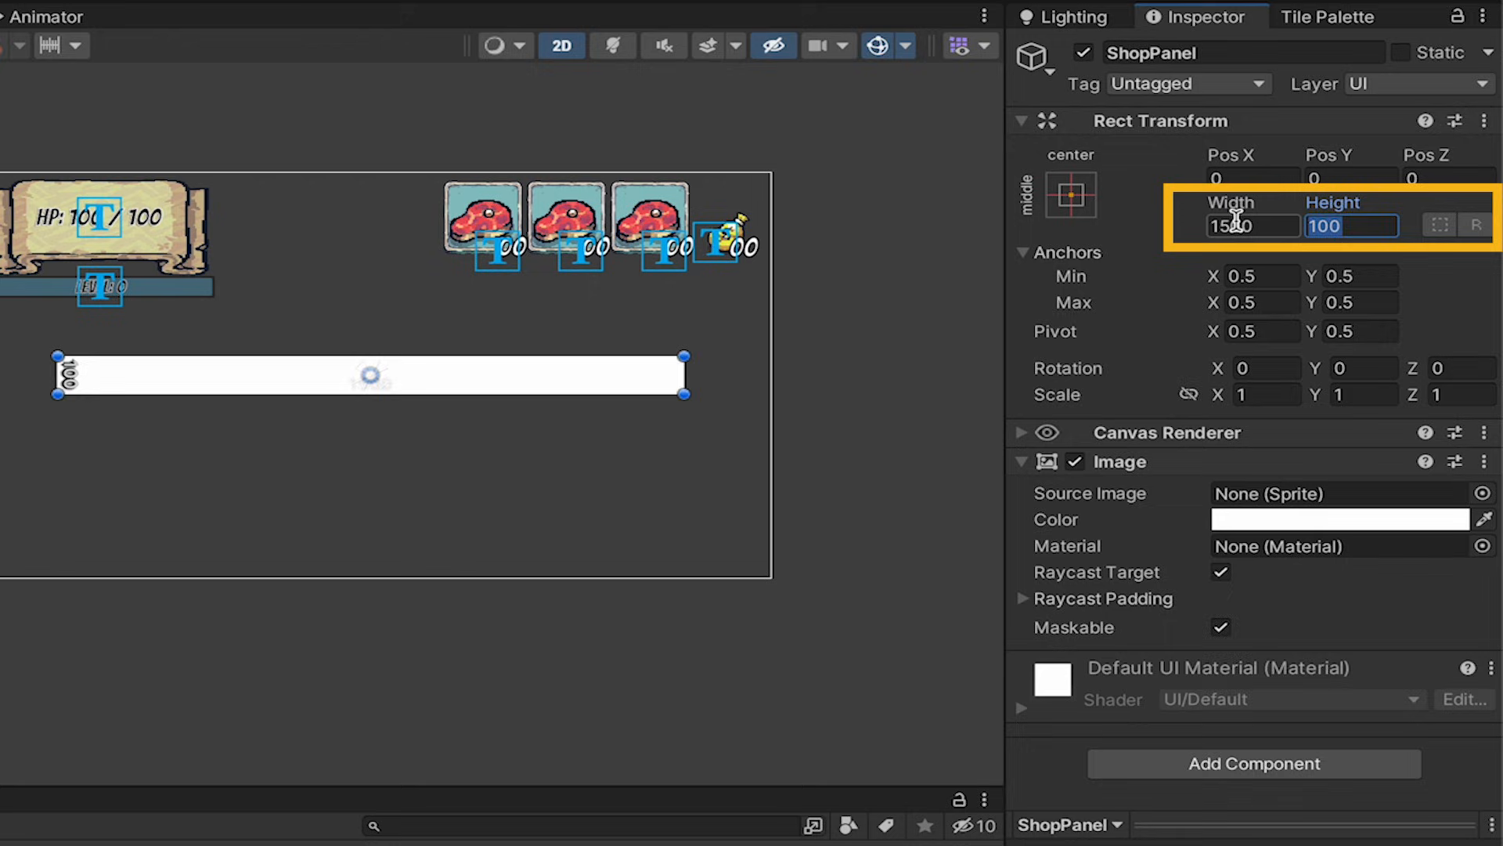
text(1000)
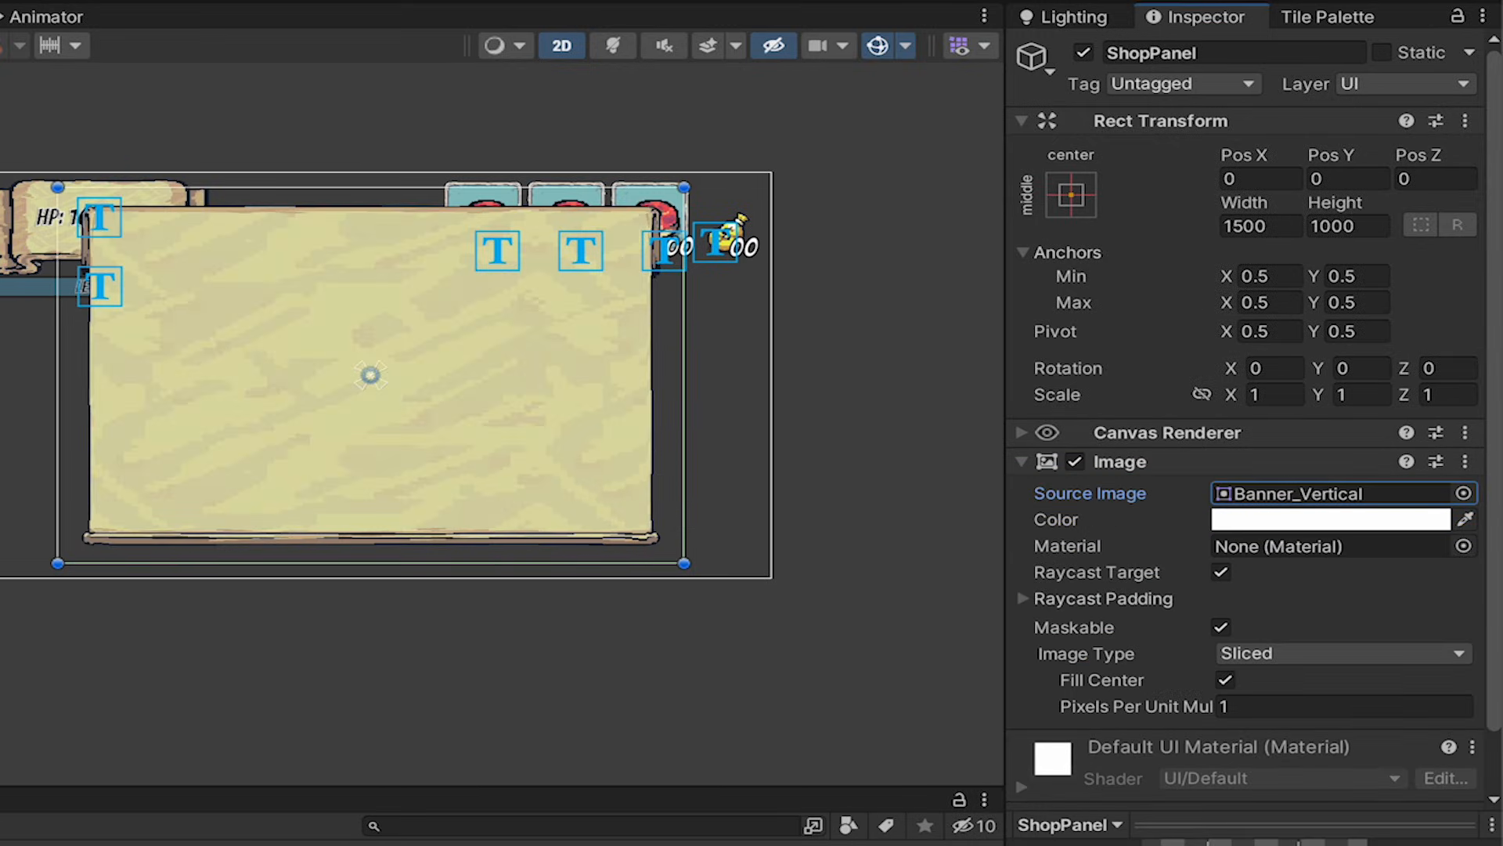
mouse_move(151, 623)
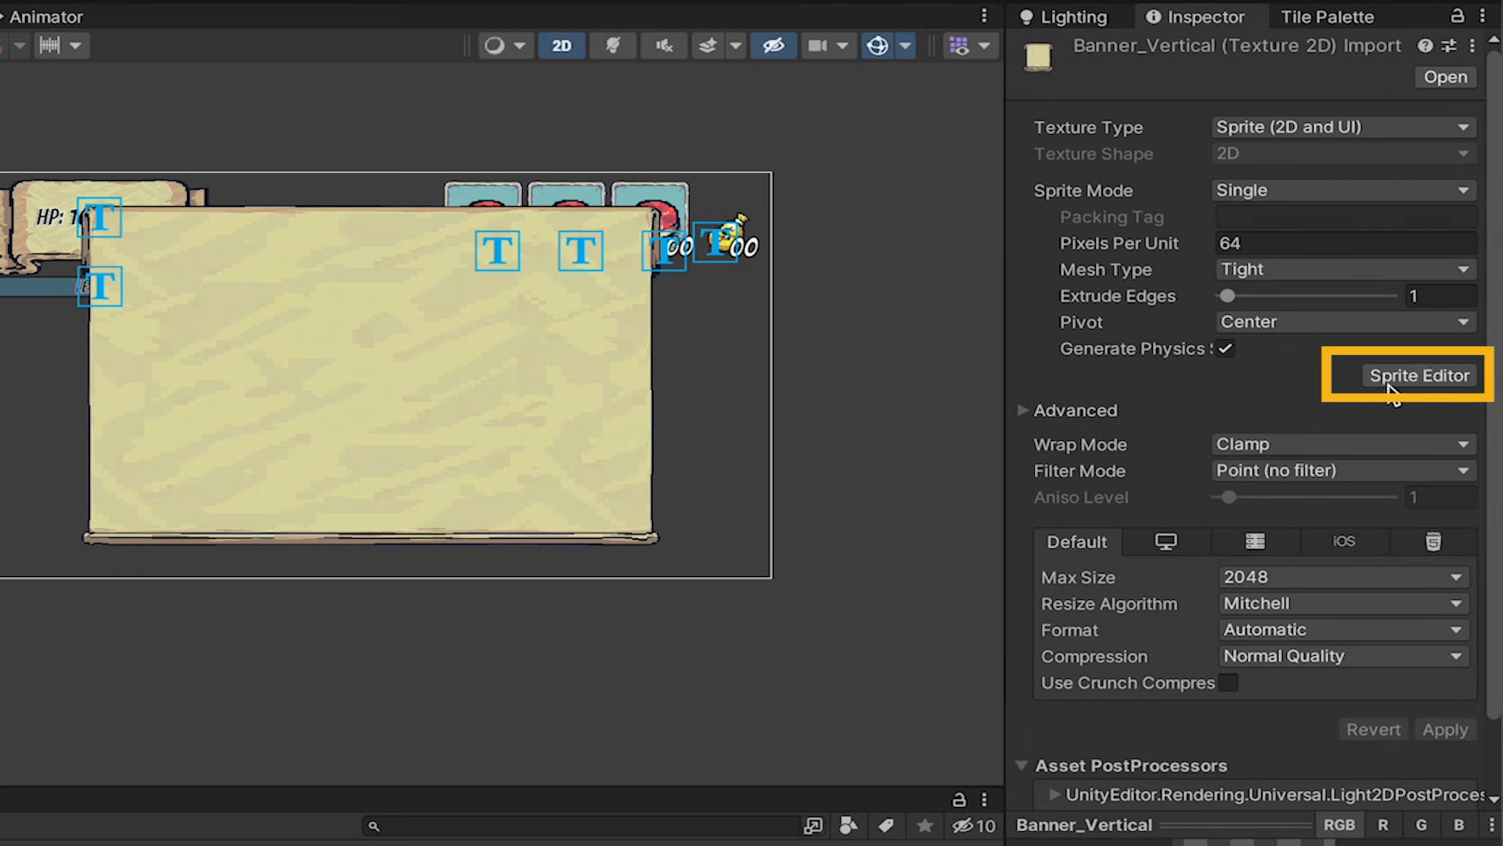
Step: Give Banner_Vertical slice borders 57, 45, 58, 60 in the Sprite Editor and close it
click(1419, 376)
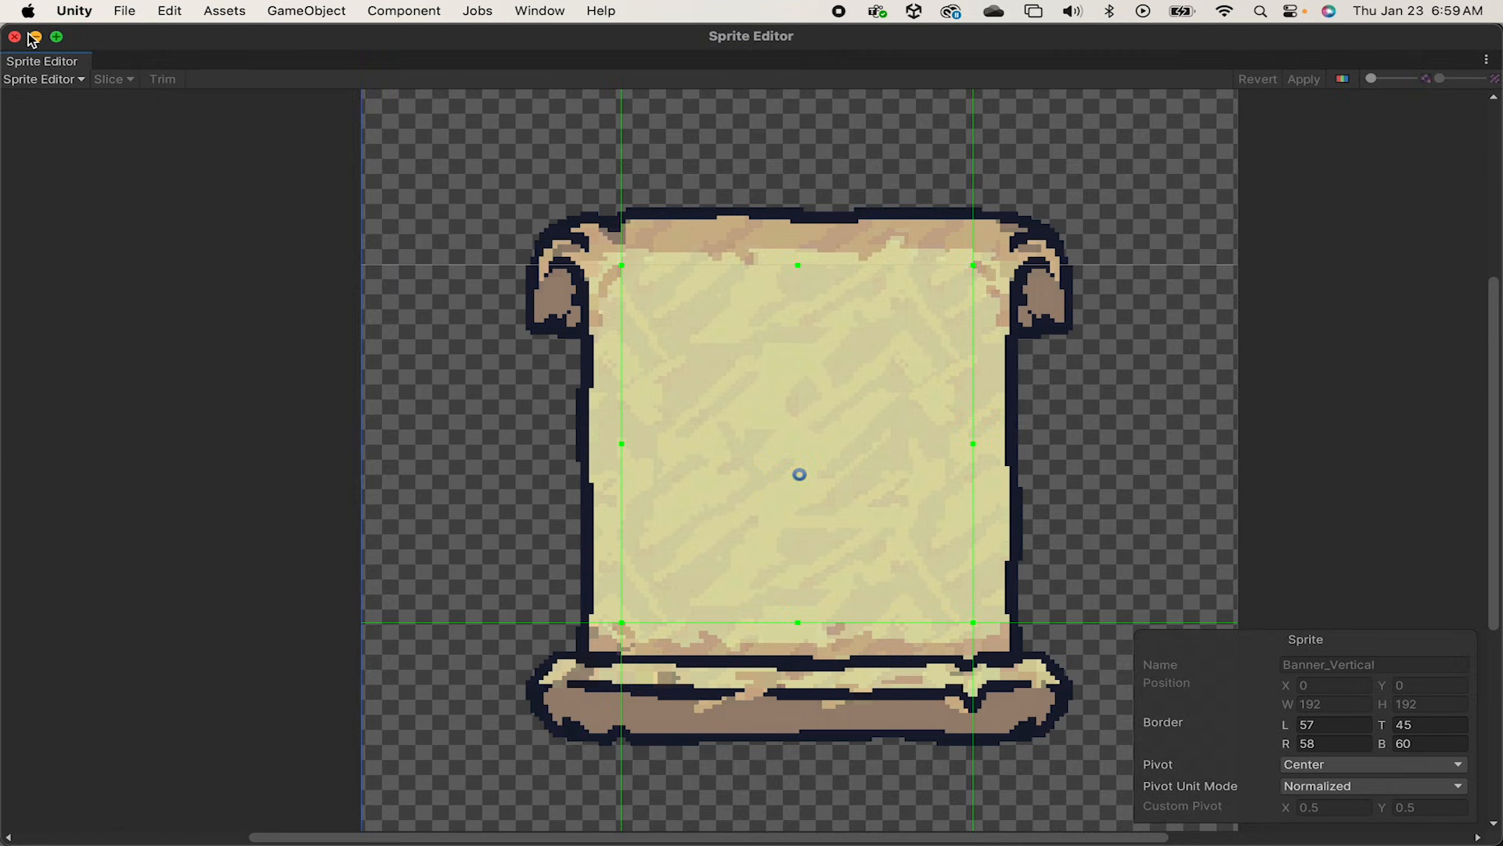
click(16, 35)
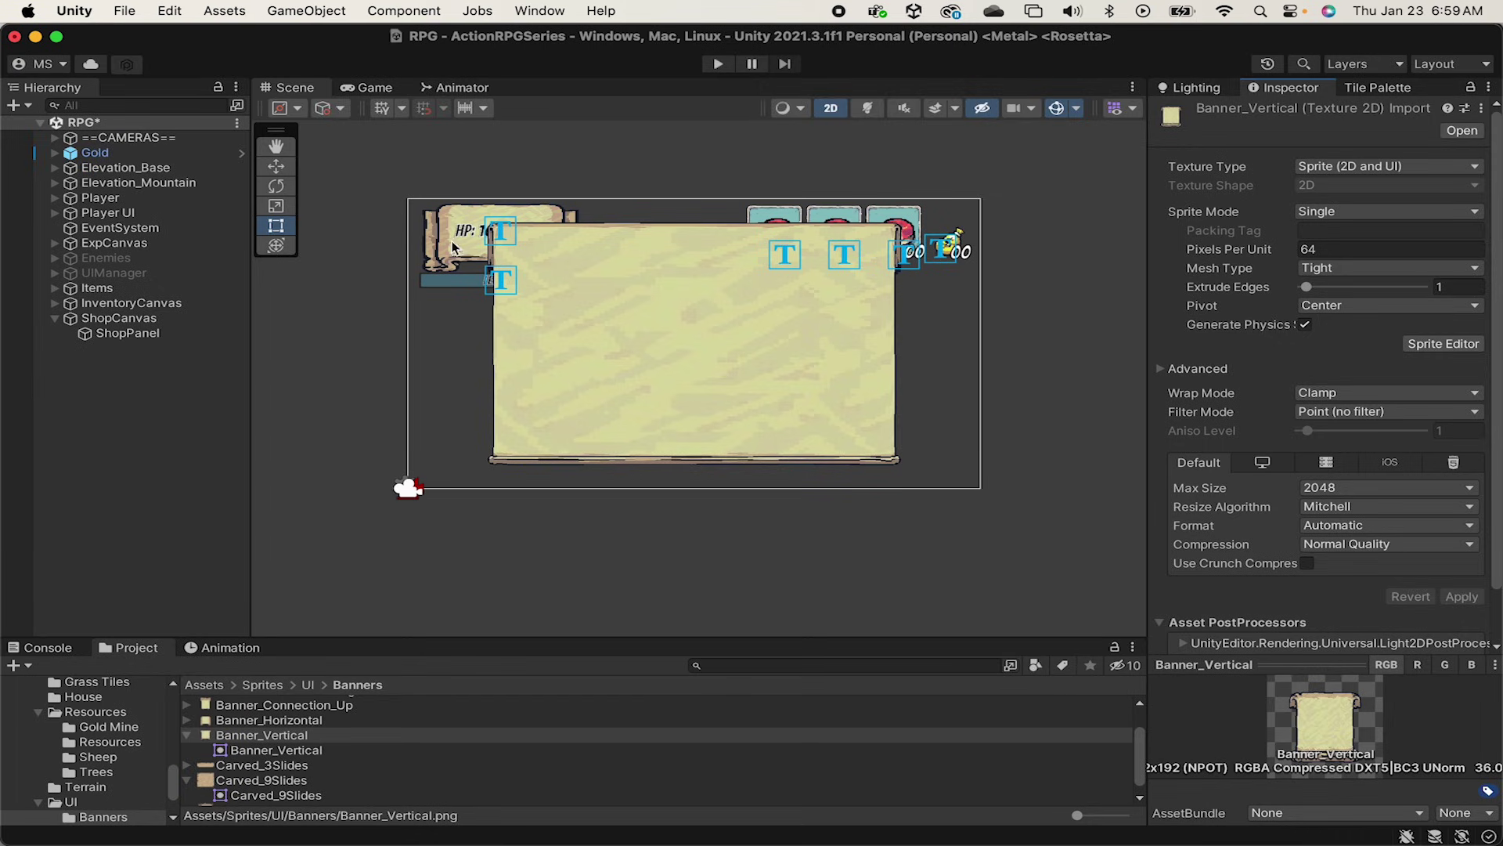
Step: Make ShopPanel's banner image non-raycast and drawn as a Sliced sprite
click(126, 332)
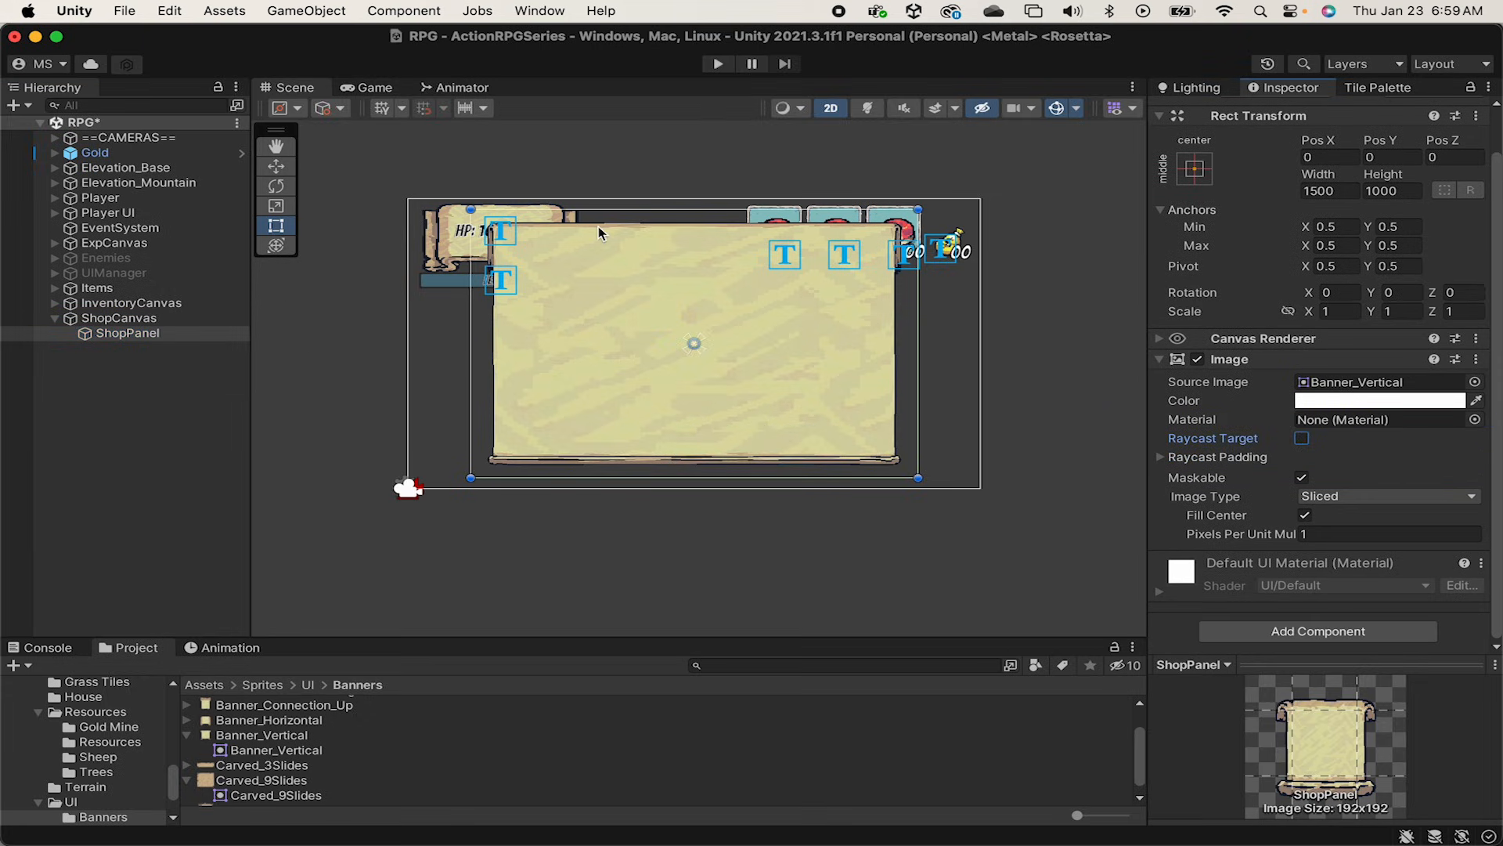
mouse_move(1016, 471)
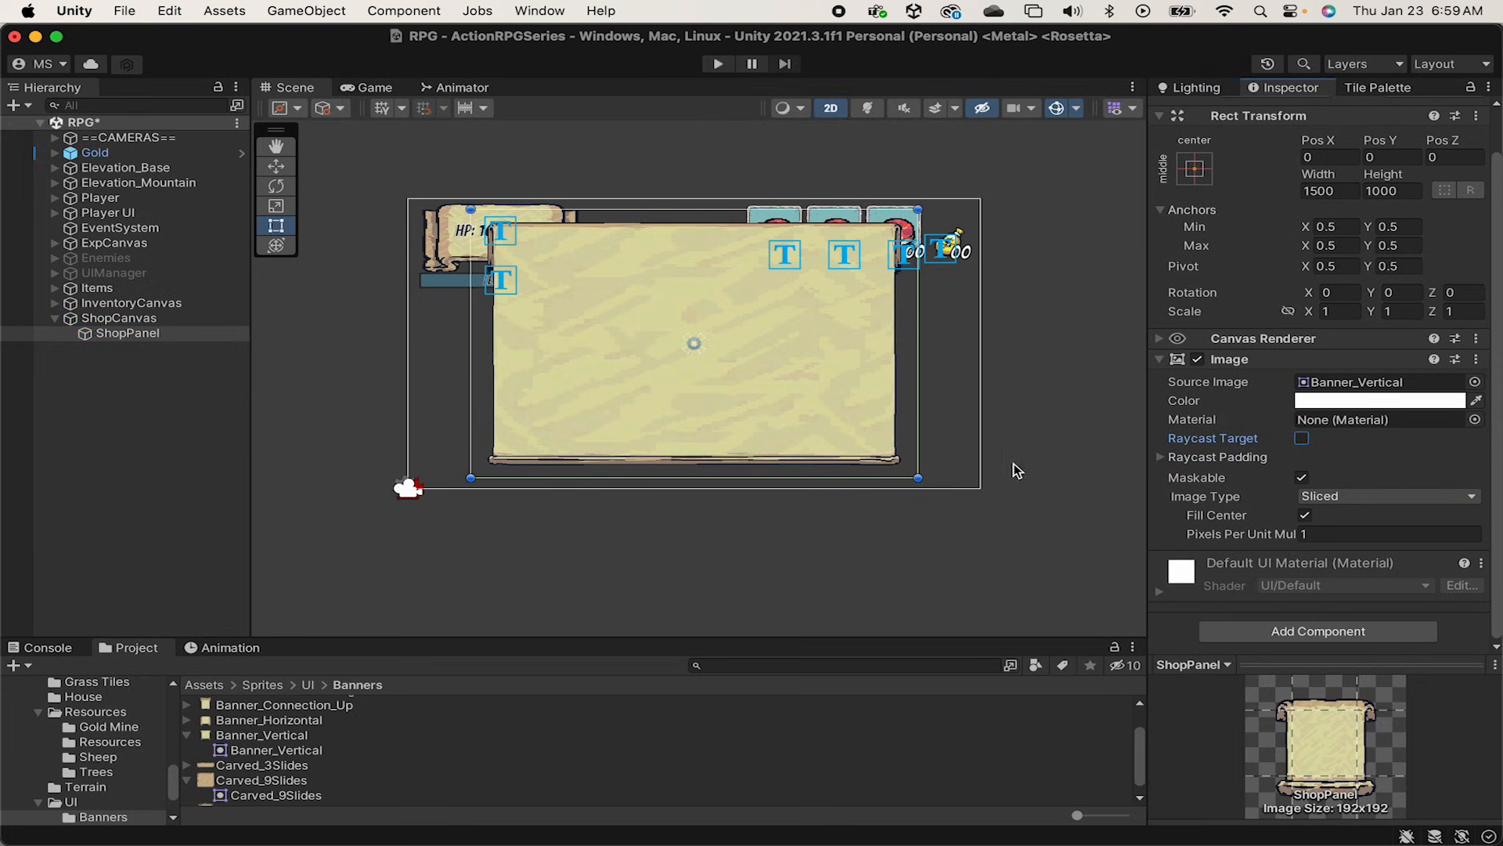
click(1387, 495)
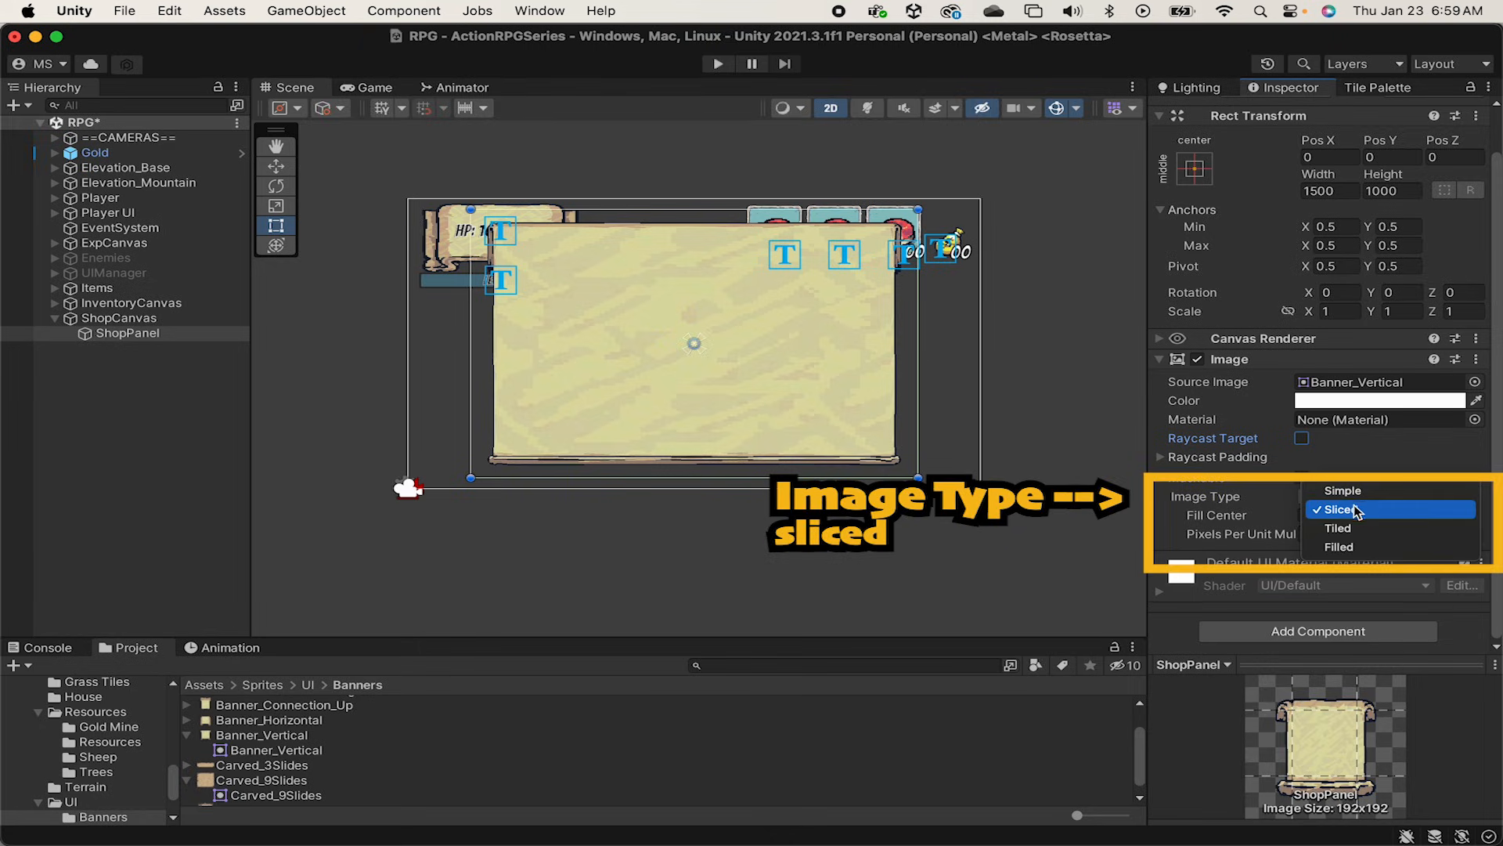
click(1360, 509)
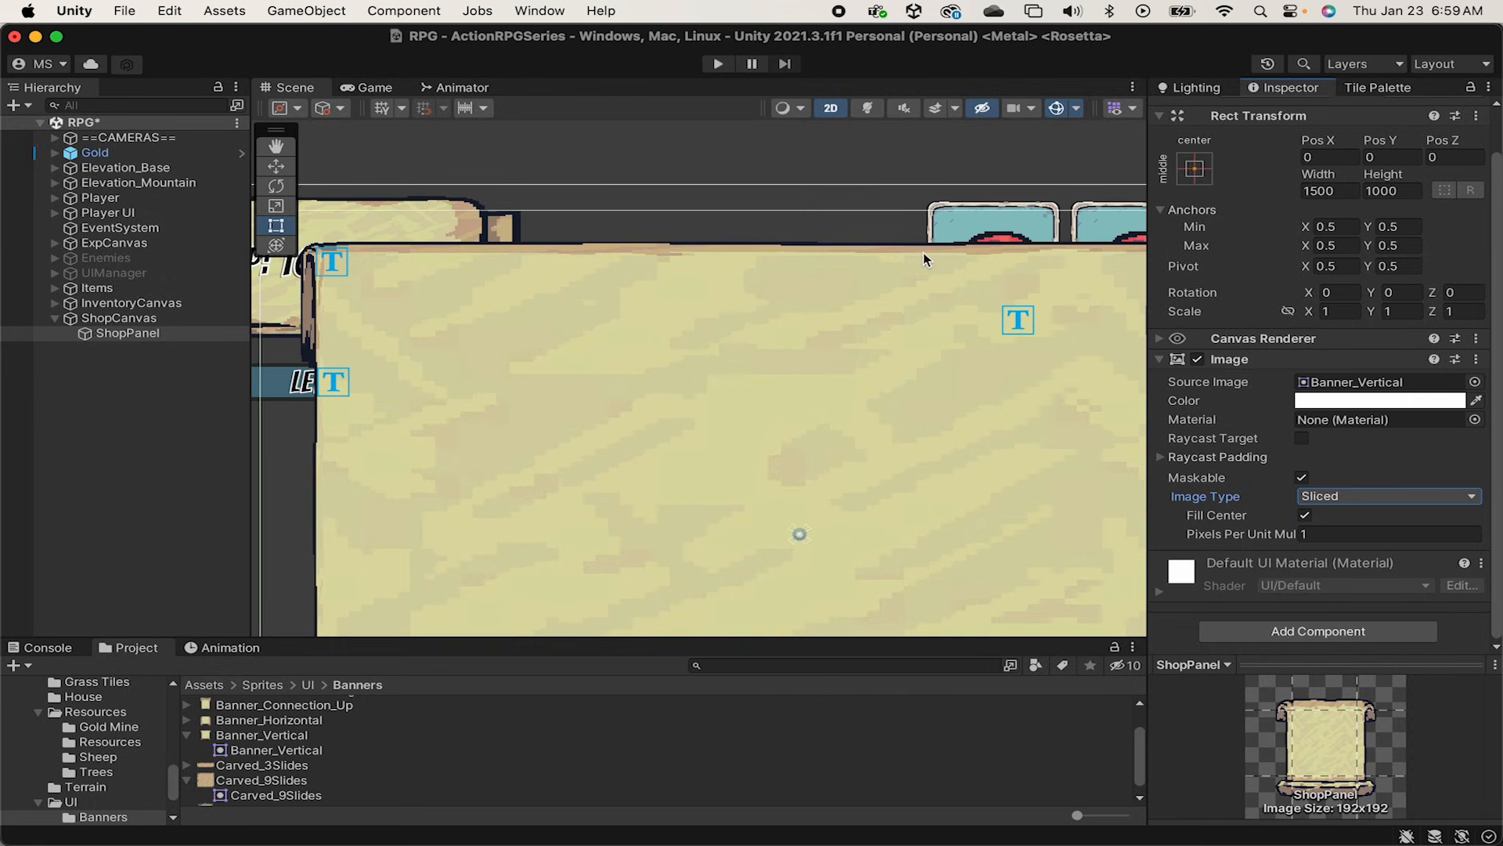
Step: Set ShopPanel's pixels-per-unit multiplier to 0.5 and move the panel to 294, -103
click(1389, 533)
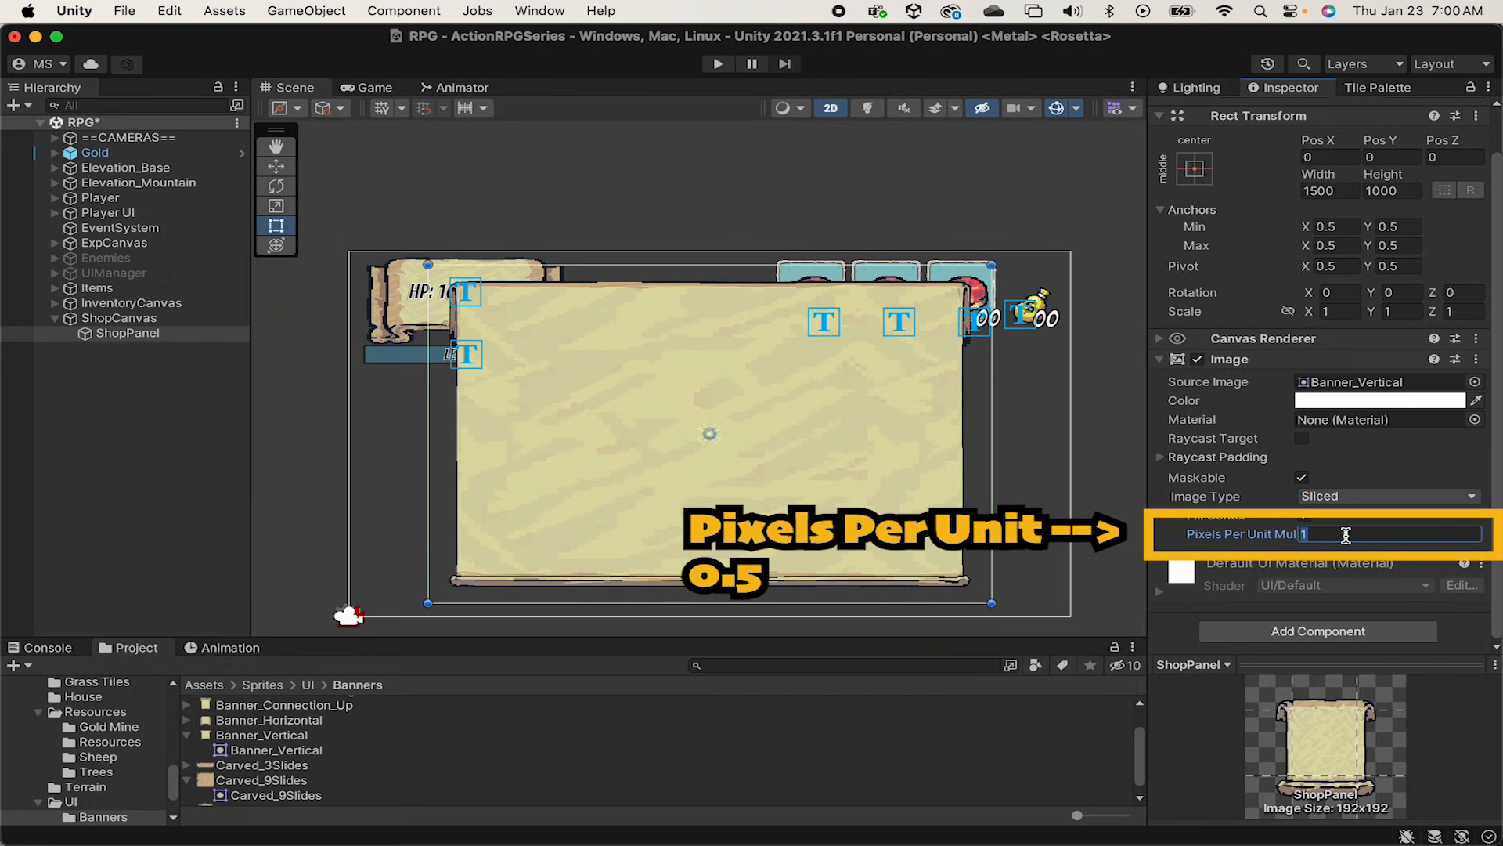
text(0.5)
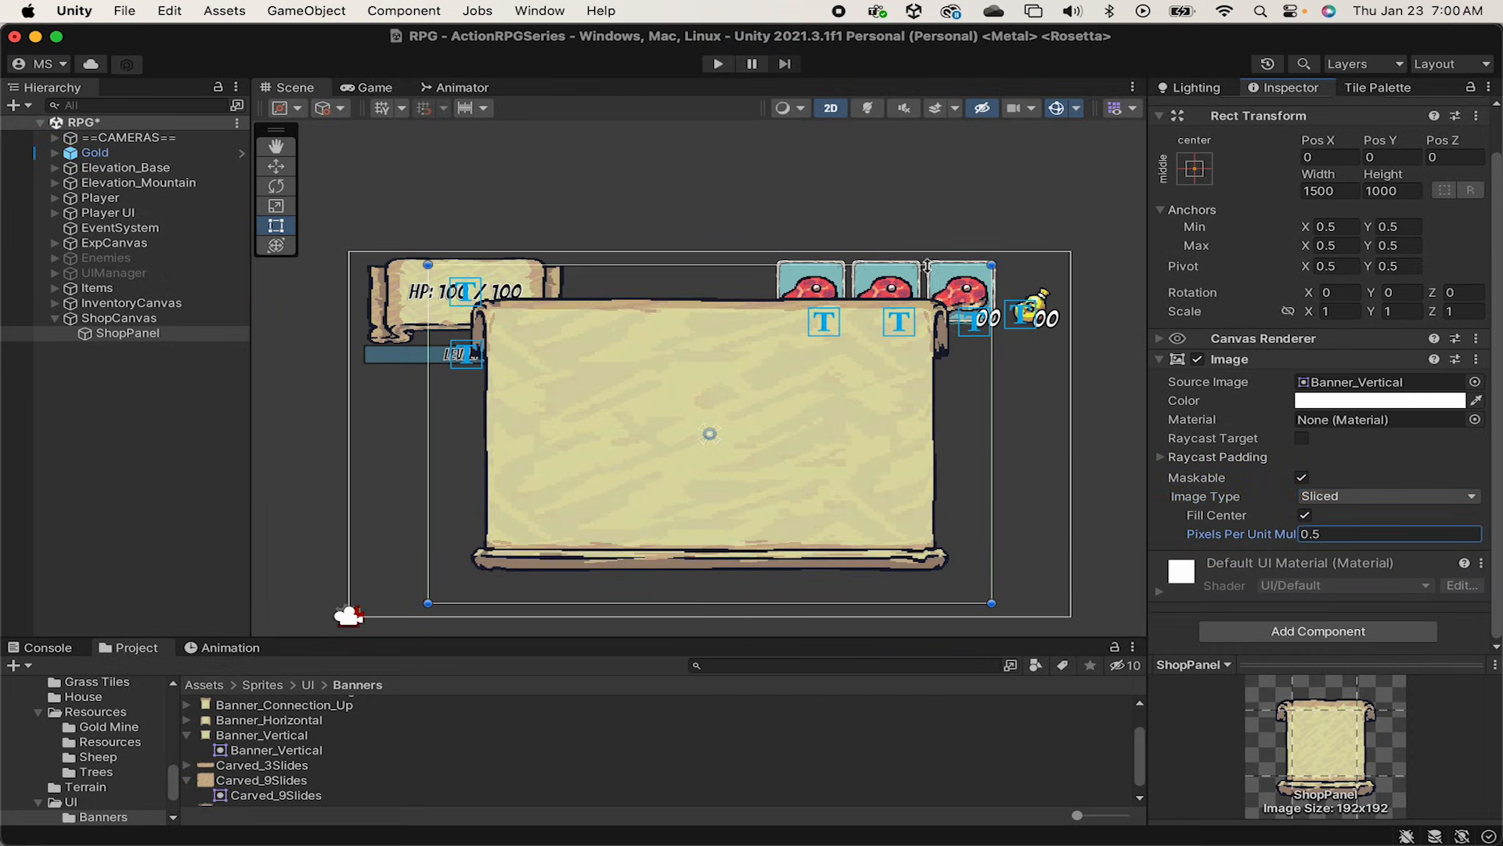
click(276, 166)
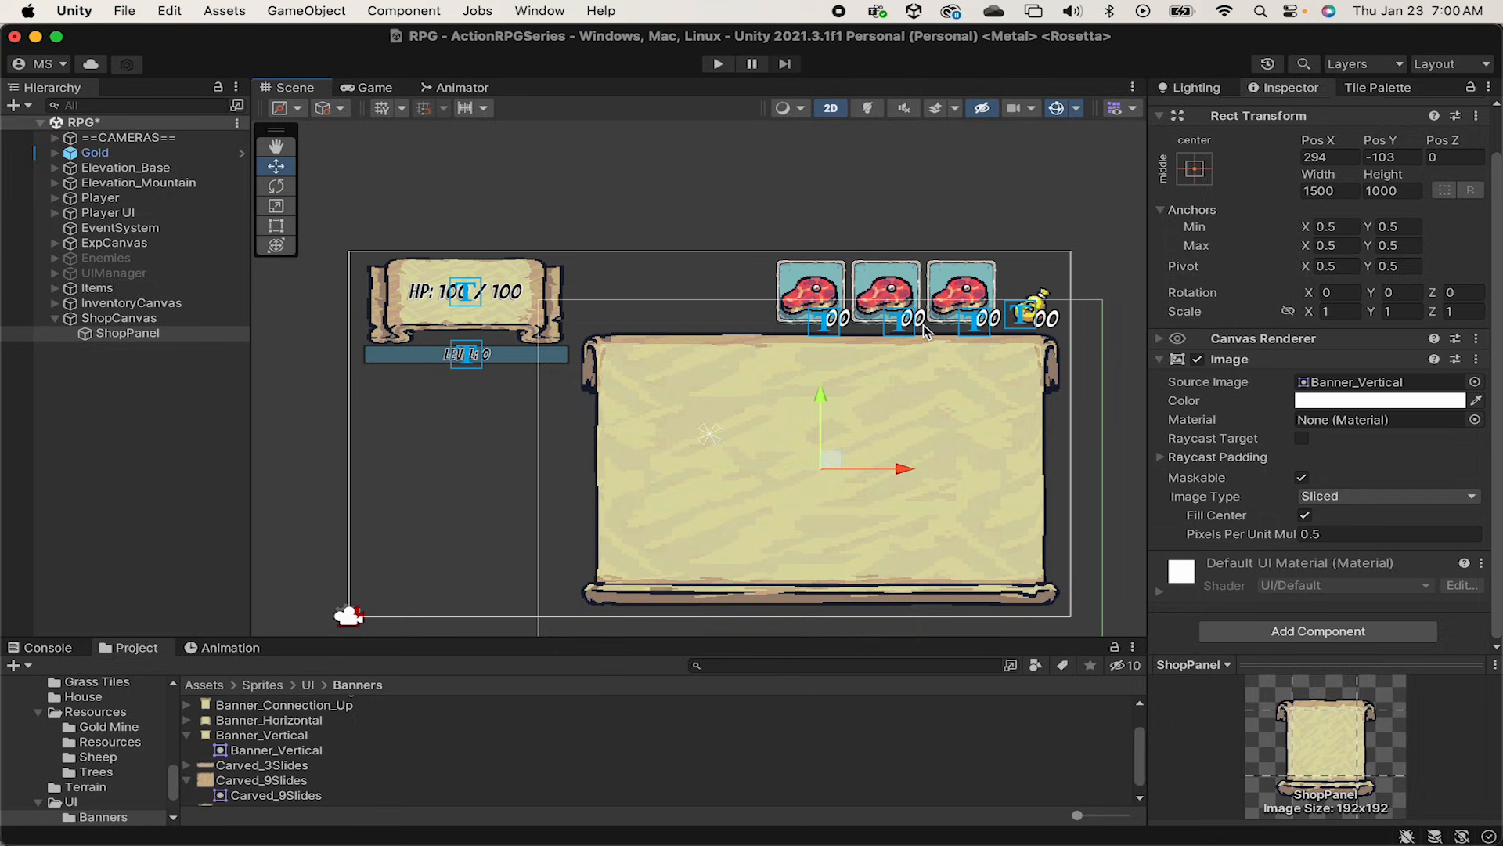
mouse_move(495, 427)
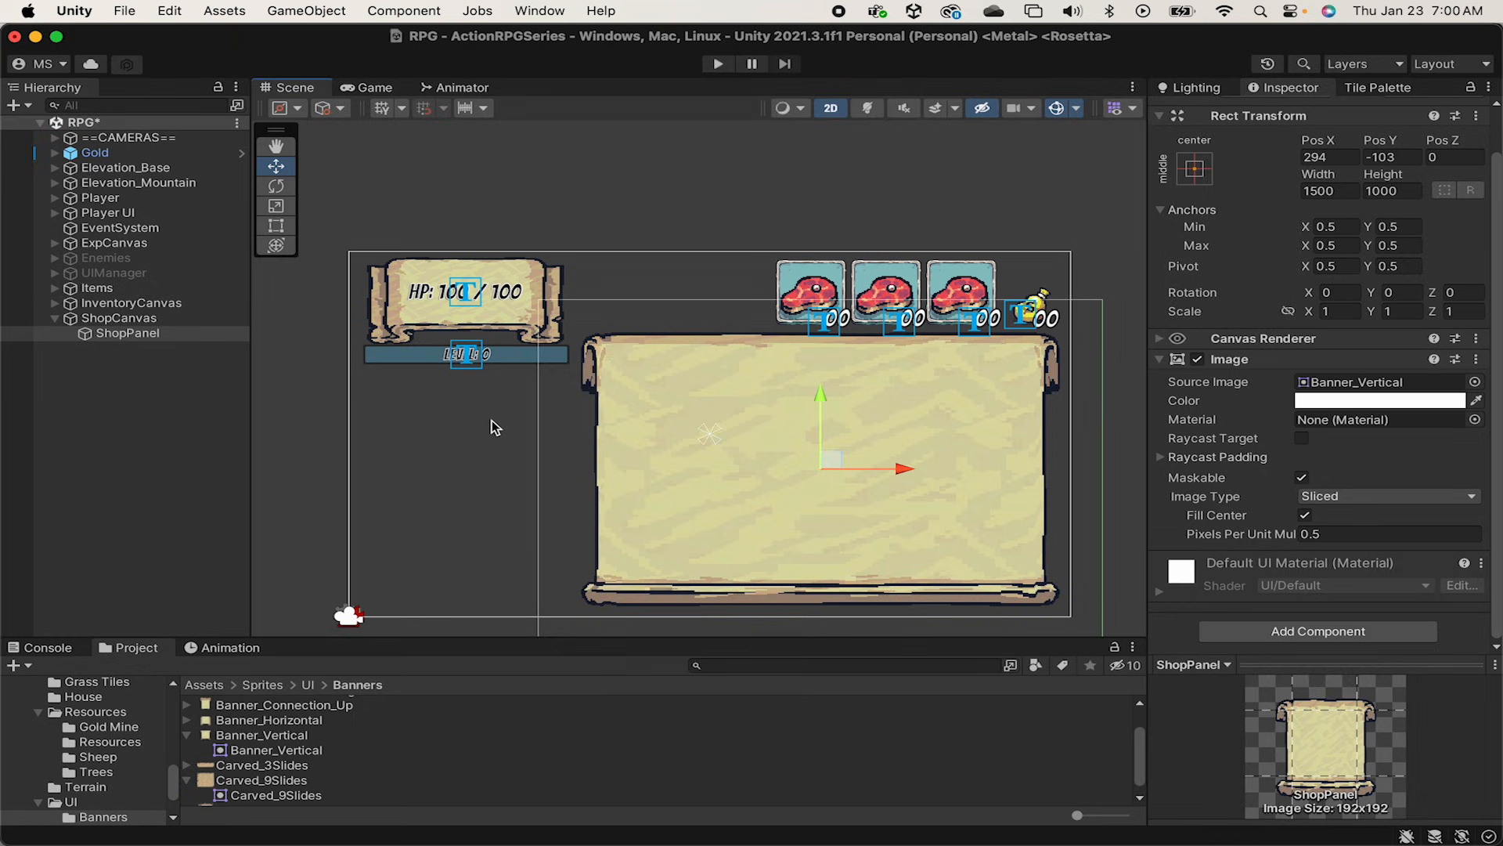
mouse_move(664, 398)
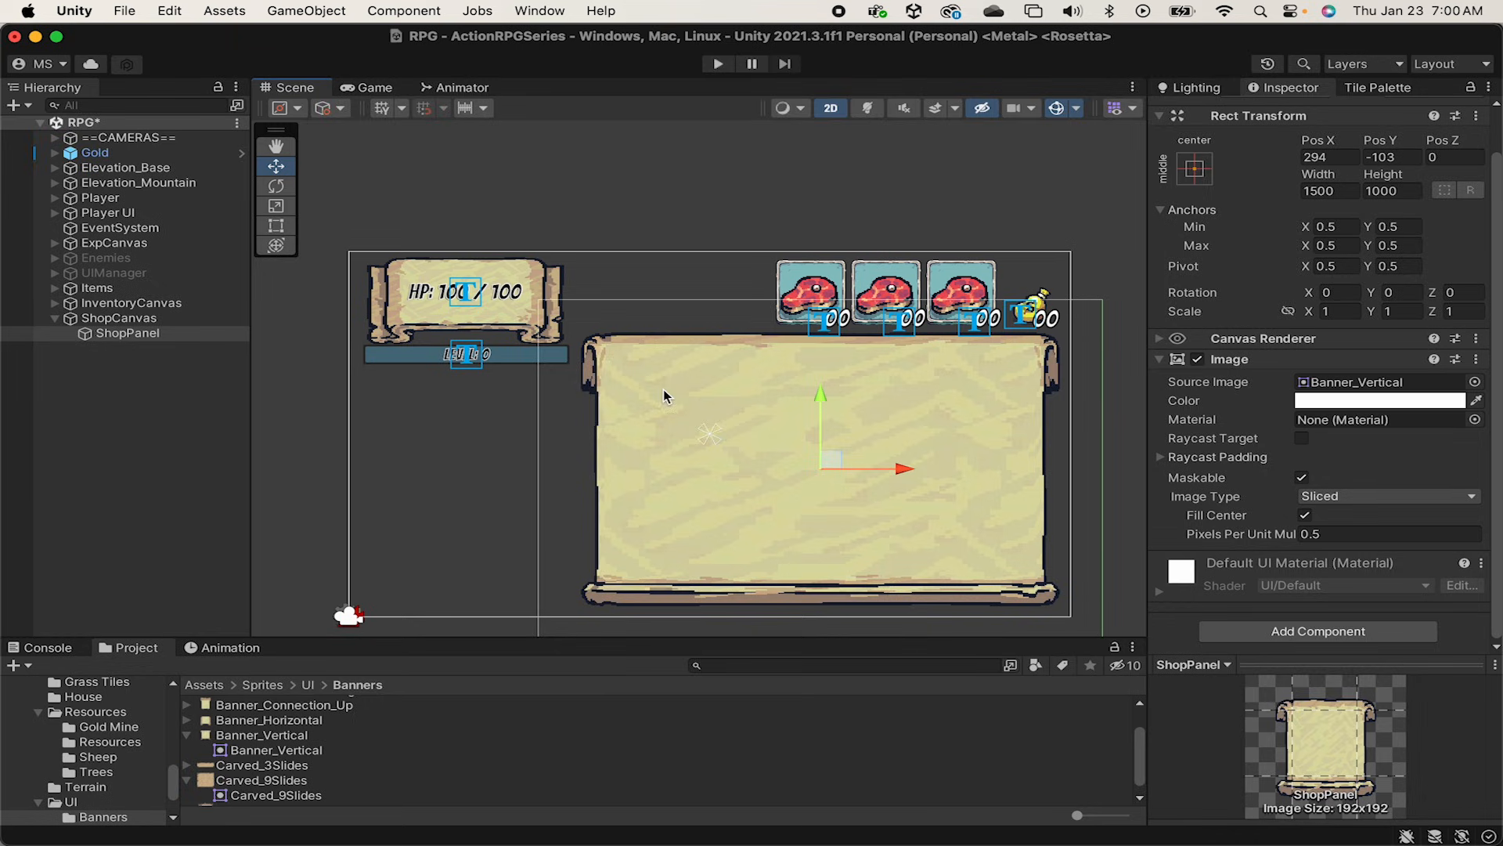
Step: Add a TopPanel image under ShopPanel sized 1100 by 140 with the Carved_9Slides sprite
right_click(125, 332)
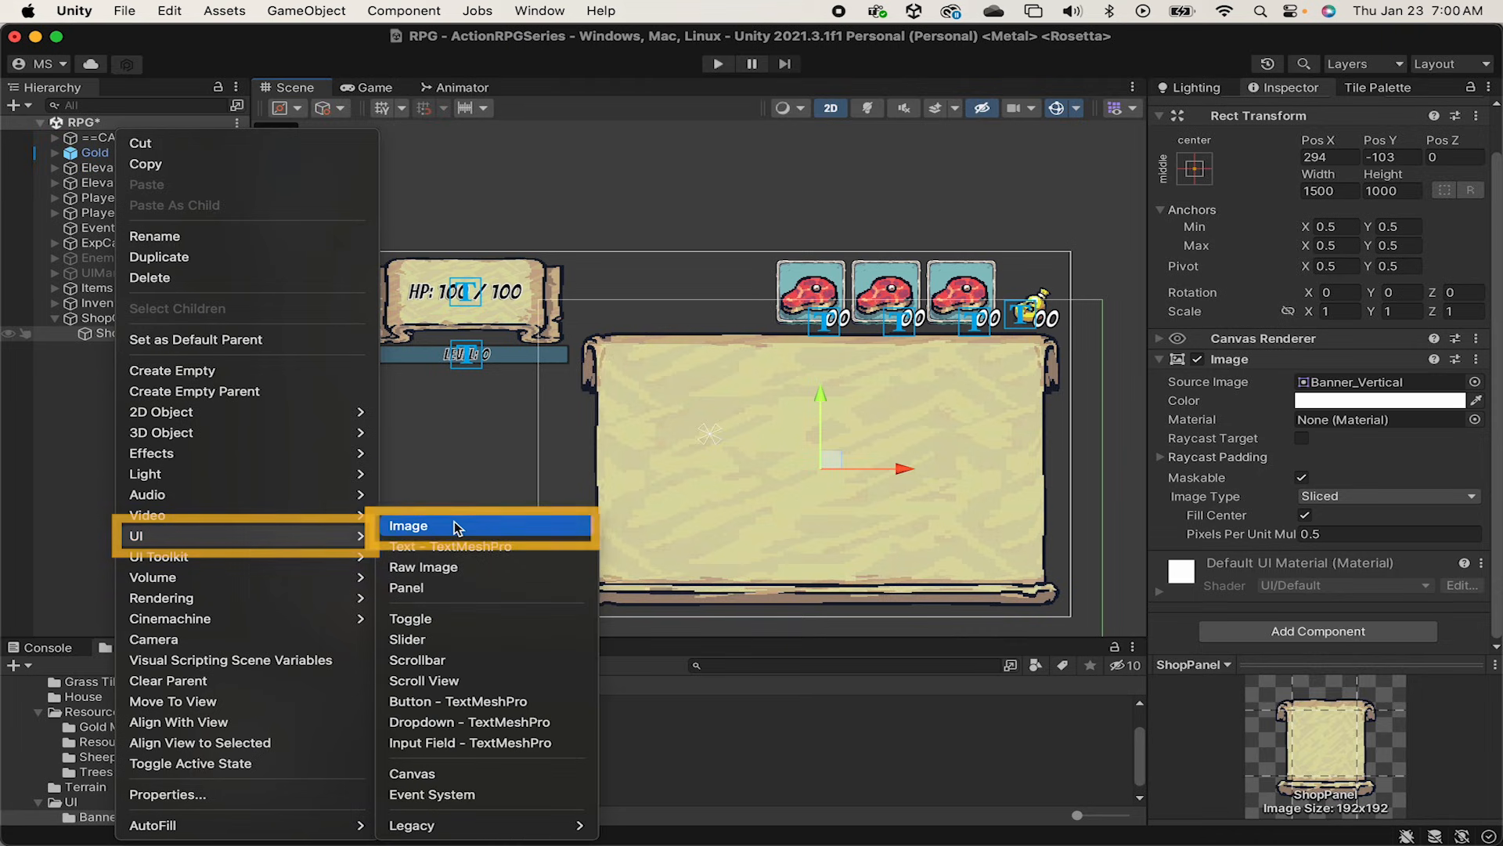
click(409, 526)
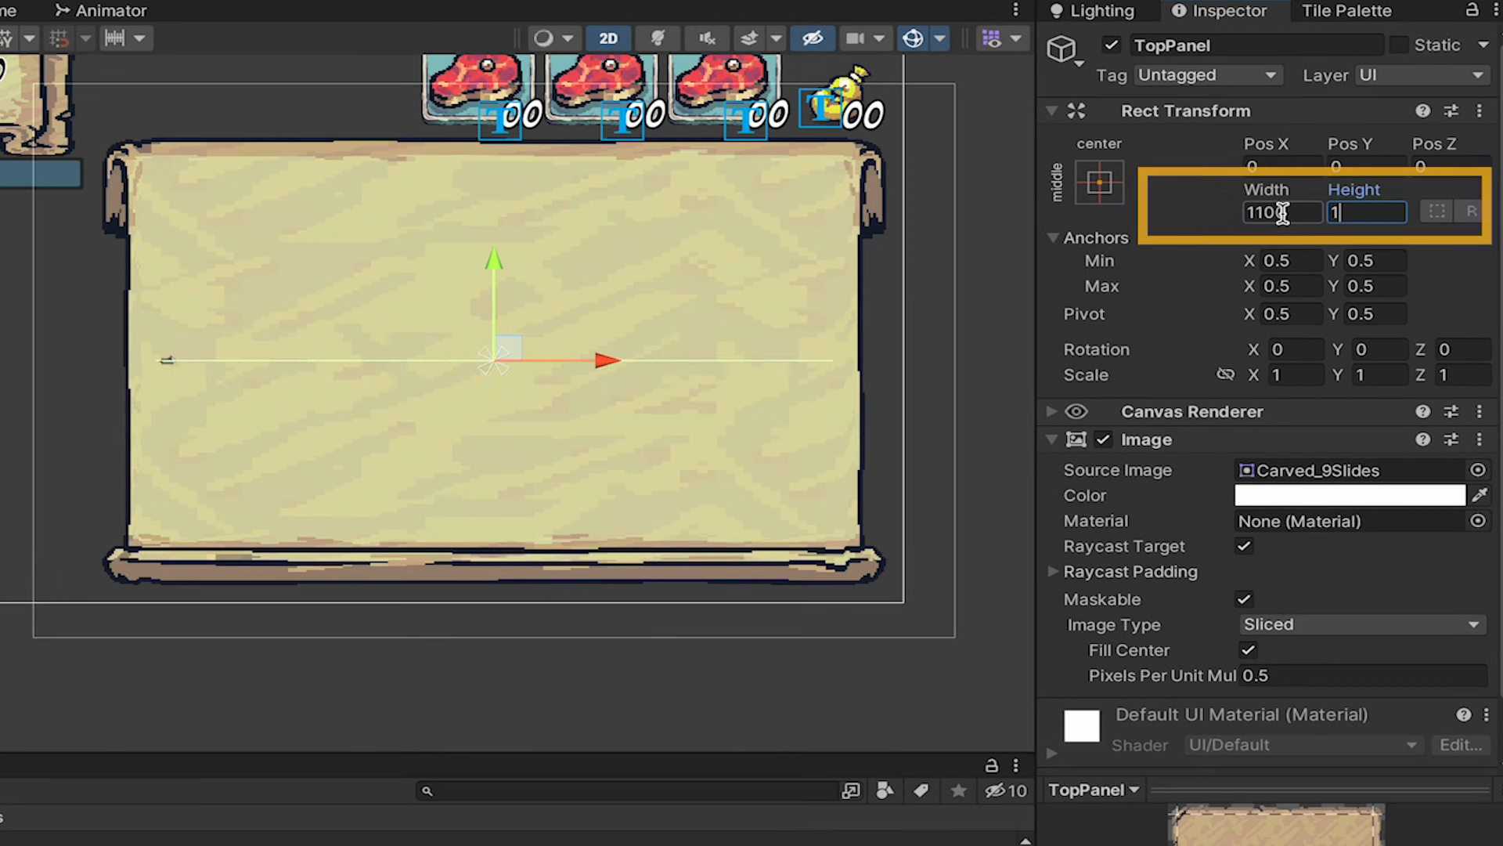
text(140)
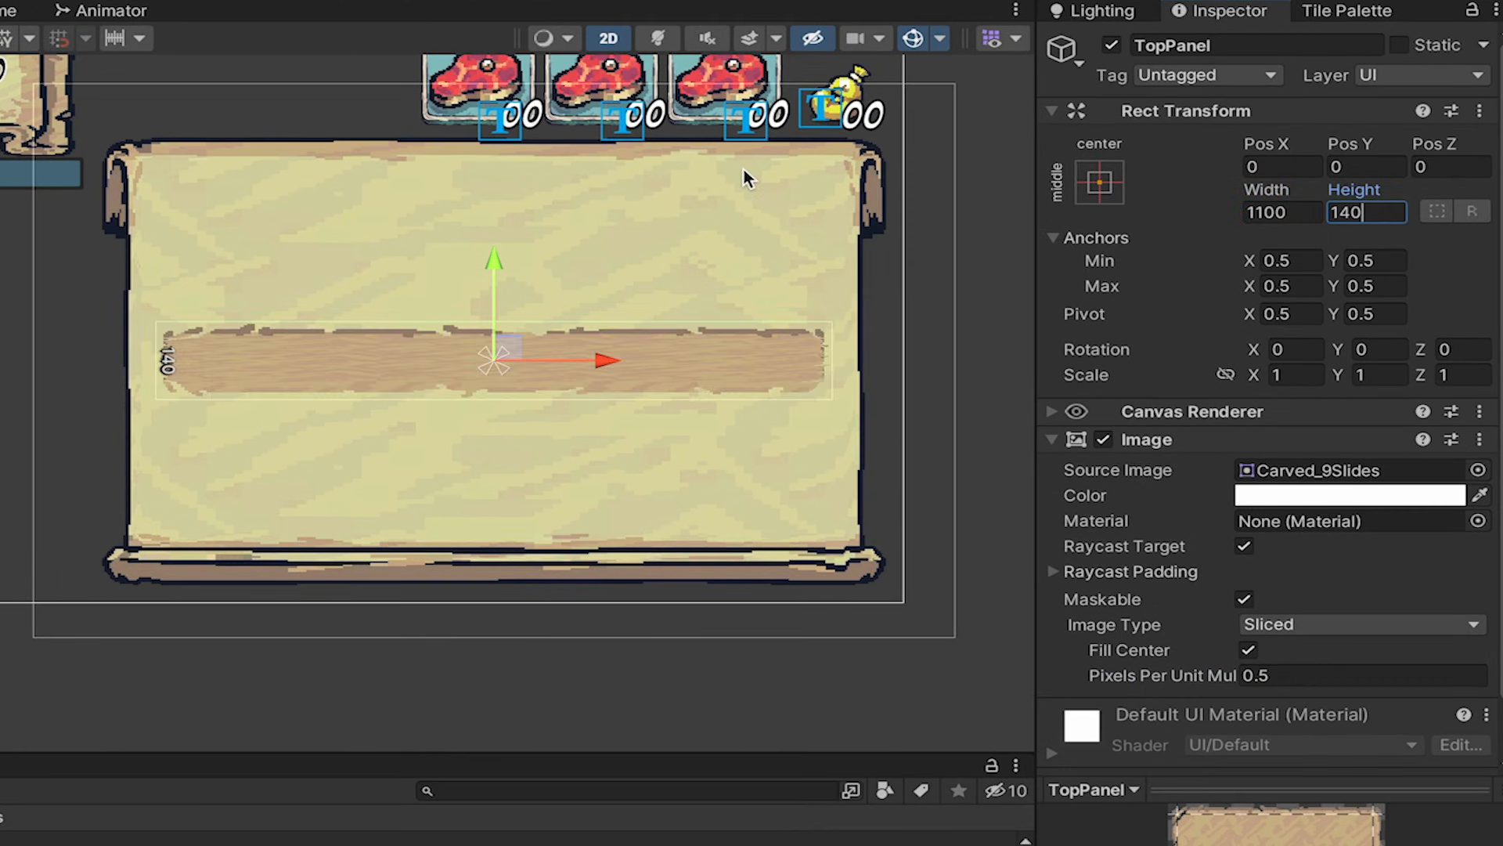
Step: Anchor TopPanel to its parent's top centre at Pos Y -200
click(1099, 182)
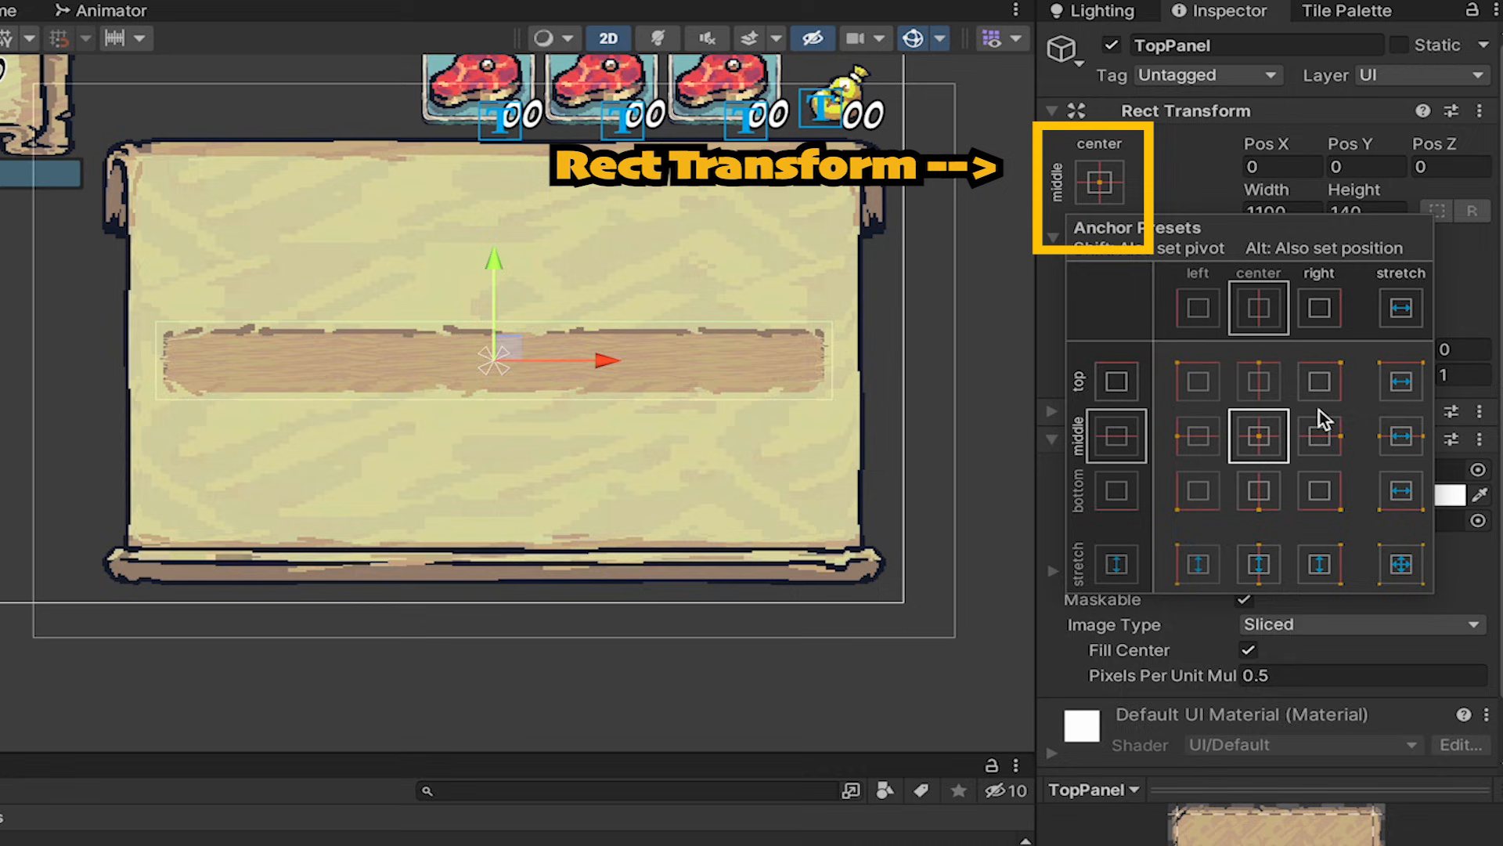
click(1259, 380)
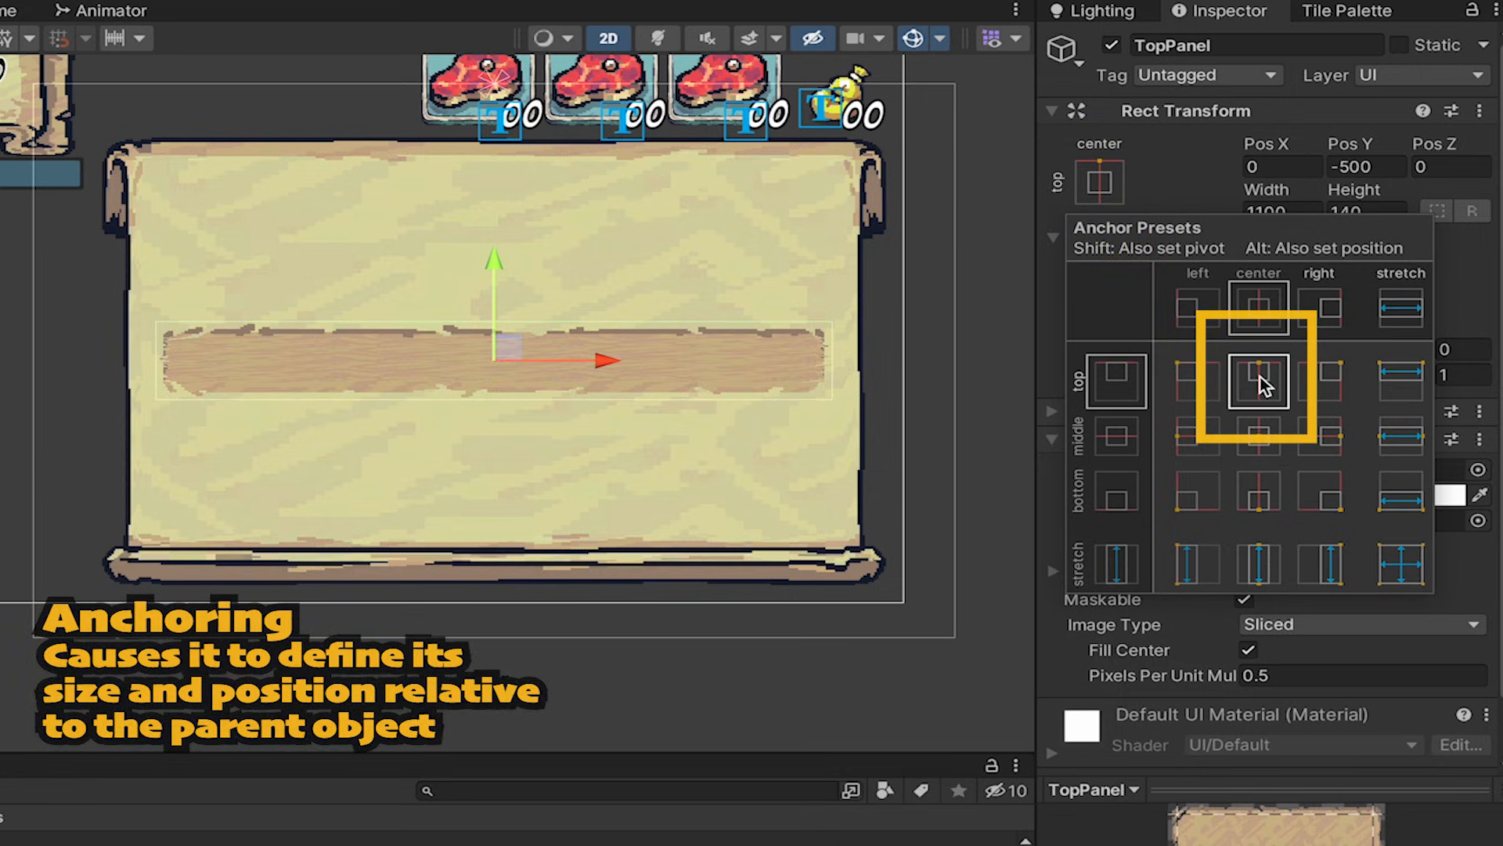
click(1259, 382)
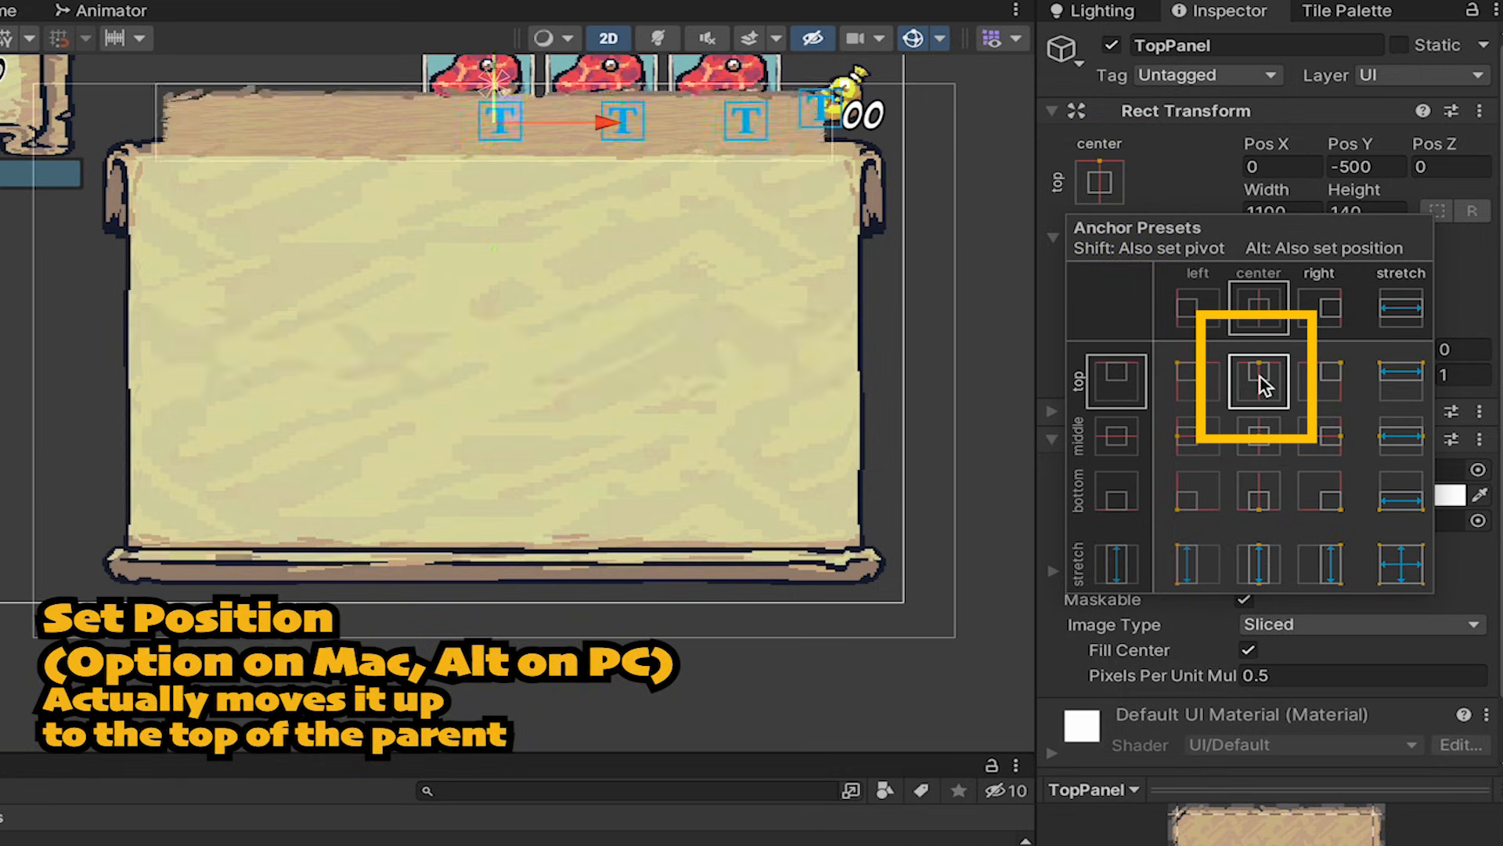
click(1259, 382)
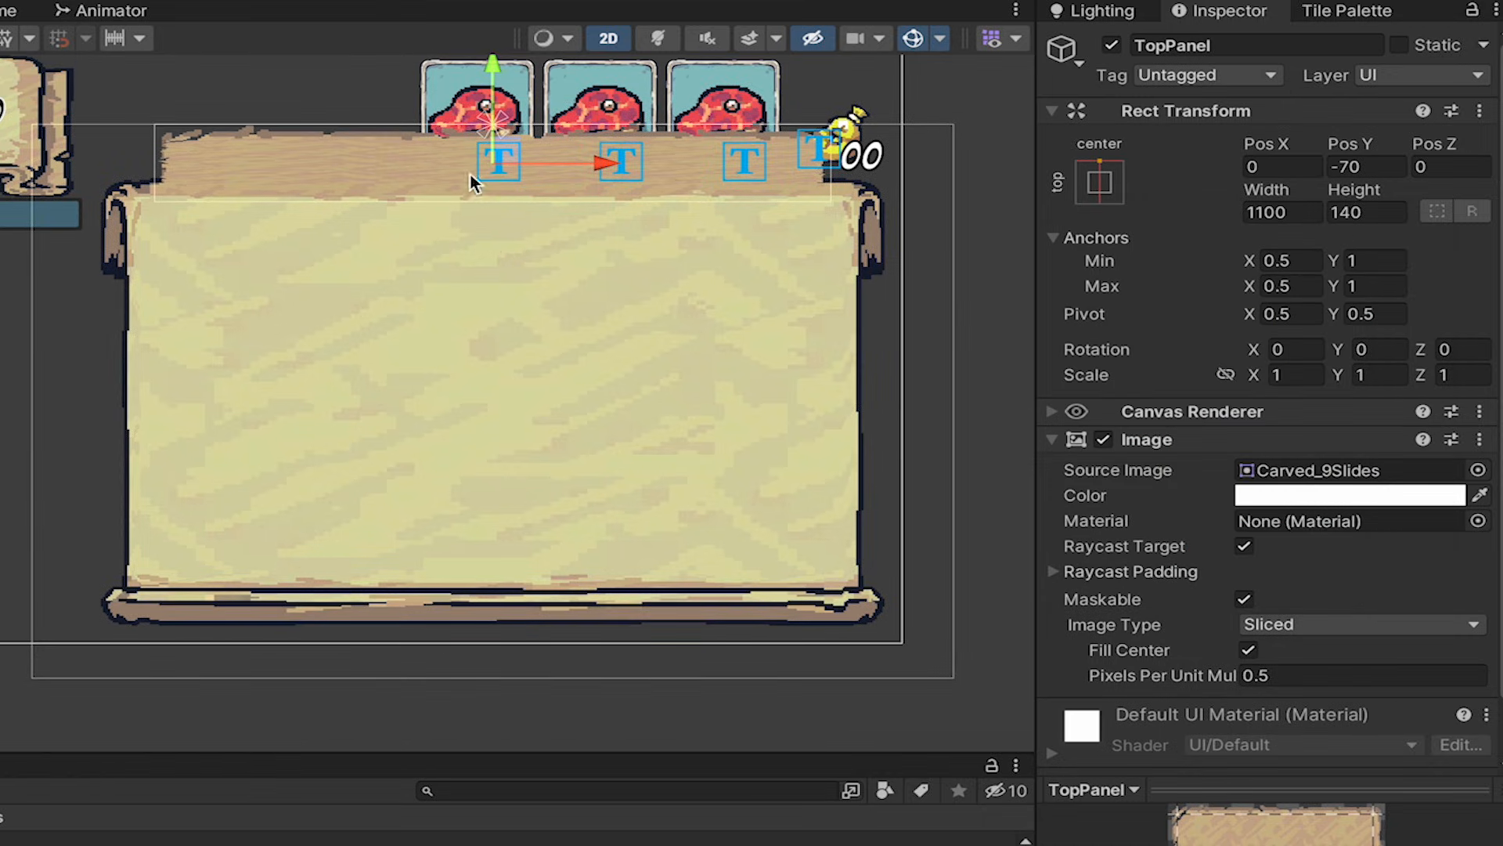
click(1366, 166)
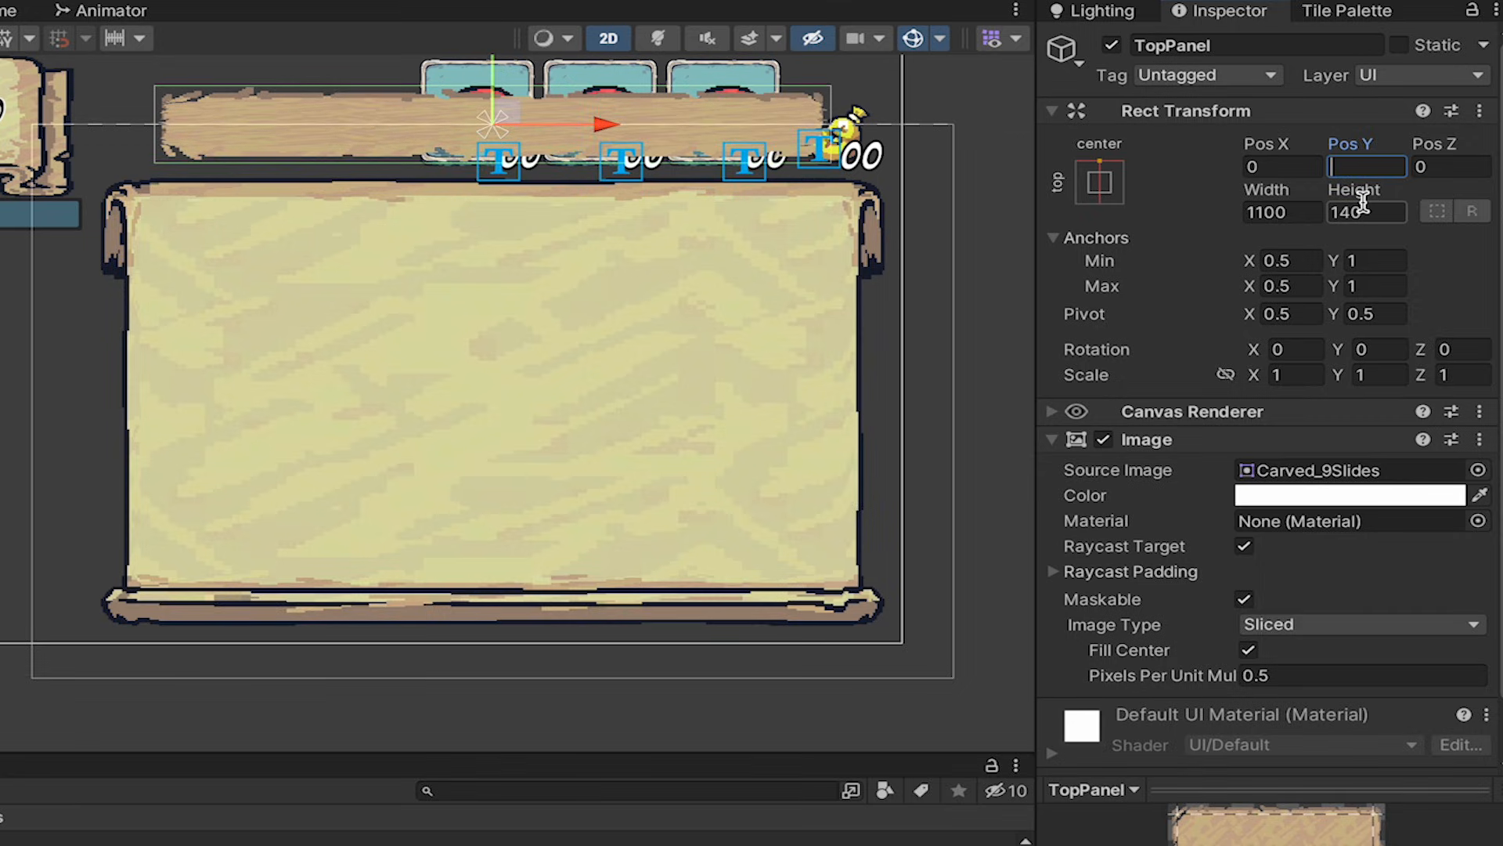
text(-2)
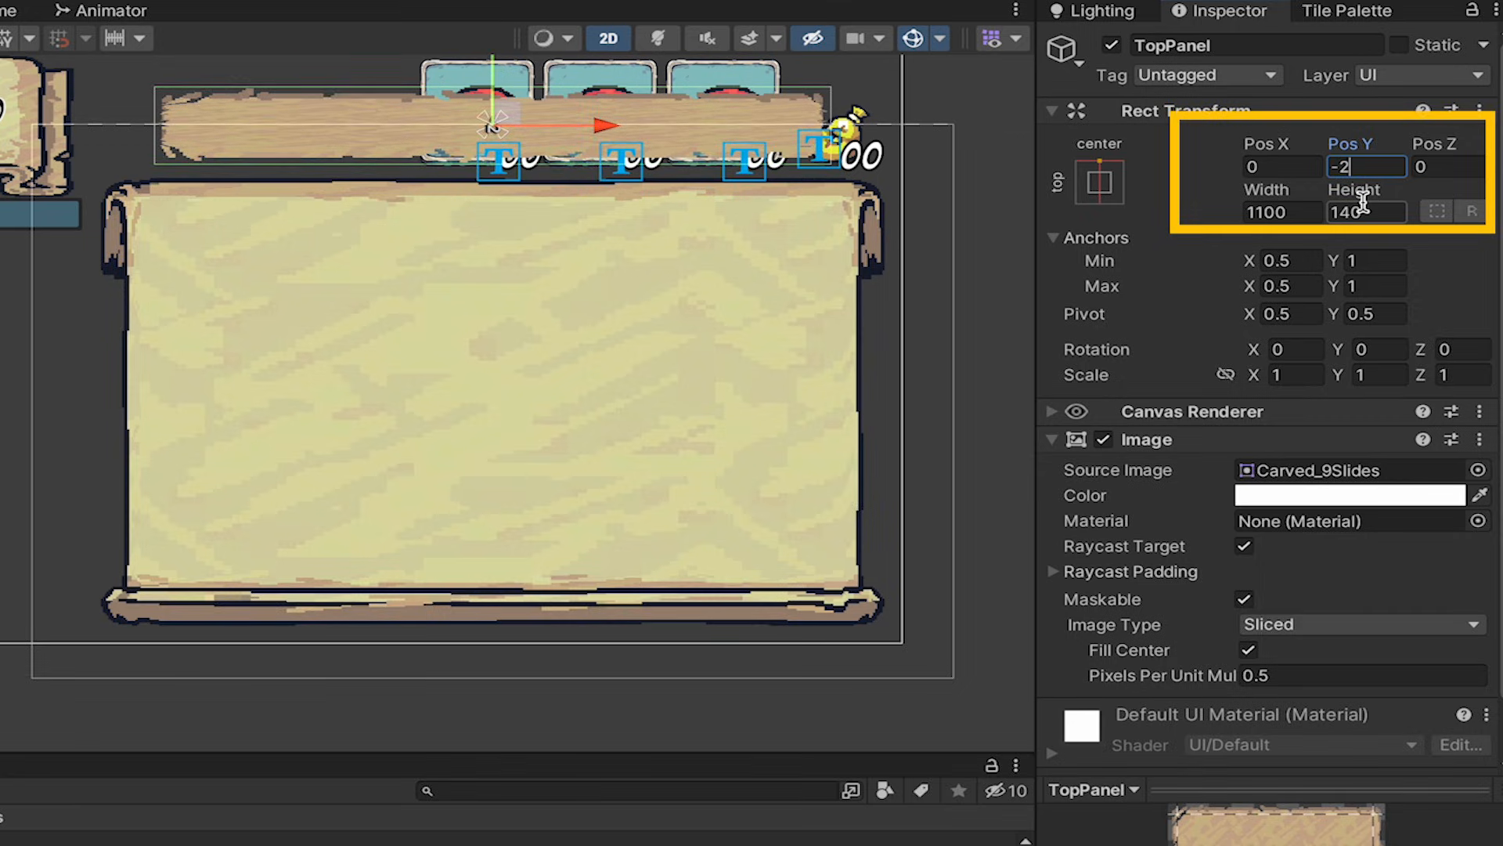
text(-200)
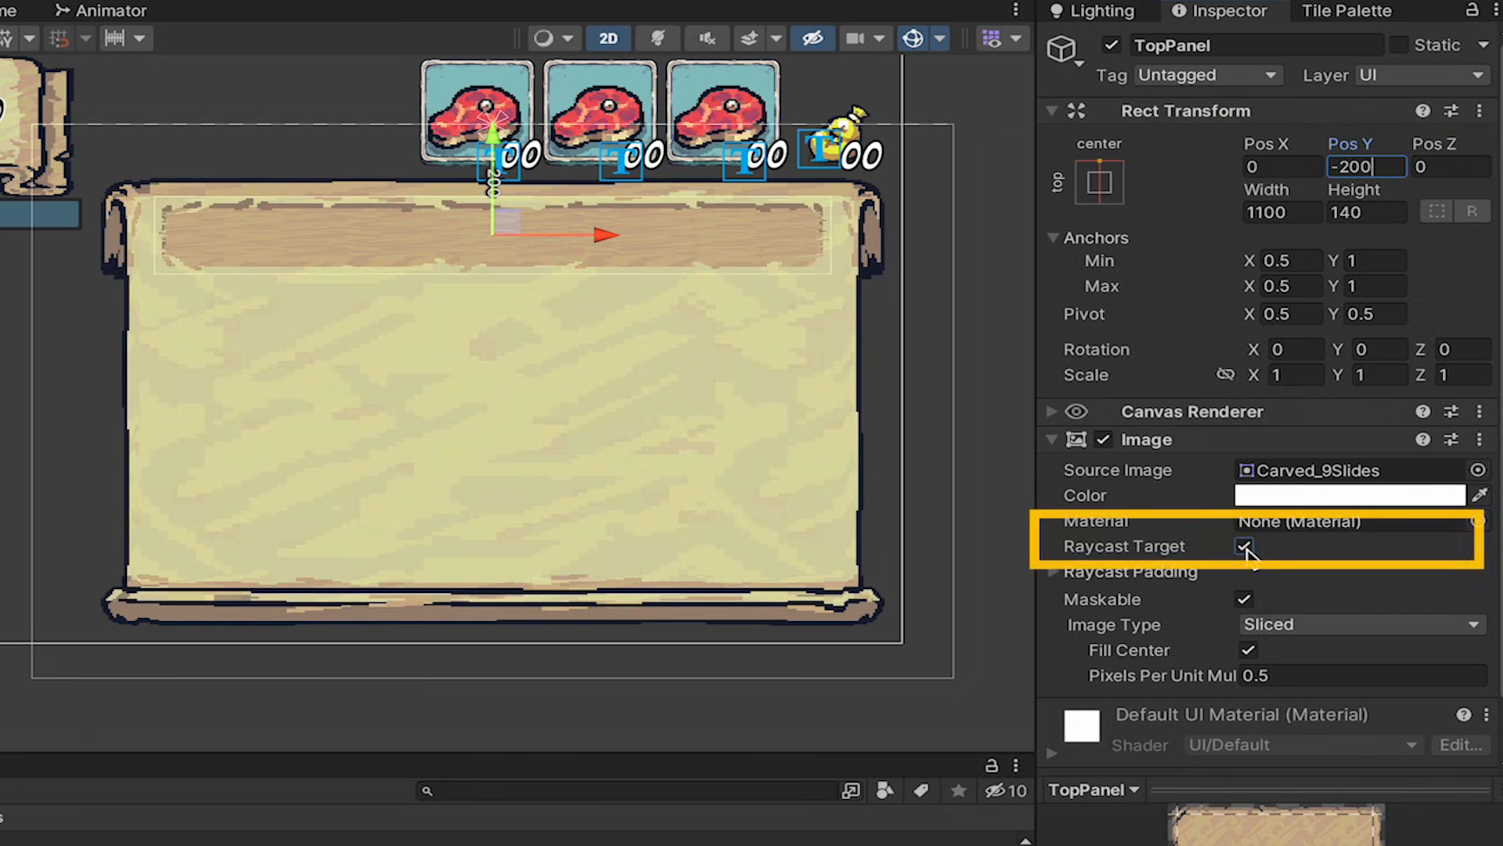
Step: Make TopPanel's image ignore raycasts and add a Grid Layout Group to it
click(1243, 545)
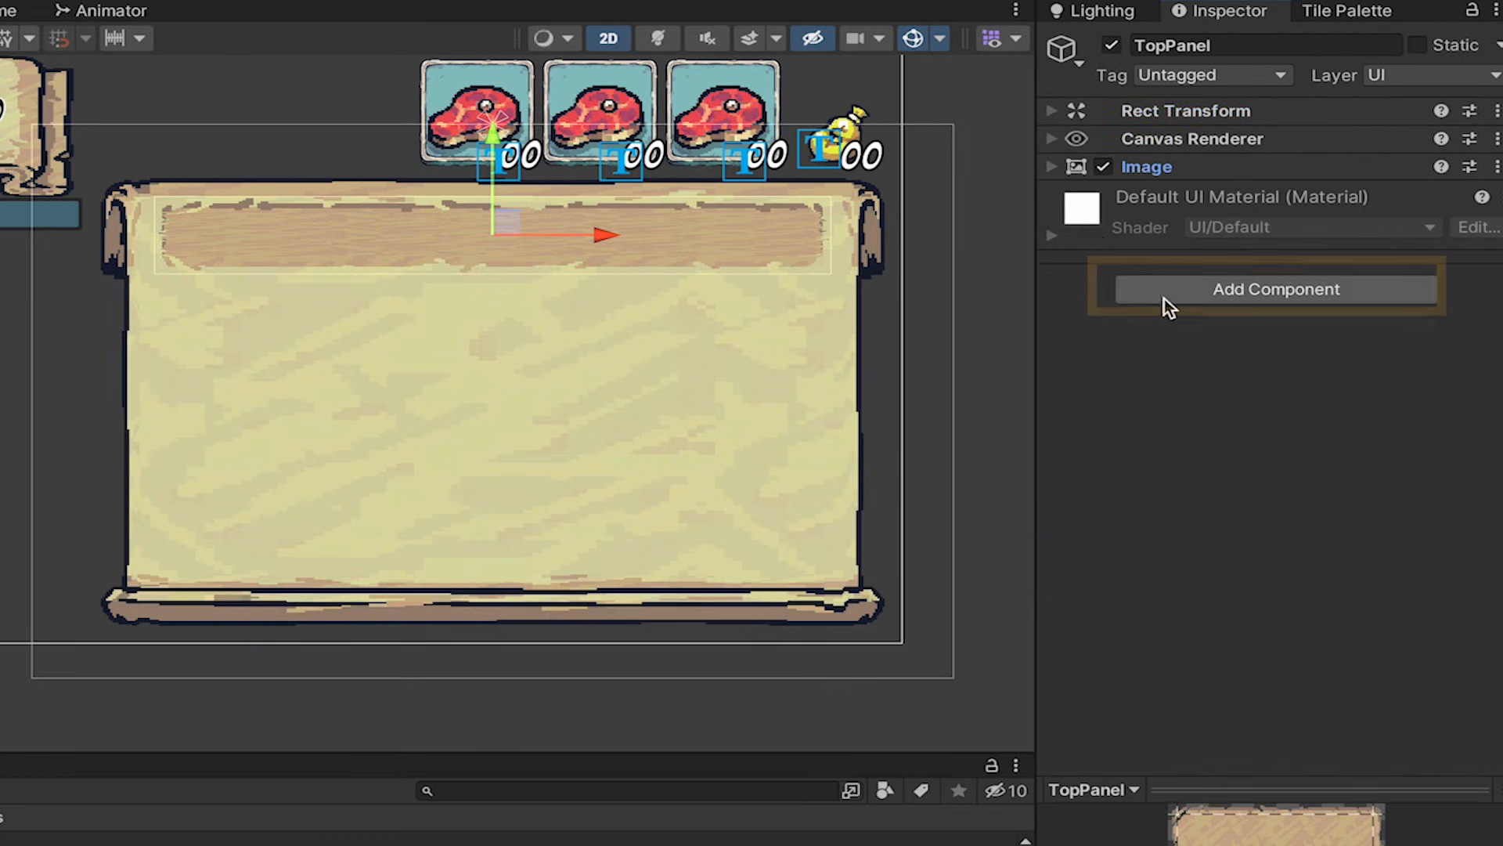
click(1276, 288)
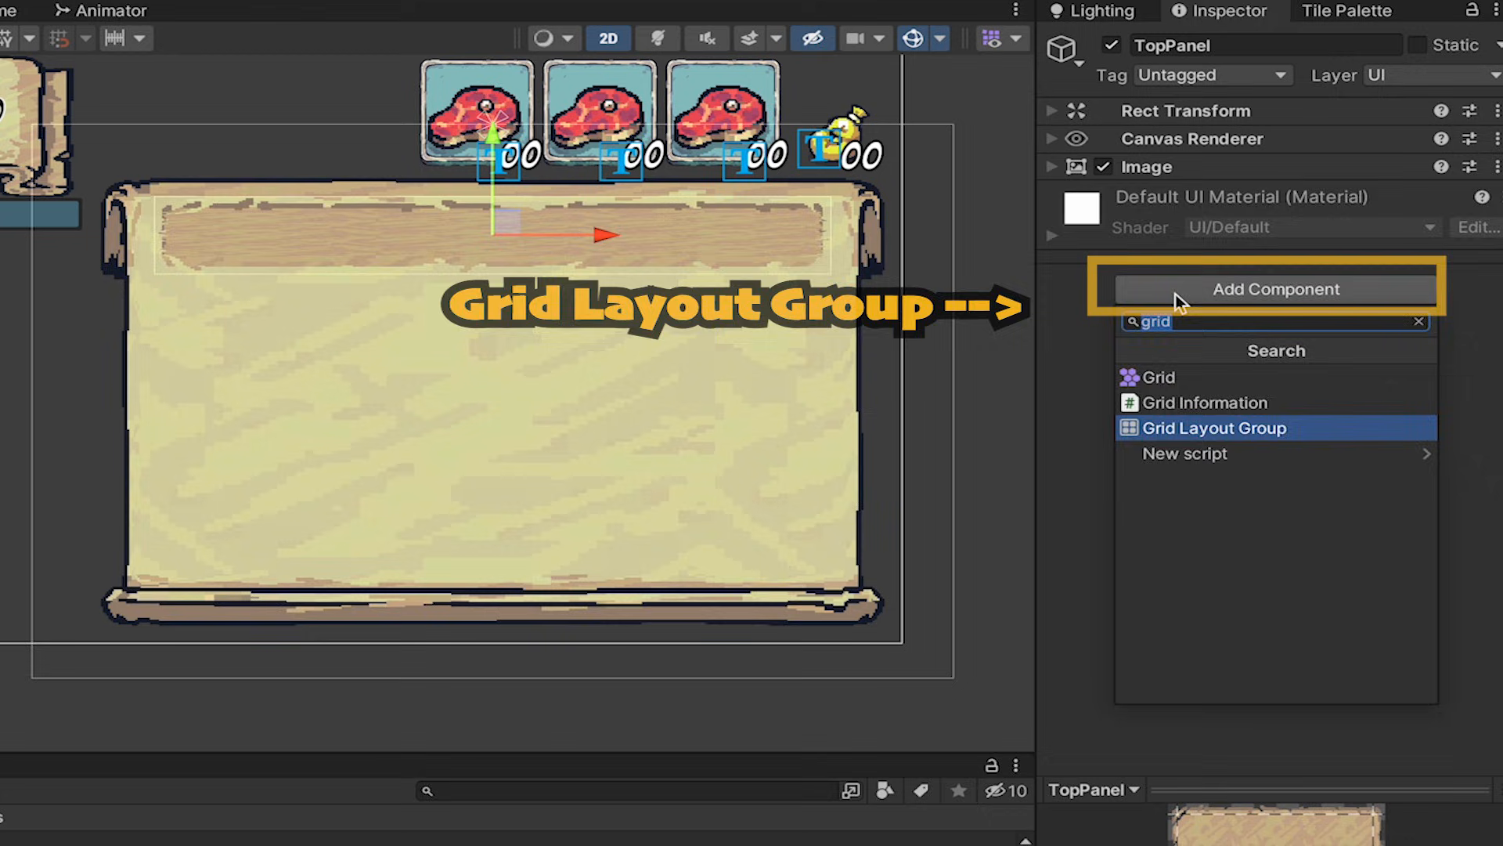
click(1214, 428)
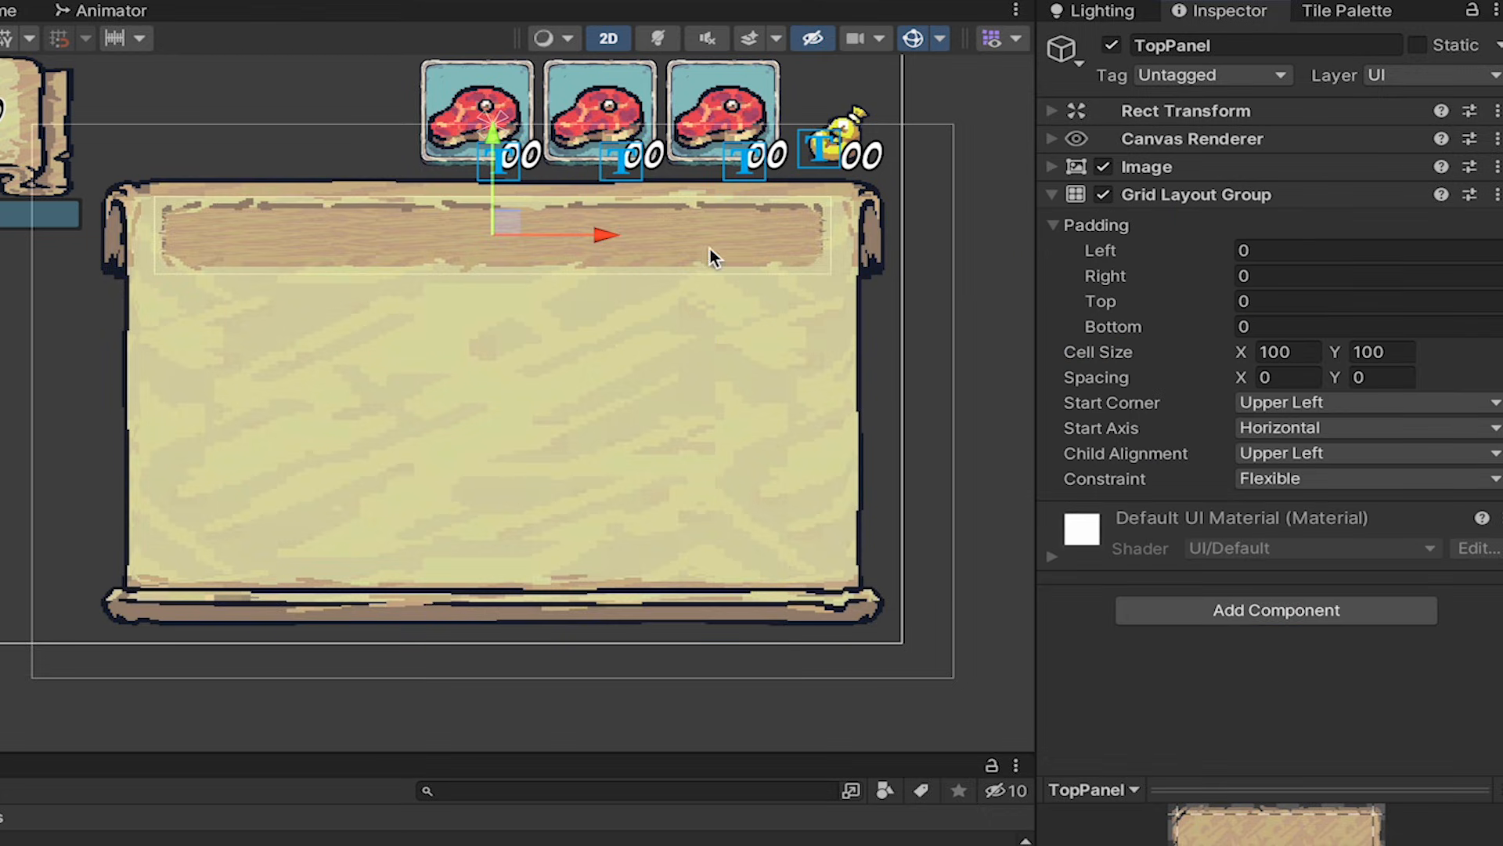
mouse_move(598, 340)
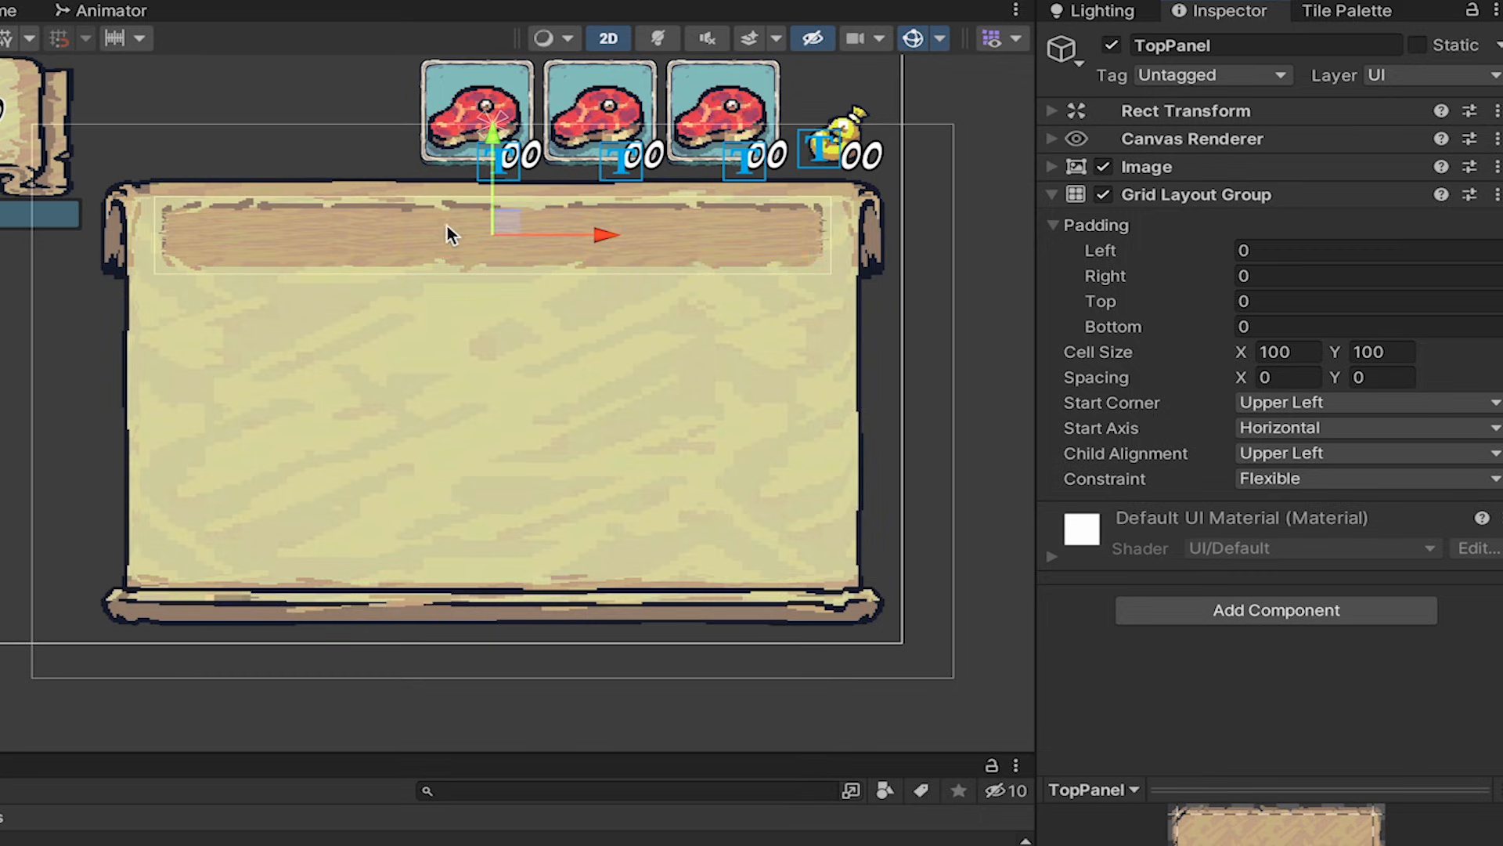
mouse_move(1153, 298)
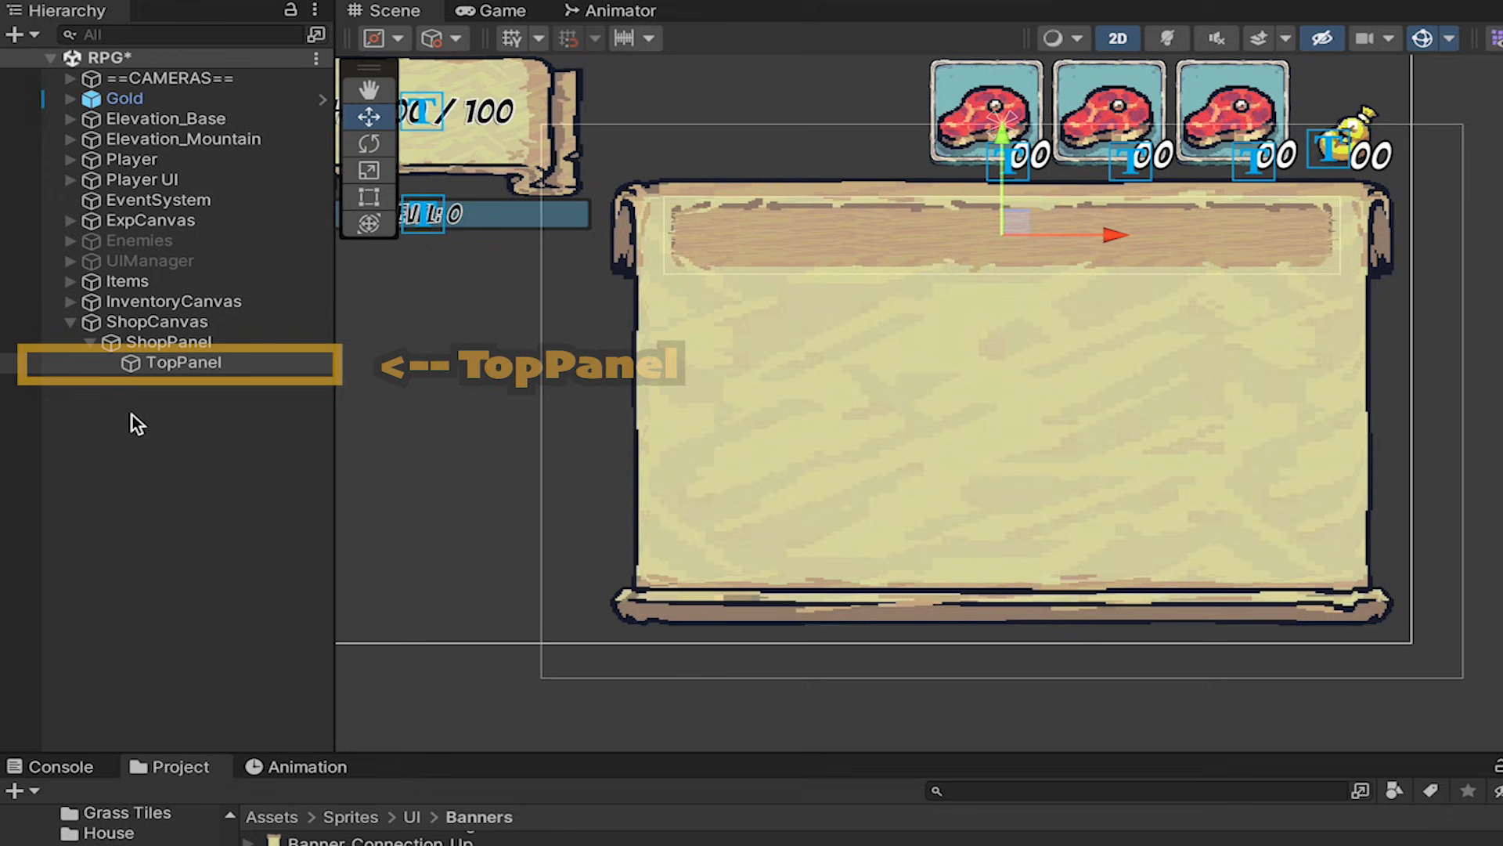
Step: Add a ShopButton image under TopPanel using Button_Blue_9Slides drawn as Sliced
right_click(185, 363)
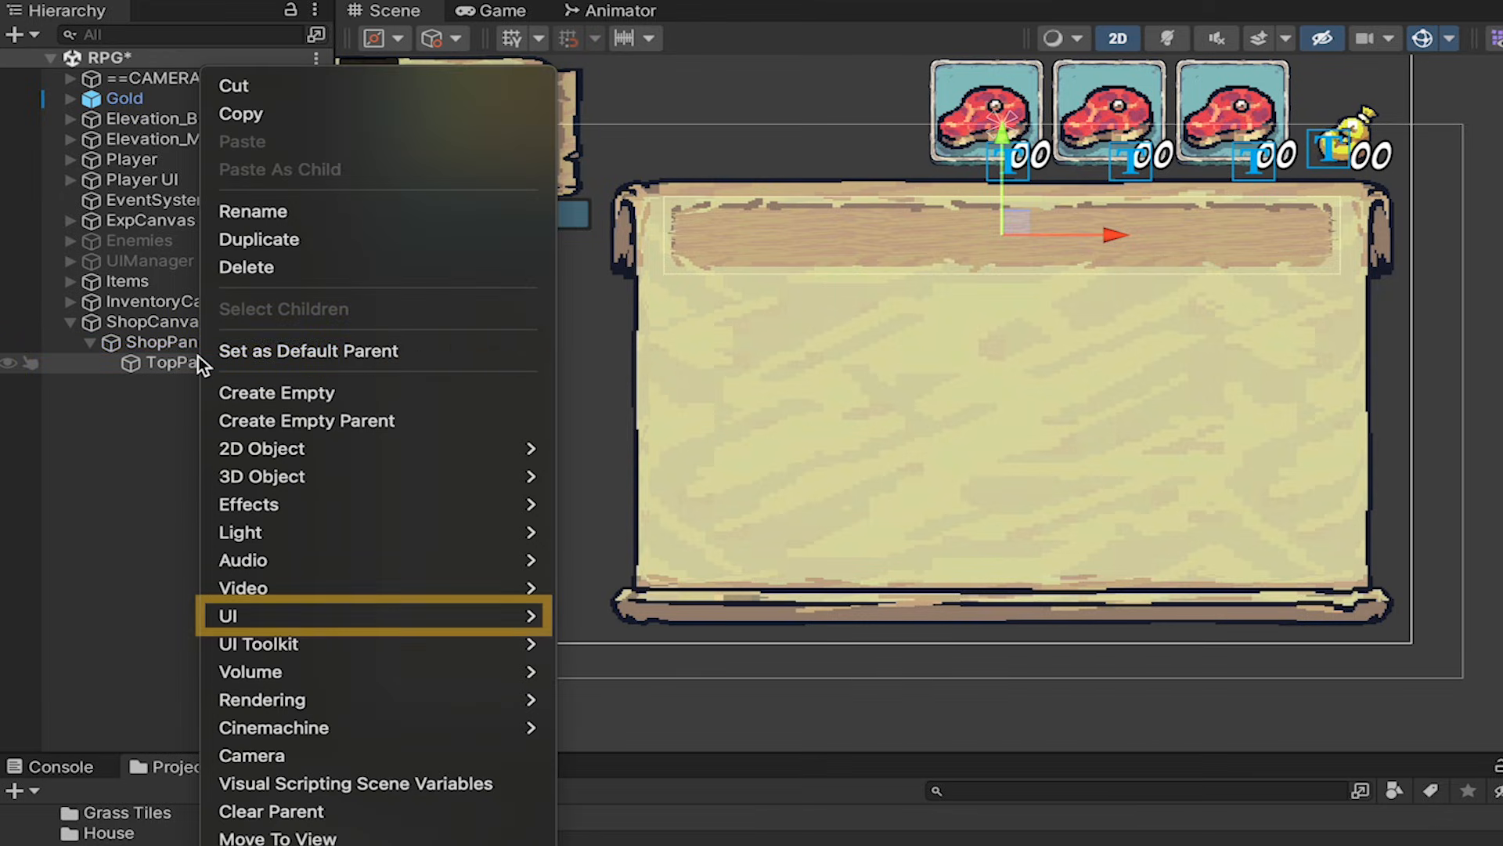
mouse_move(230, 616)
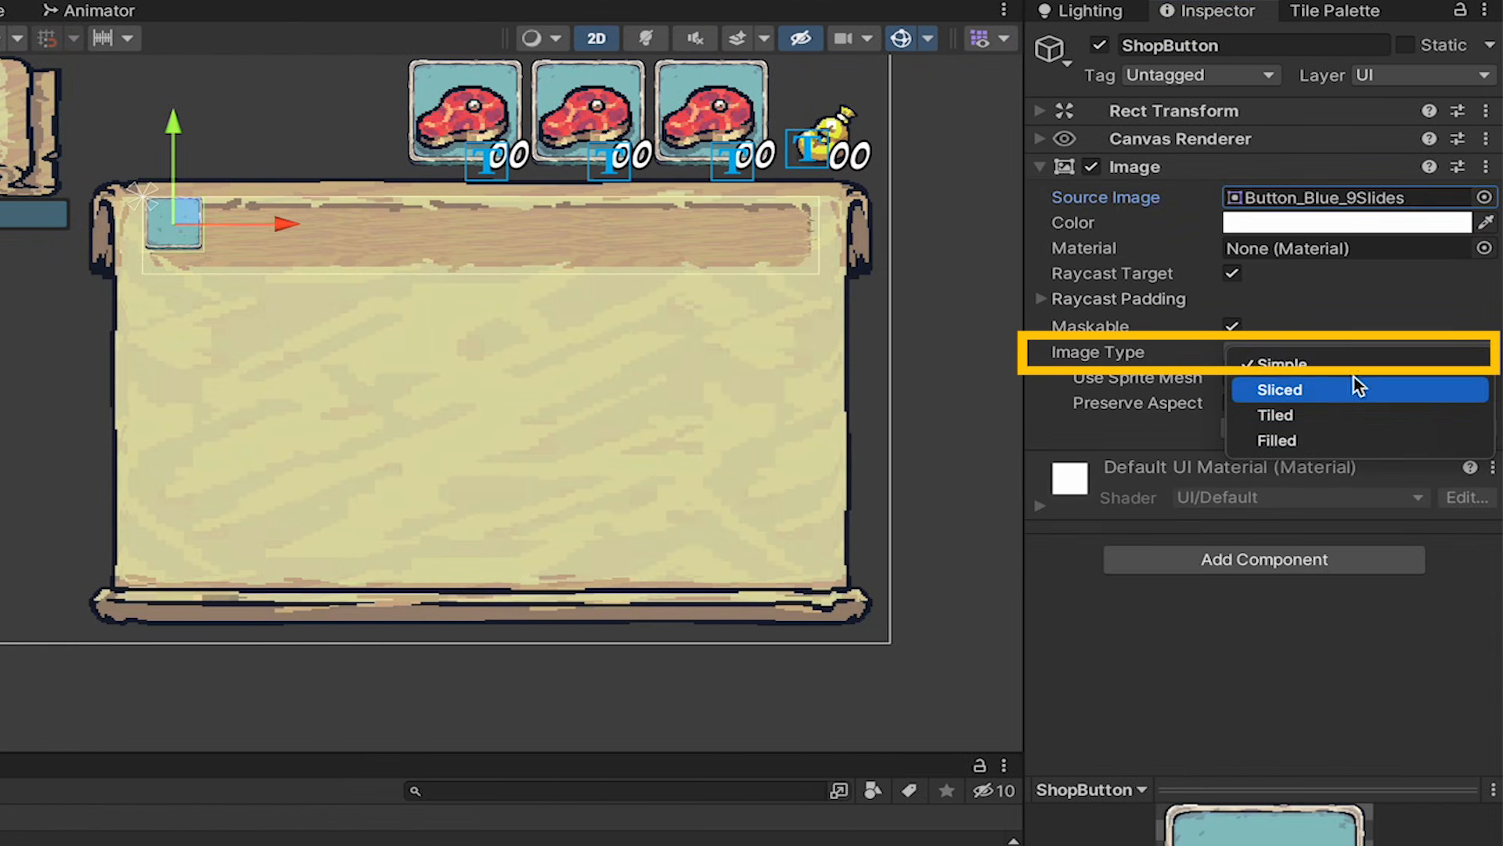
click(1279, 389)
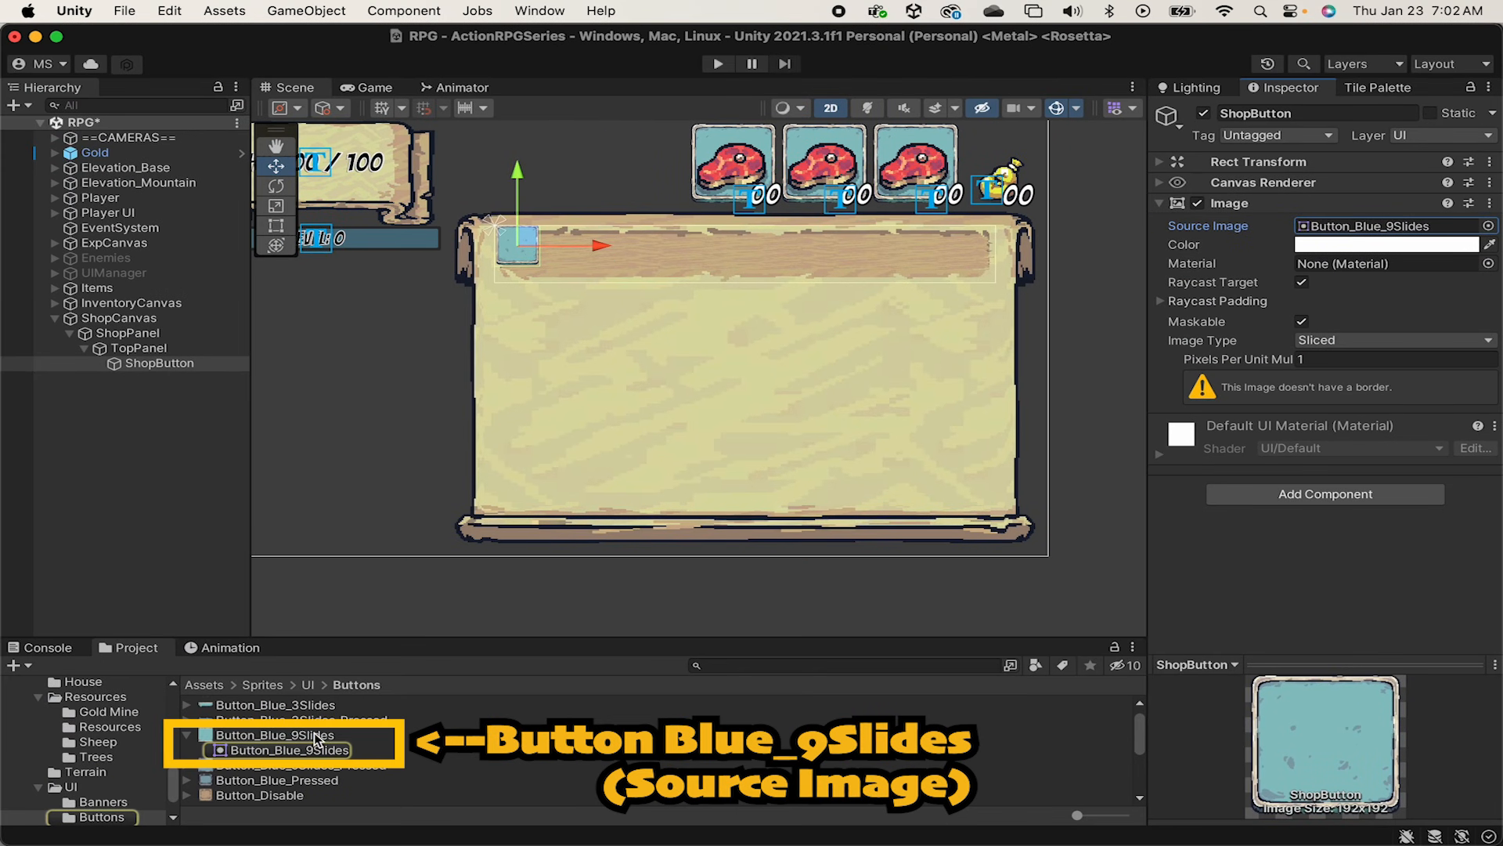
Step: Set the Button_Blue_9Slides sprite's pixels per unit to 64 and apply
click(275, 748)
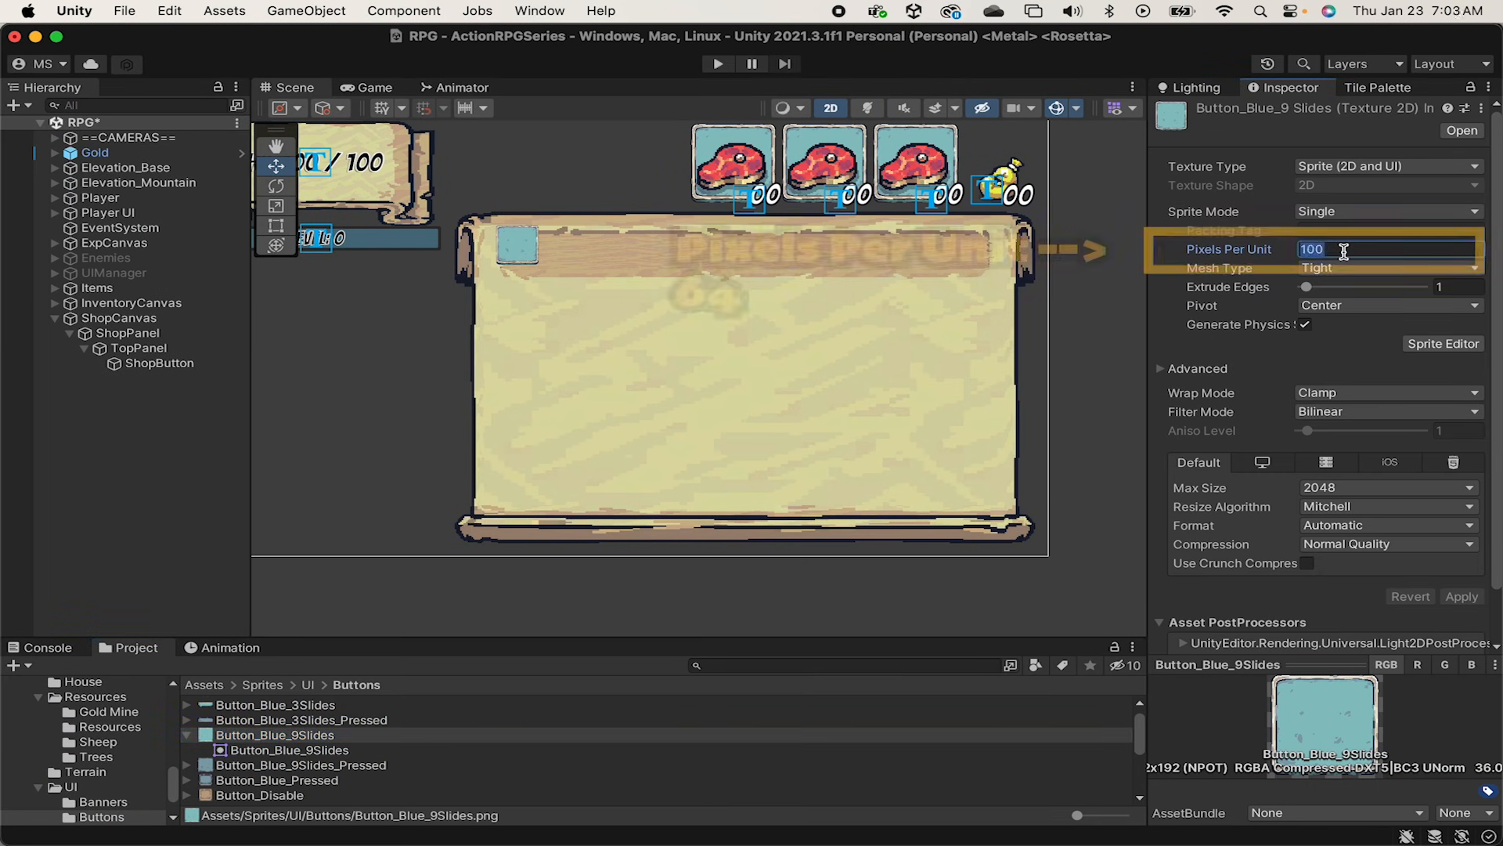
text(64)
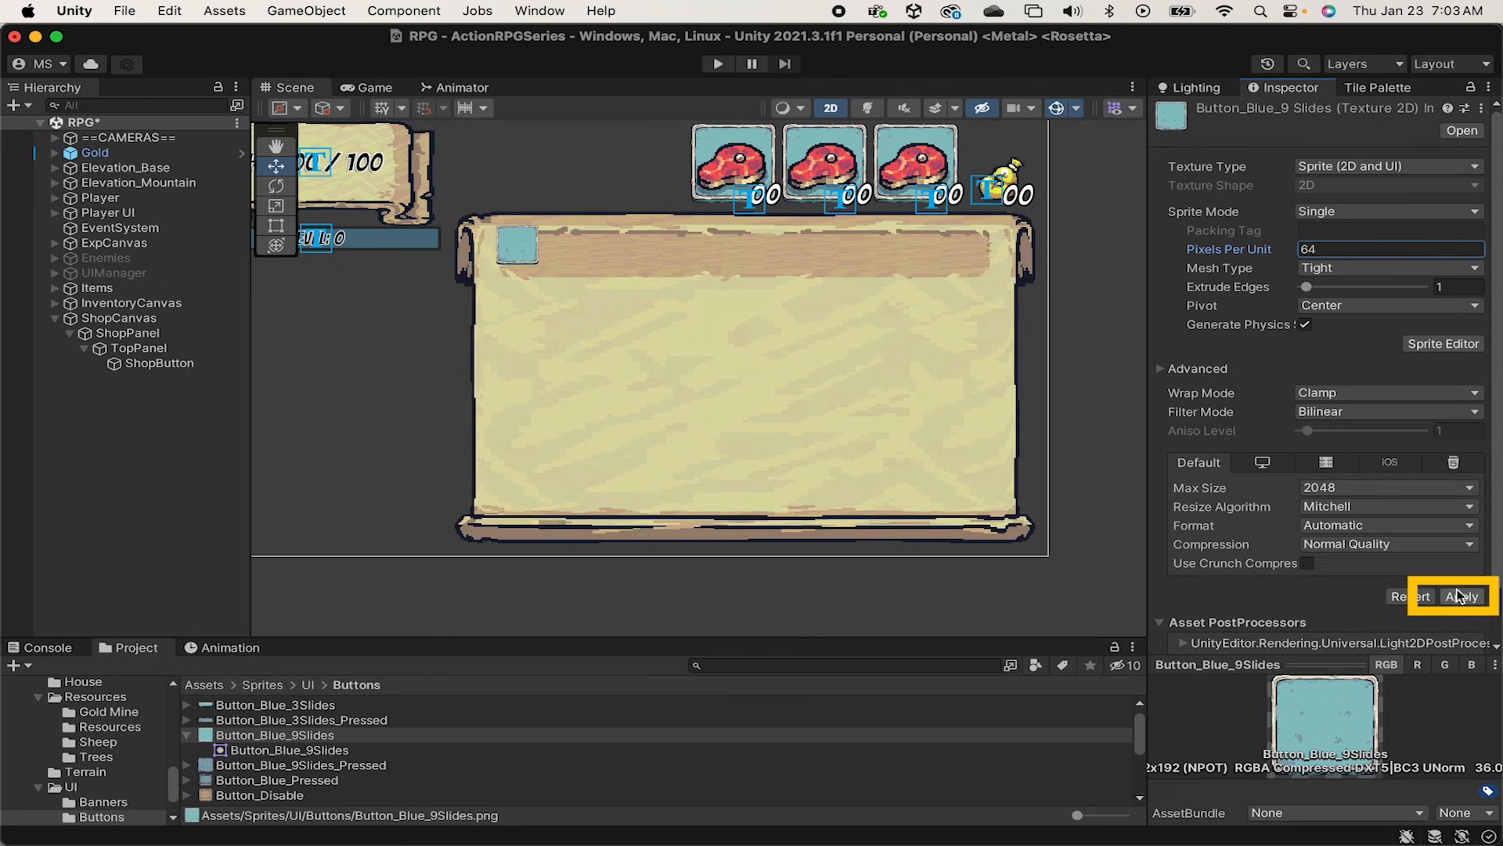
click(1463, 595)
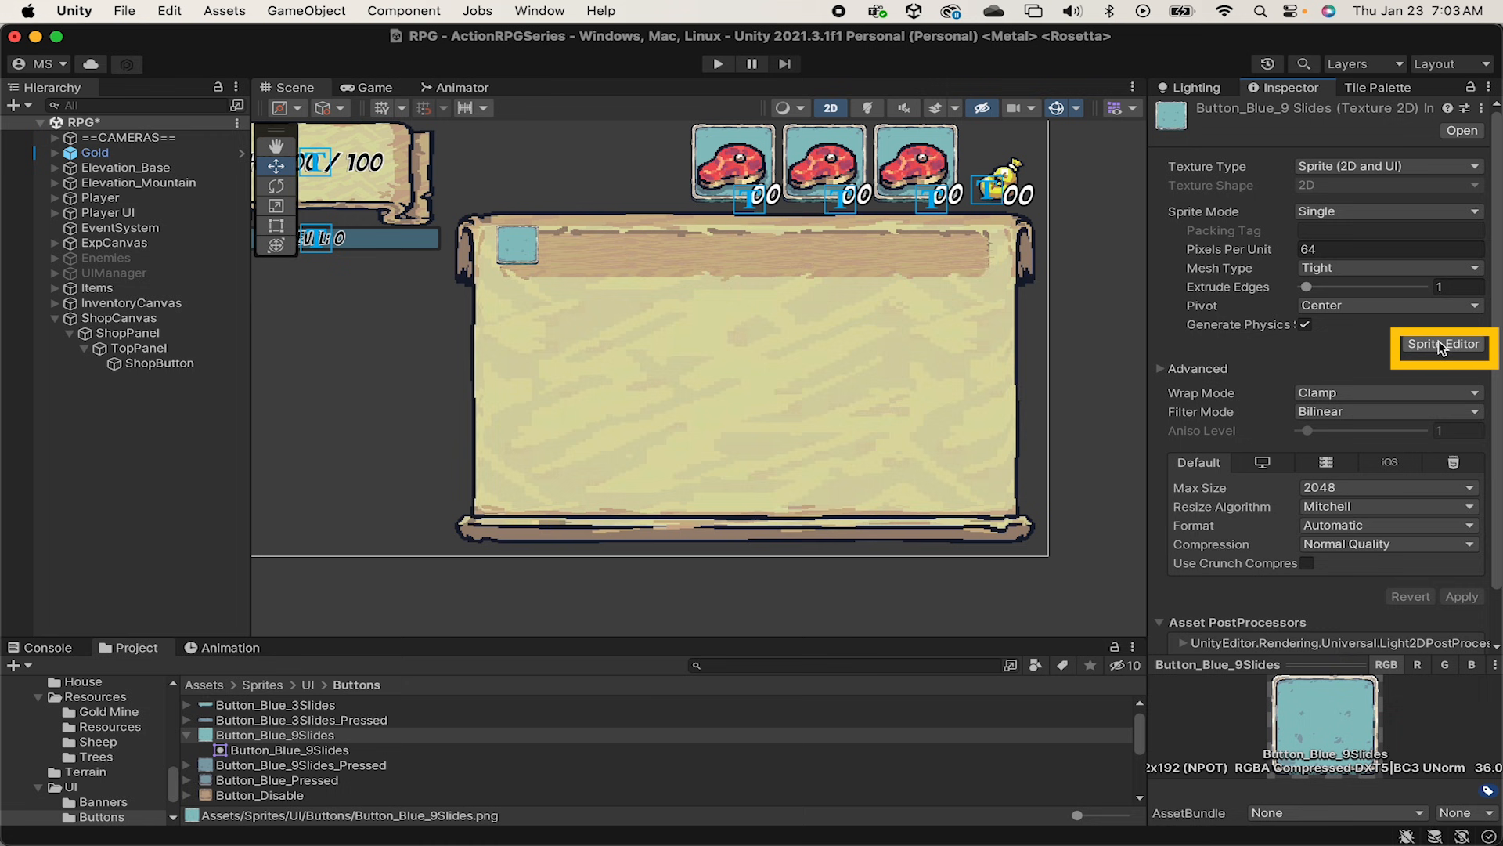
Step: Define the blue button sprite's nine-slice borders 21, 16, 30, 41 and apply them
click(1444, 344)
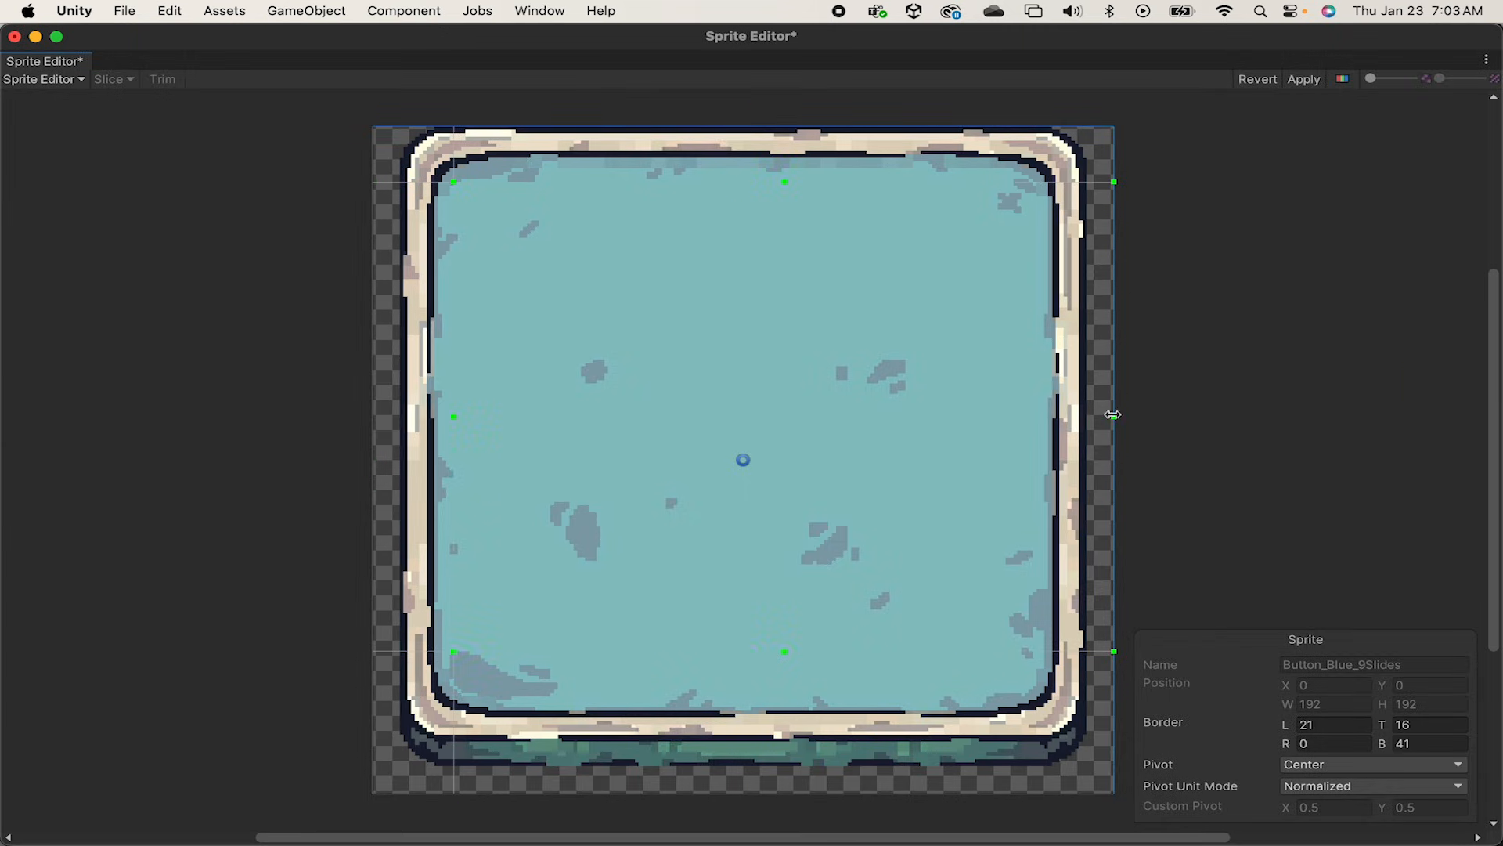
drag(1112, 414, 997, 413)
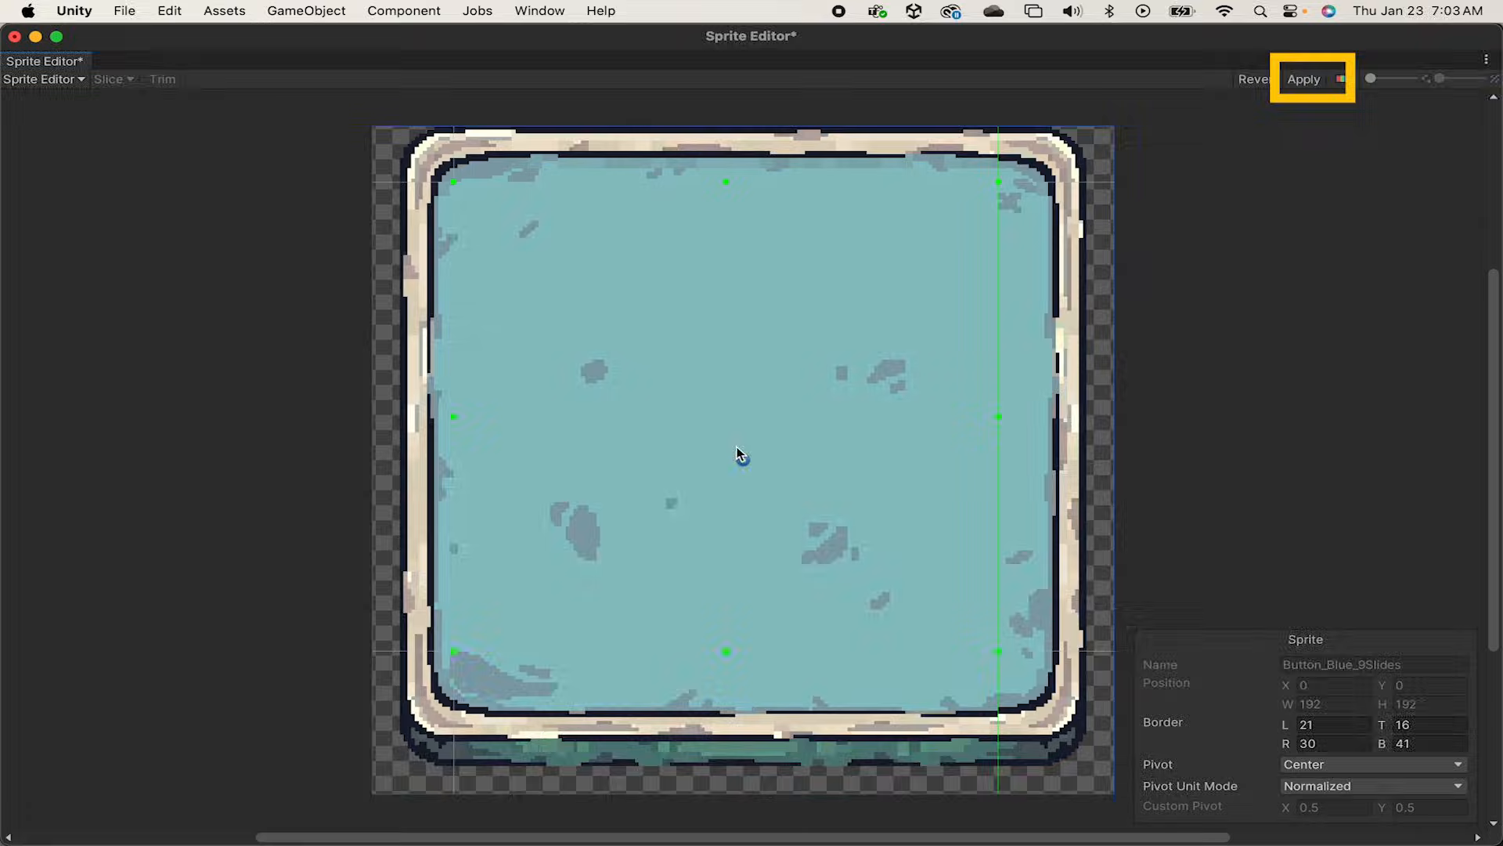
click(1307, 78)
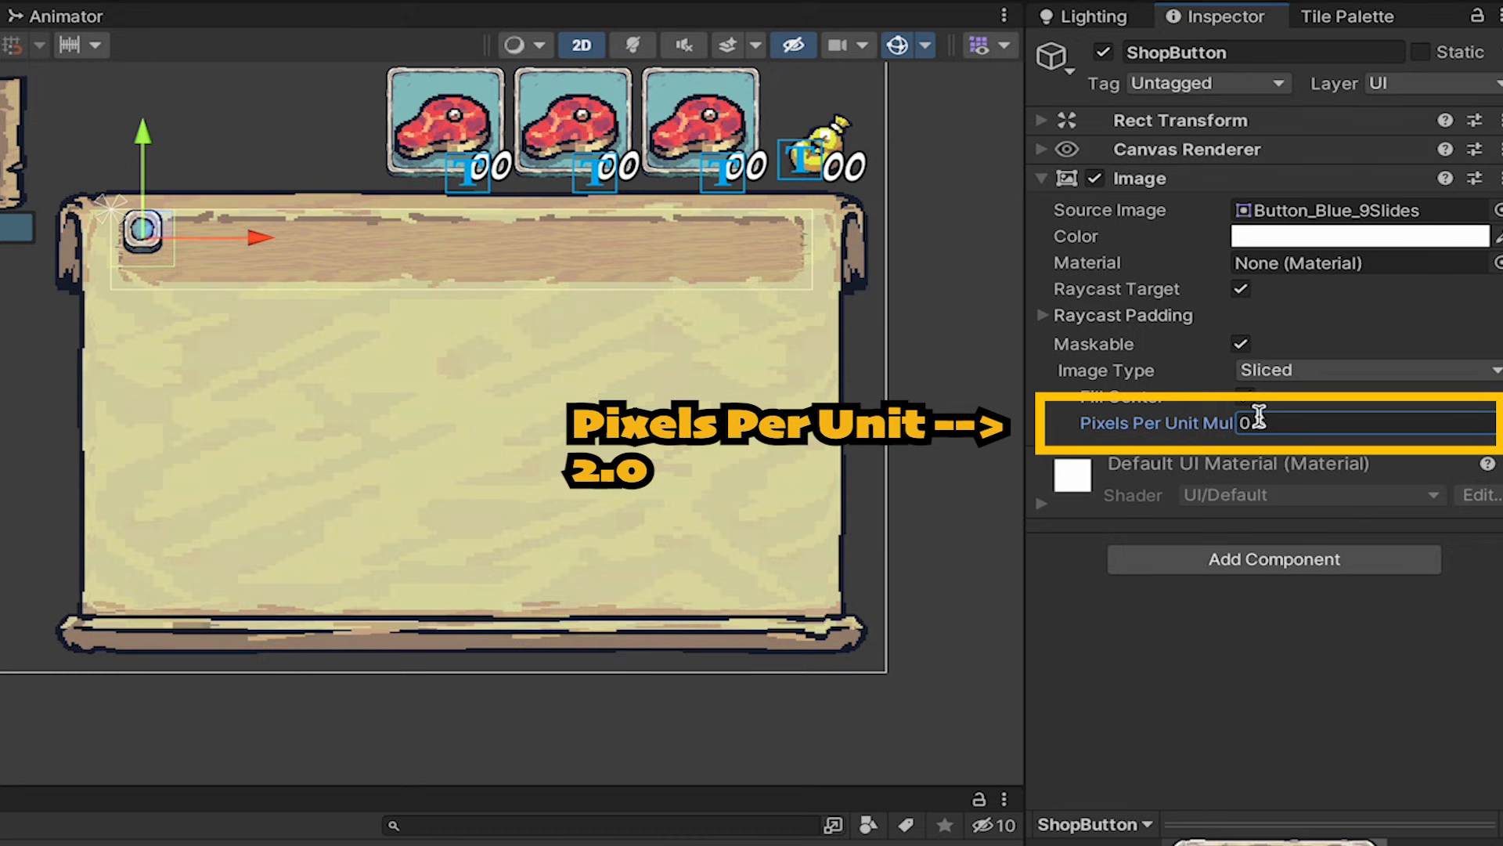
Step: Set ShopButton's pixels-per-unit multiplier to 2
text(2)
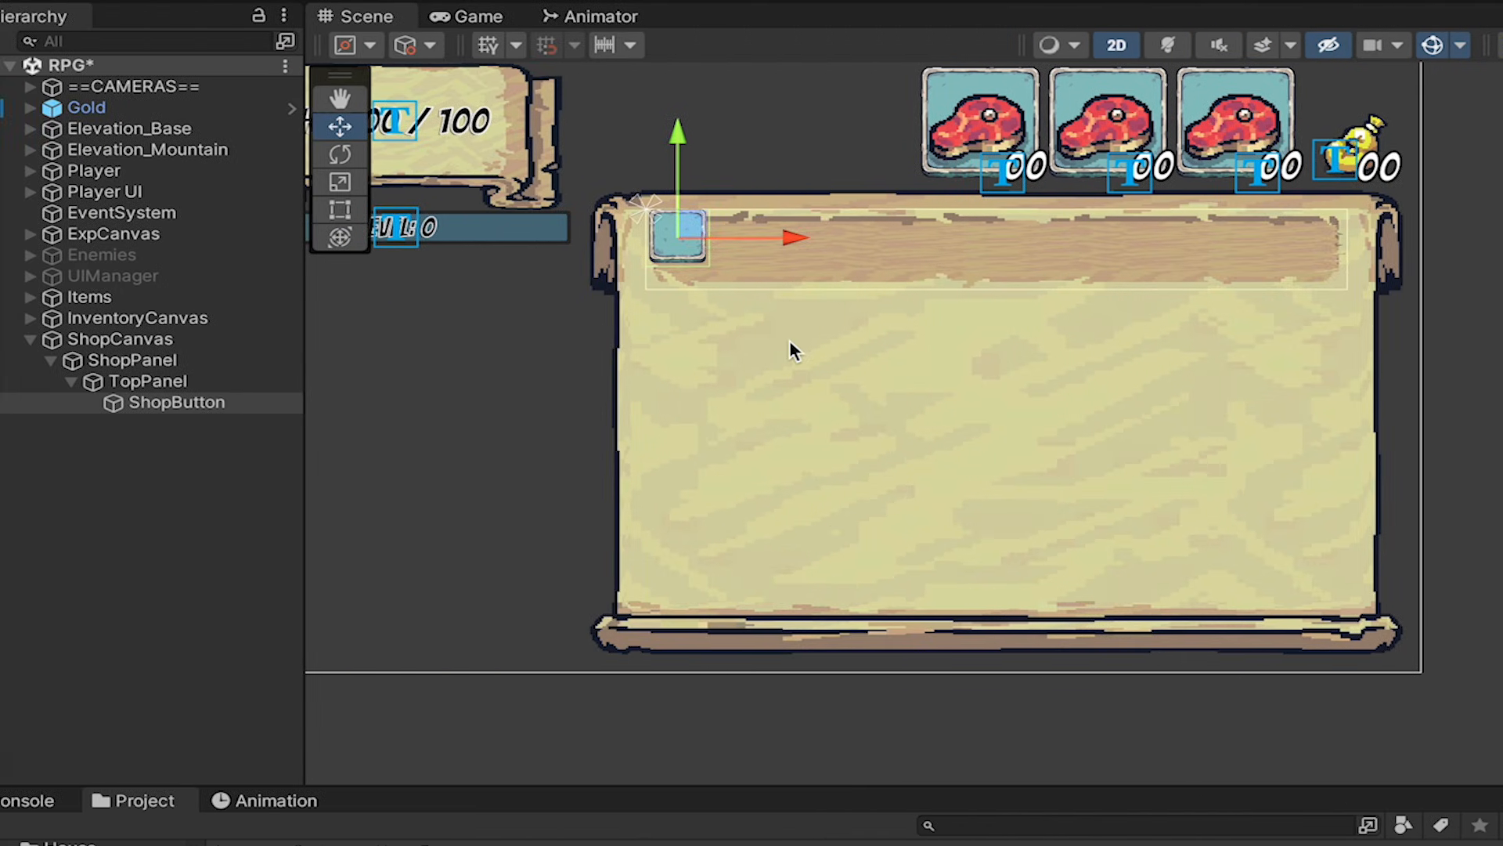
click(177, 402)
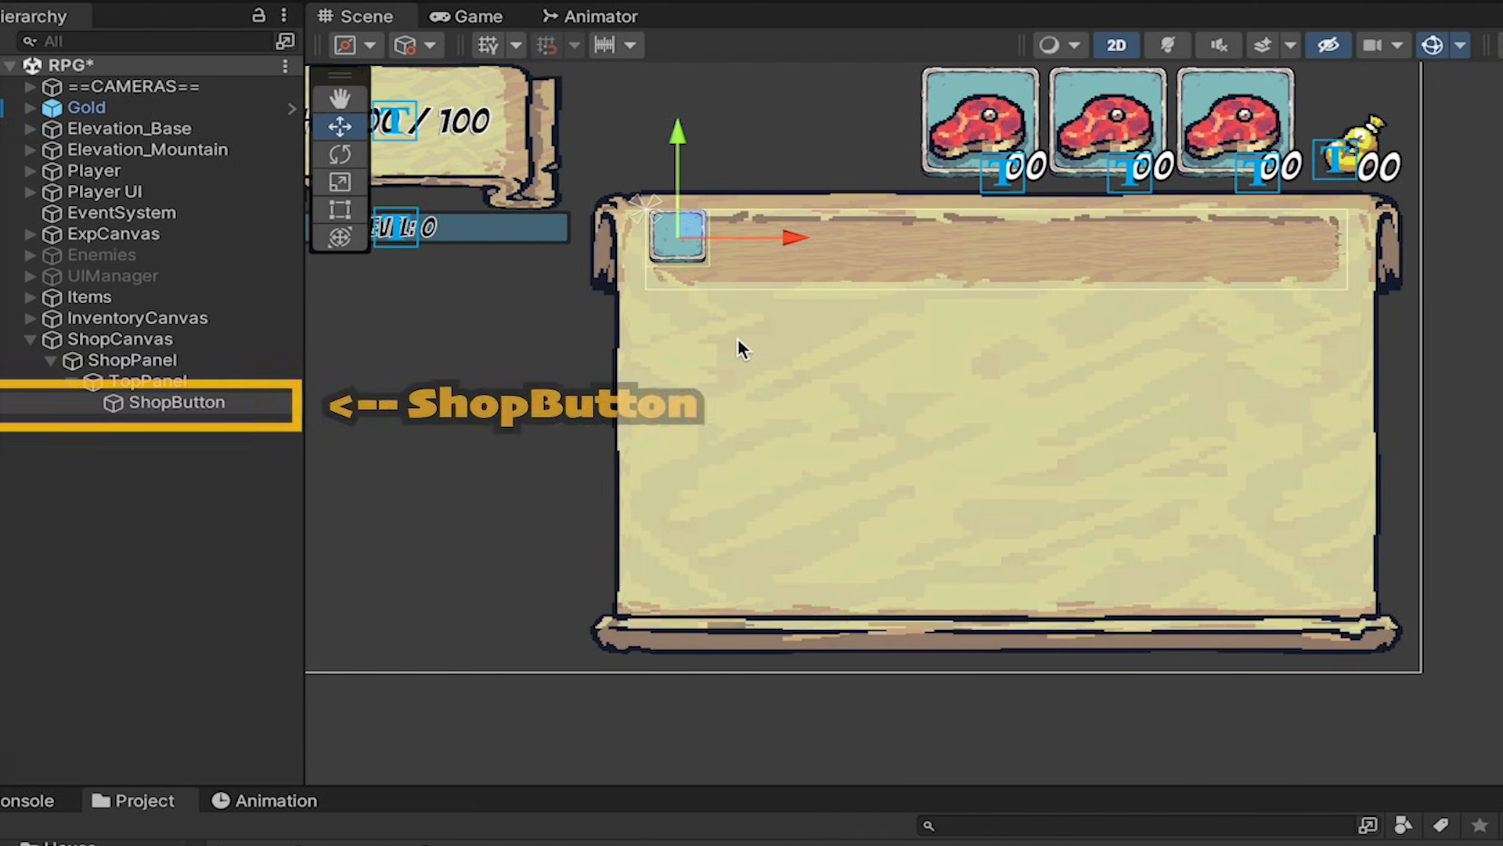
Step: Add a TextMeshPro 'Items' label inside ShopButton stretched to fill the button
right_click(176, 402)
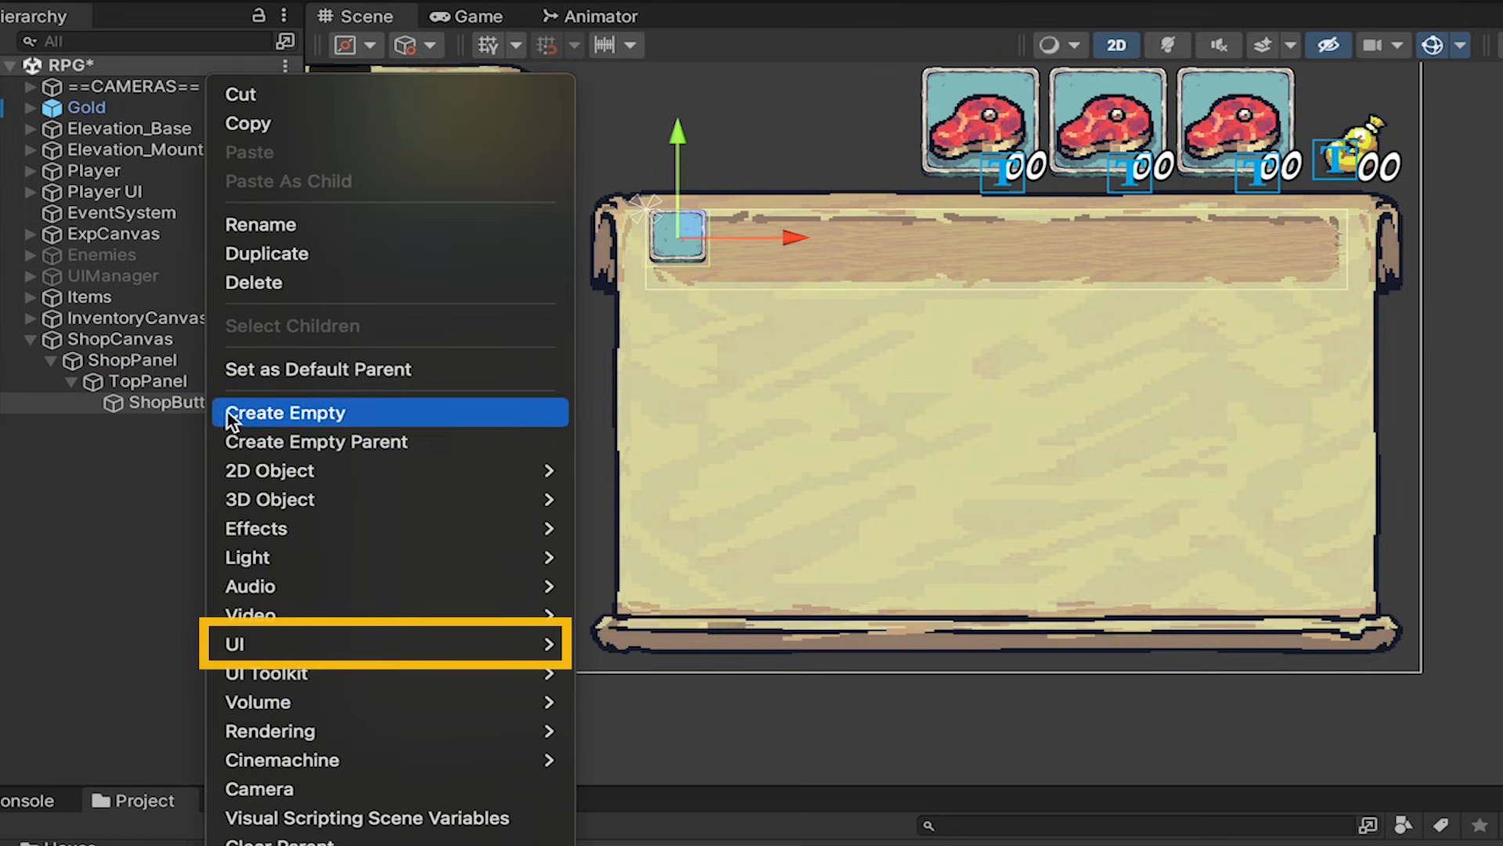
mouse_move(235, 645)
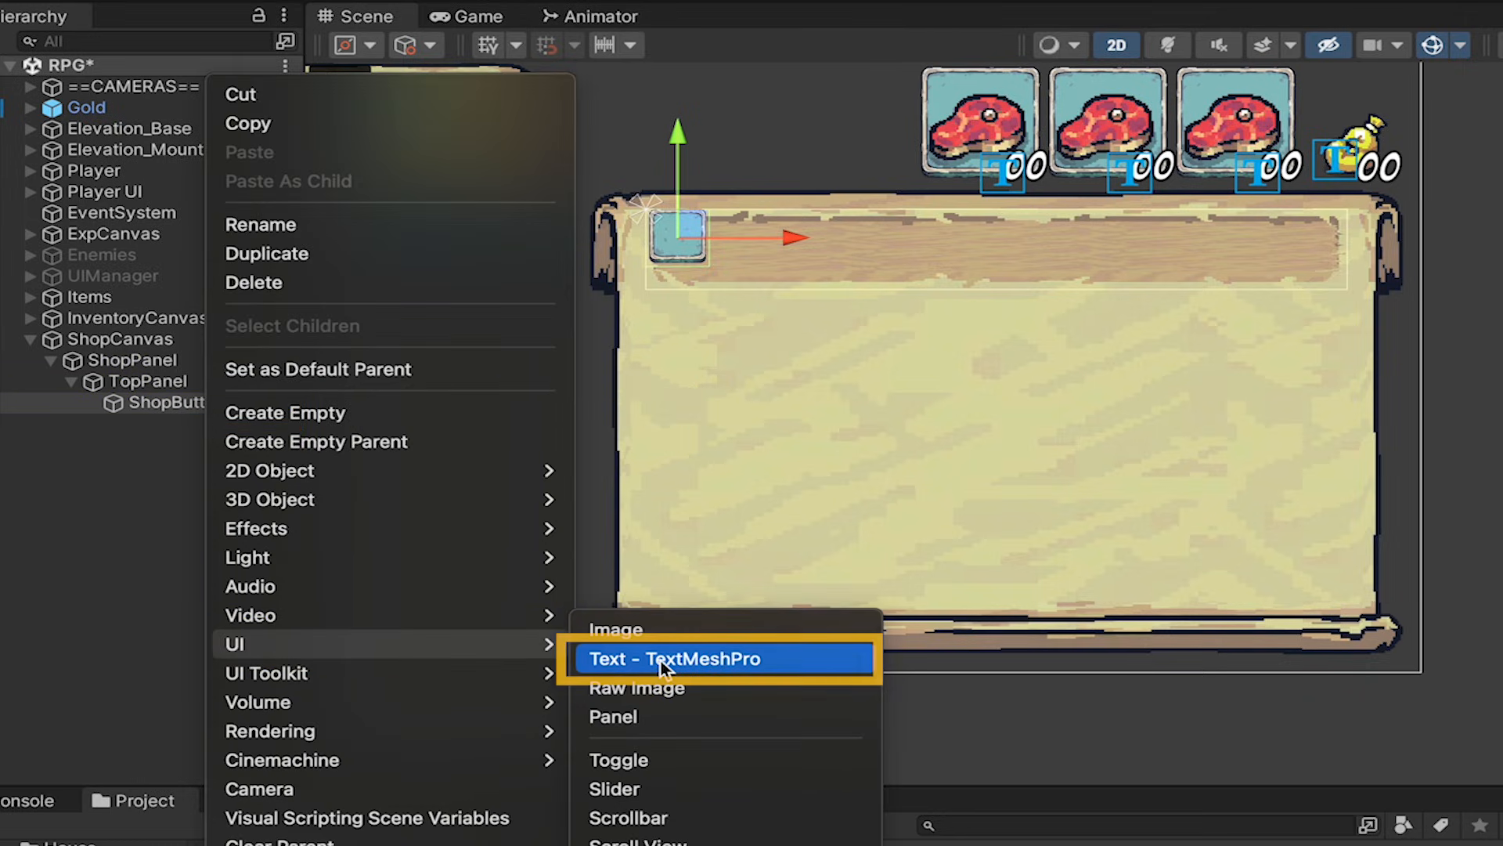
click(670, 658)
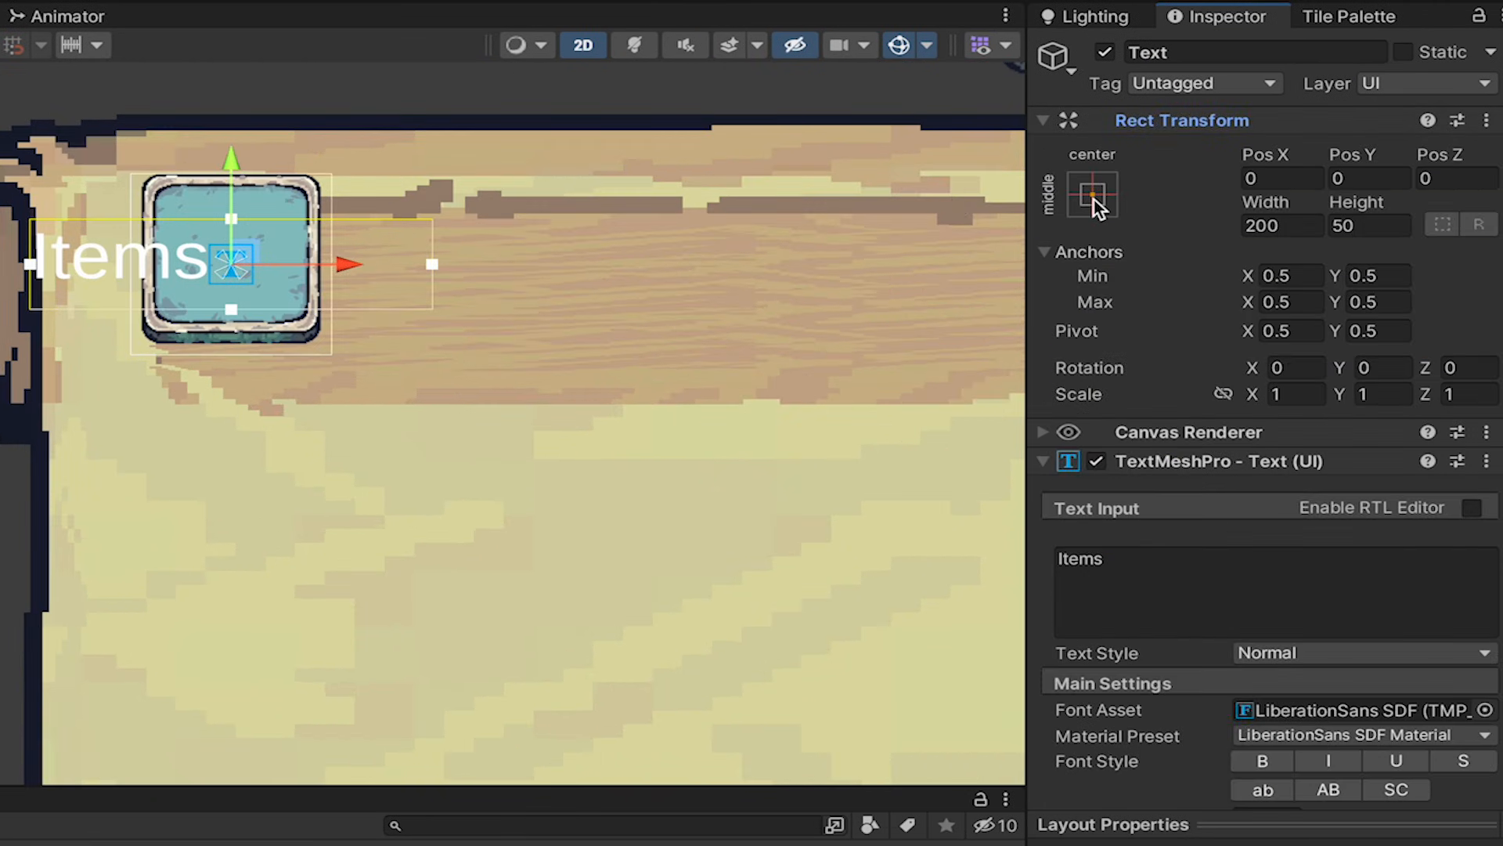
click(1093, 194)
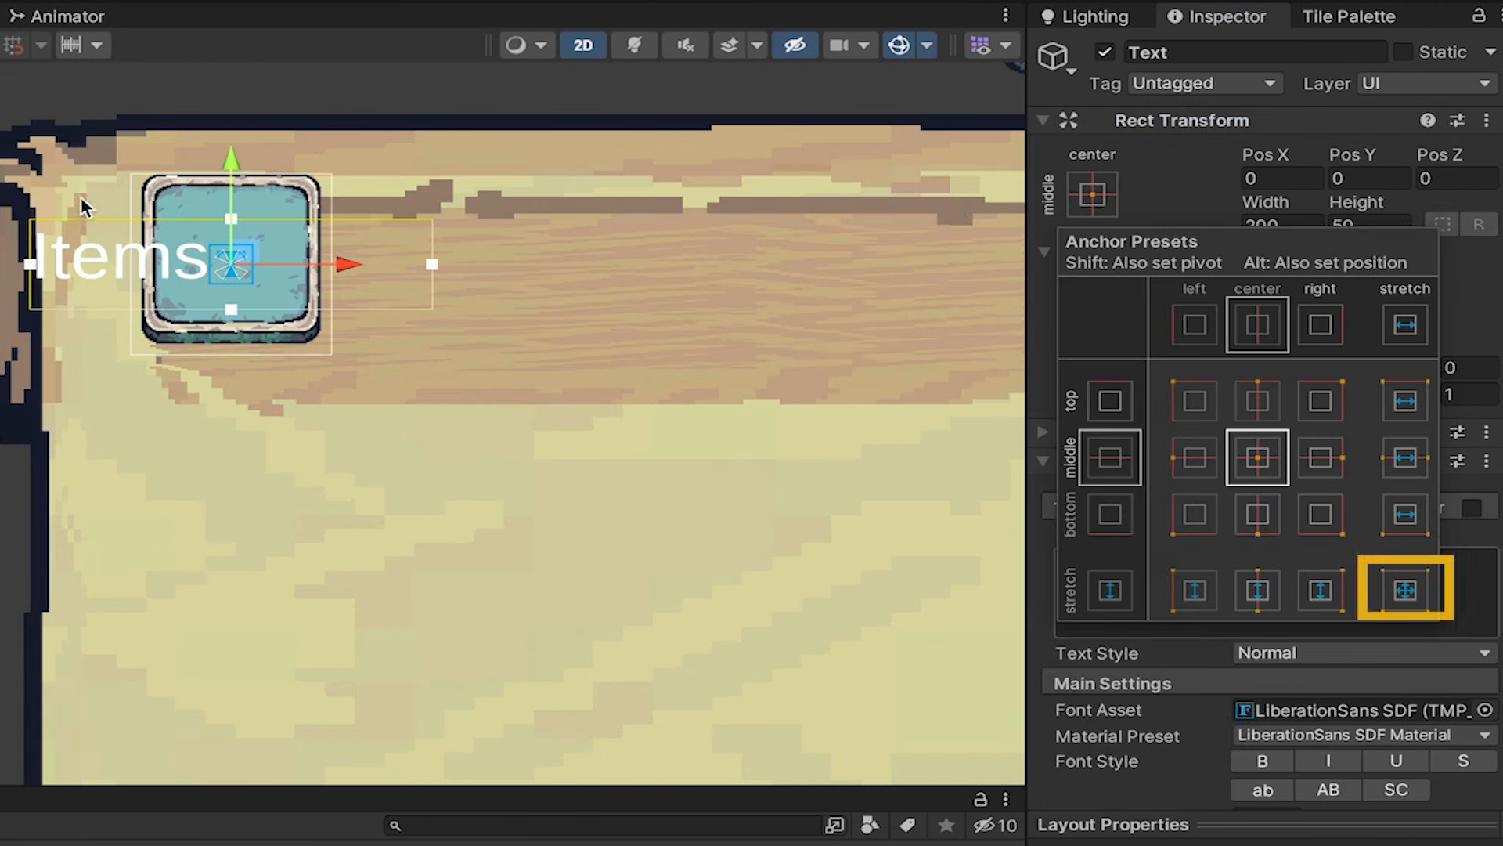
click(1403, 592)
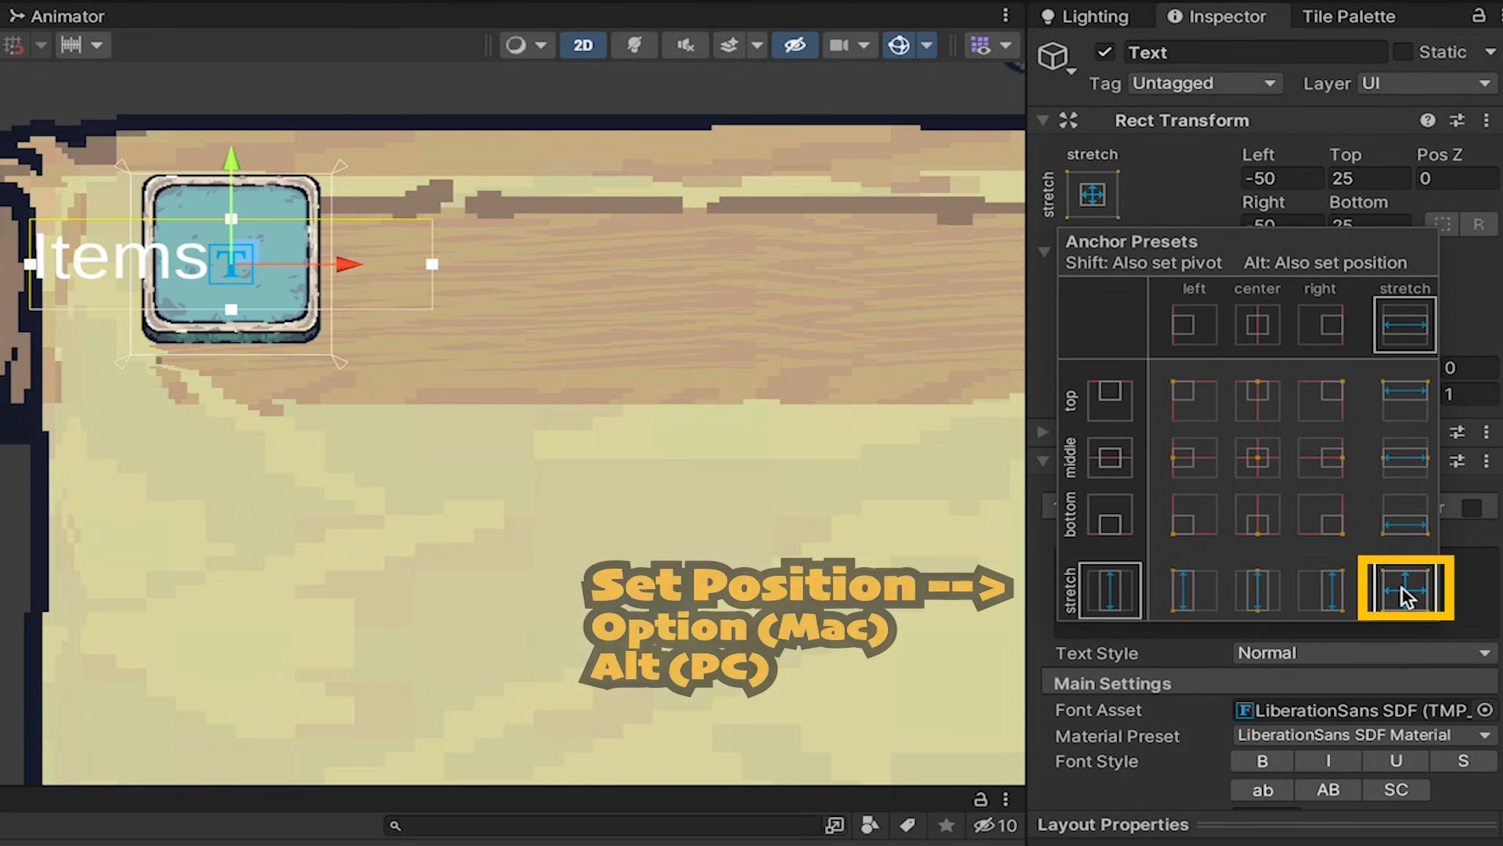
click(1403, 589)
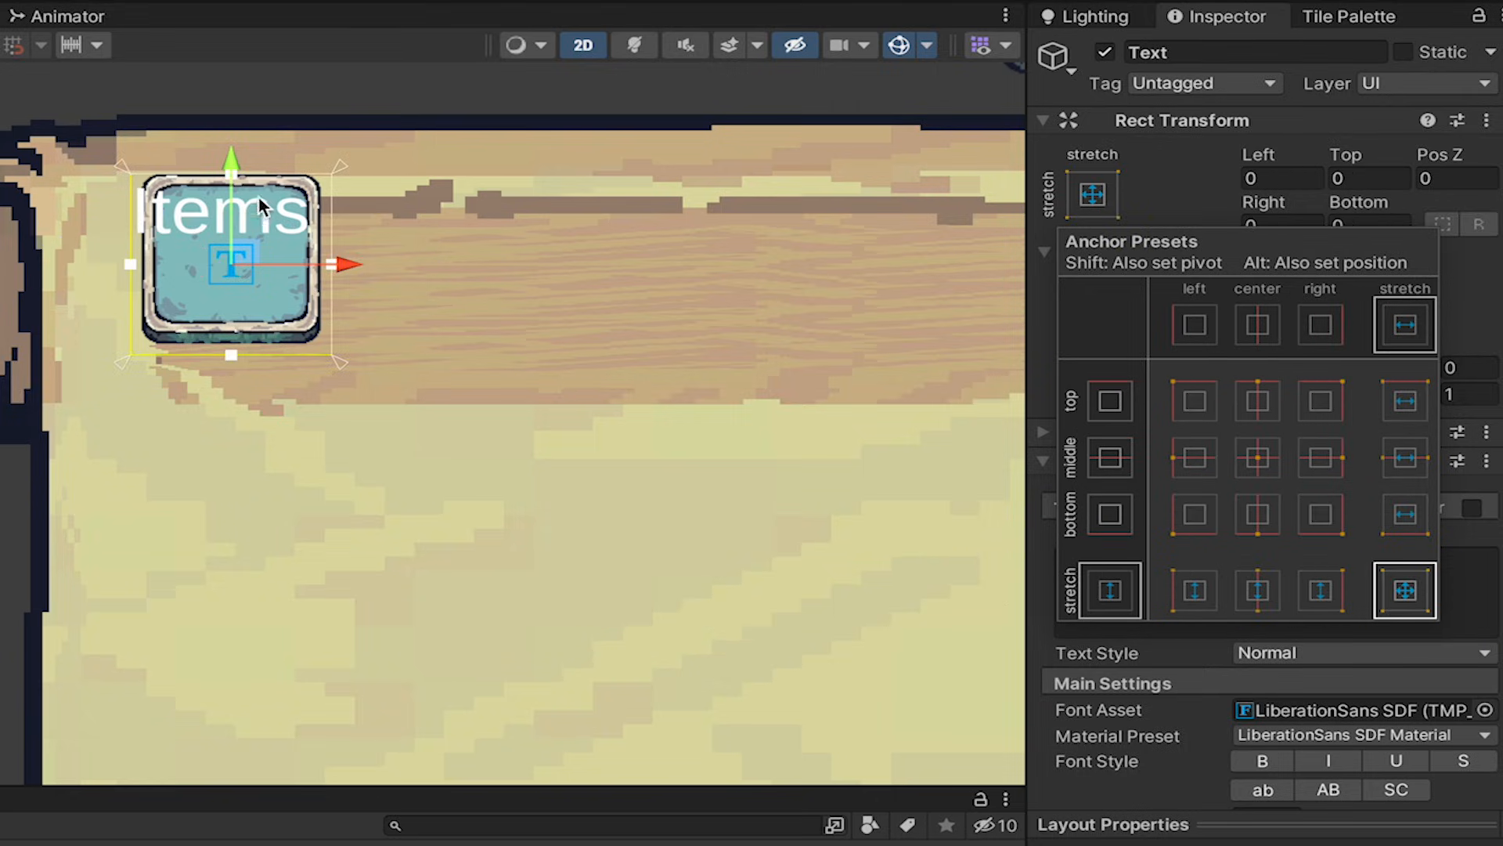
mouse_move(1172, 190)
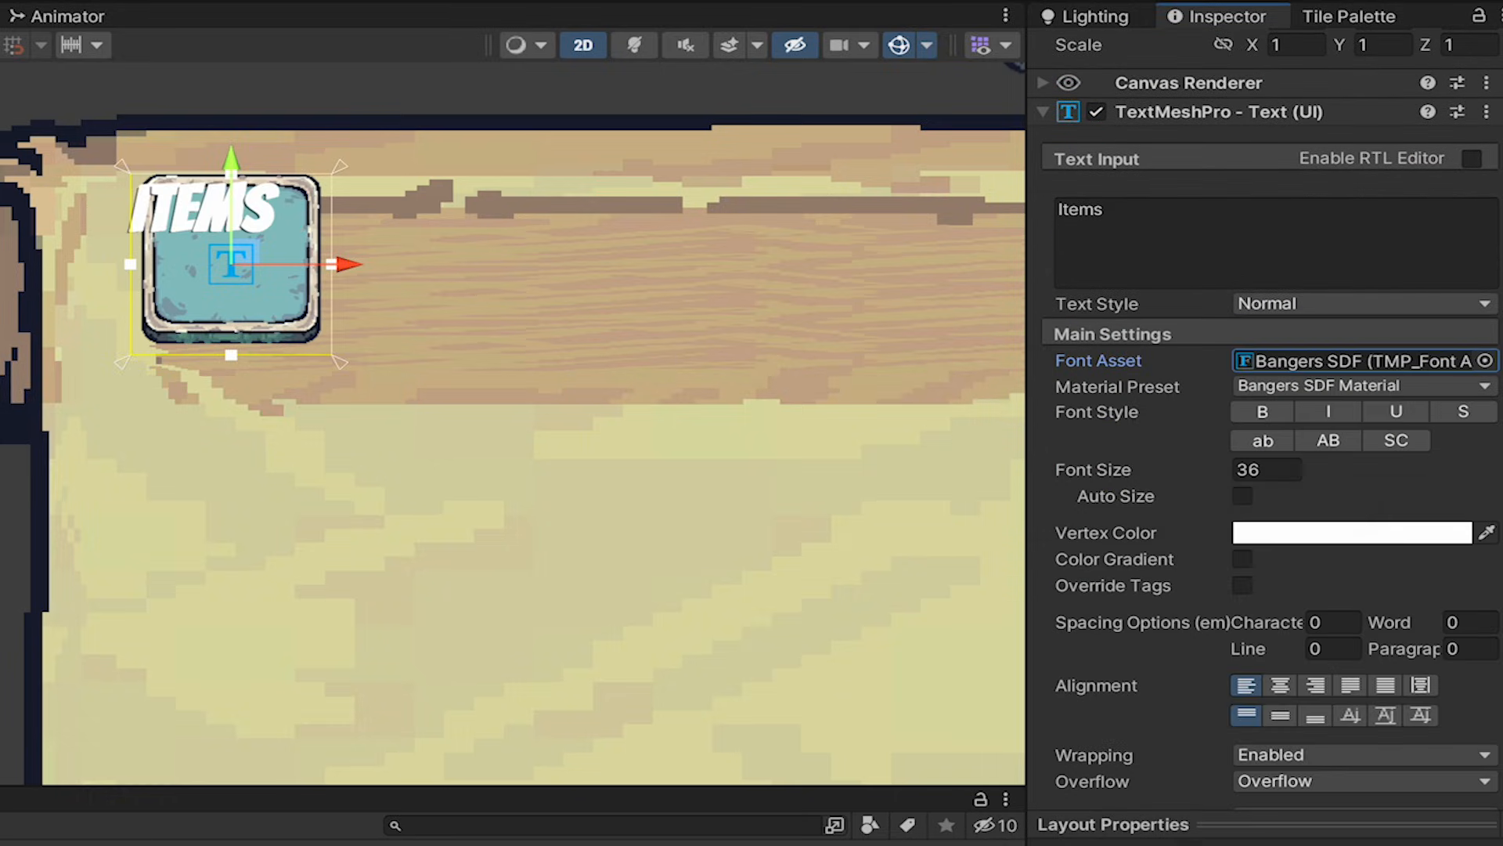
Step: Style the label at font size 72 with outline 0.3 and a black underlay offset -0.76, -0.48
click(1349, 532)
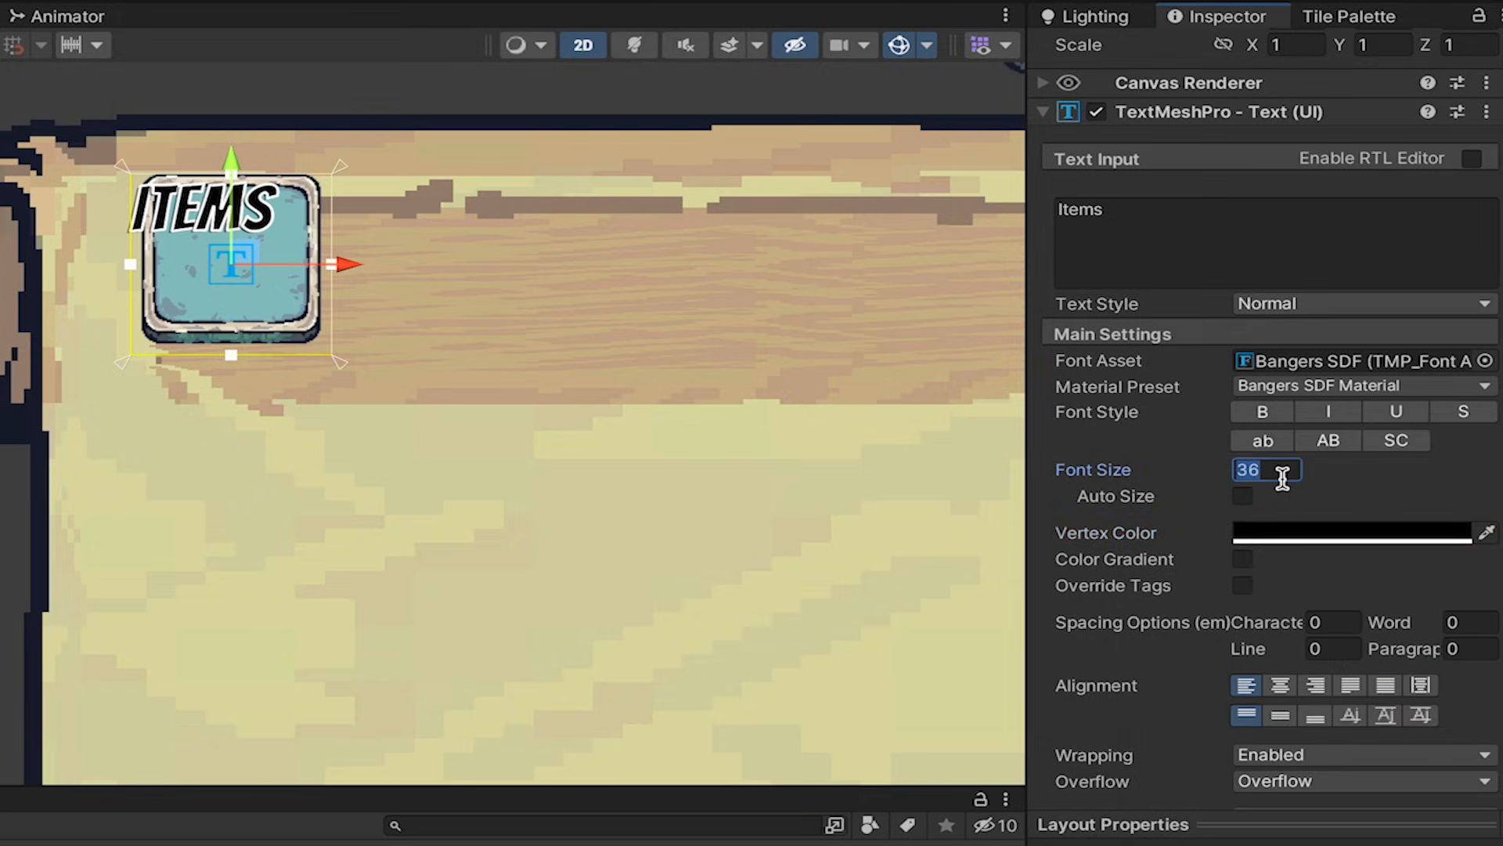
text(72)
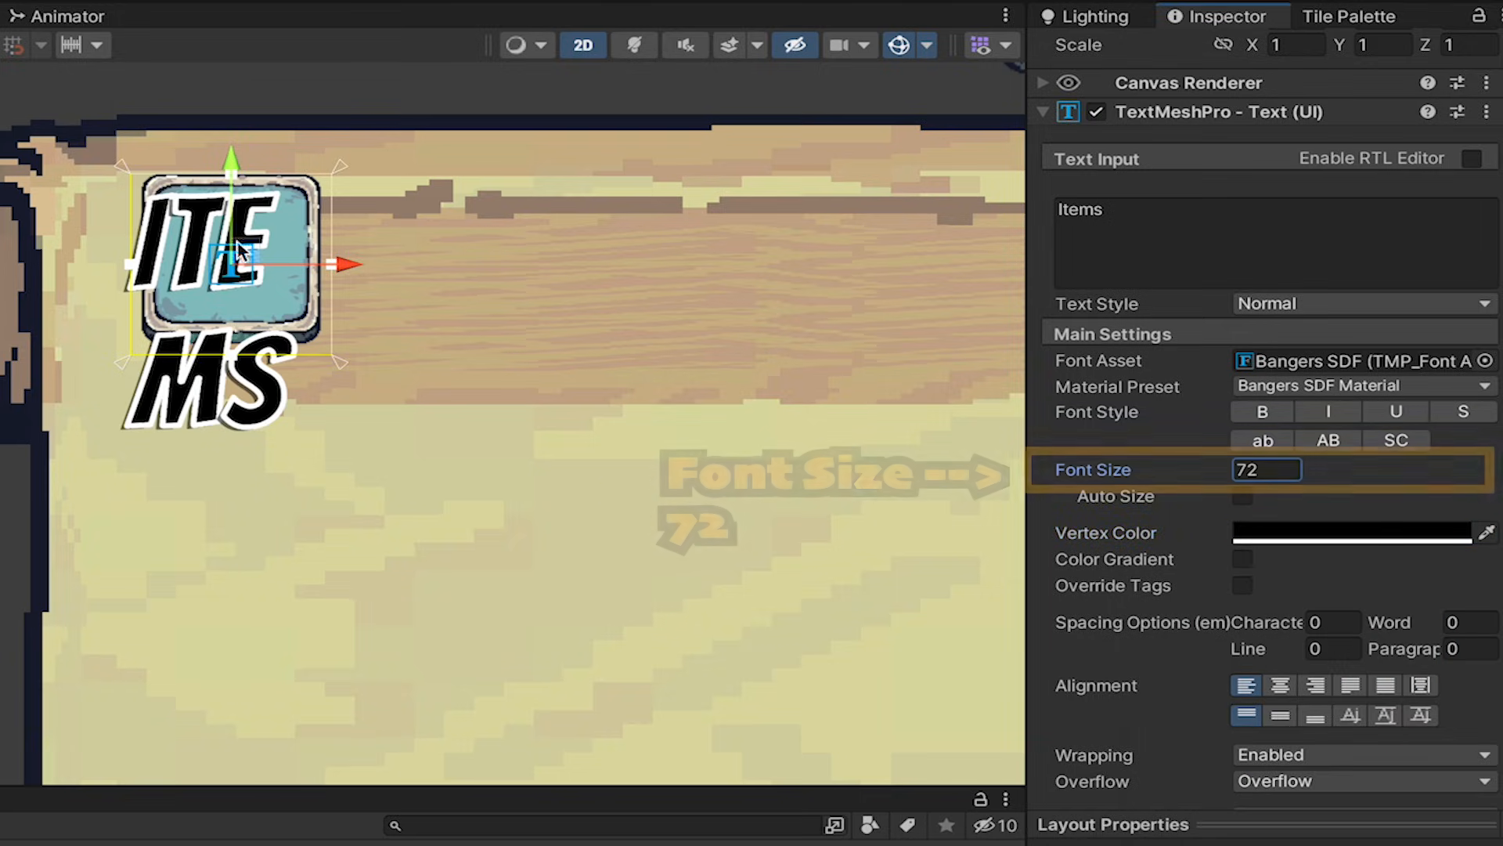
scroll(down, 3)
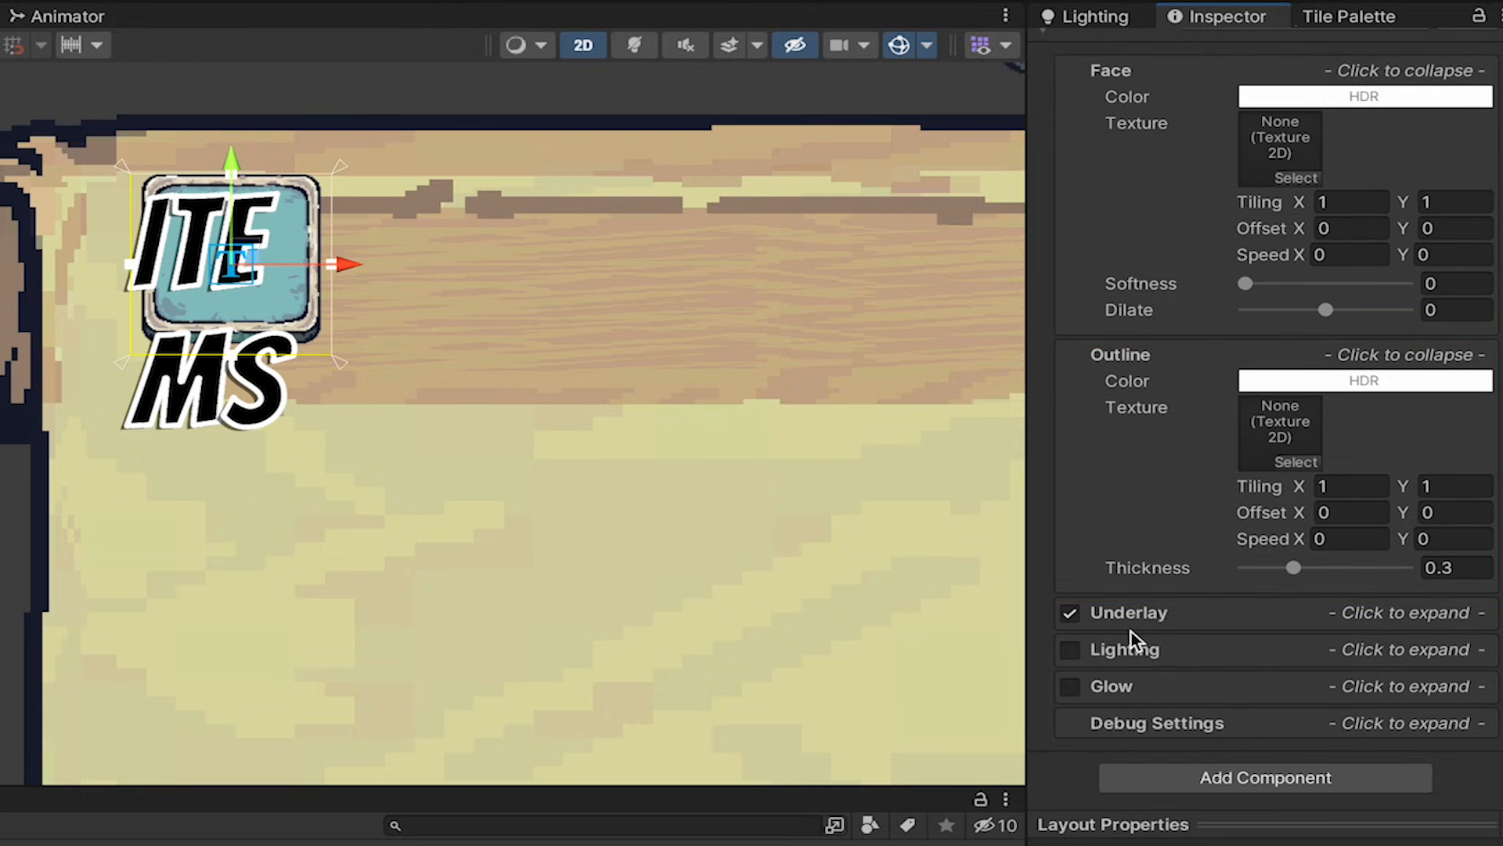
click(1149, 612)
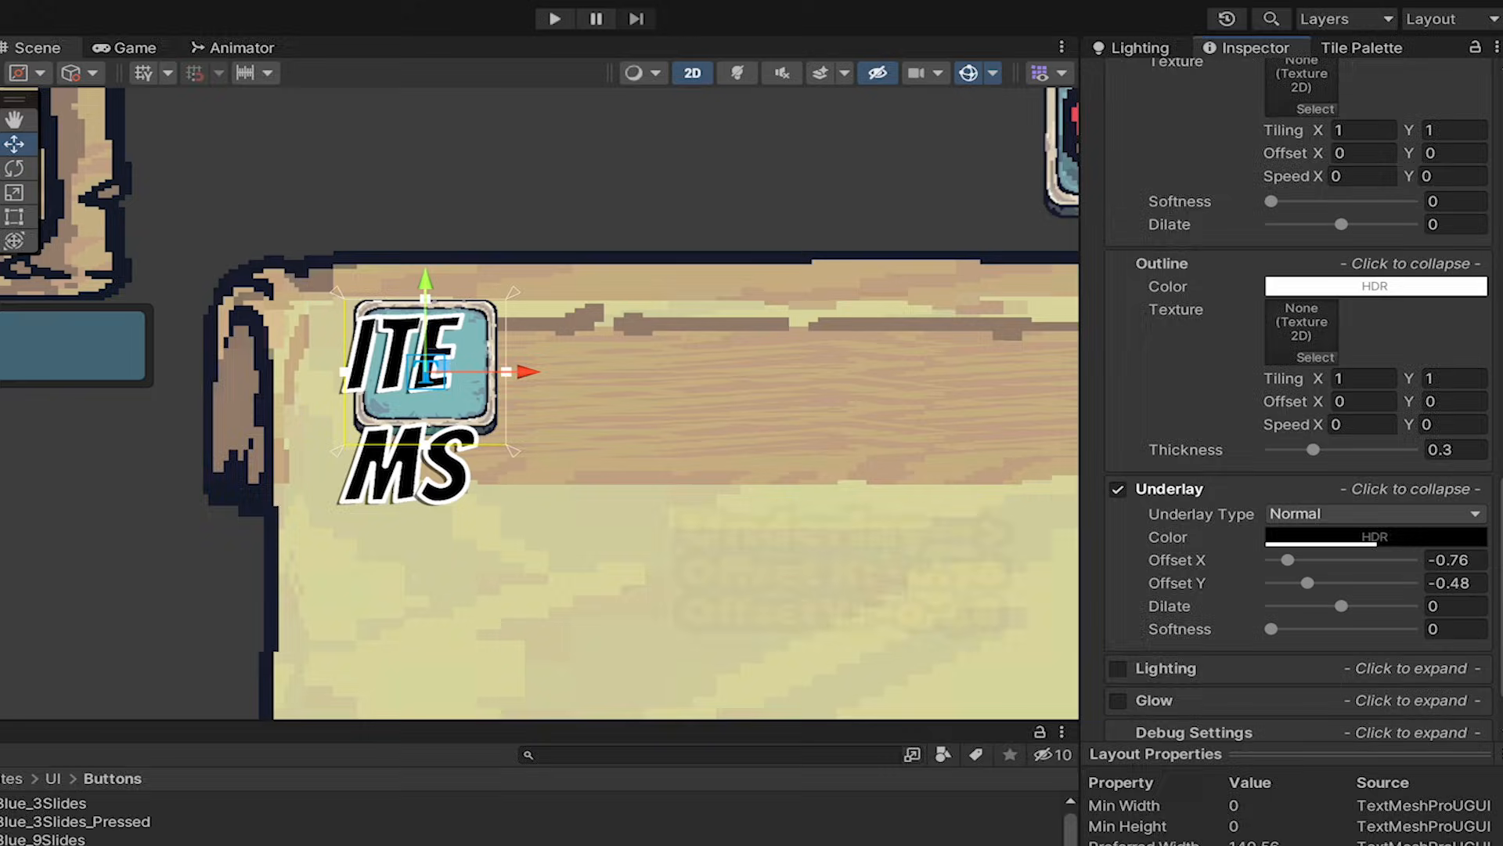
click(139, 348)
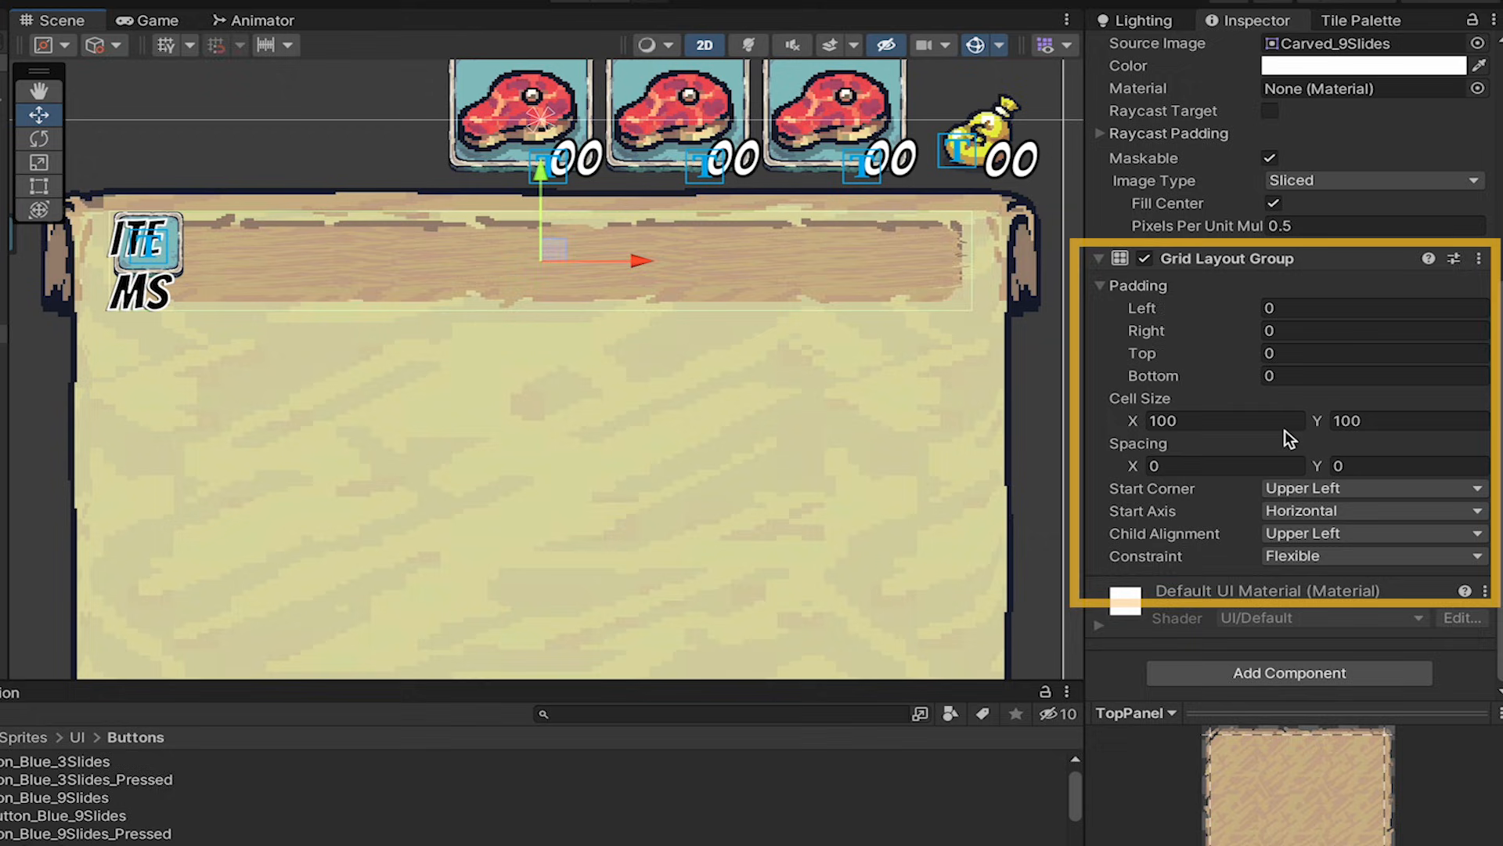
Step: Set TopPanel's Grid Layout Group cell width to 300 so the Items button becomes a wide bar
text(300)
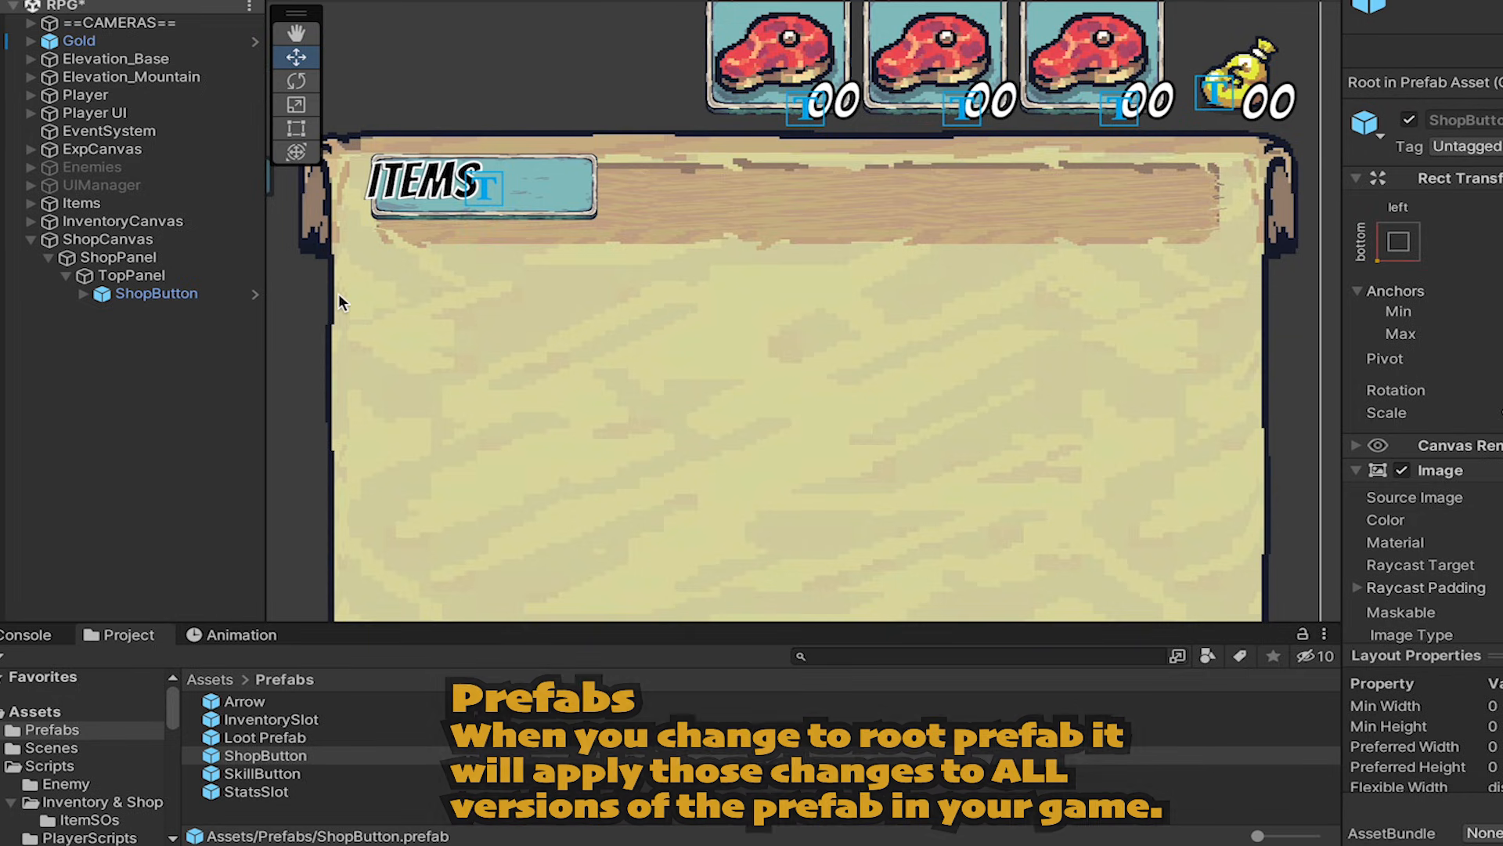
Step: Centre the three duplicated Items buttons with Middle Center alignment and Spacing X 25
click(157, 295)
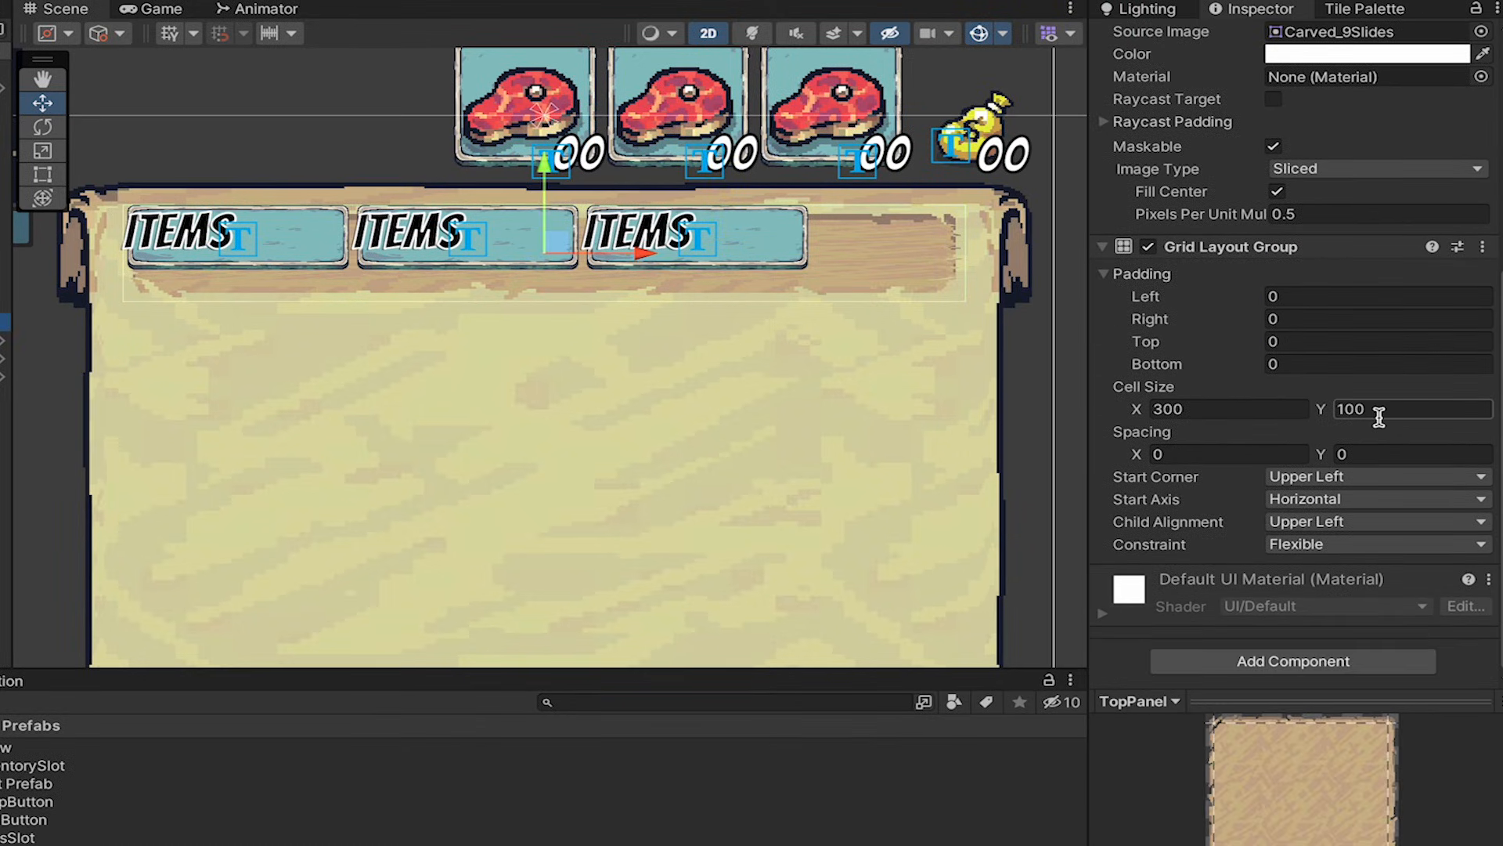
click(1374, 521)
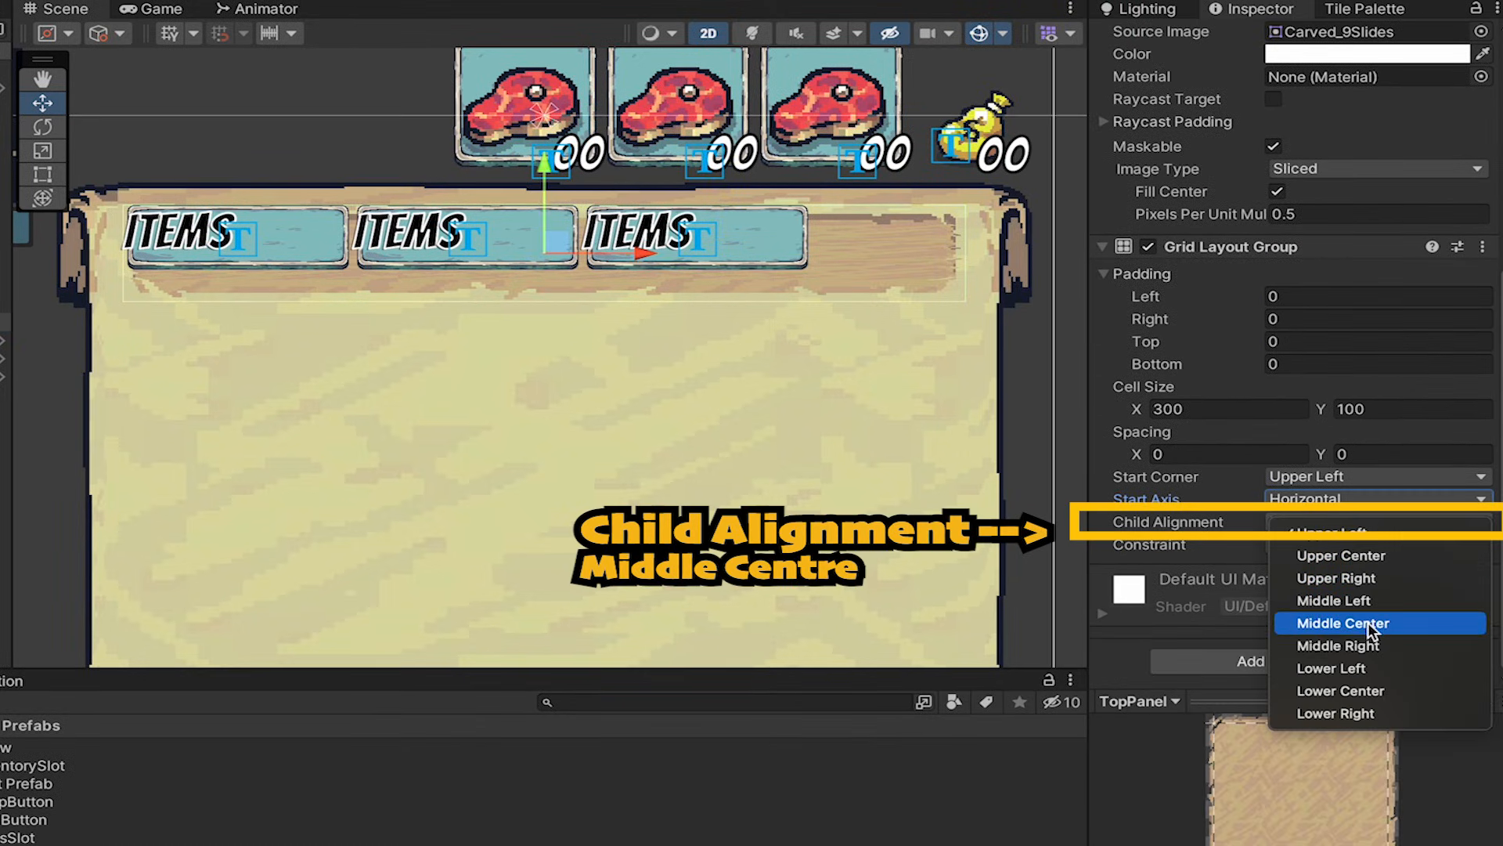
click(1344, 623)
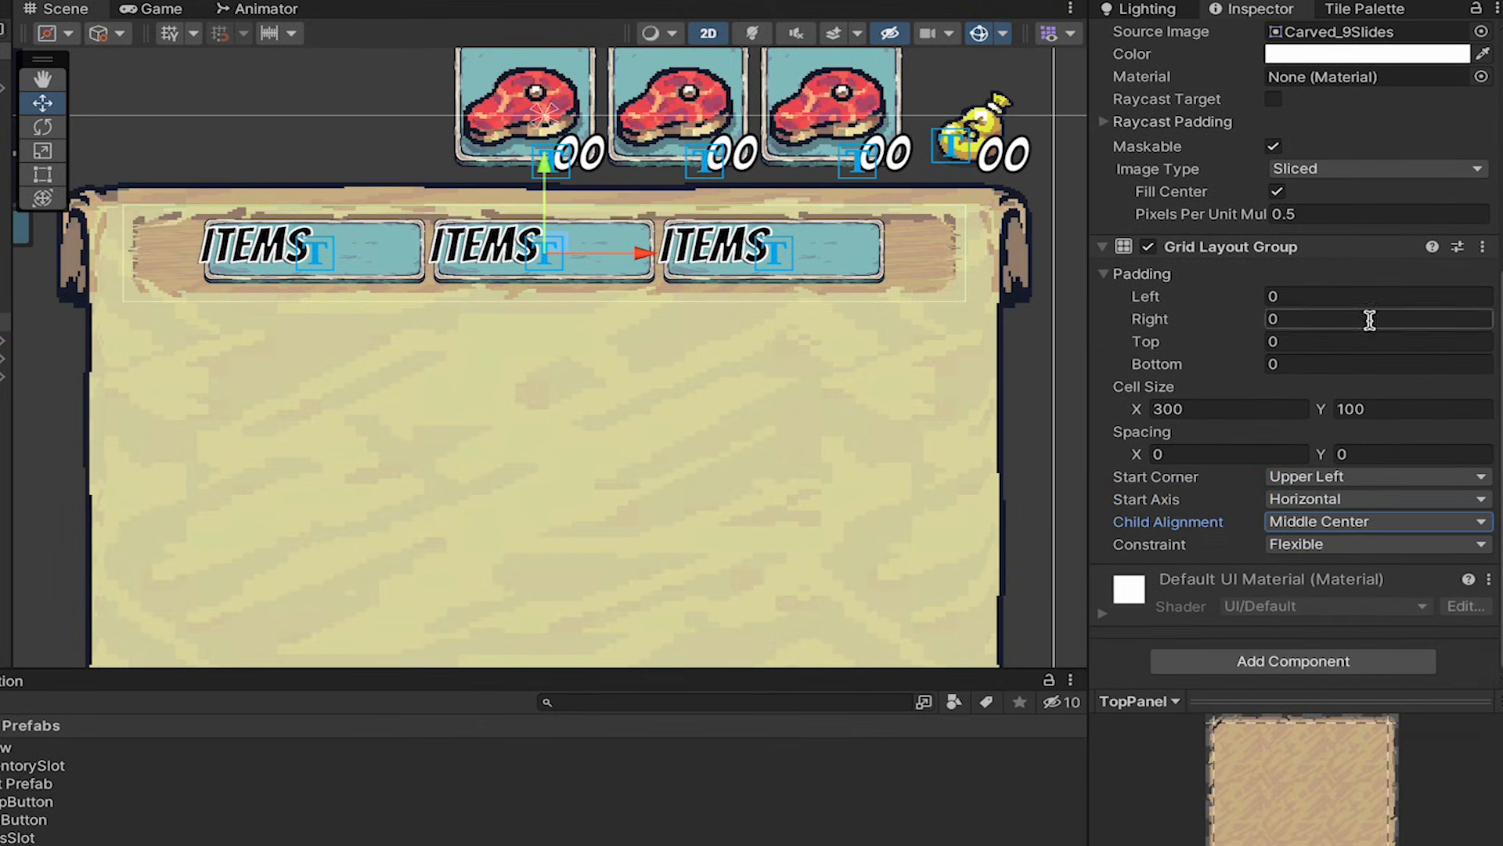
text(20)
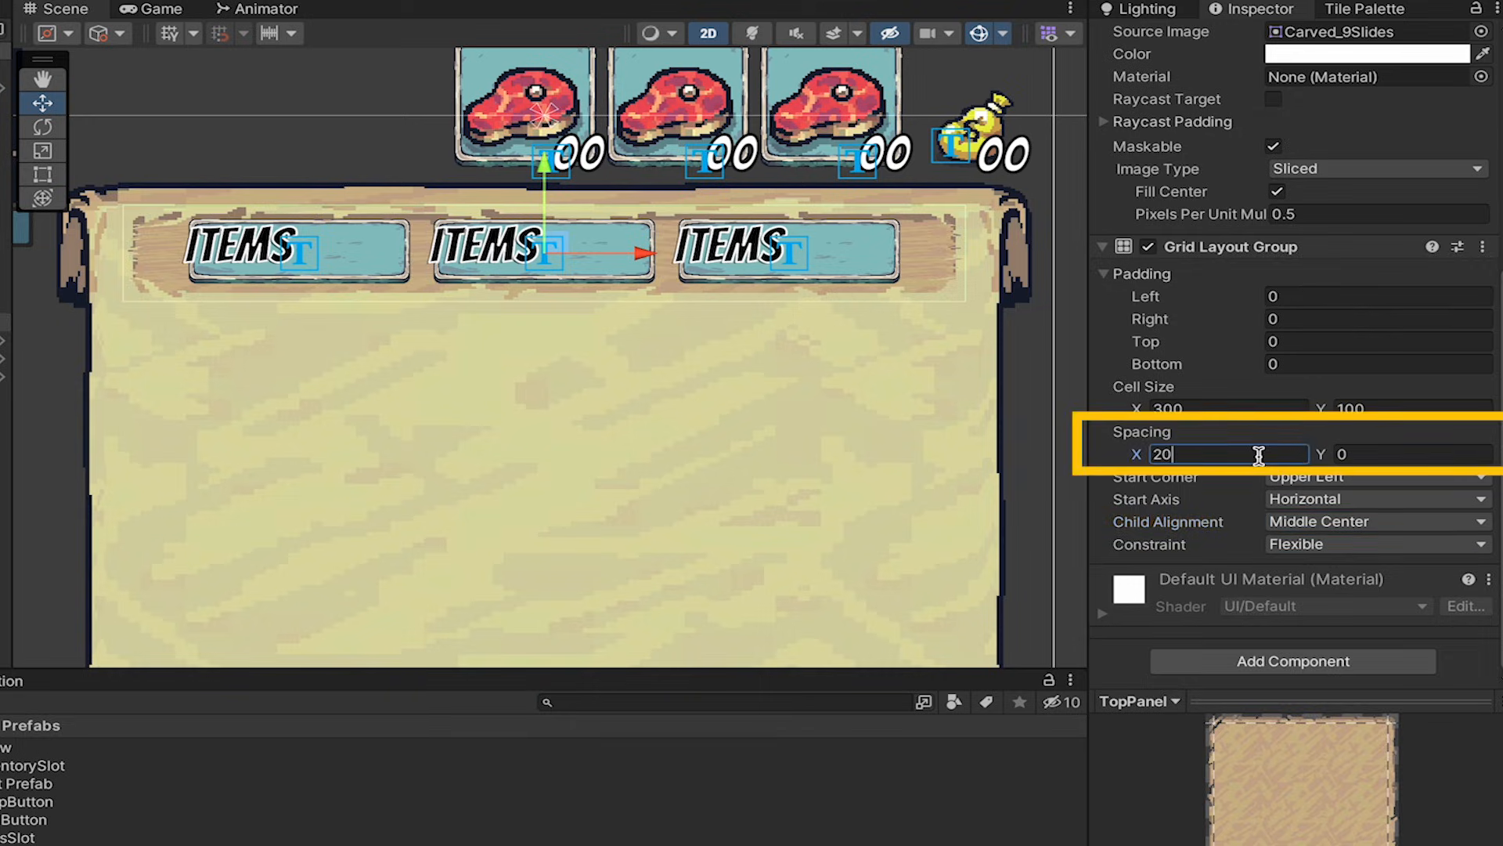
text(25)
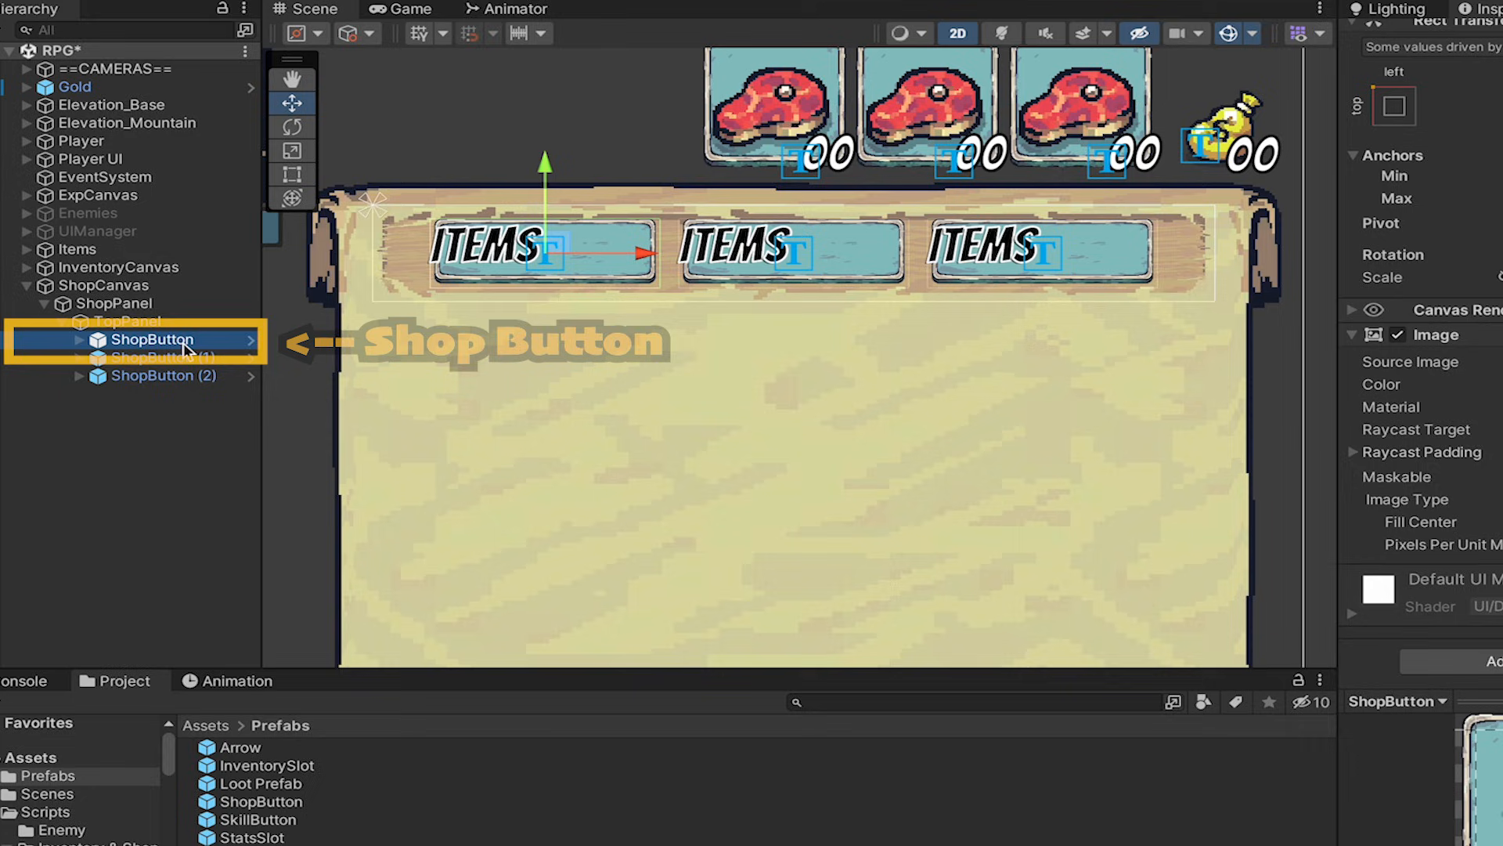
Step: In the ShopButton prefab, stretch the Text label across the button with Top 10
click(78, 338)
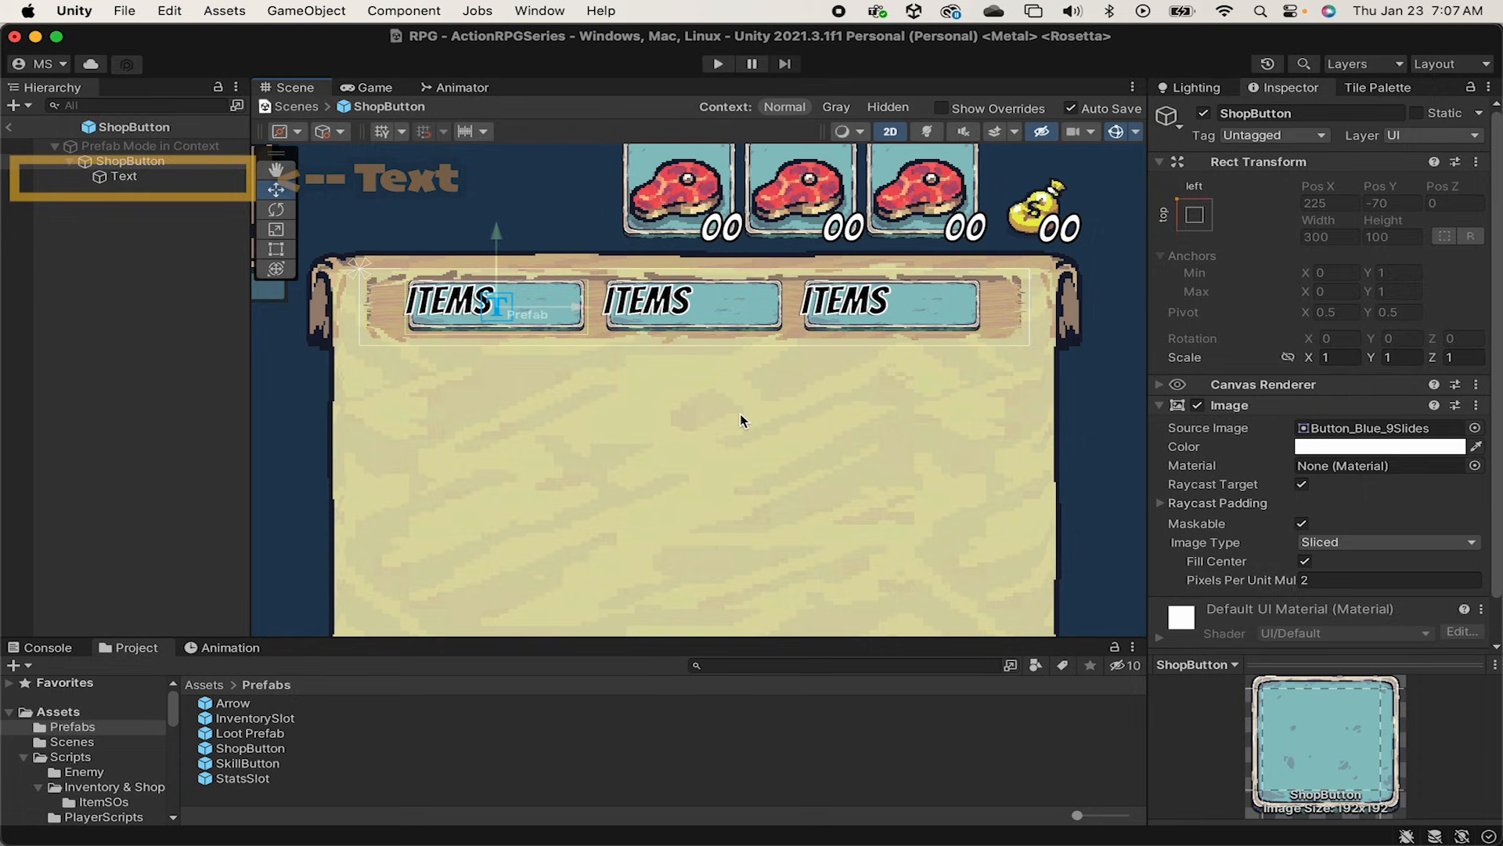
click(122, 175)
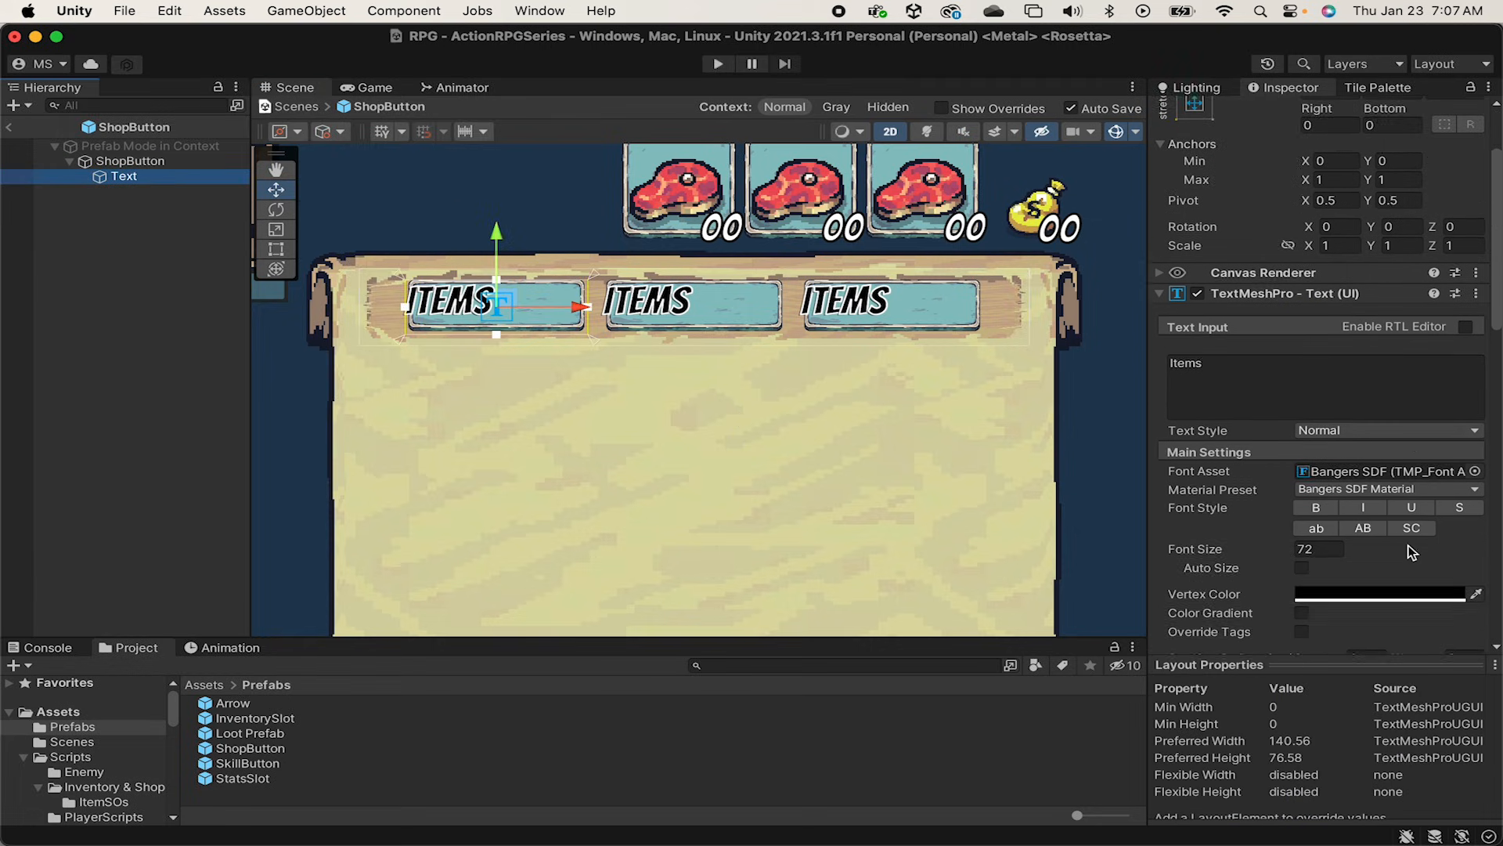
click(1315, 578)
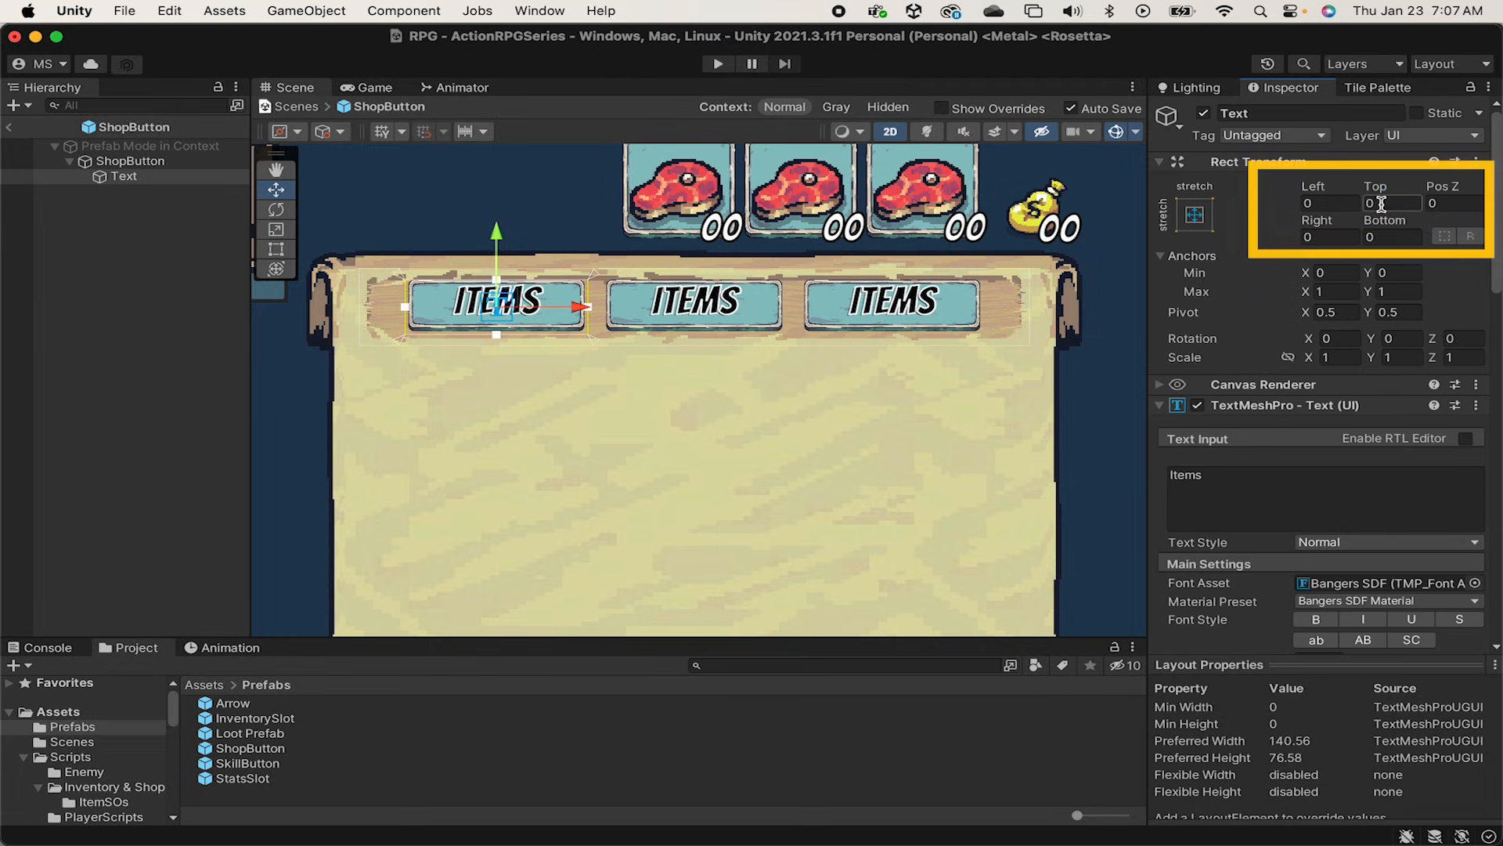
text(10)
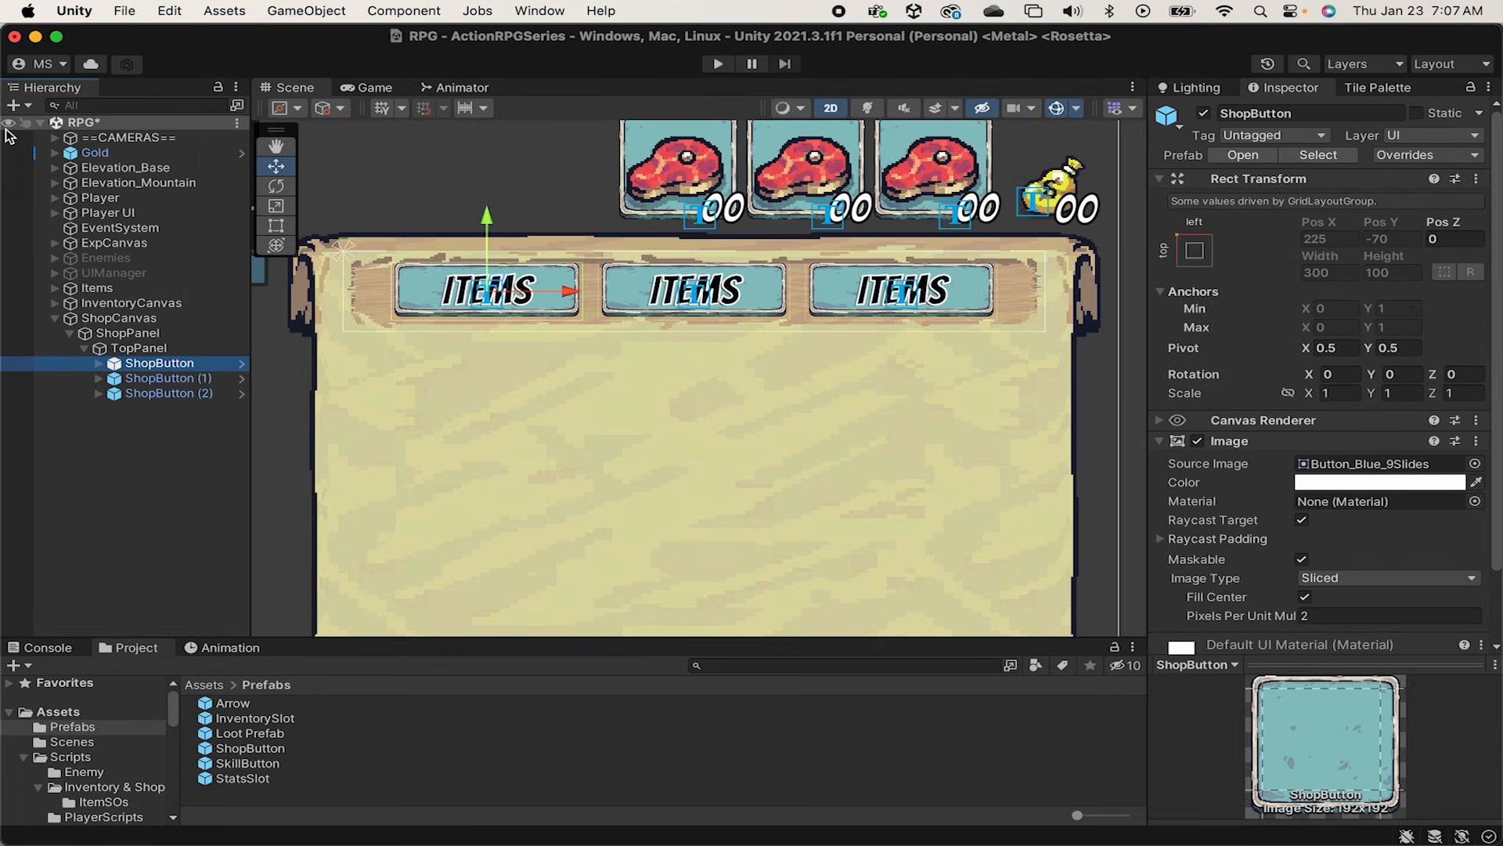
mouse_move(374, 273)
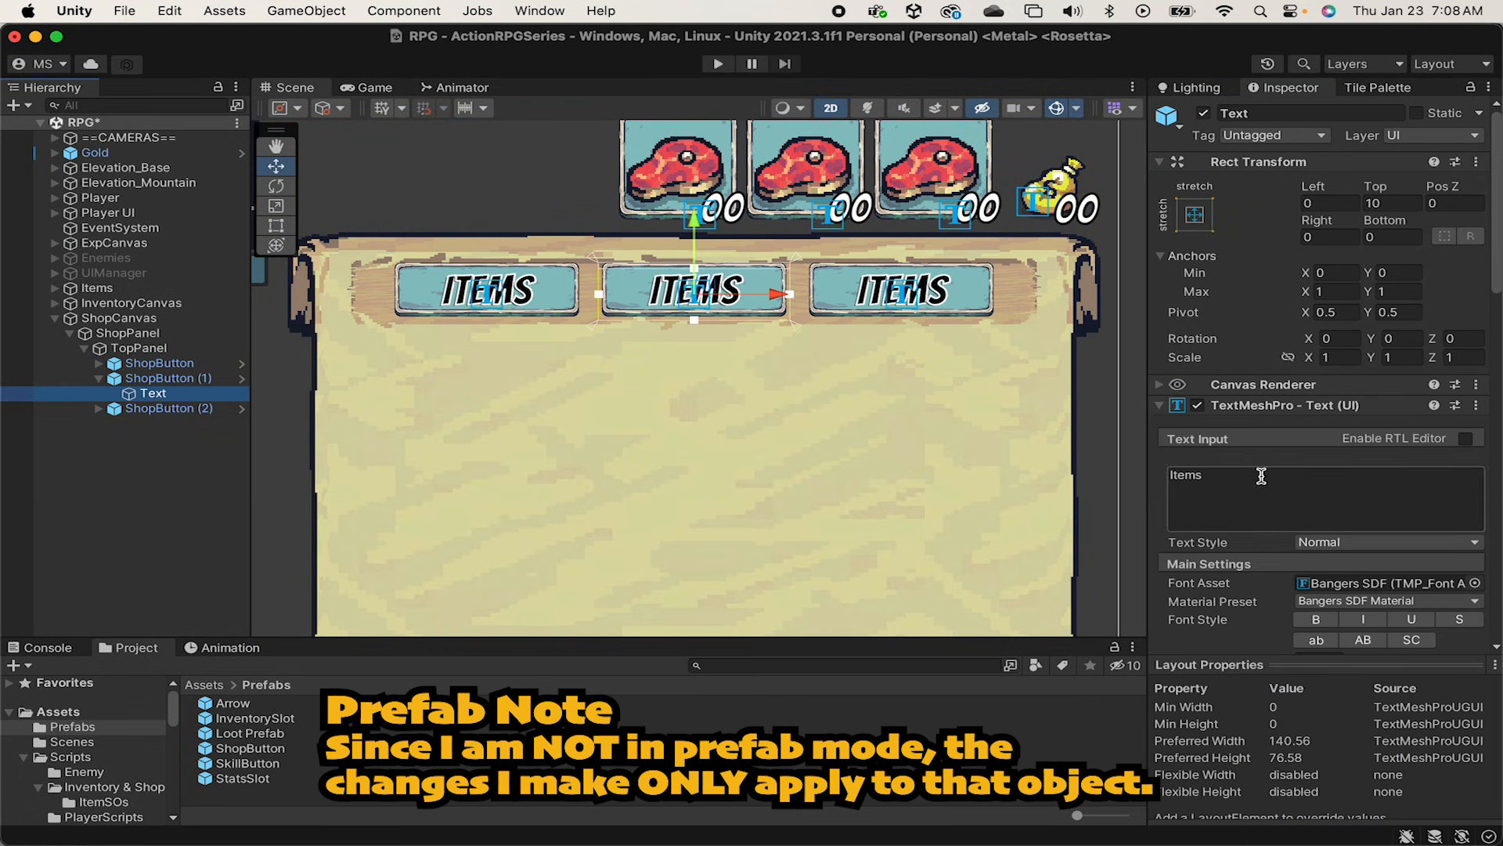
Step: Change ShopButton (1)'s label text to Weapons
text(Weapons)
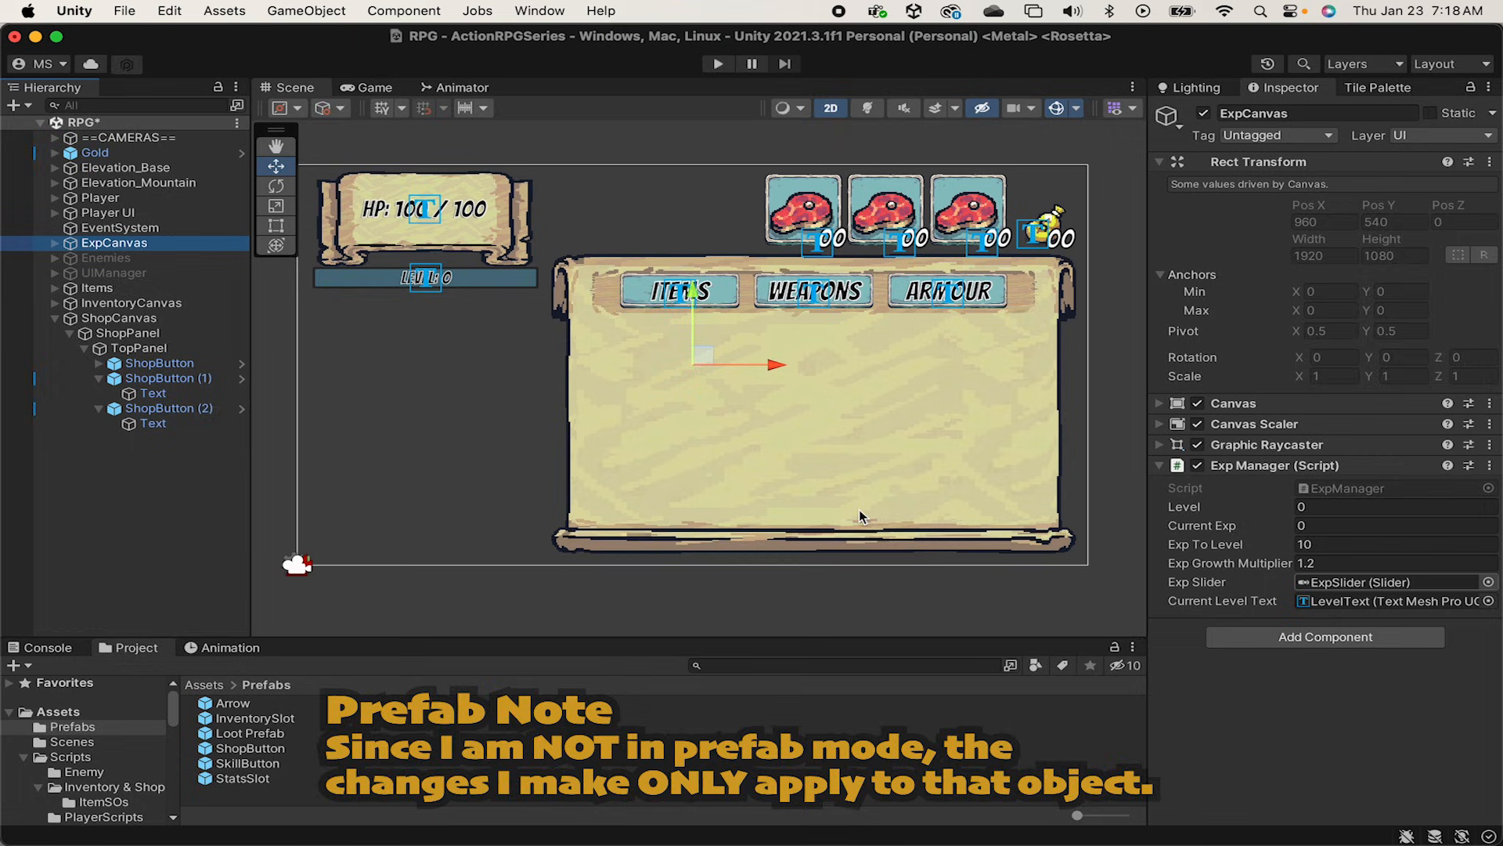
Step: Select ShopPanel and bring up its object creation menu
click(83, 332)
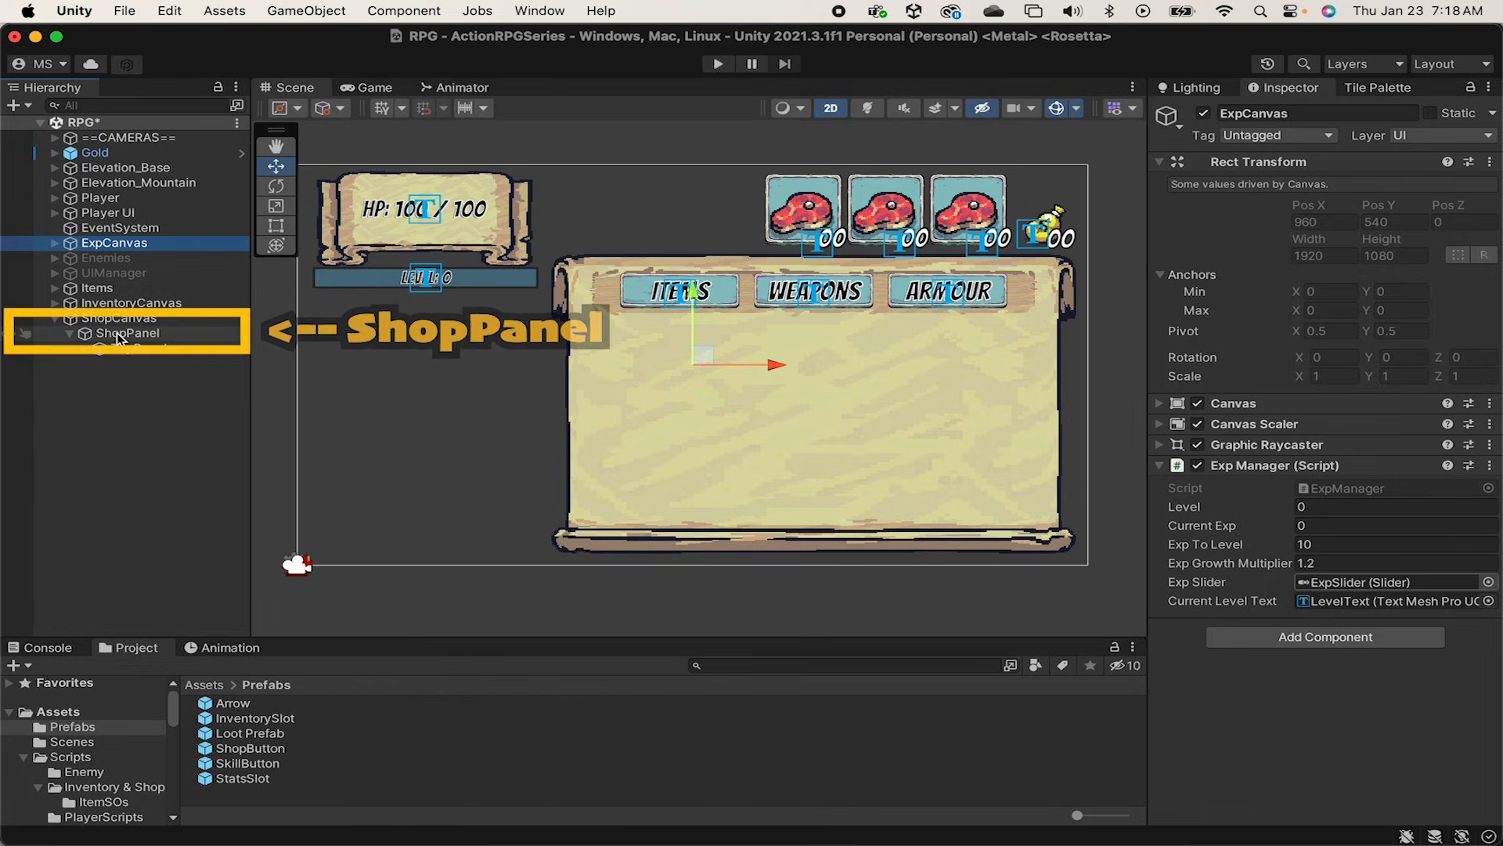
right_click(129, 332)
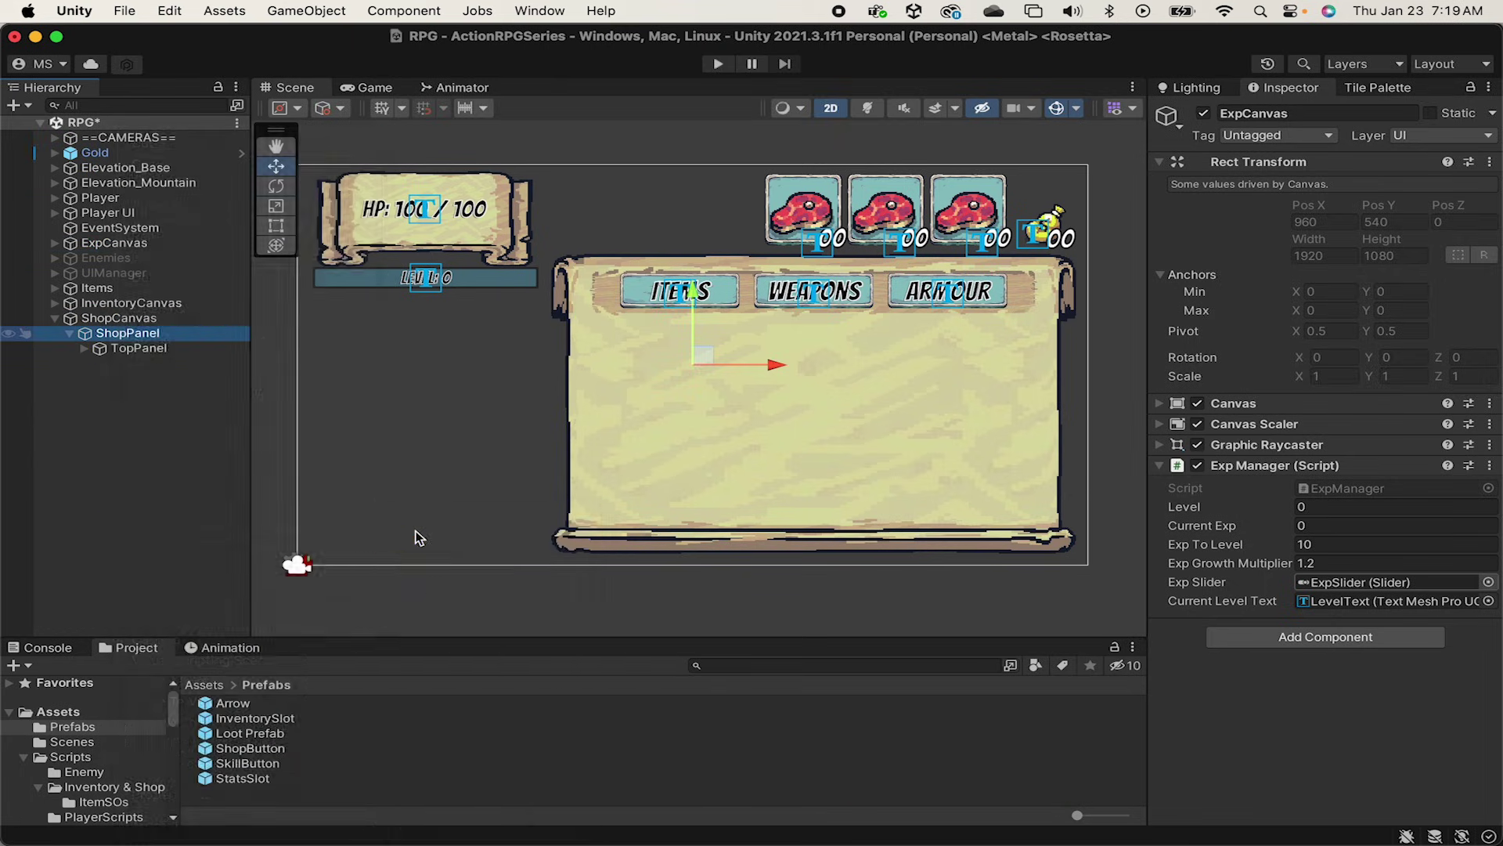
Step: Add an ItemPanel image under ShopPanel with Carved_9Slides, no raycast target, top-center anchor, 1100x500
click(138, 364)
text(carve)
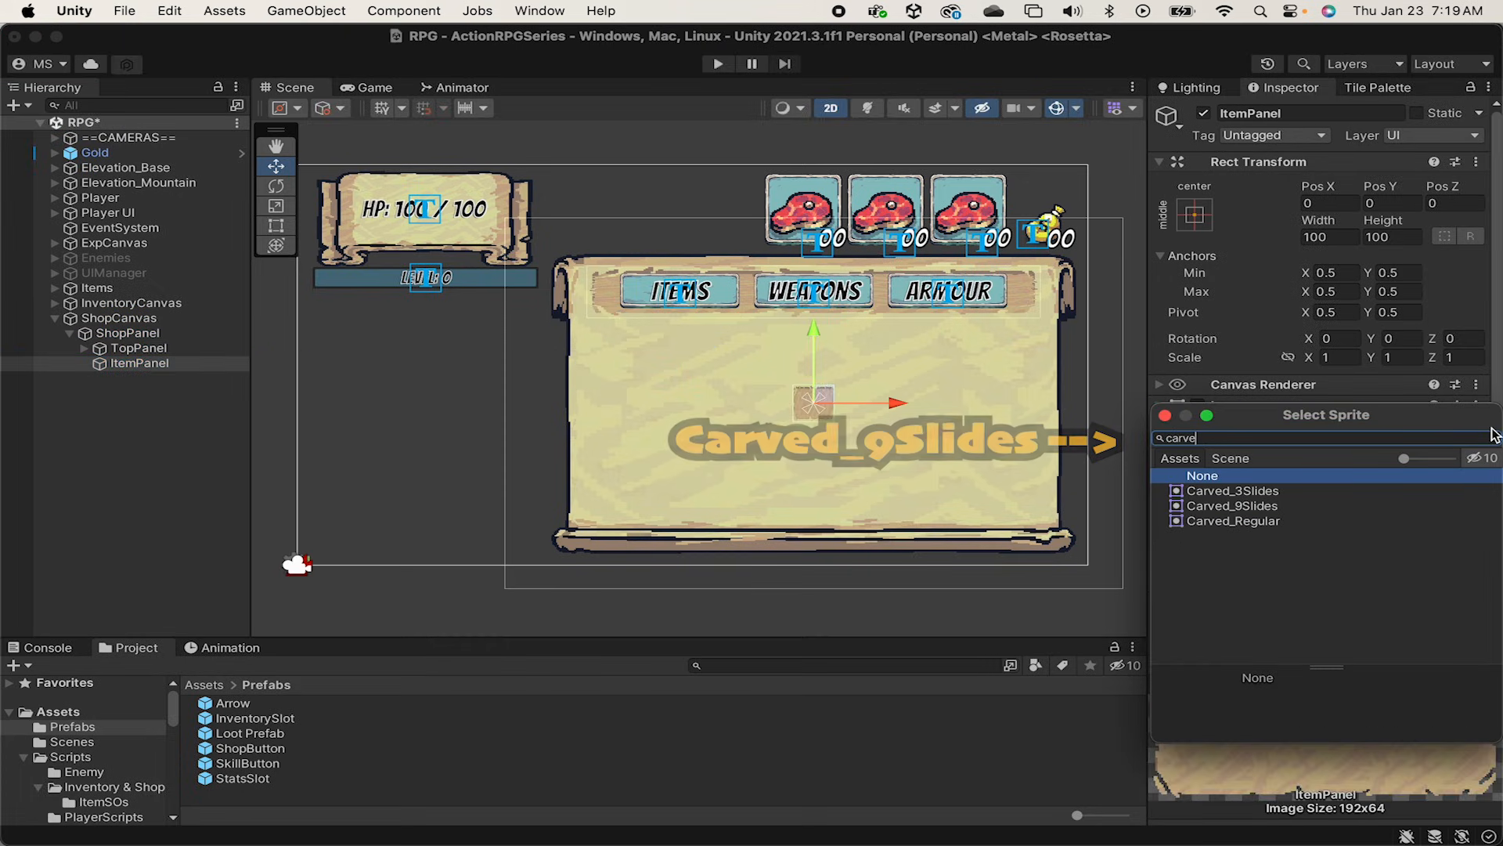
click(1232, 505)
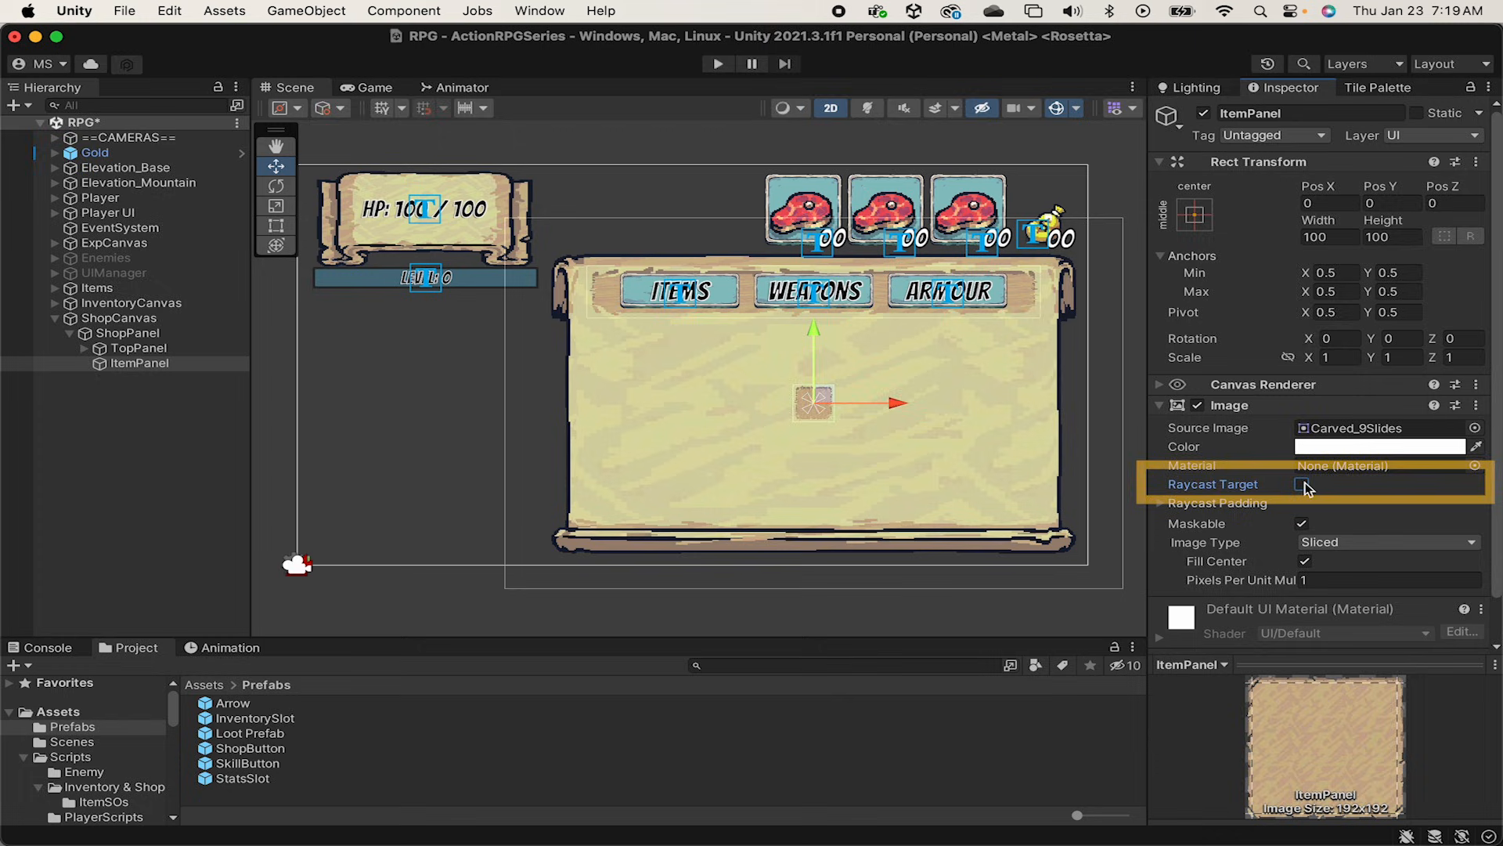
click(1190, 213)
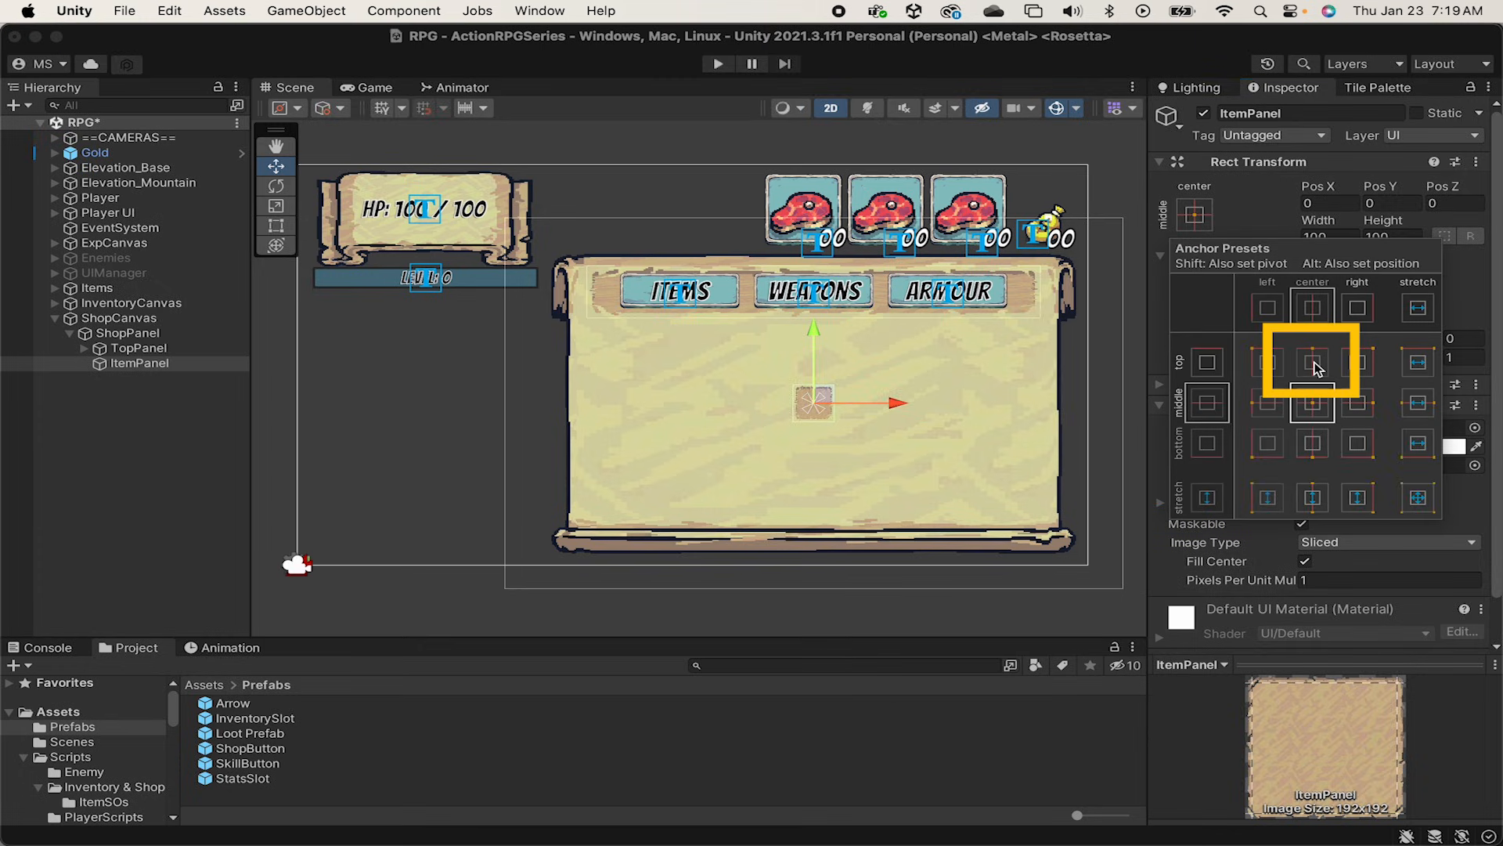
click(1312, 361)
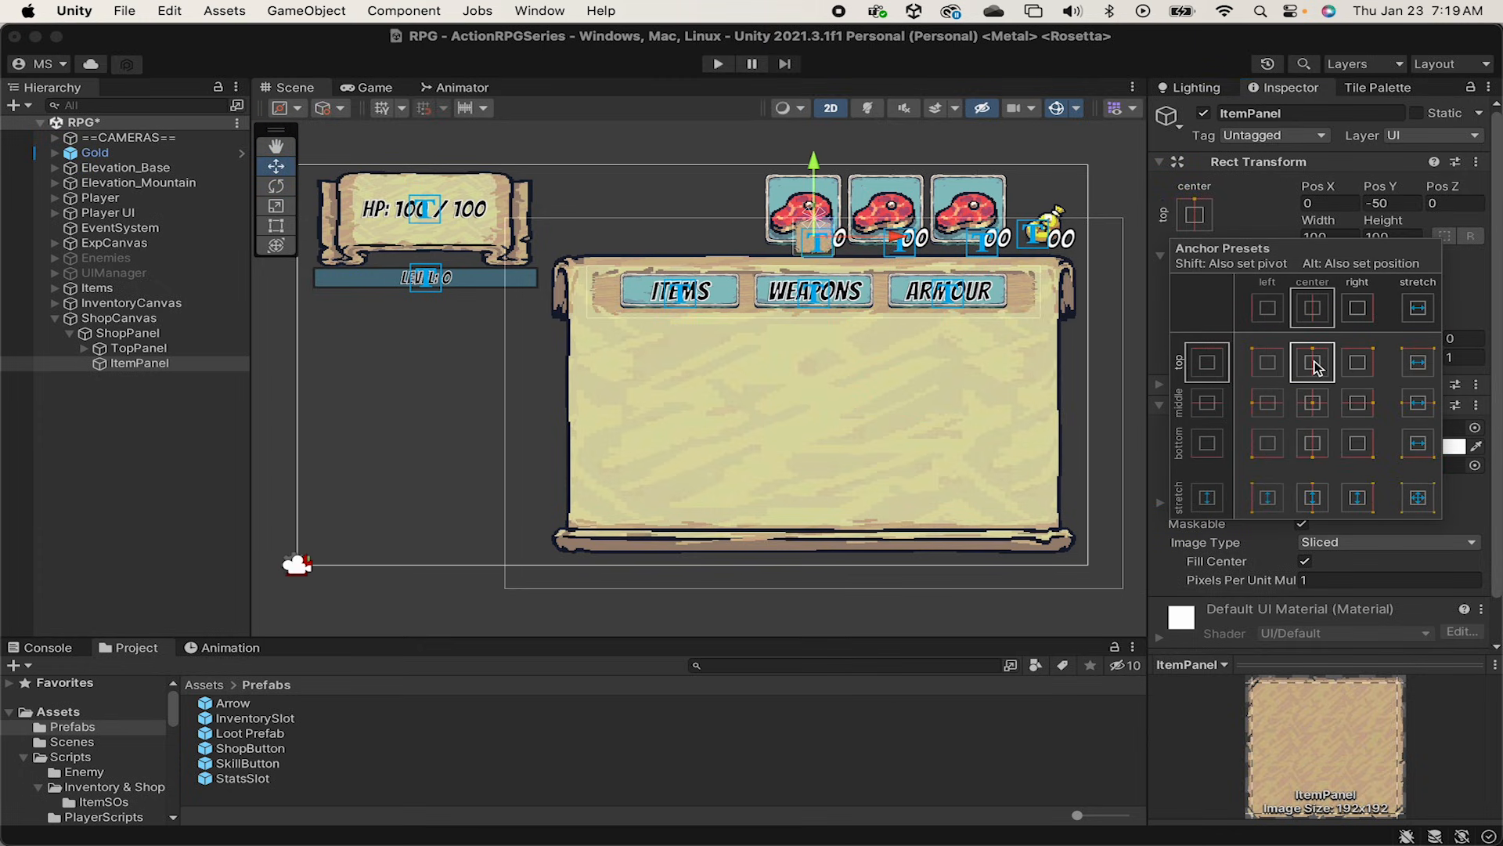
click(1312, 364)
text(1100)
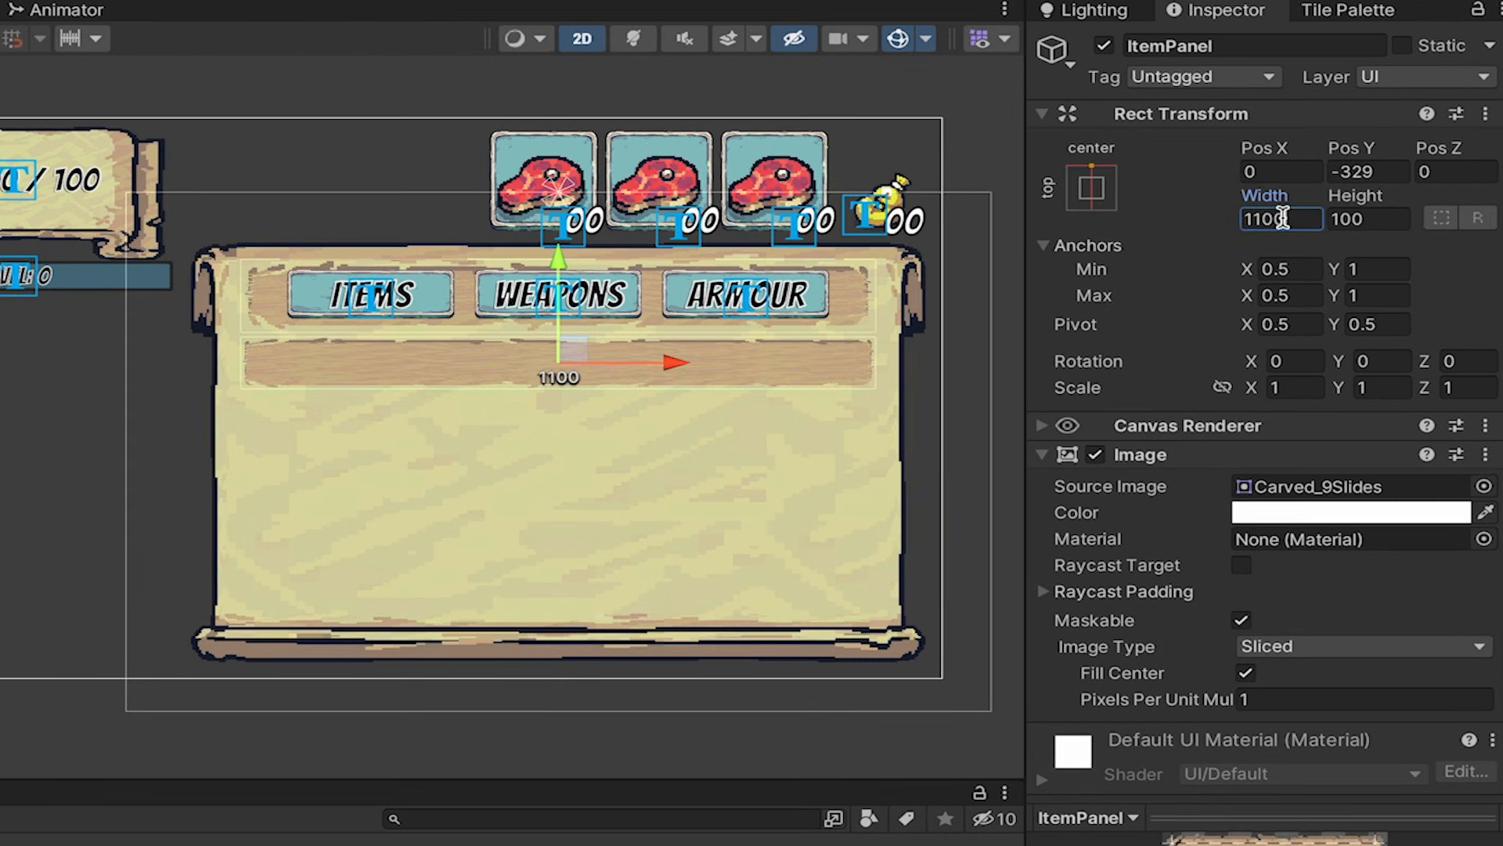
text(500)
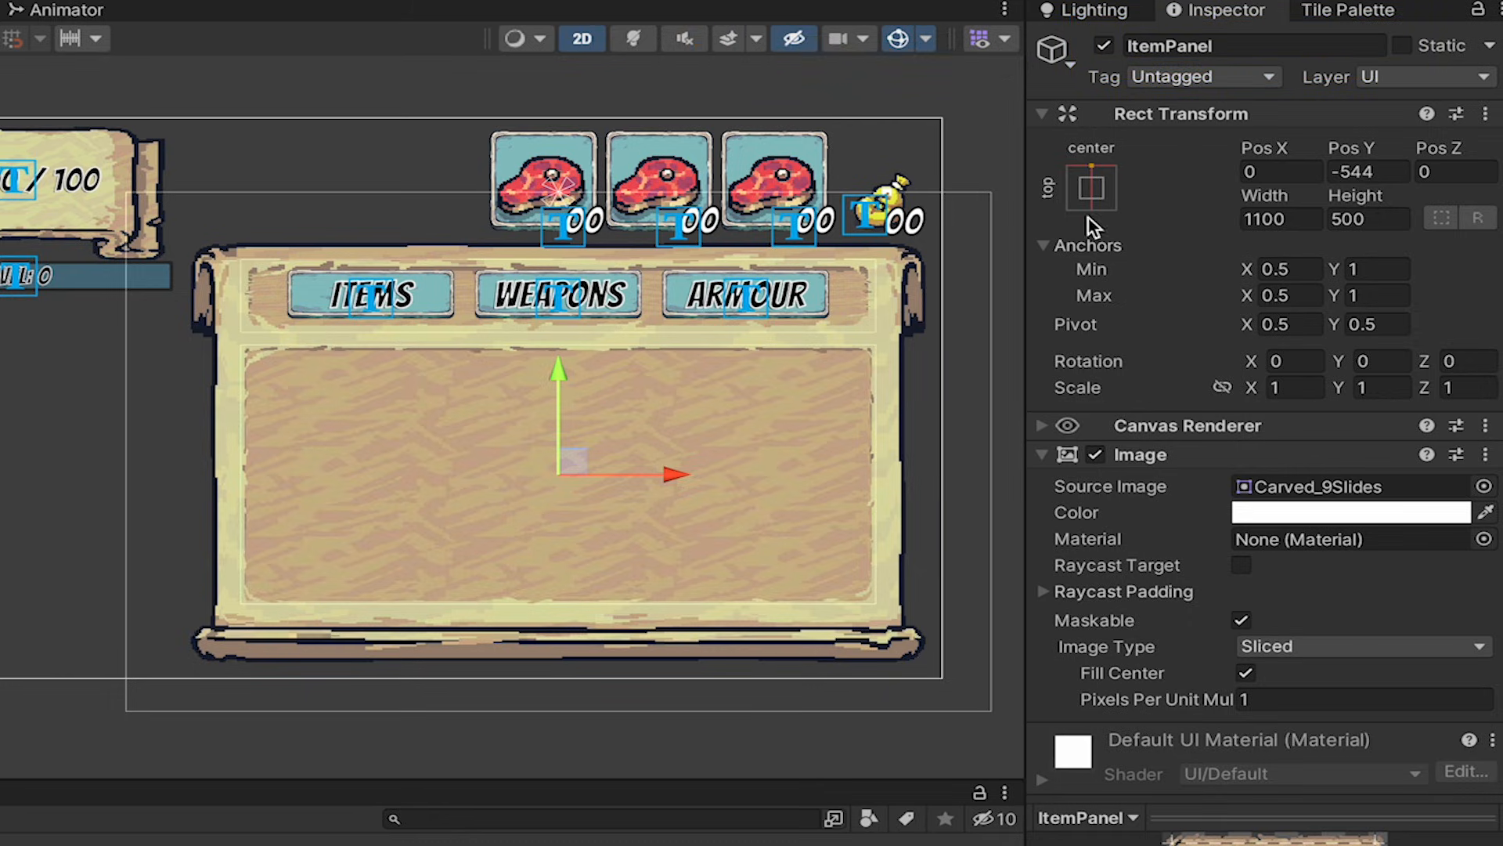
Step: Add a Grid Layout Group to ItemPanel with 260x230 cells and spacing X 10
click(1274, 581)
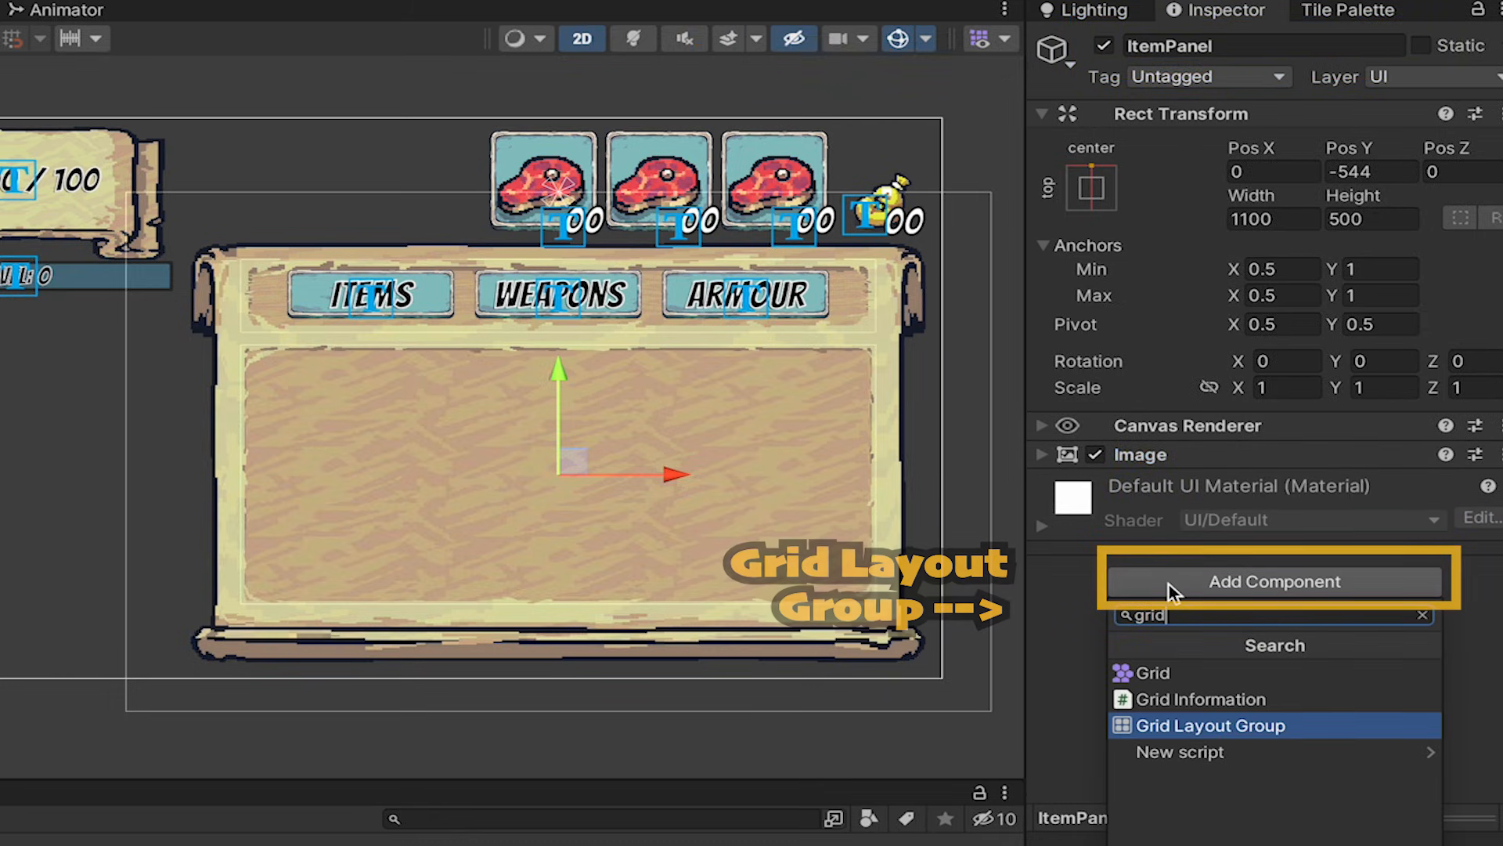
click(1210, 725)
text(230)
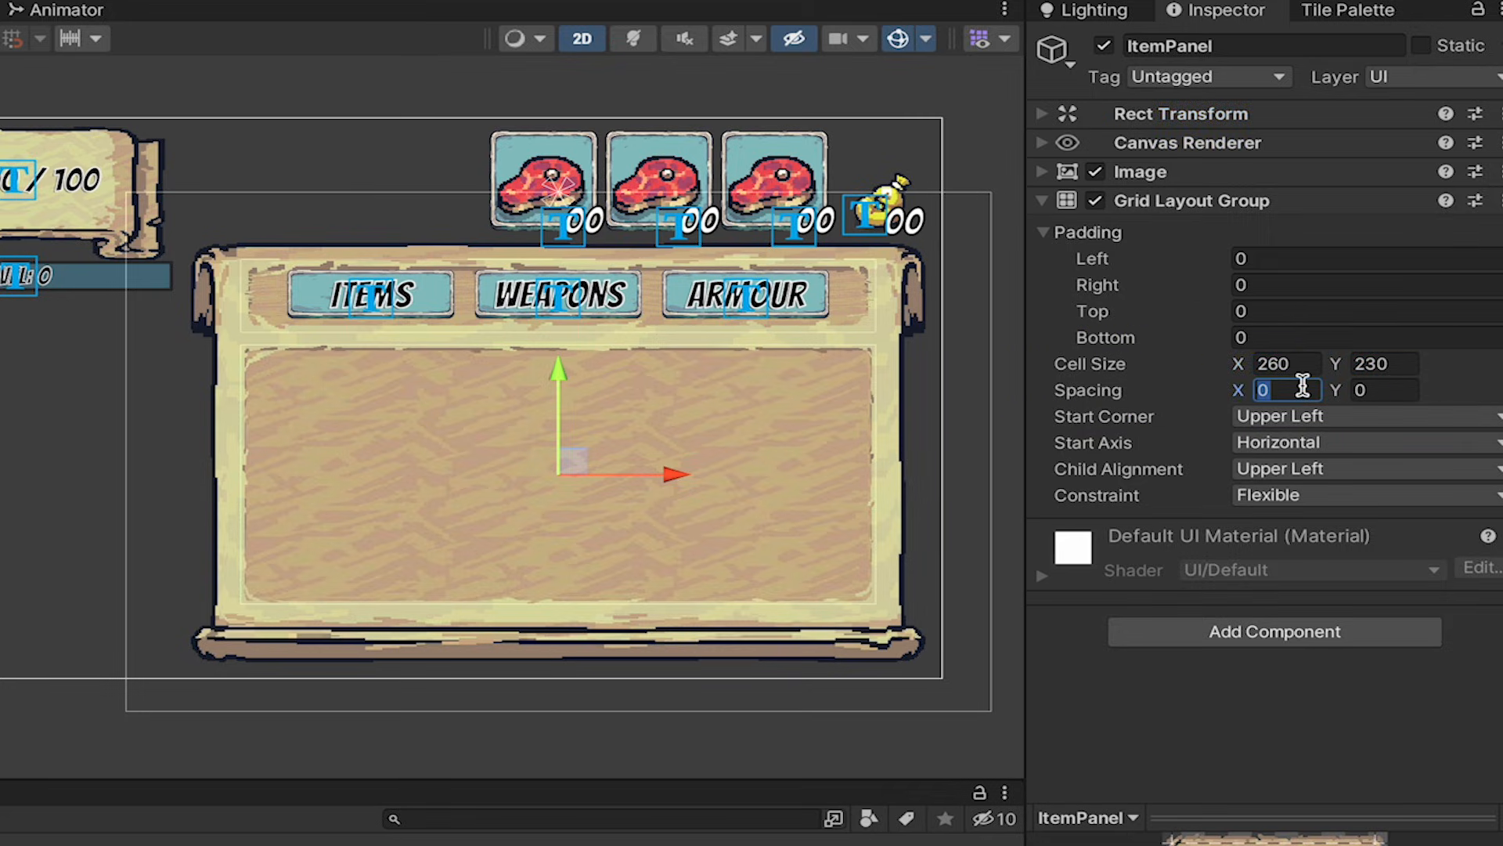
text(10)
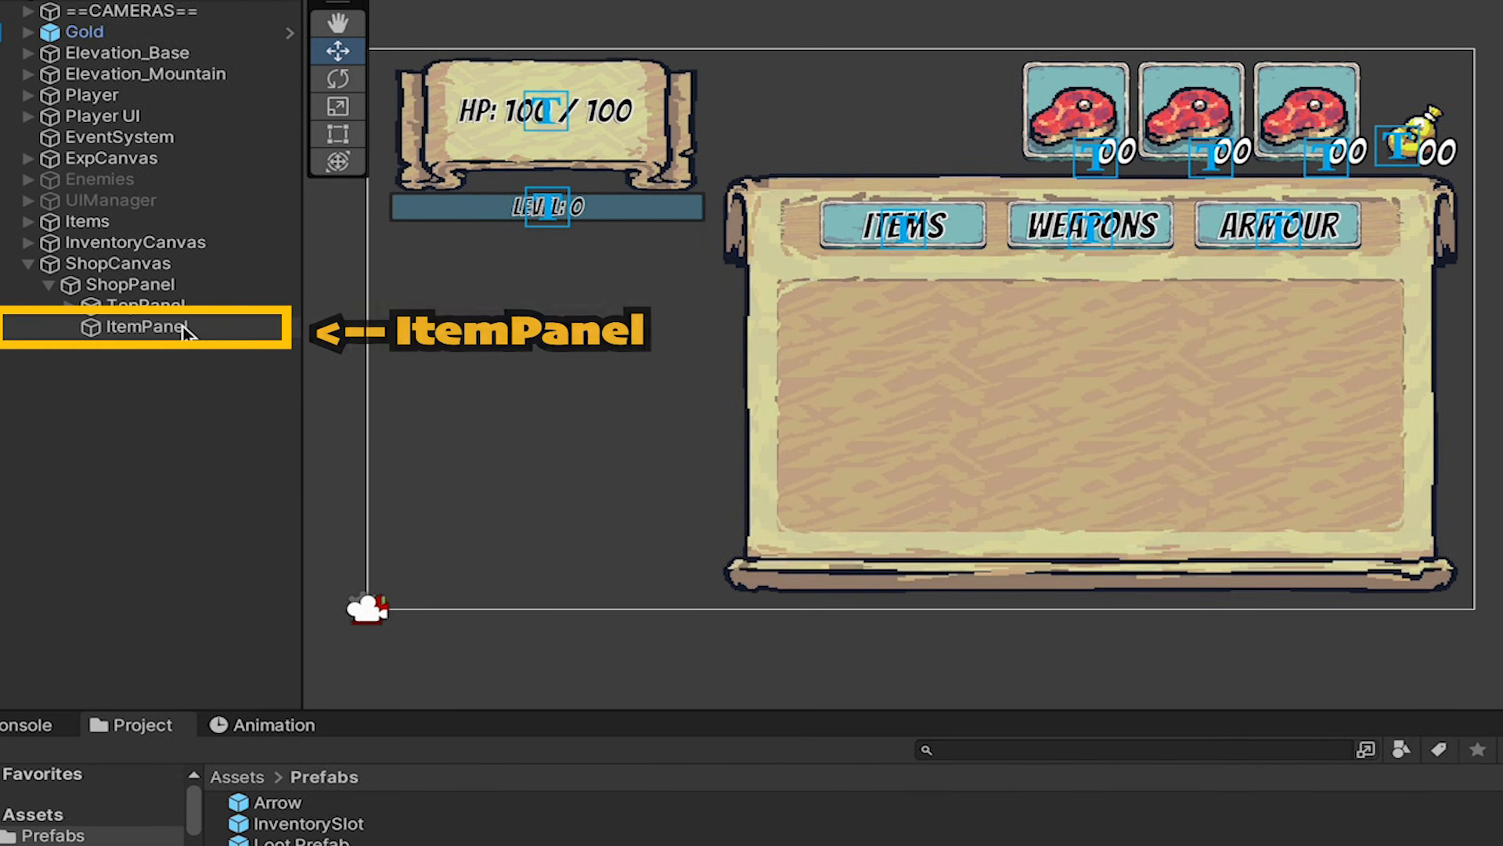
Step: Add a TextMeshPro button ShopSlot under ItemPanel and remove its default Text (TMP) child
click(144, 327)
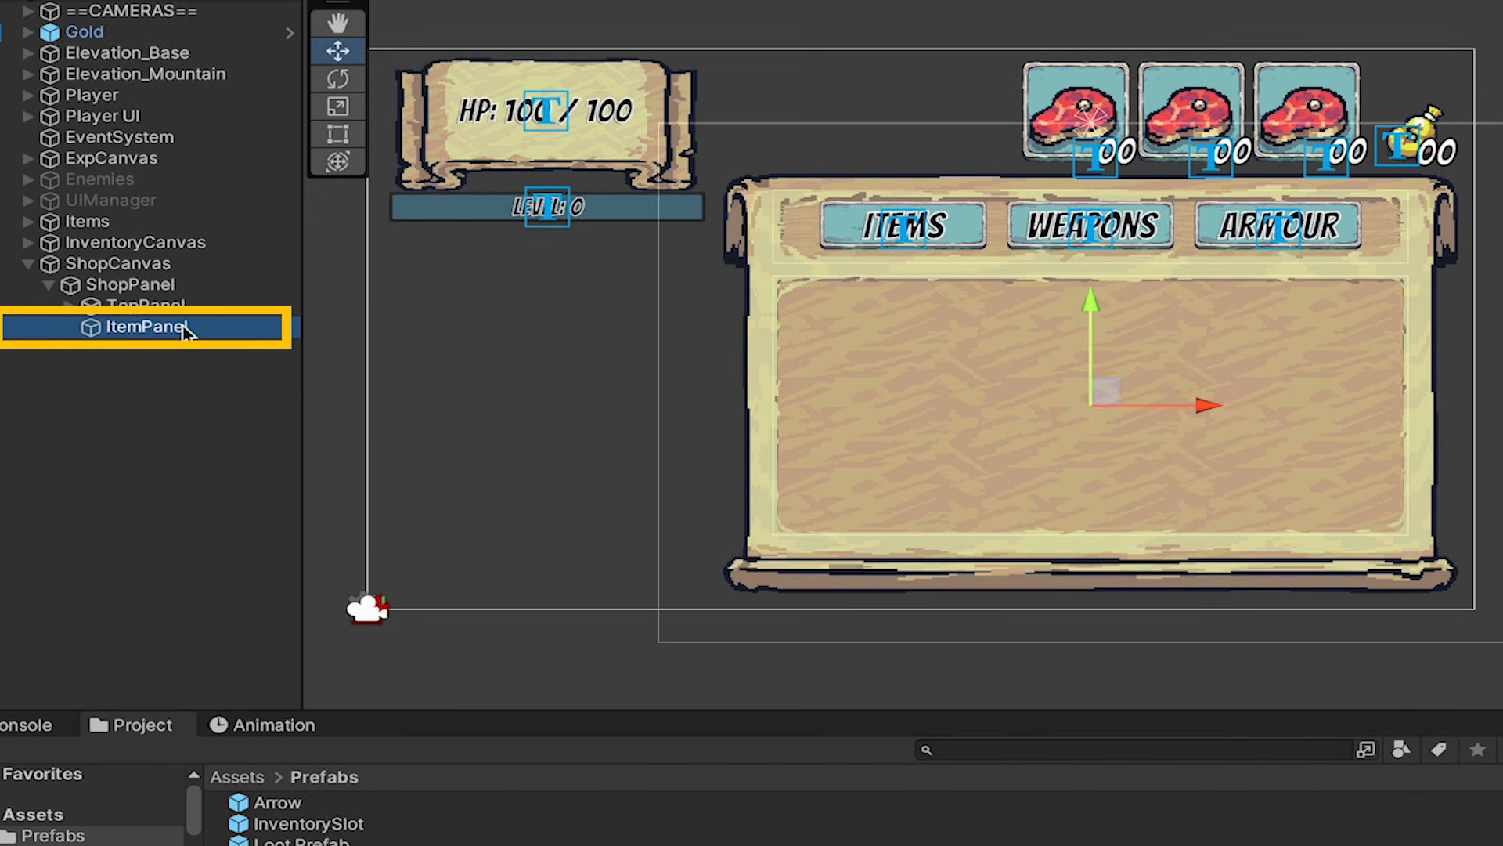
right_click(141, 326)
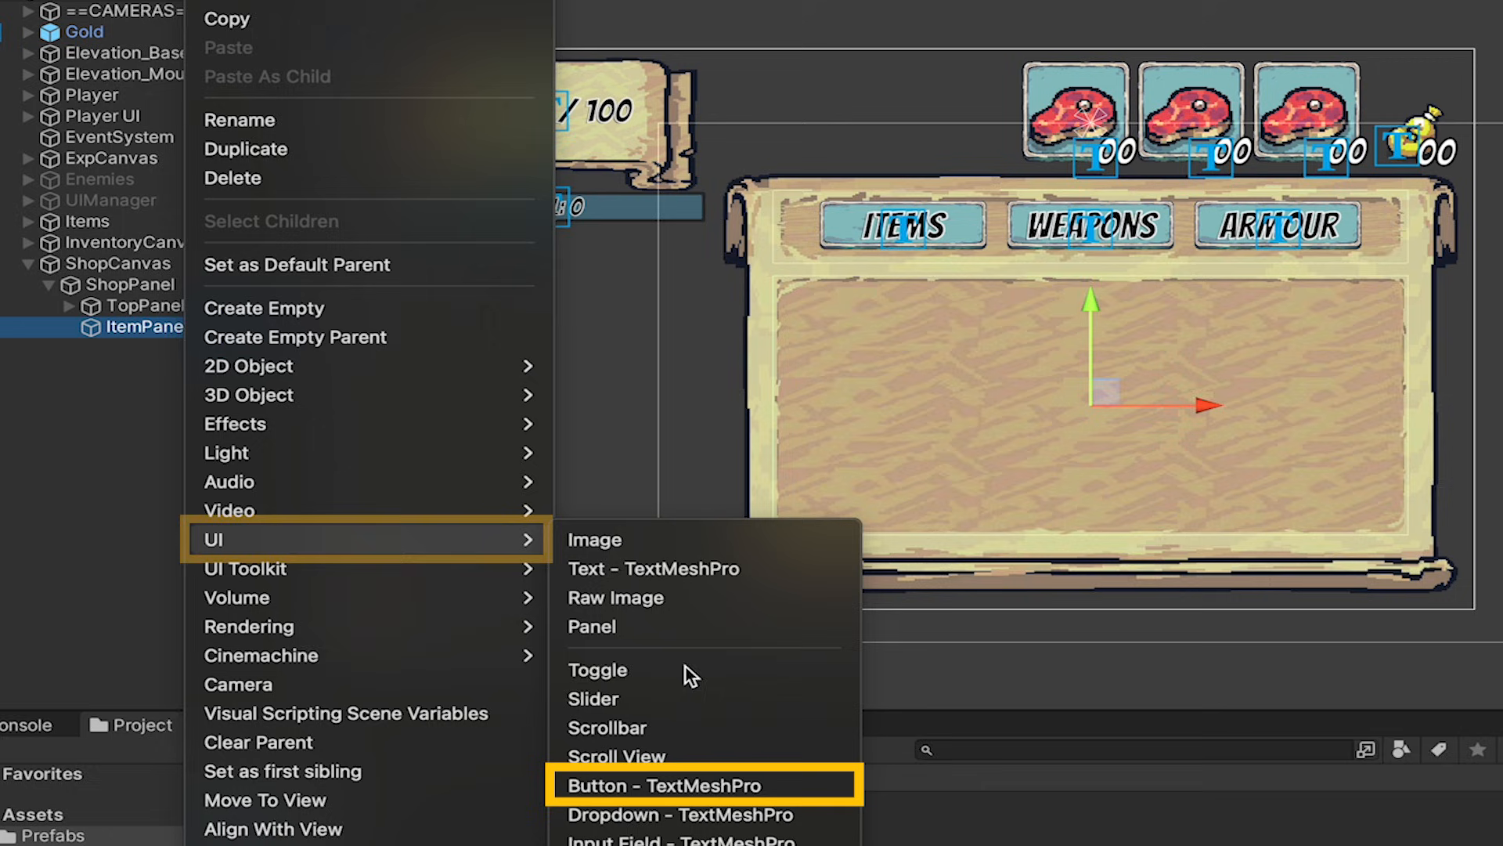
click(667, 784)
text(ShopSlot)
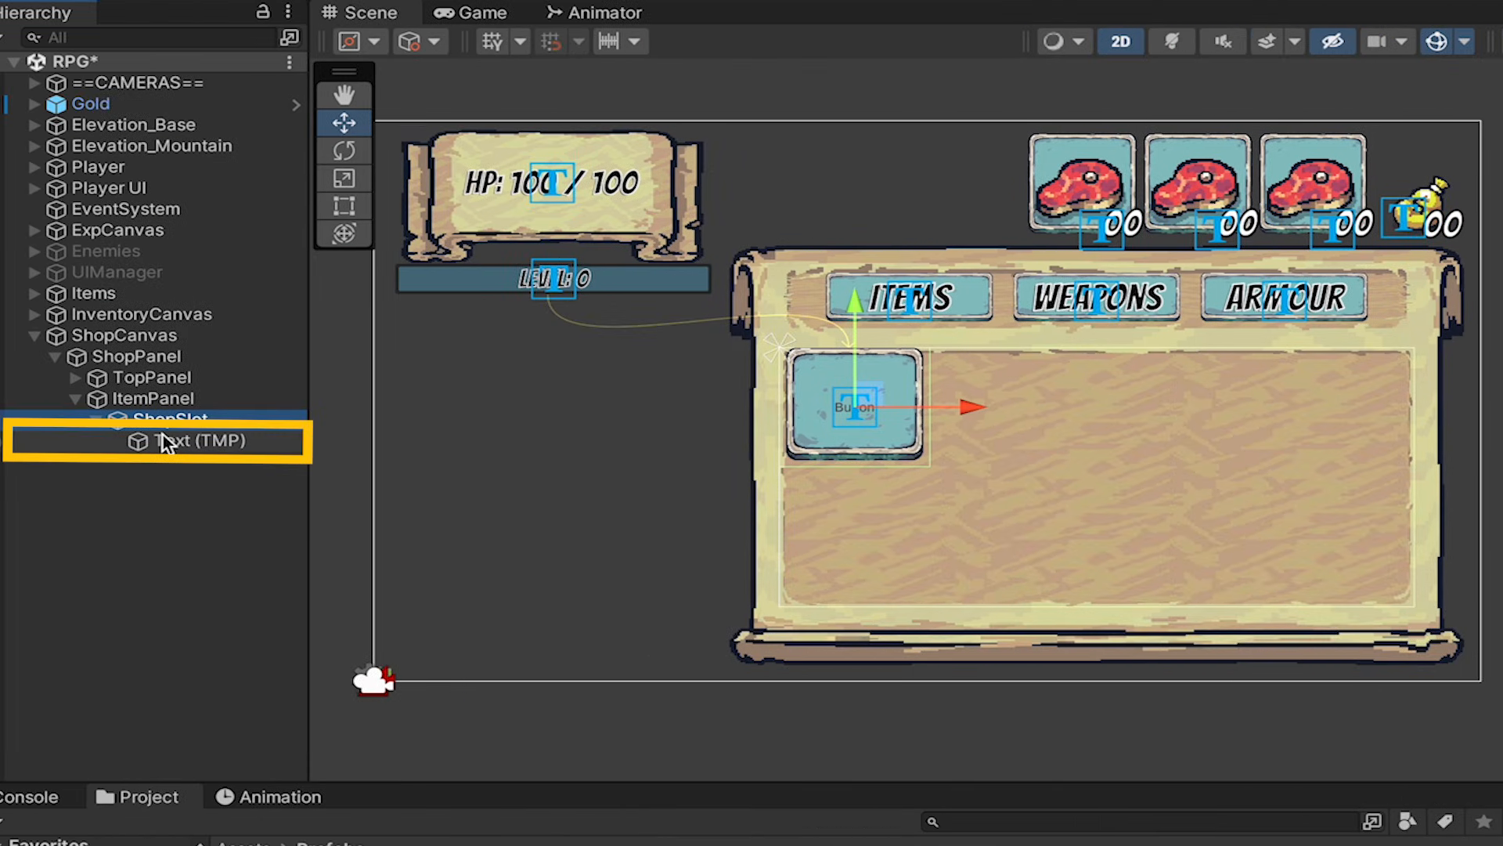
click(164, 420)
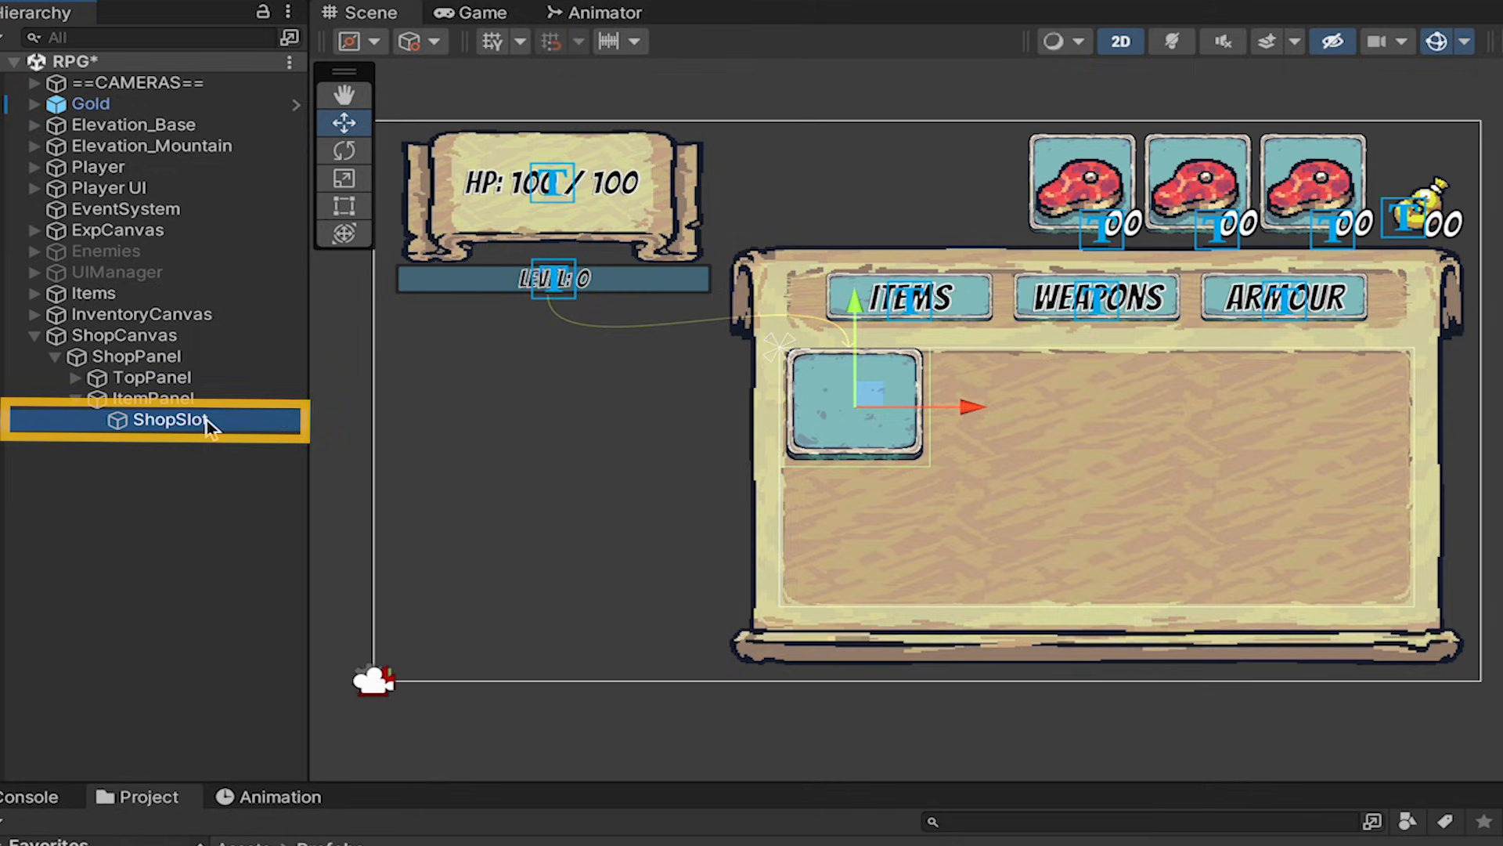
Step: Add a NameBanner image inside ShopSlot and an ItemName text under it
right_click(169, 420)
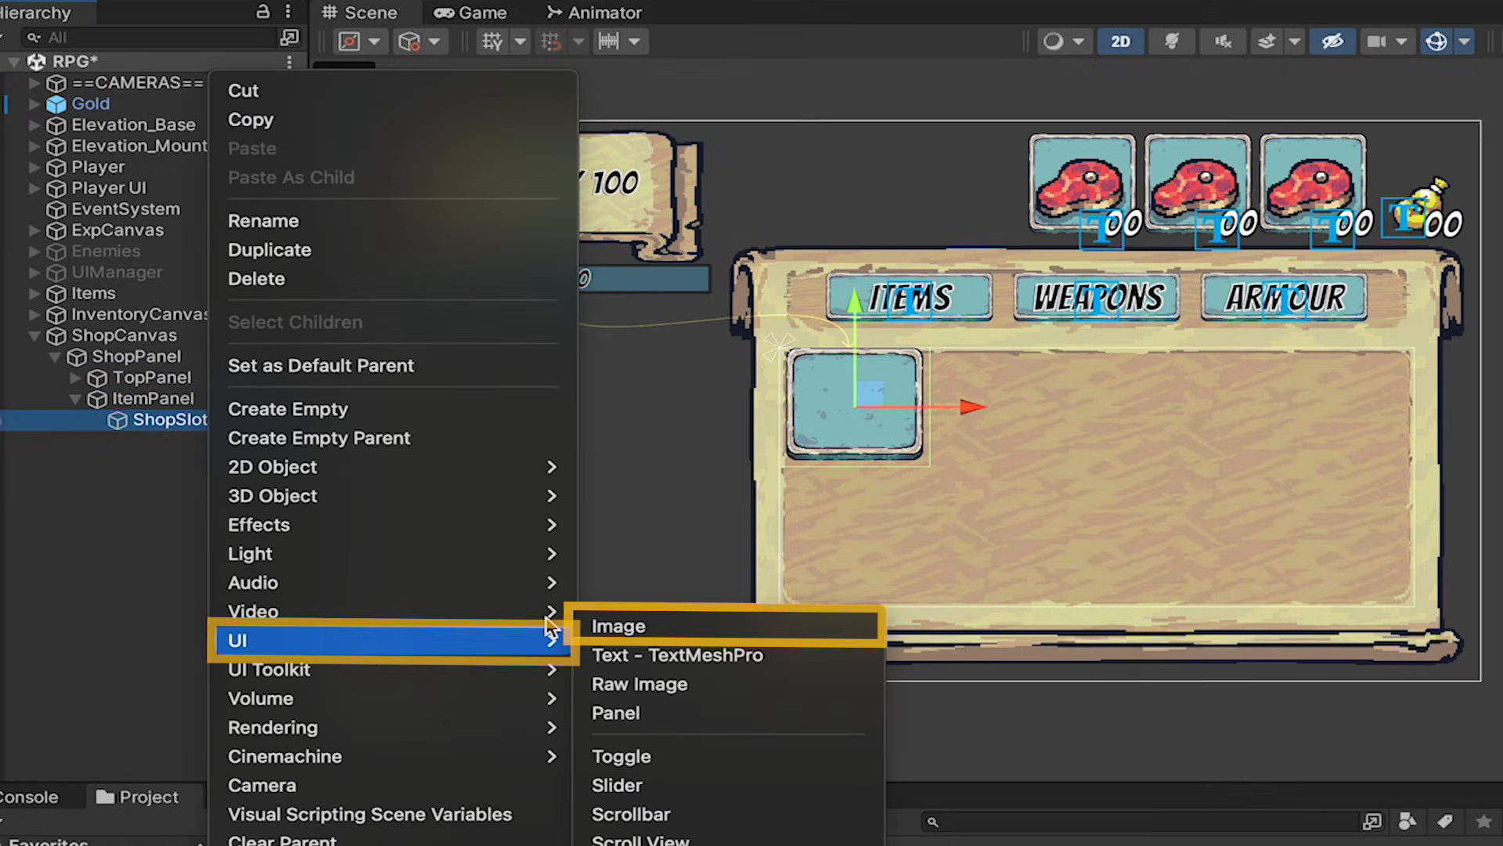
click(617, 626)
text(NameBanner)
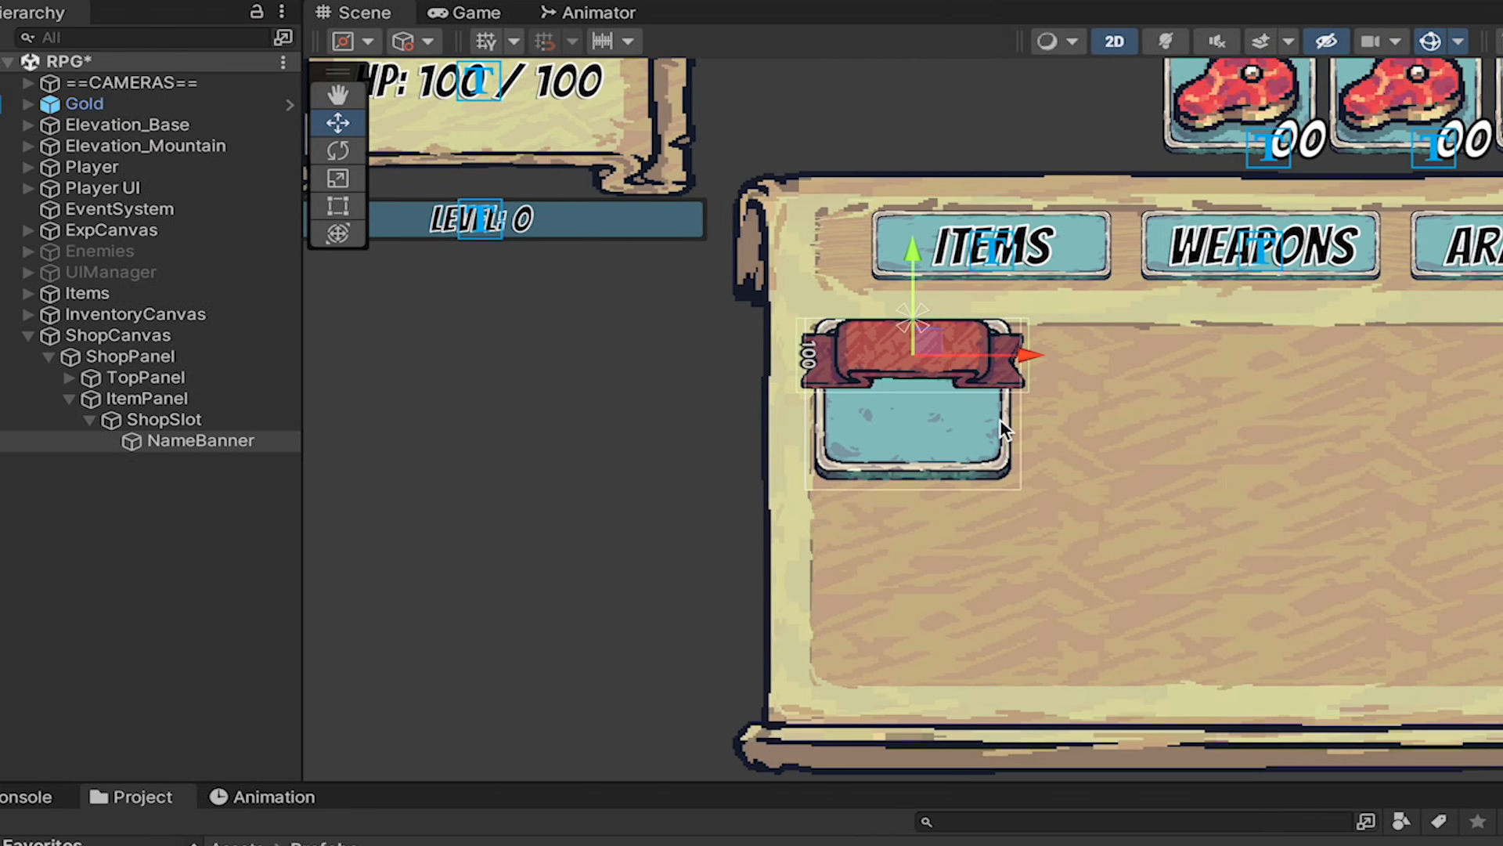
right_click(188, 440)
text(ItemName)
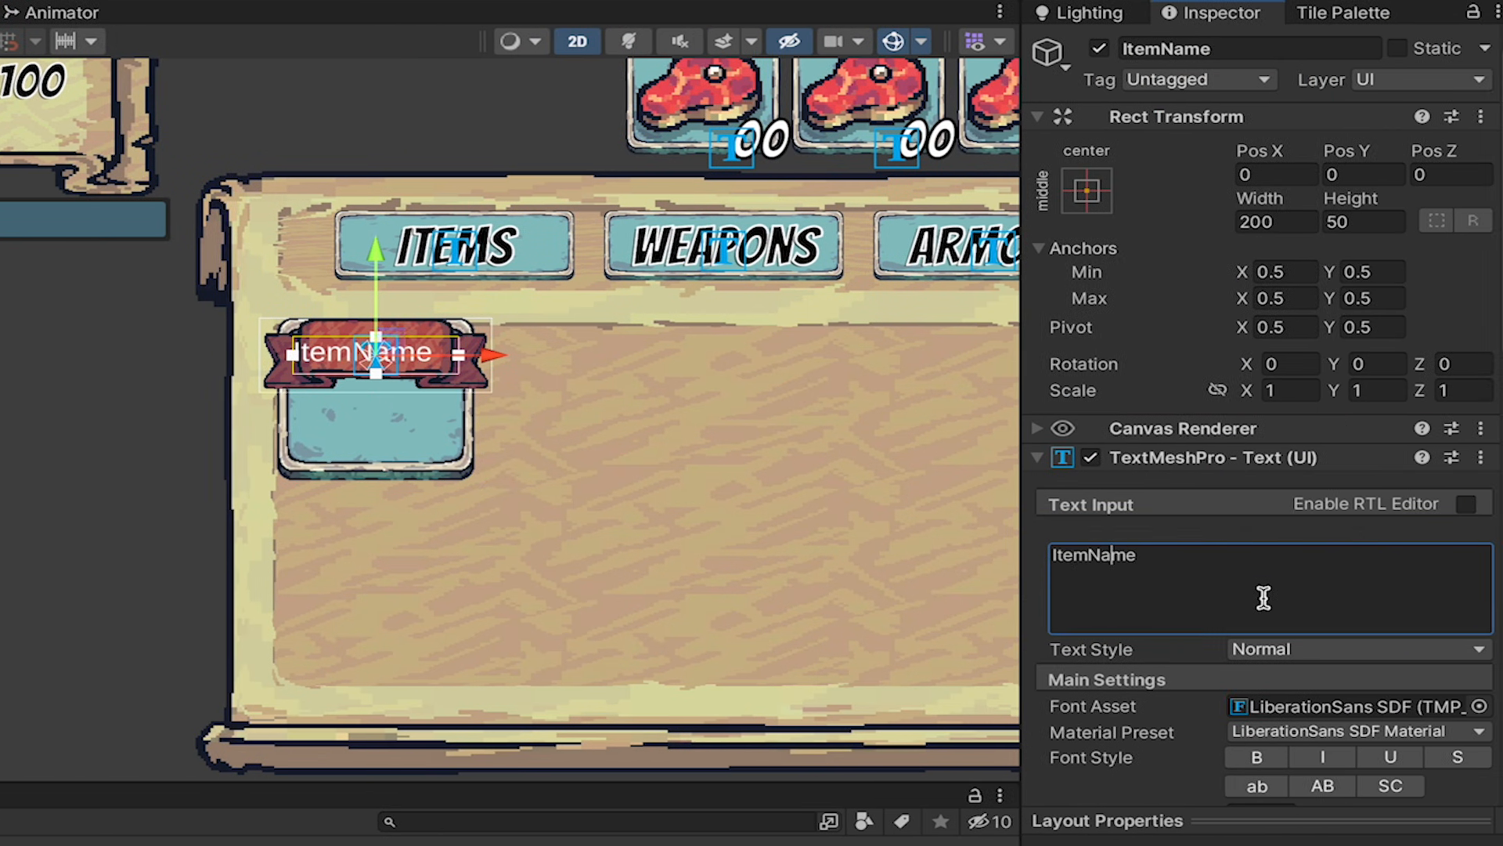
Step: Stretch ItemName over the banner, centre it, Bangers font, size 48, black
click(1087, 188)
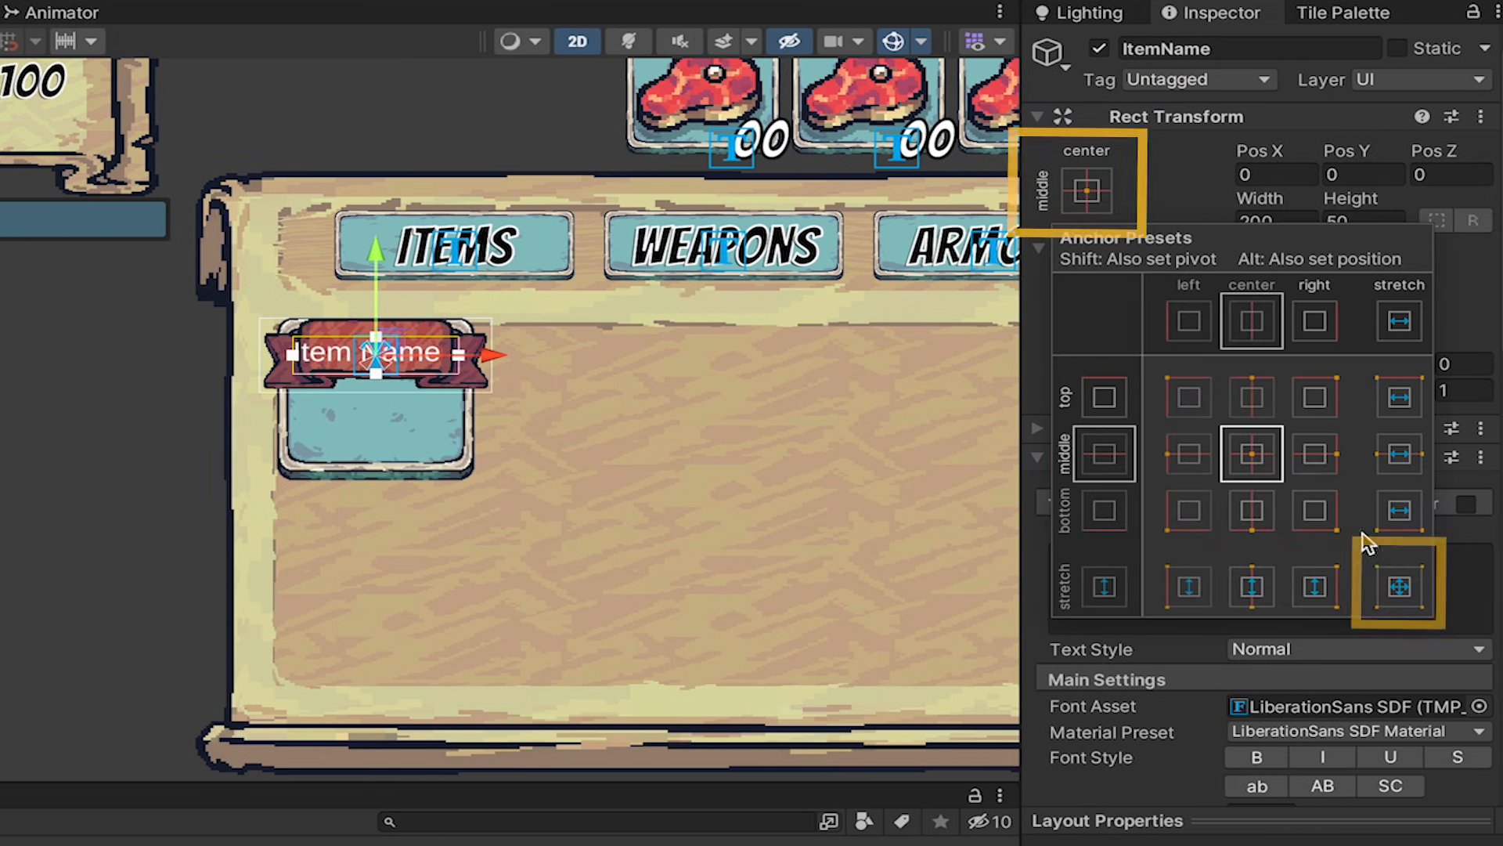
click(1399, 586)
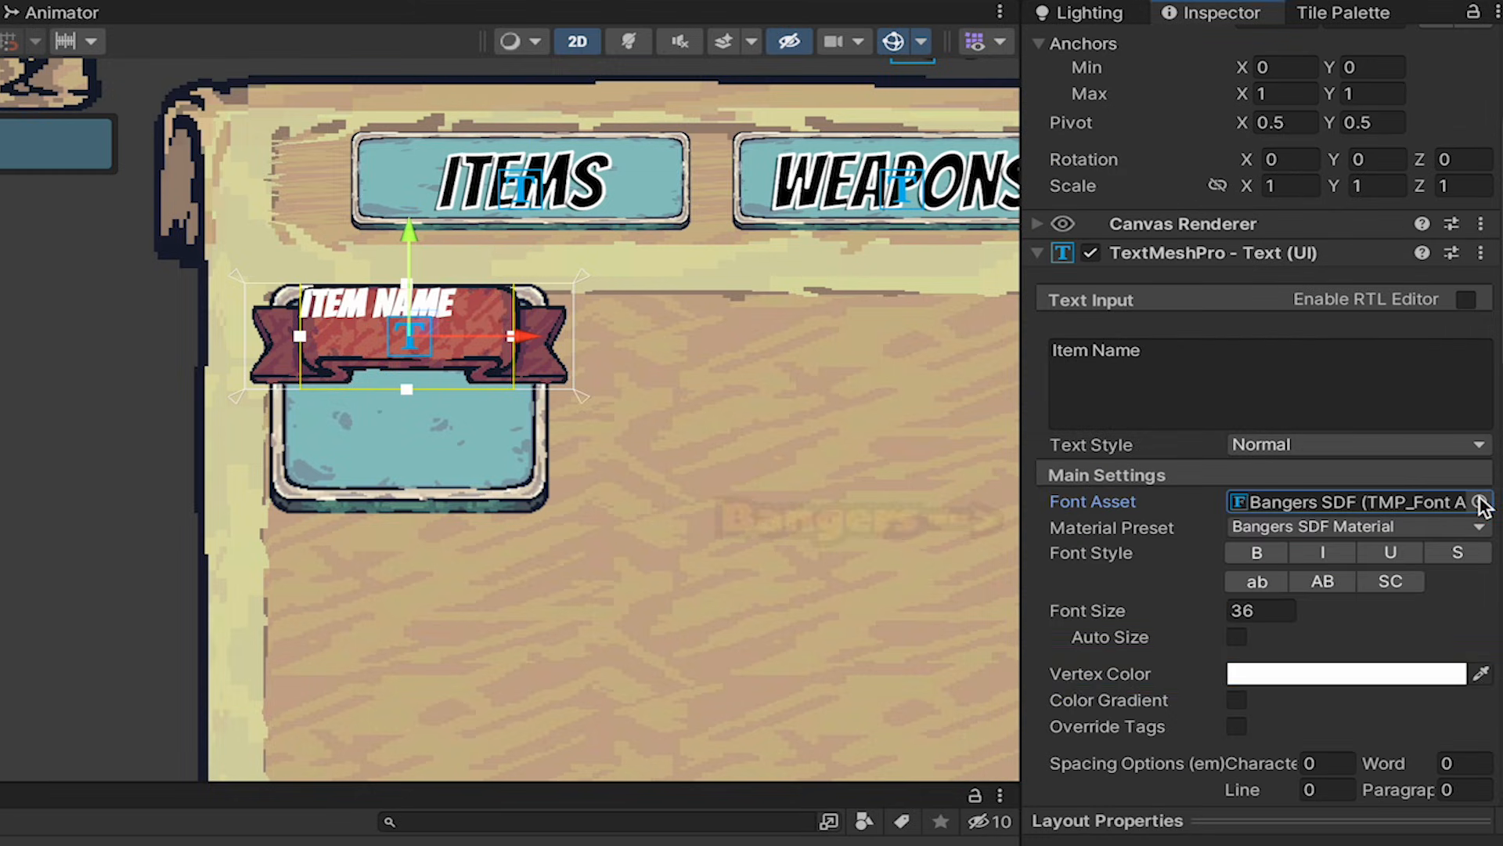
click(1362, 673)
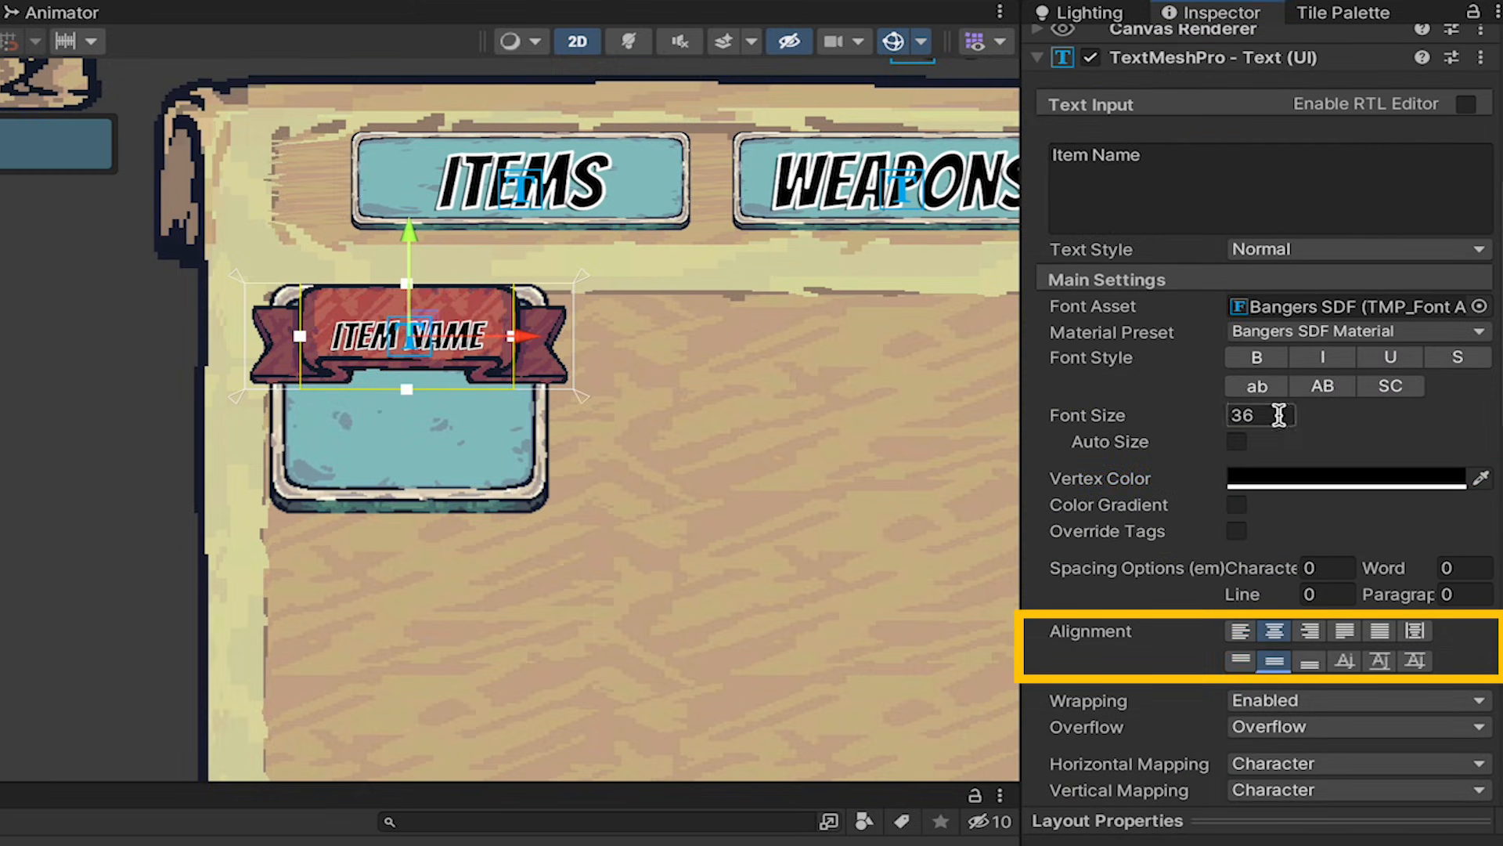
text(48)
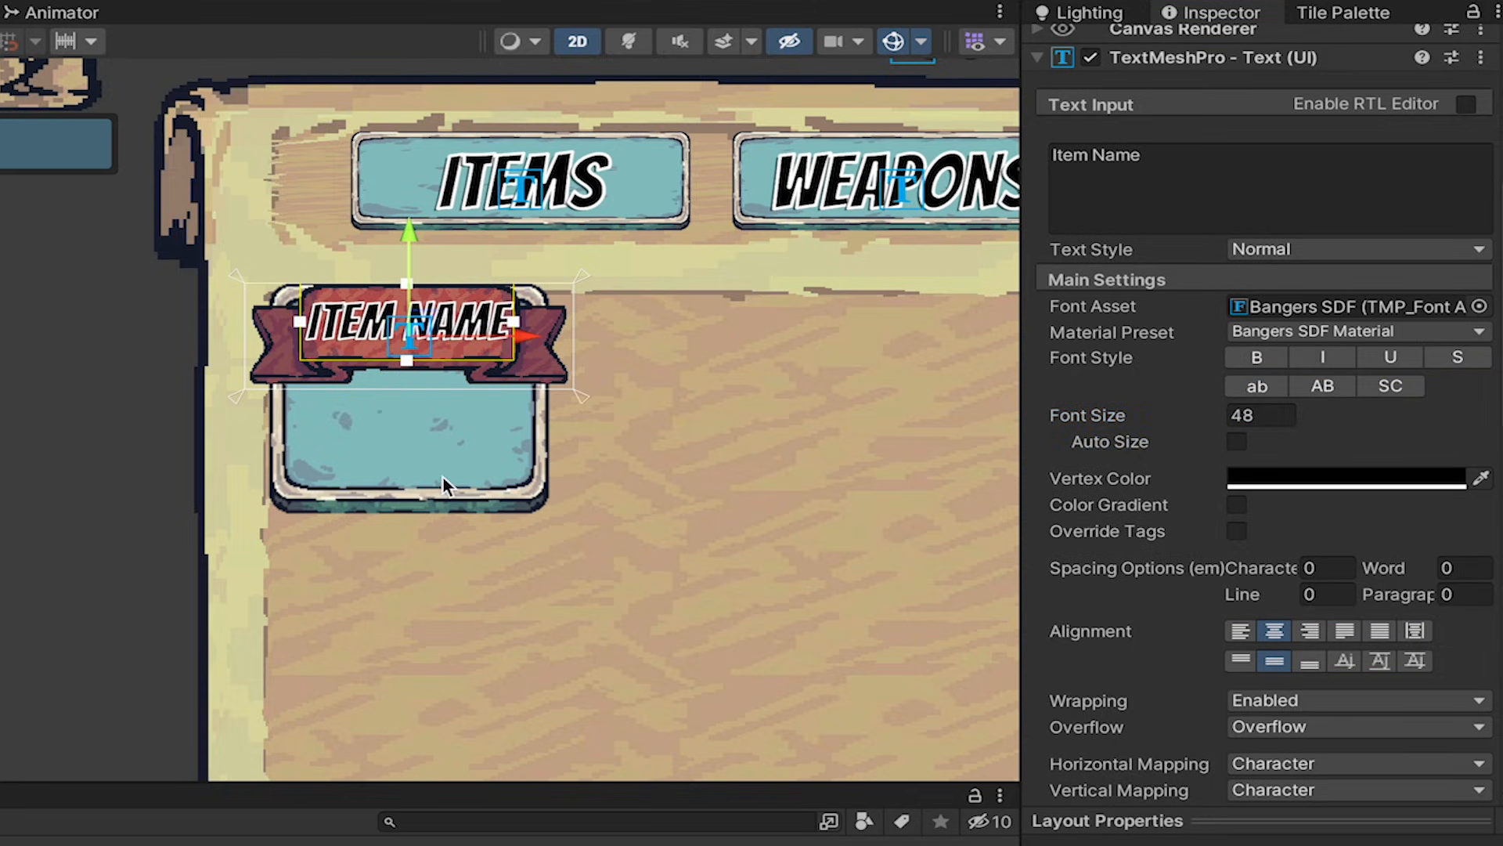
mouse_move(1257, 564)
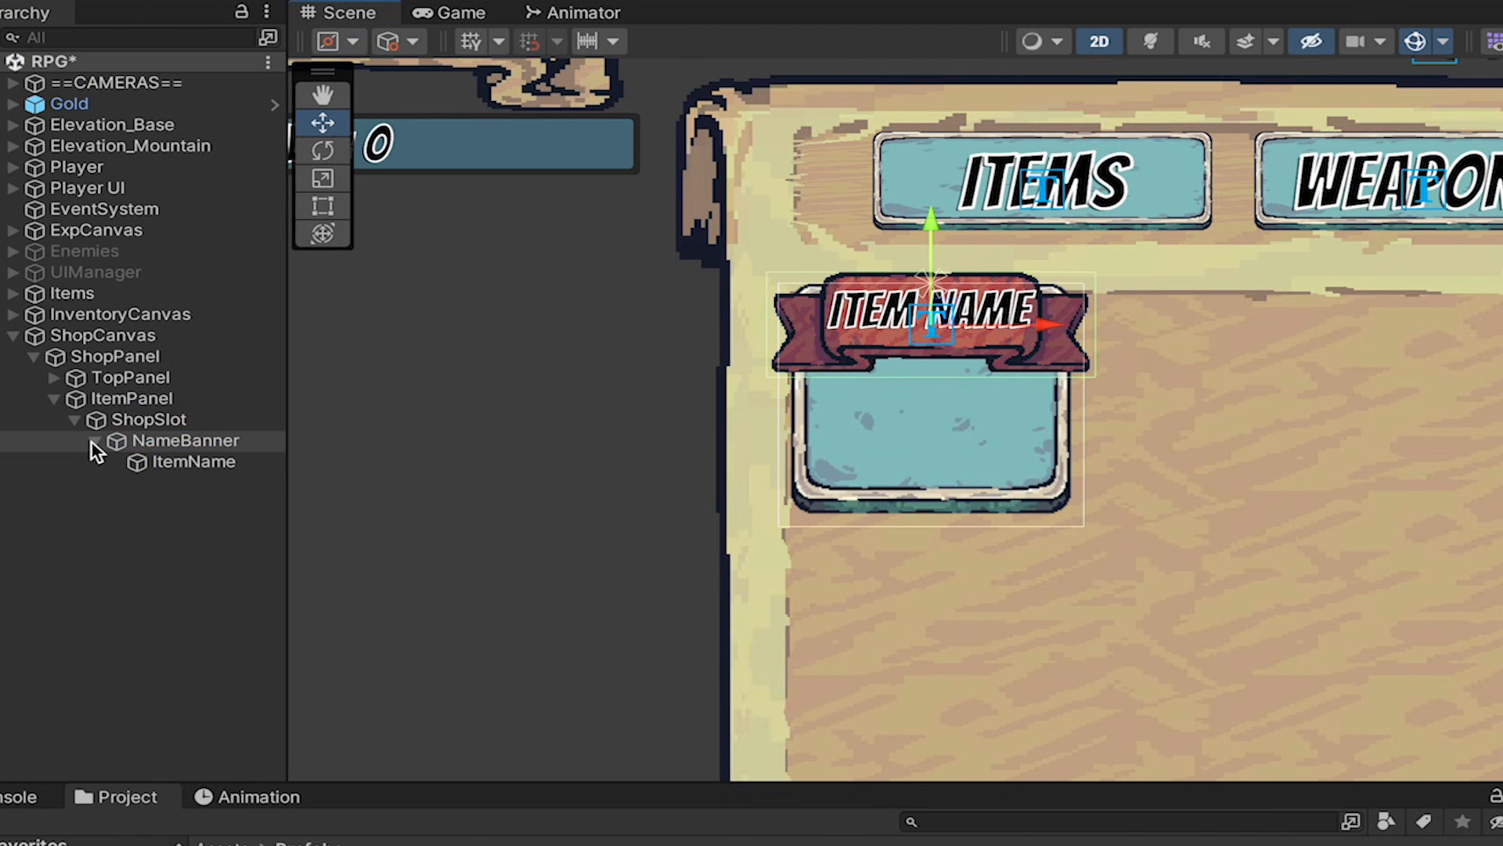
Step: Add an ItemIcon image under ShopSlot with M_Idle_0 sprite, no raycast target, stretched to fill the slot
click(137, 419)
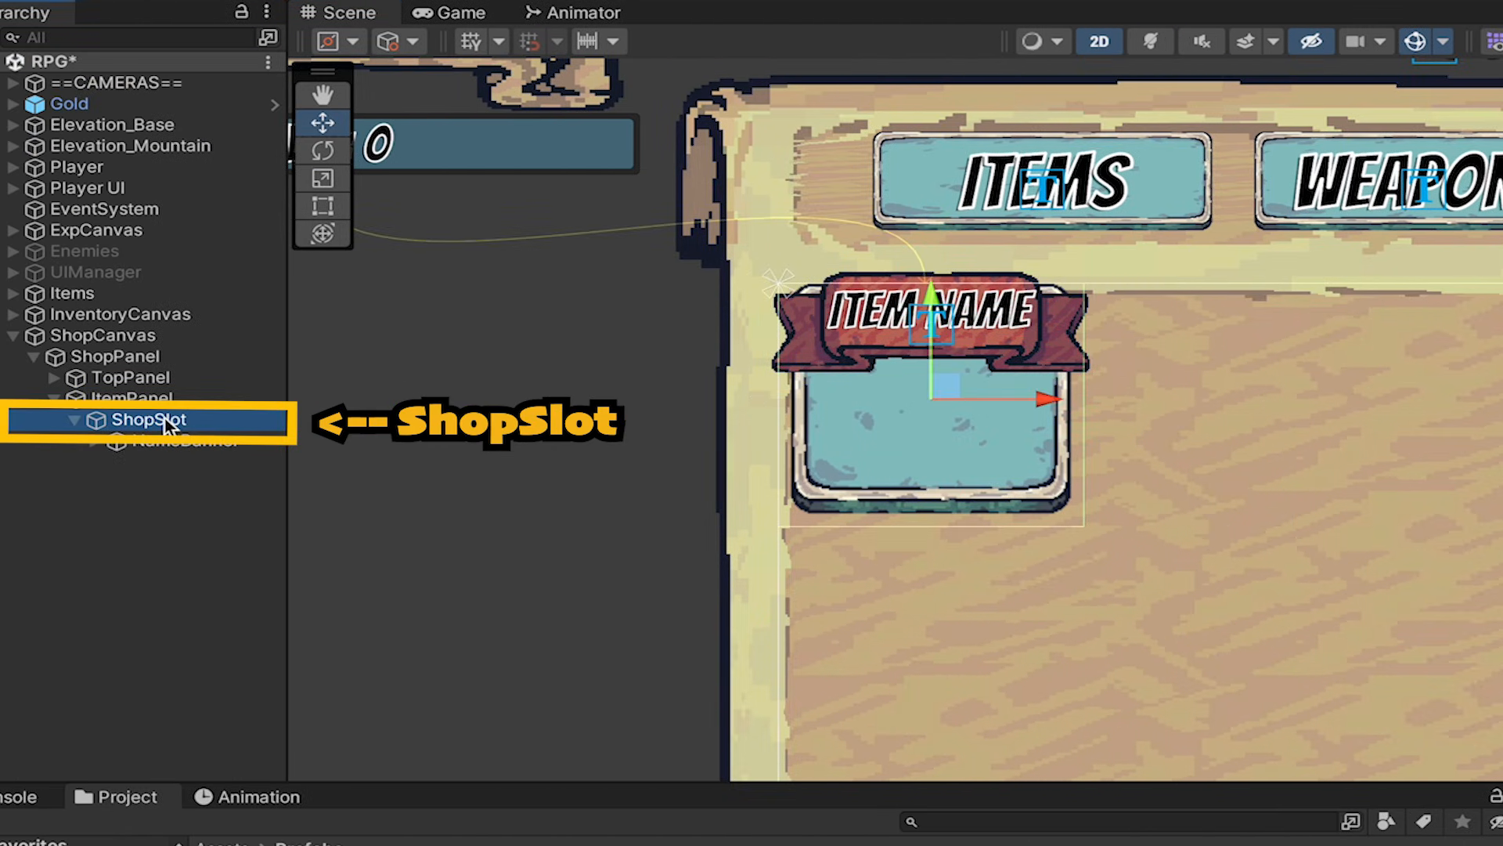
right_click(149, 419)
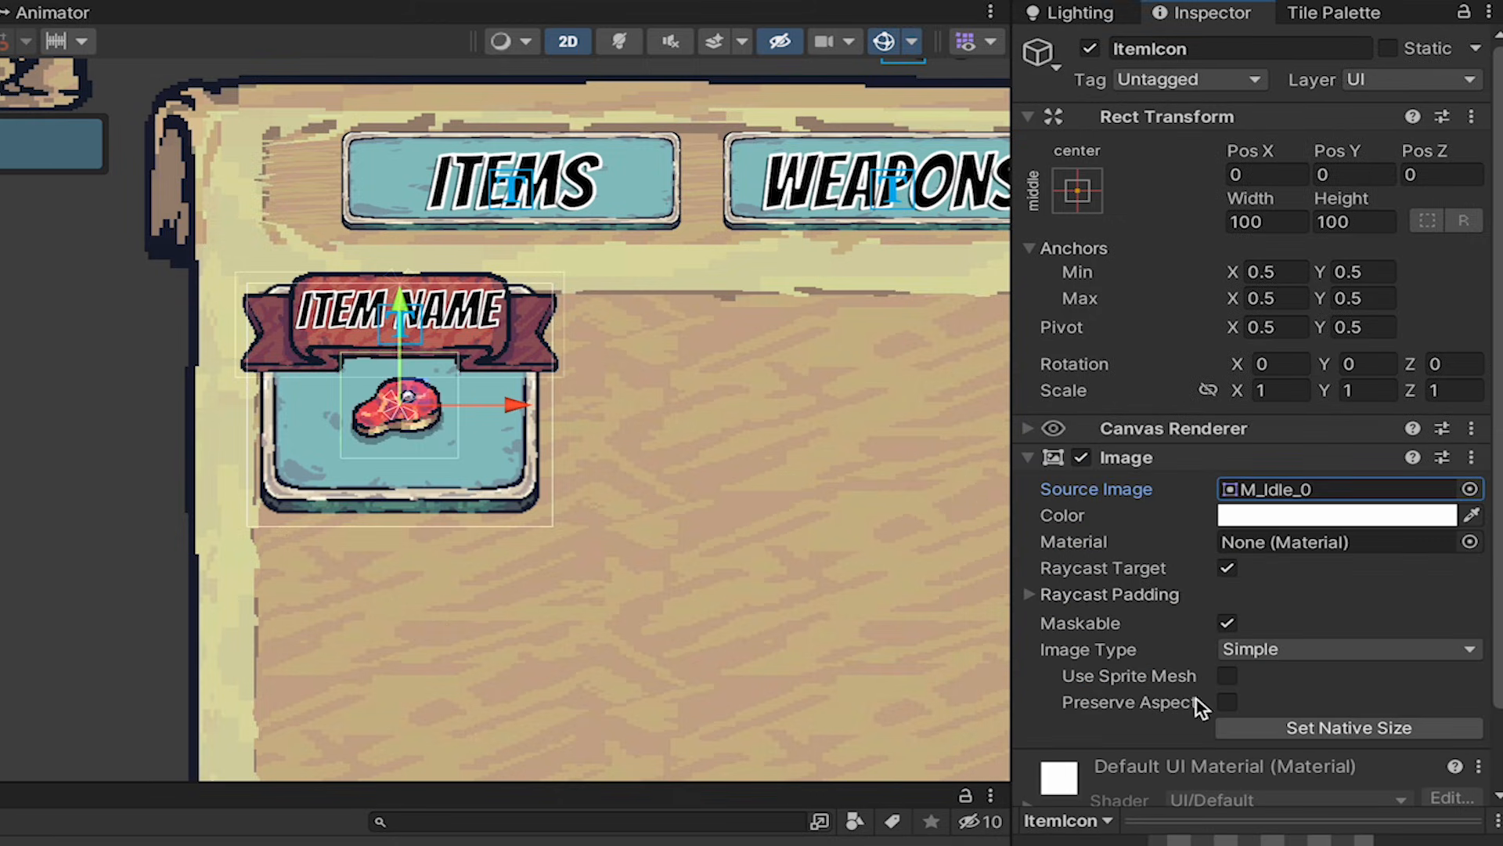
click(1226, 568)
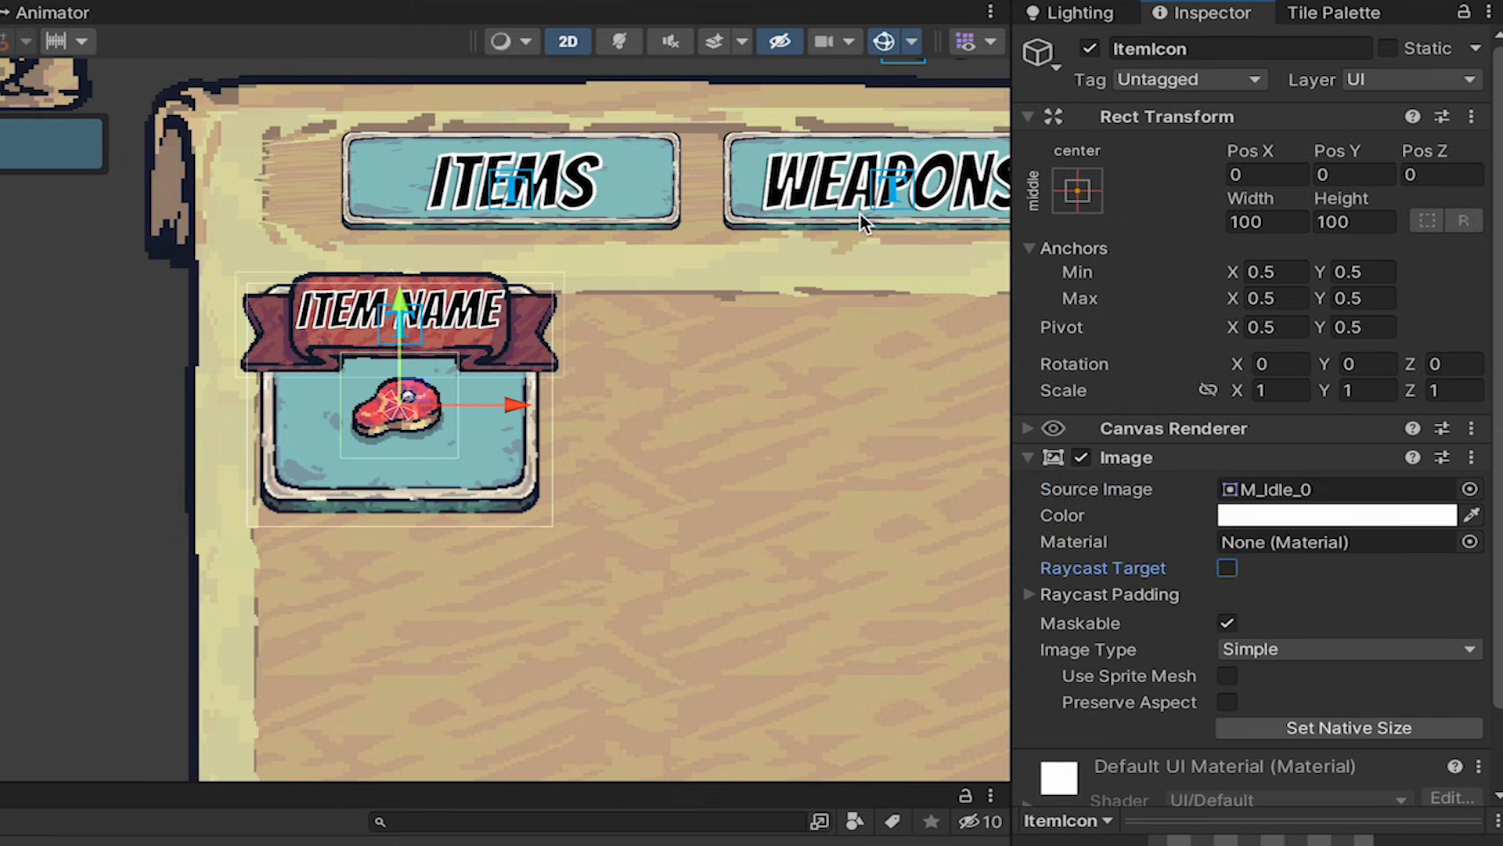
click(1077, 187)
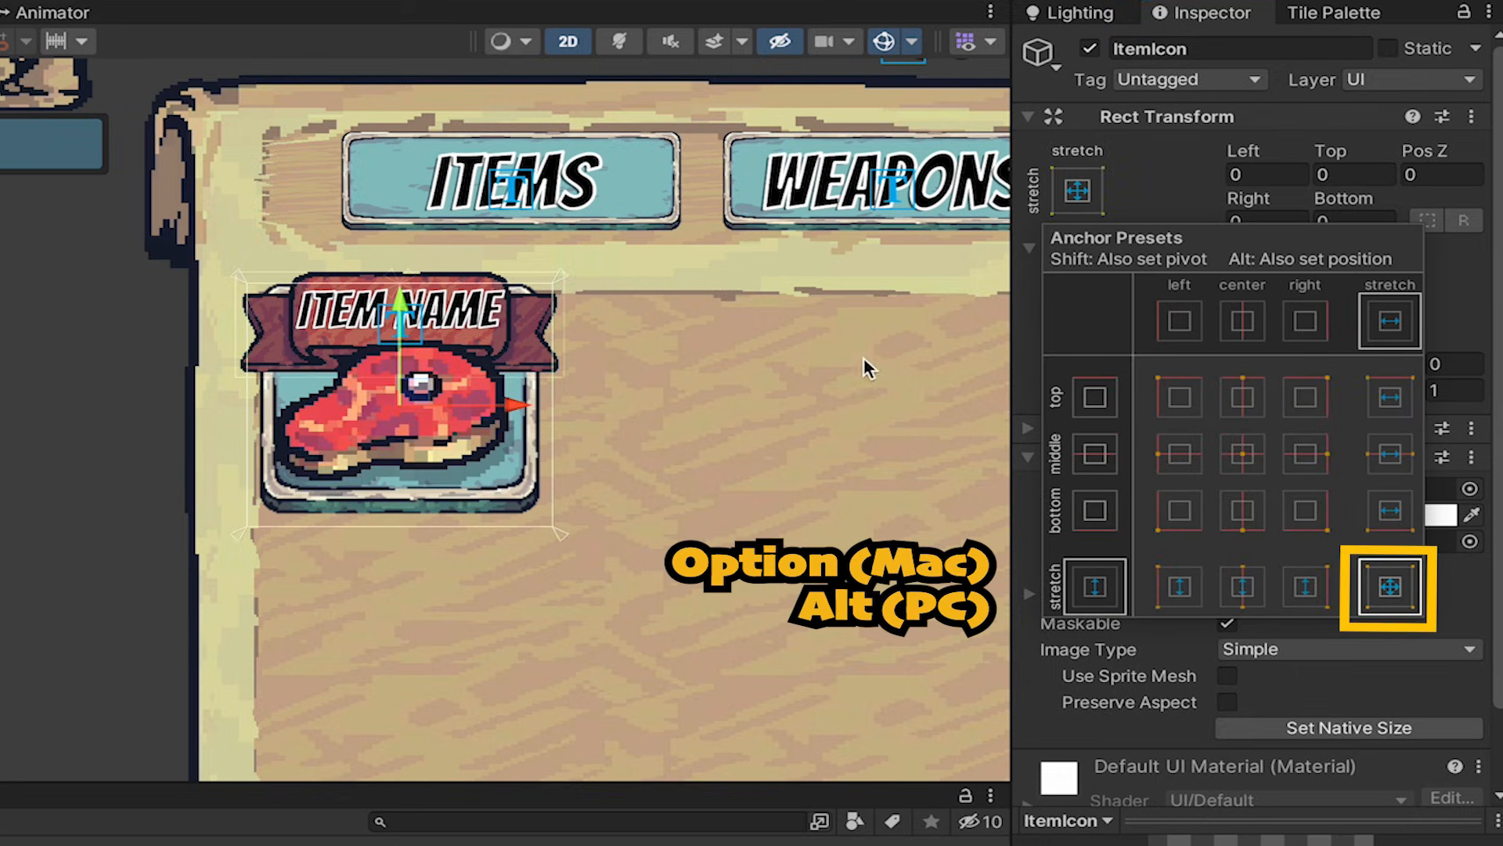
click(1389, 587)
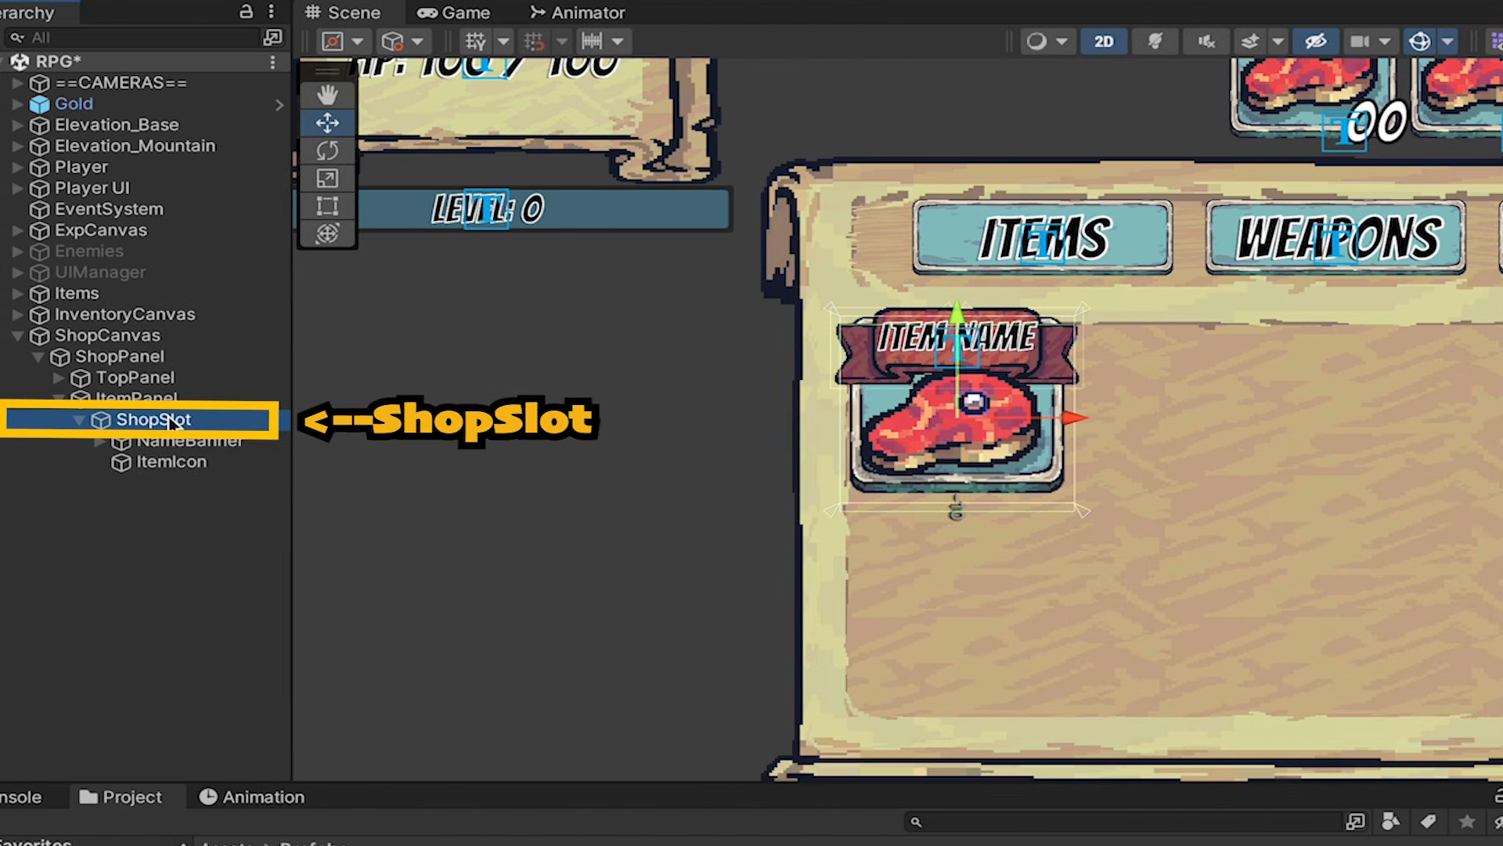
Step: Add a Cost image under ShopSlot with Button_Hover_3Slides sprite, anchored bottom-right
right_click(156, 420)
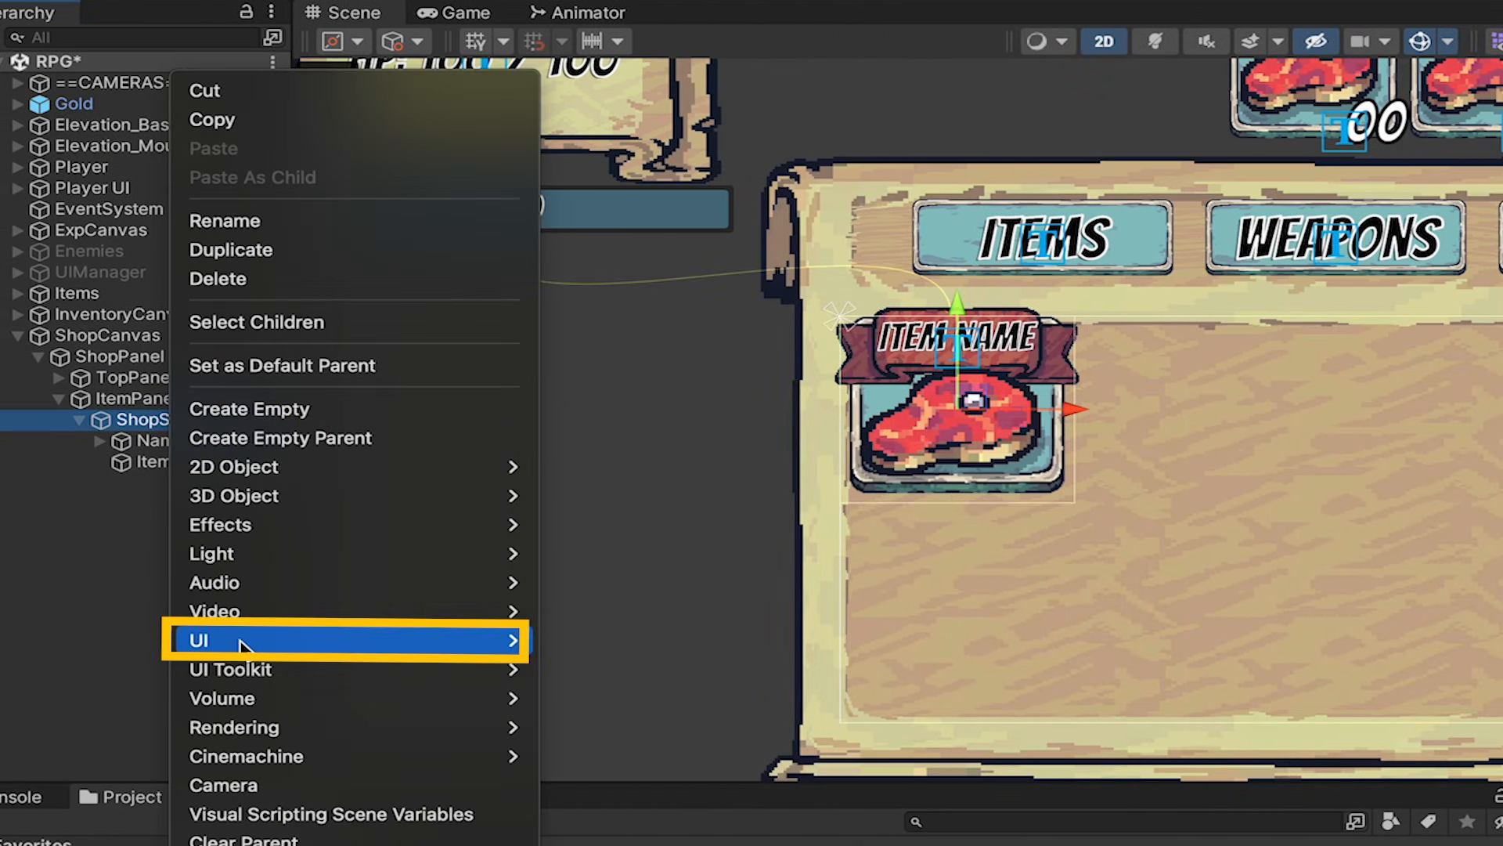
click(197, 640)
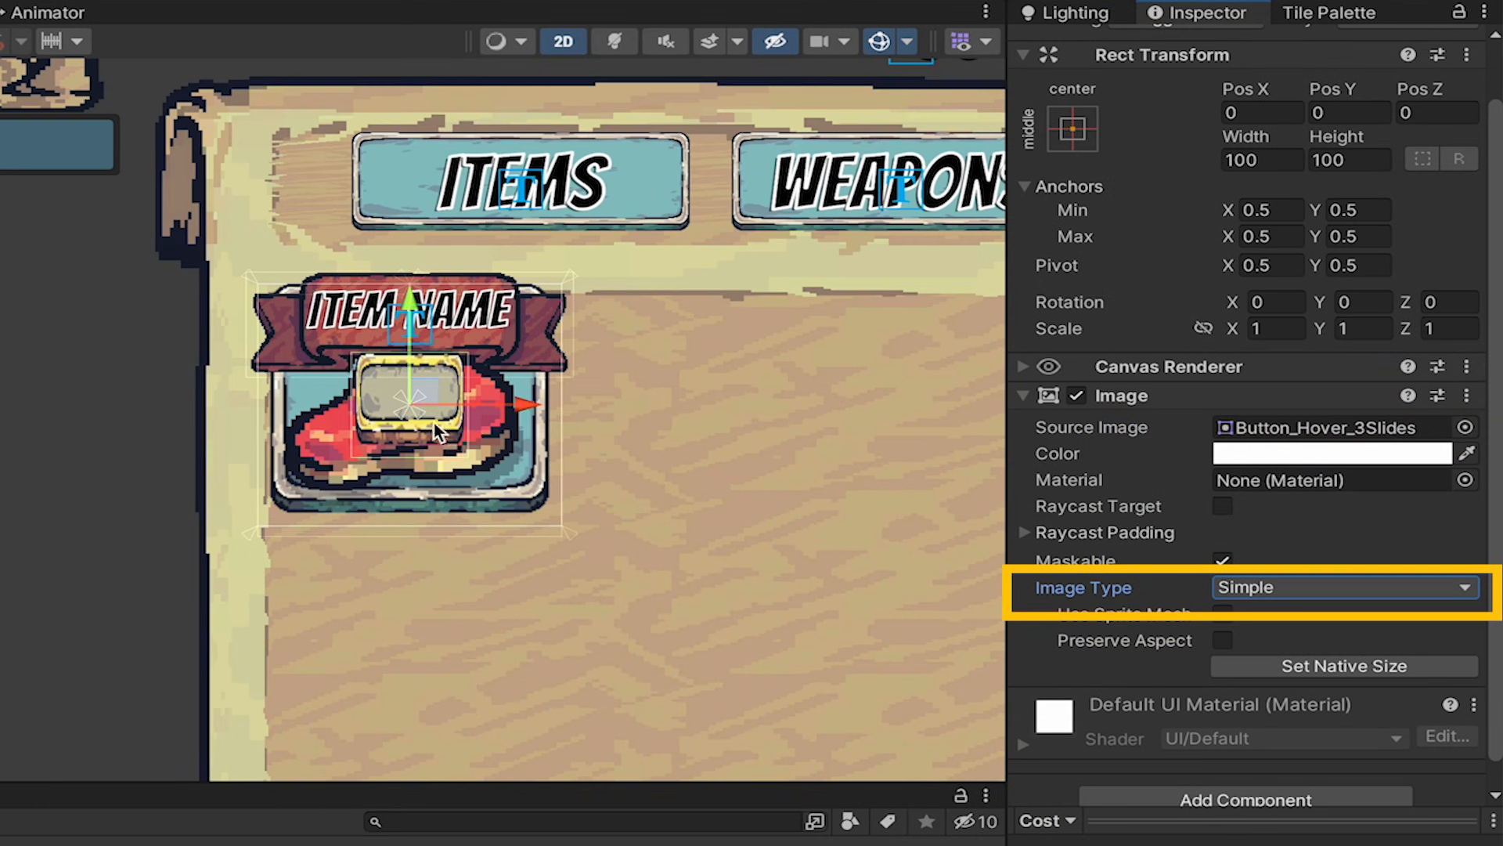
click(1071, 128)
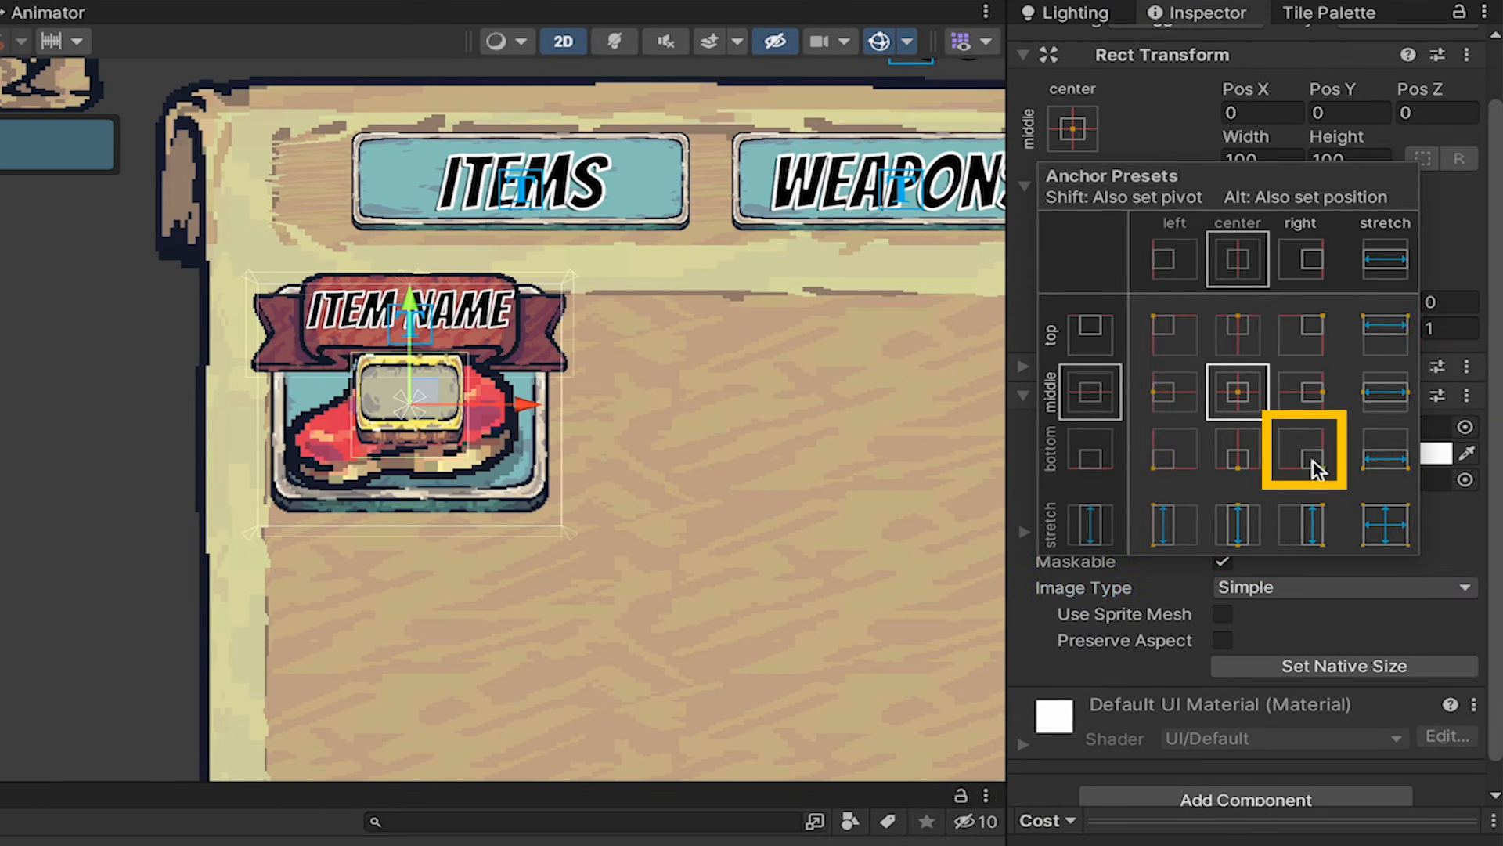
click(1299, 448)
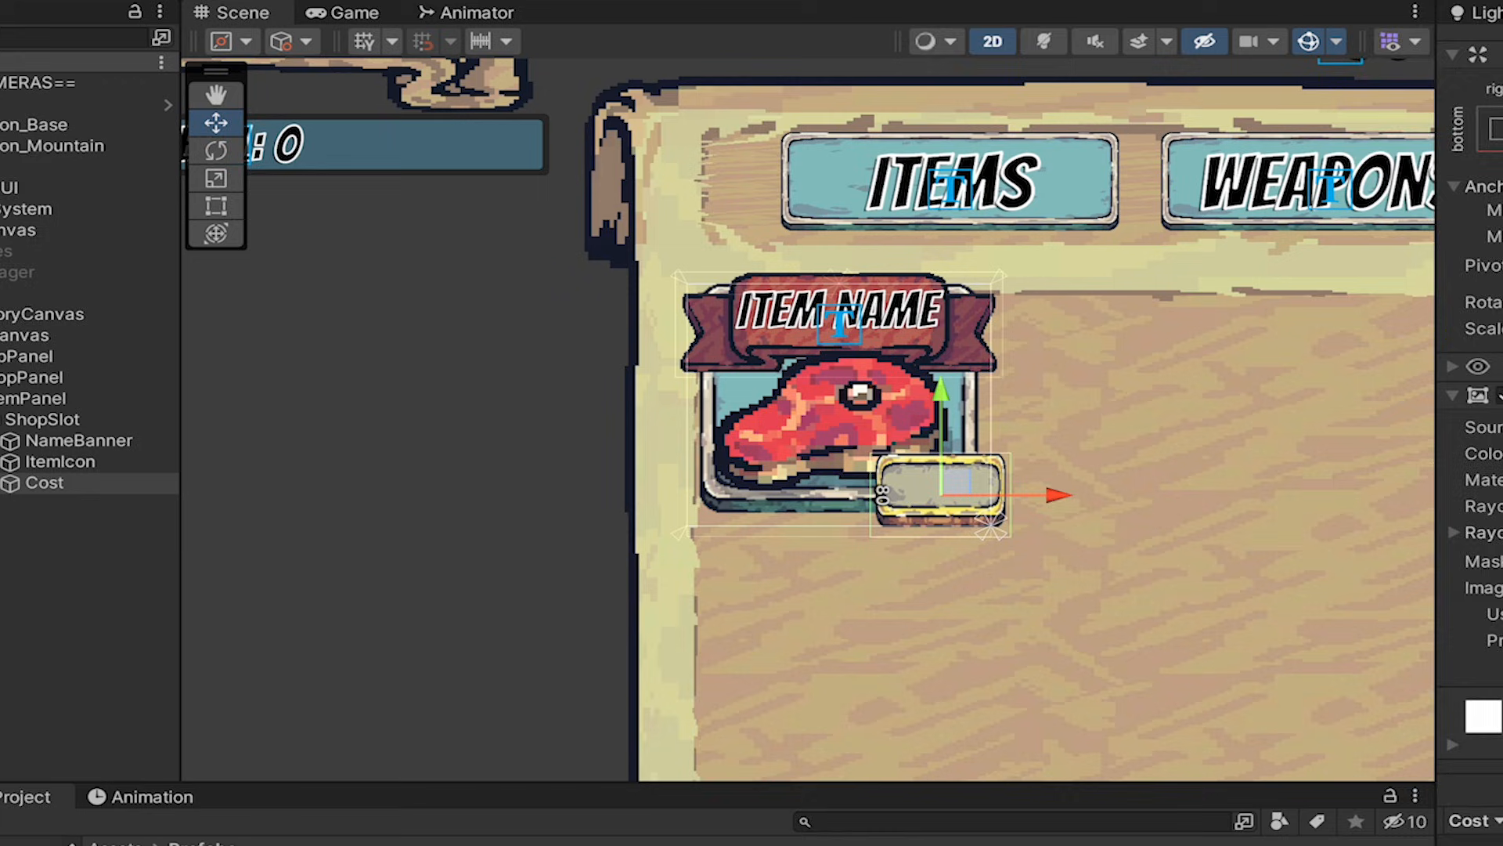
mouse_move(730, 648)
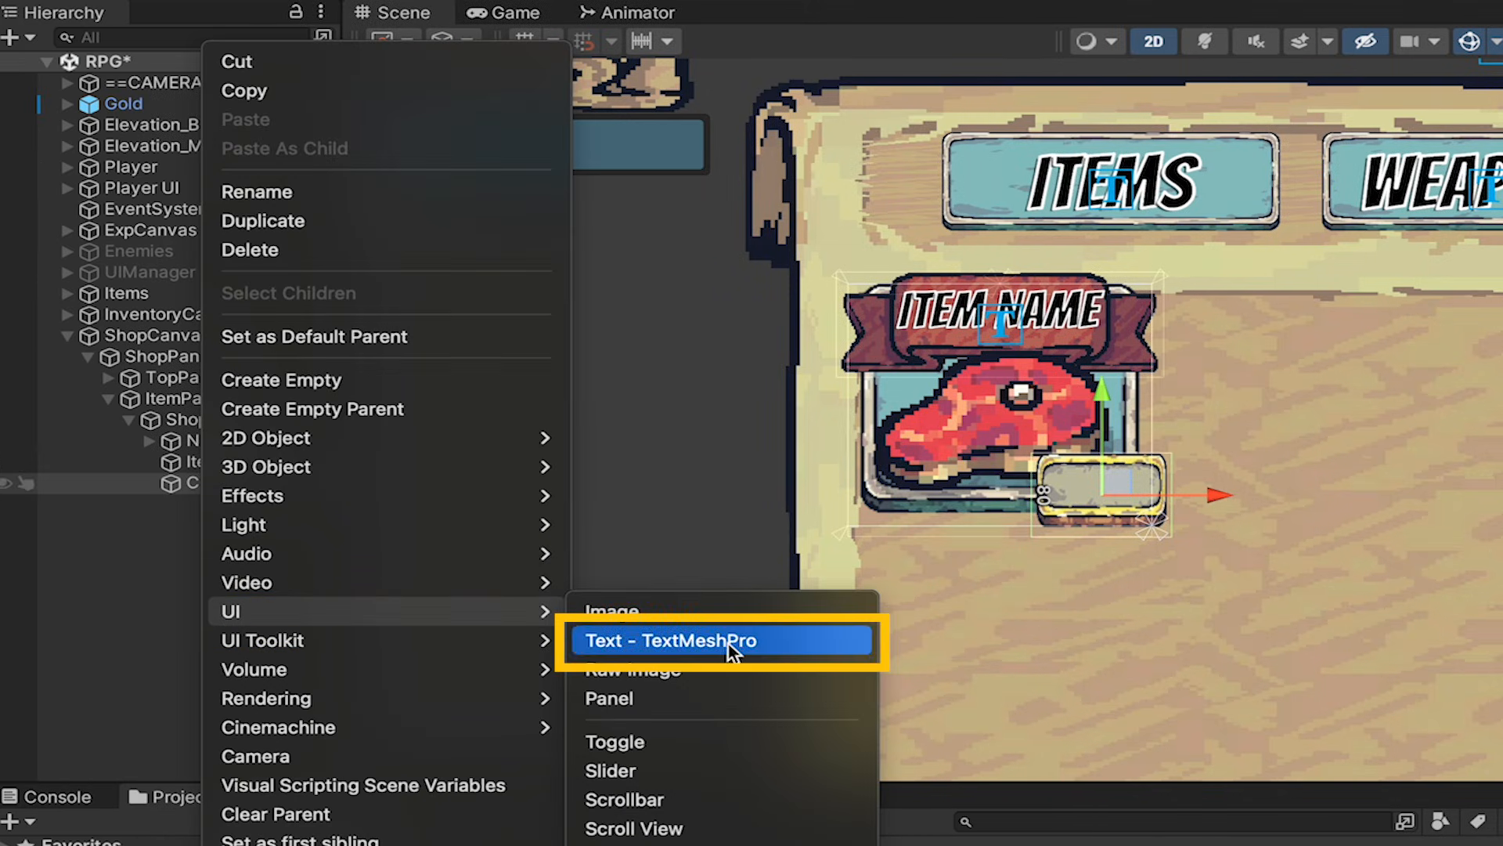
Step: Add a 99 cost text under Cost, stretched, Bangers Drop Shadow, size 48, centred both ways
click(717, 640)
text(99)
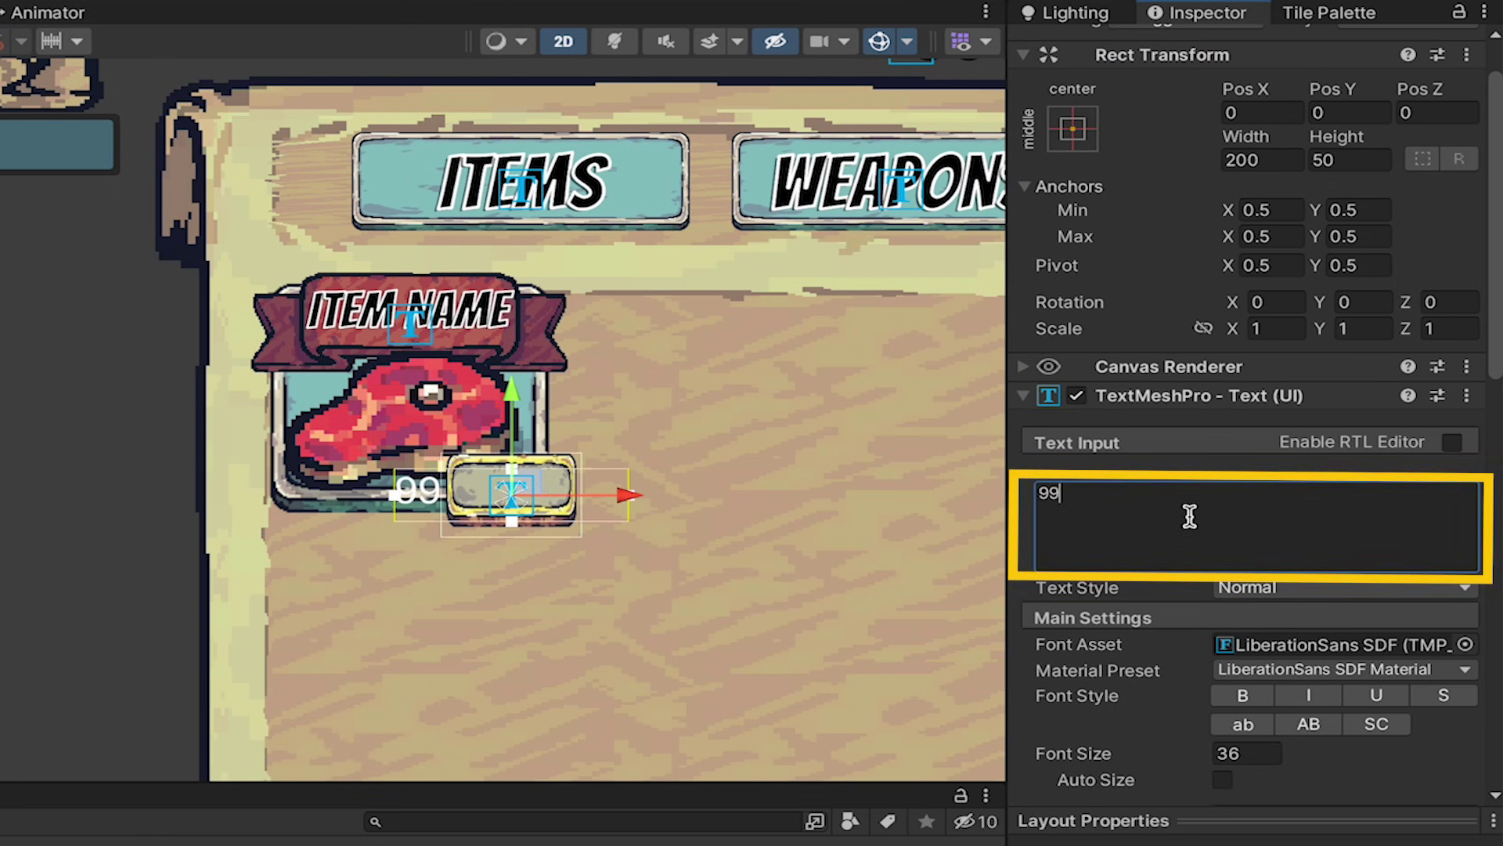
click(1068, 128)
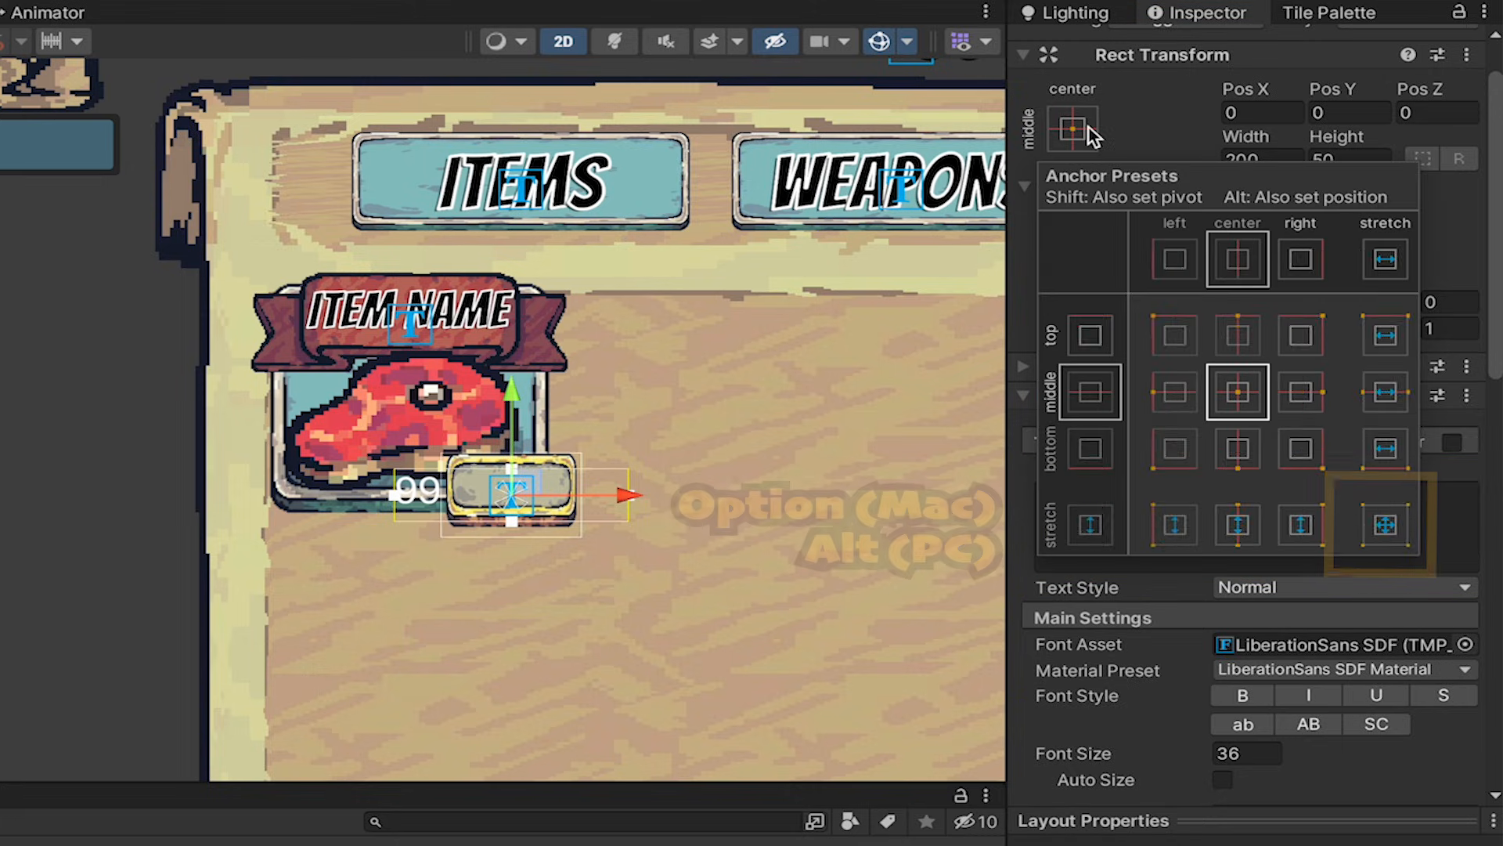
click(1381, 524)
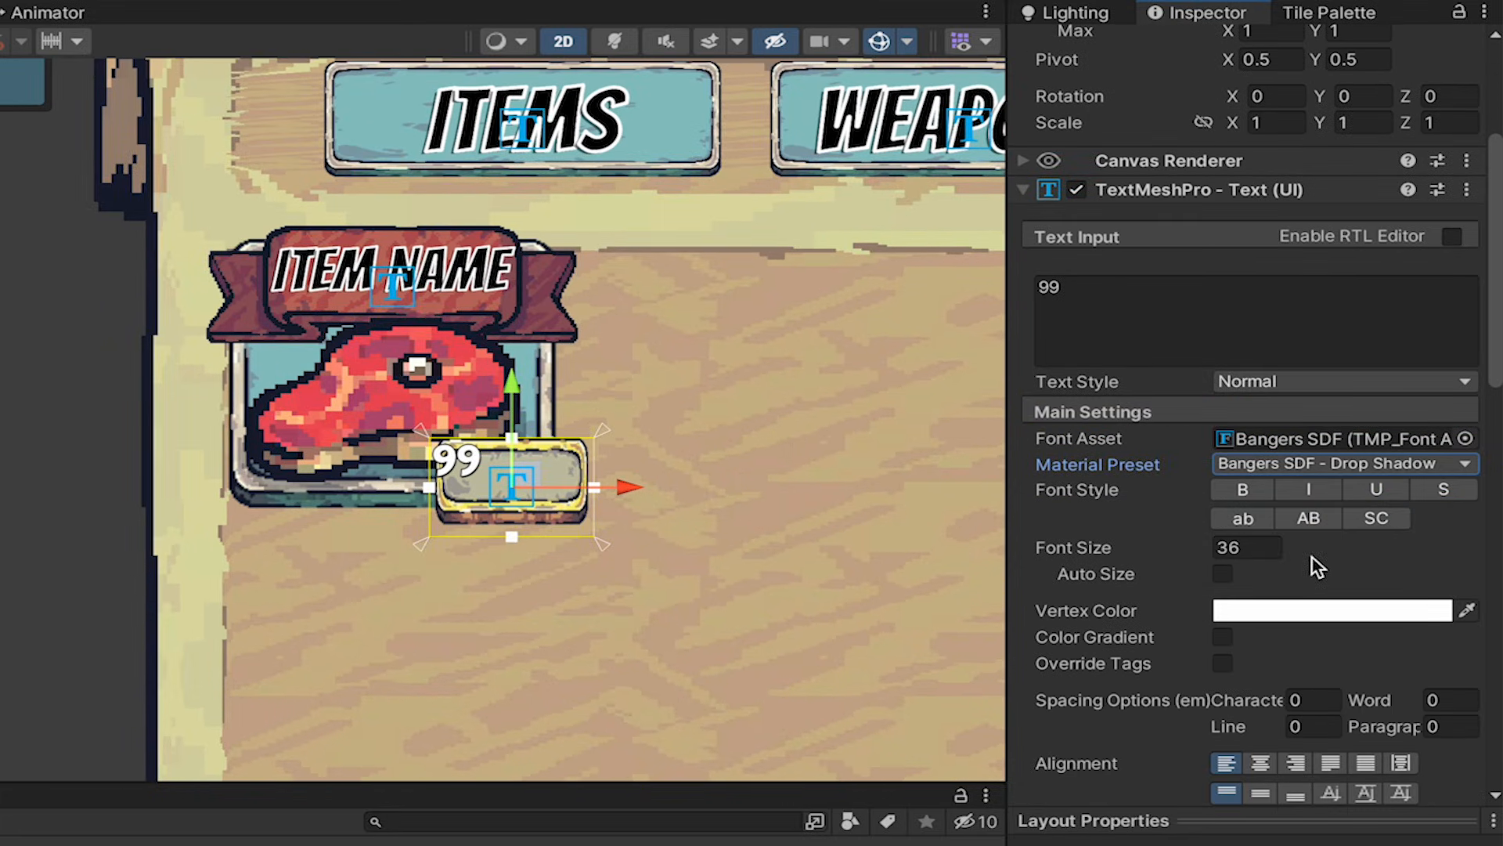
text(48)
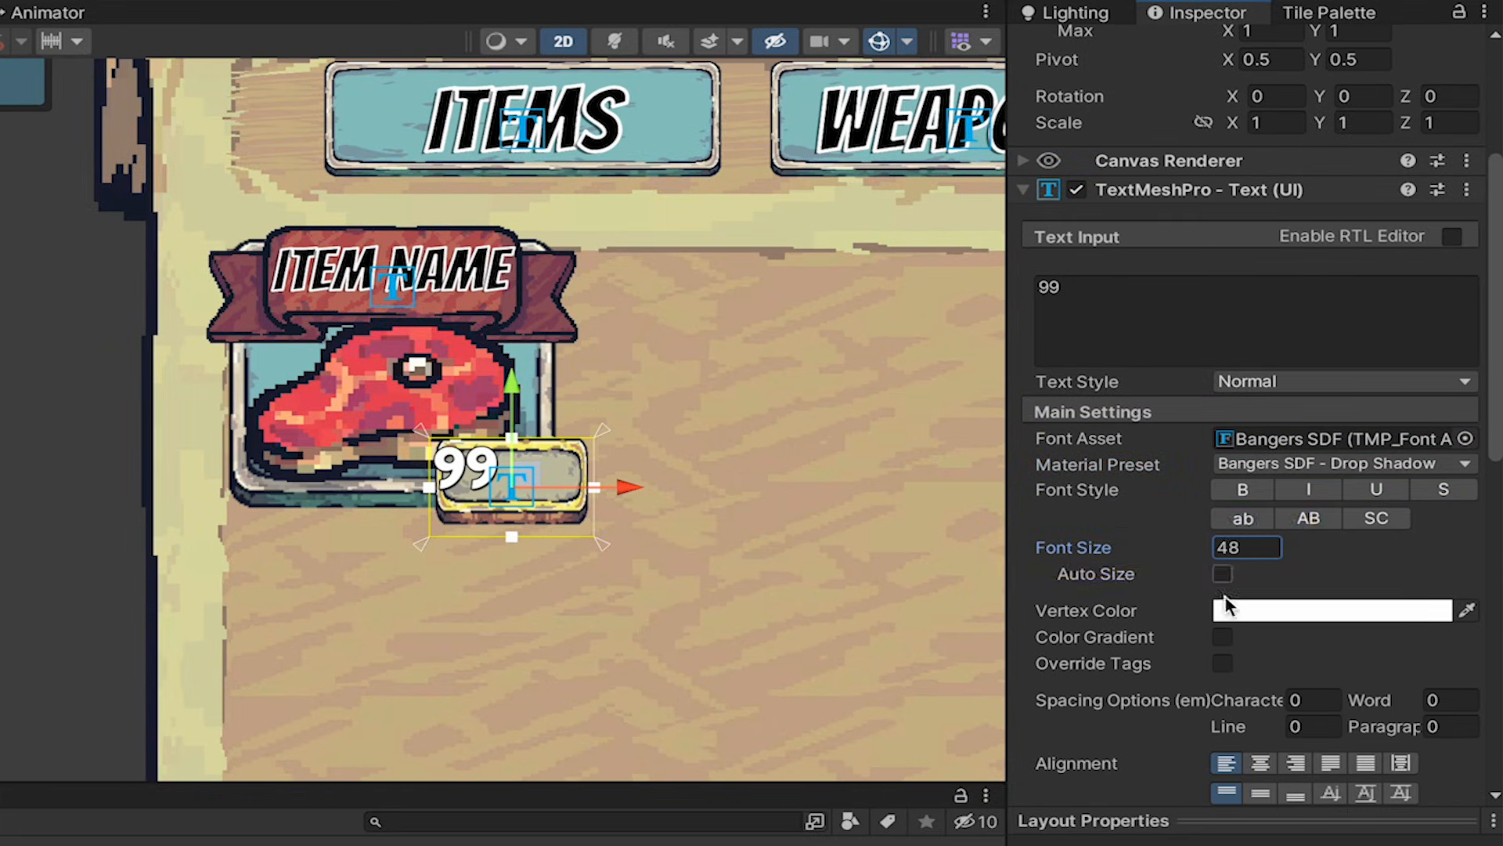
click(1260, 694)
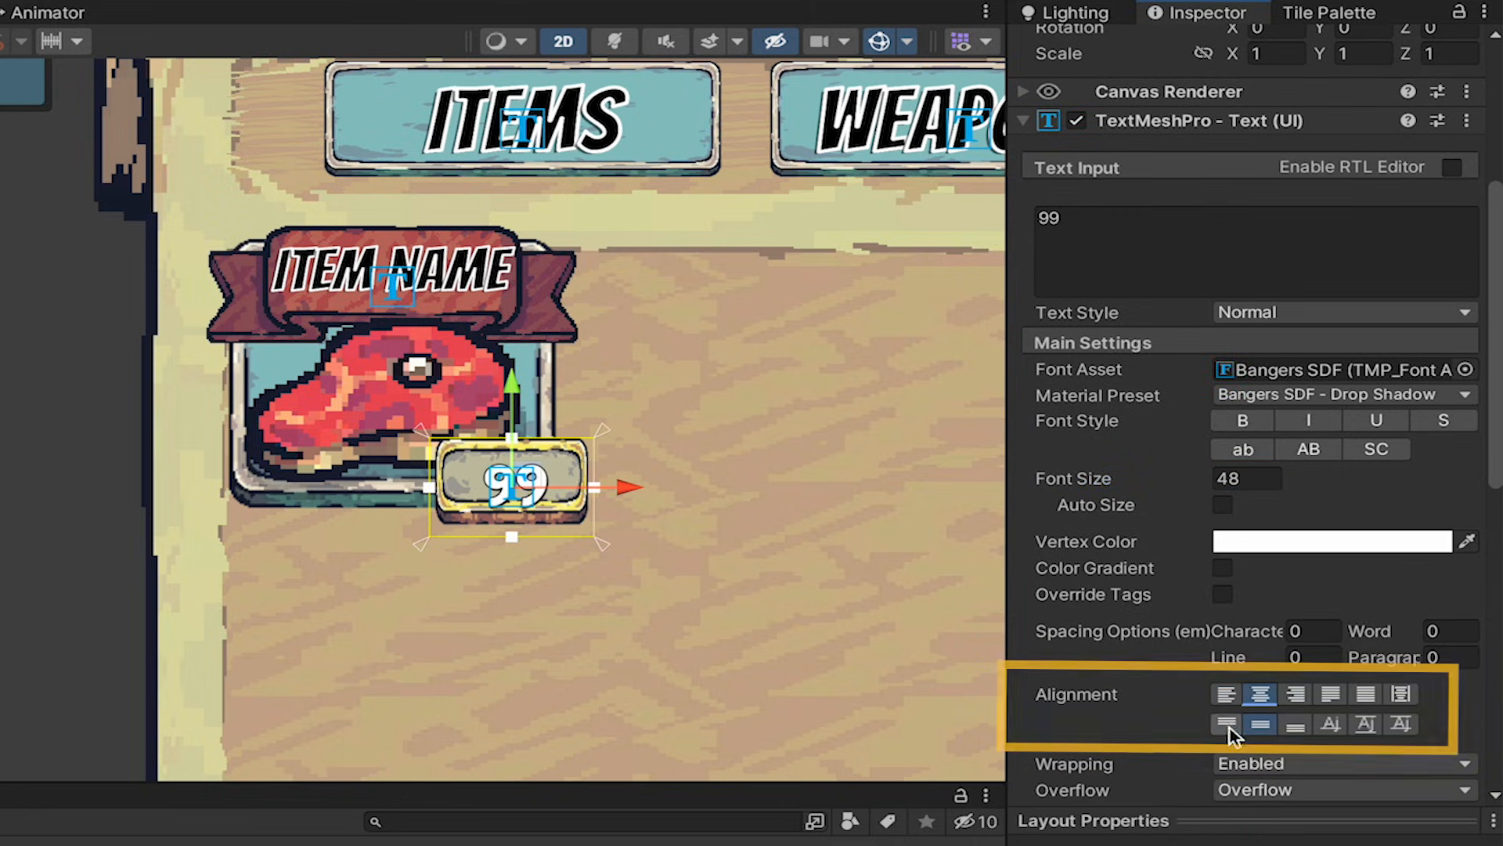
click(1224, 723)
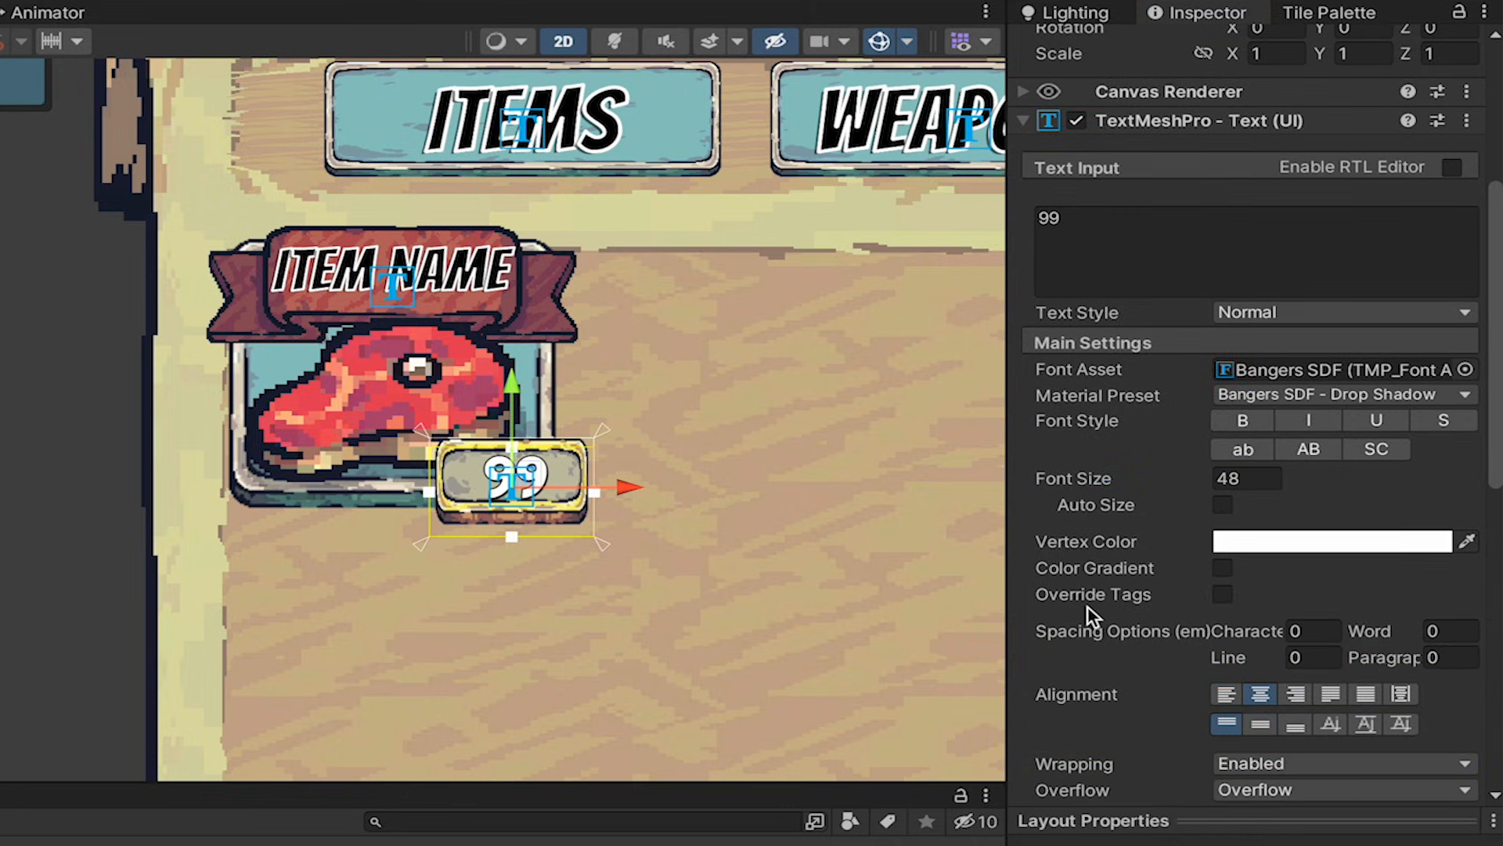
Step: Thicken the 99 outline to 0.3 and offset its underlay drop shadow
scroll(down, 3)
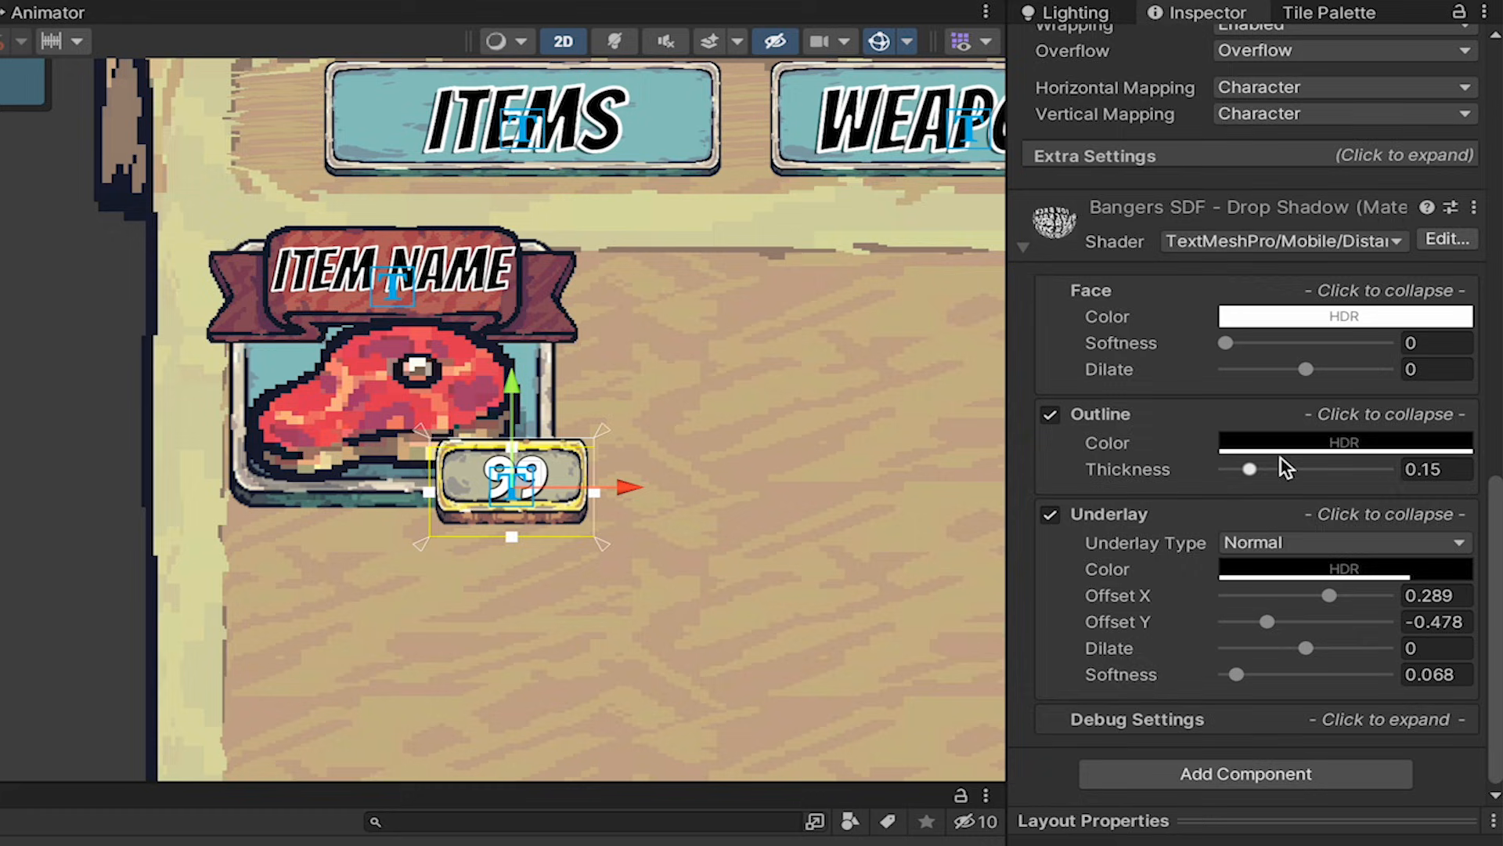
click(1434, 469)
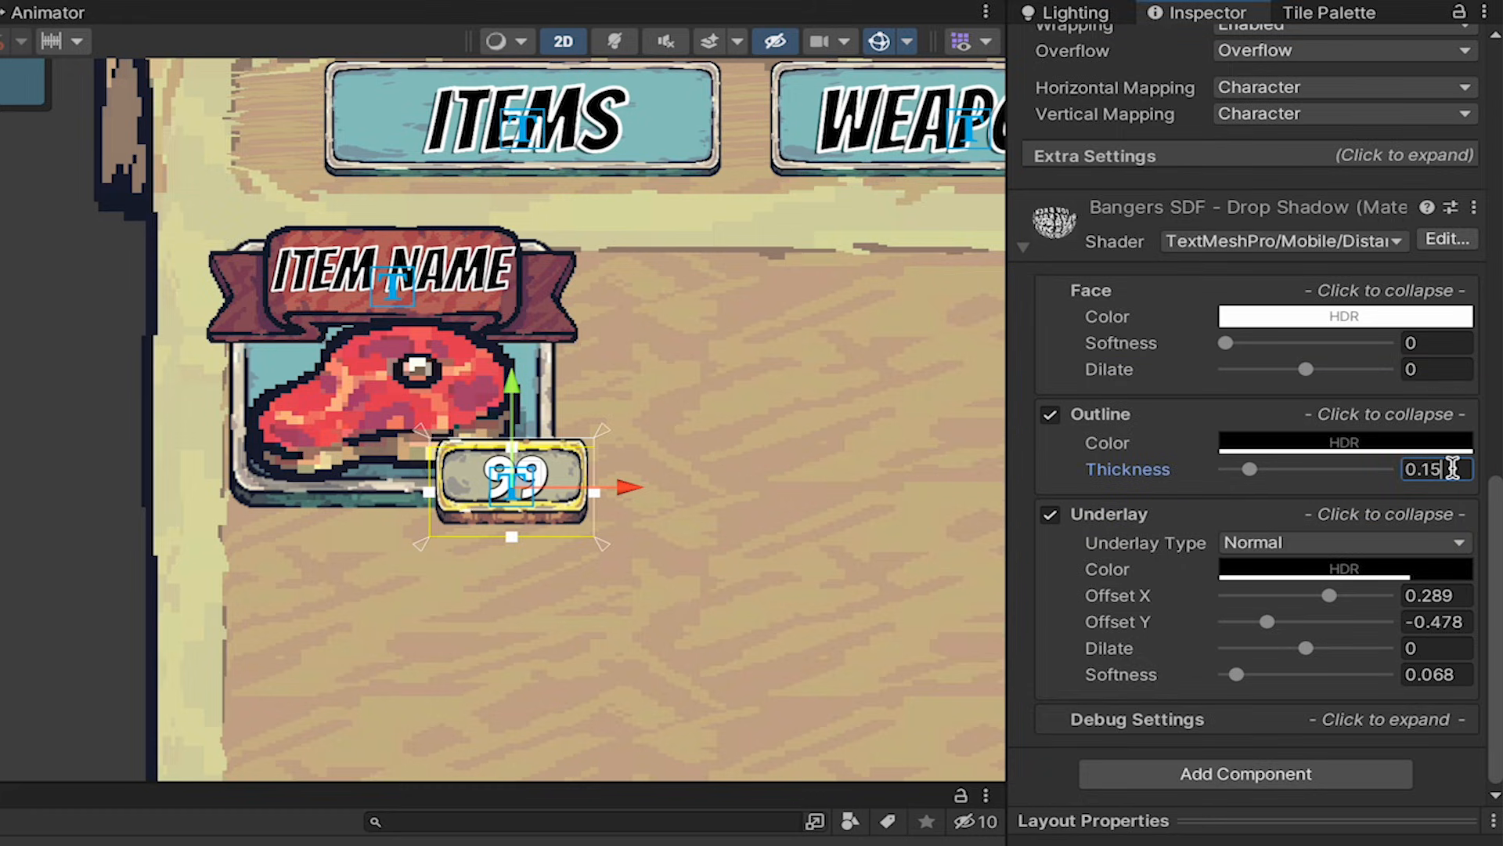
drag(1248, 468, 1273, 468)
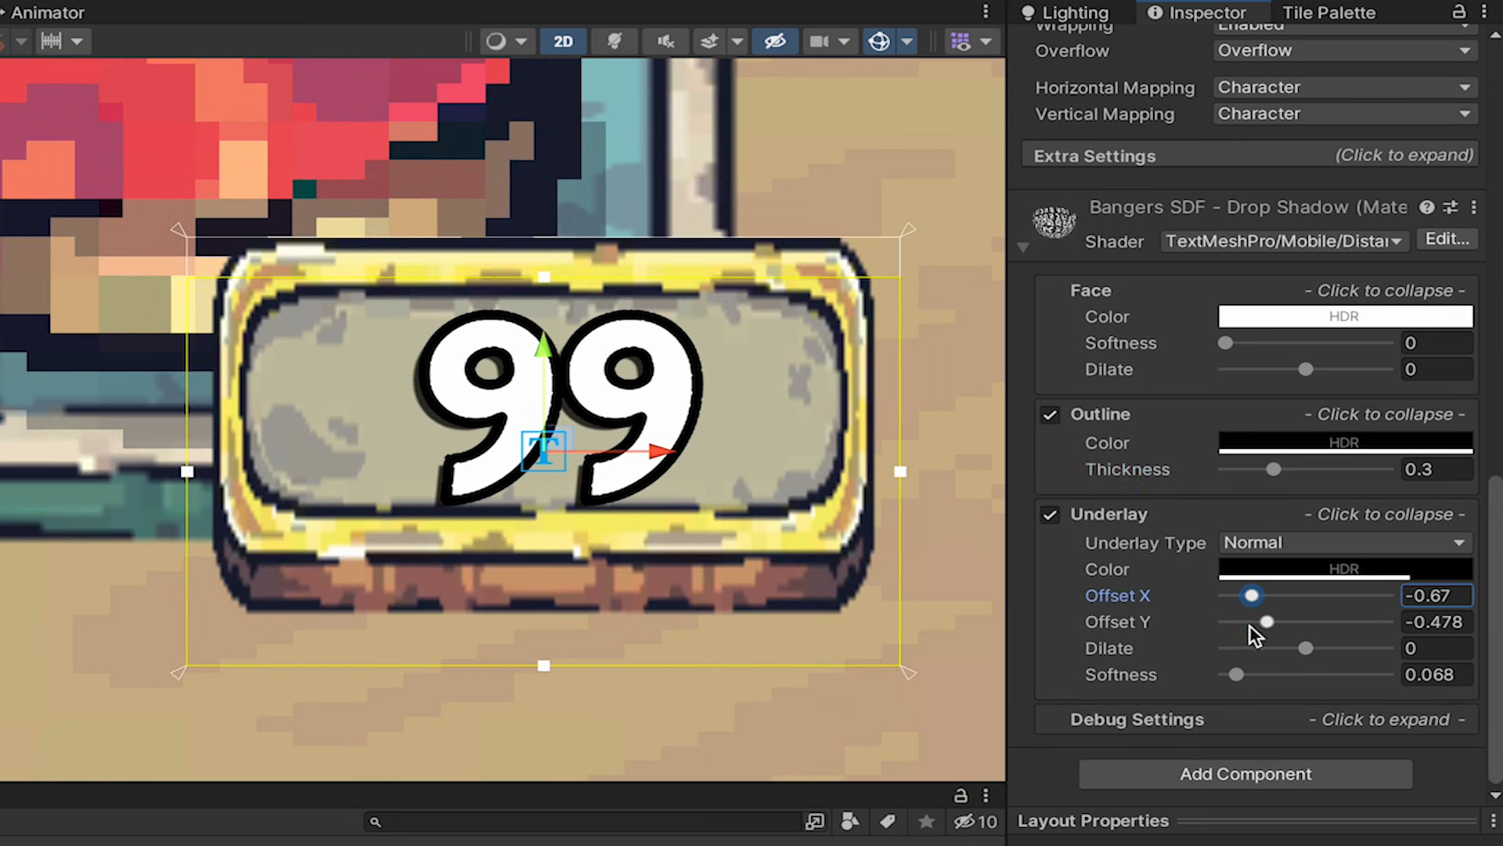
drag(1267, 622, 1248, 622)
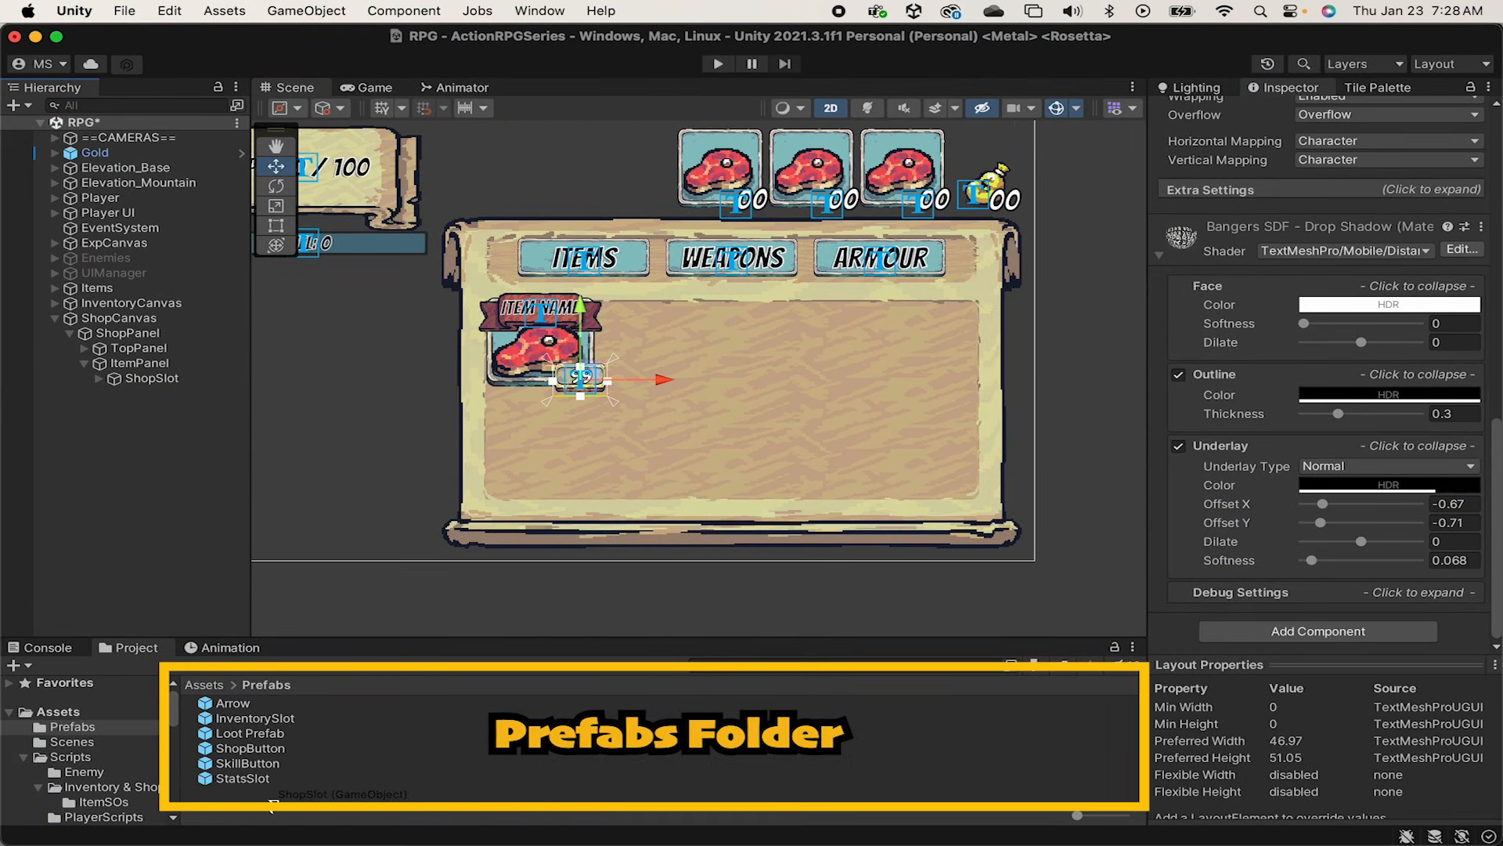
Step: Save ShopSlot as a prefab and duplicate it to eight slots filling the grid
click(150, 377)
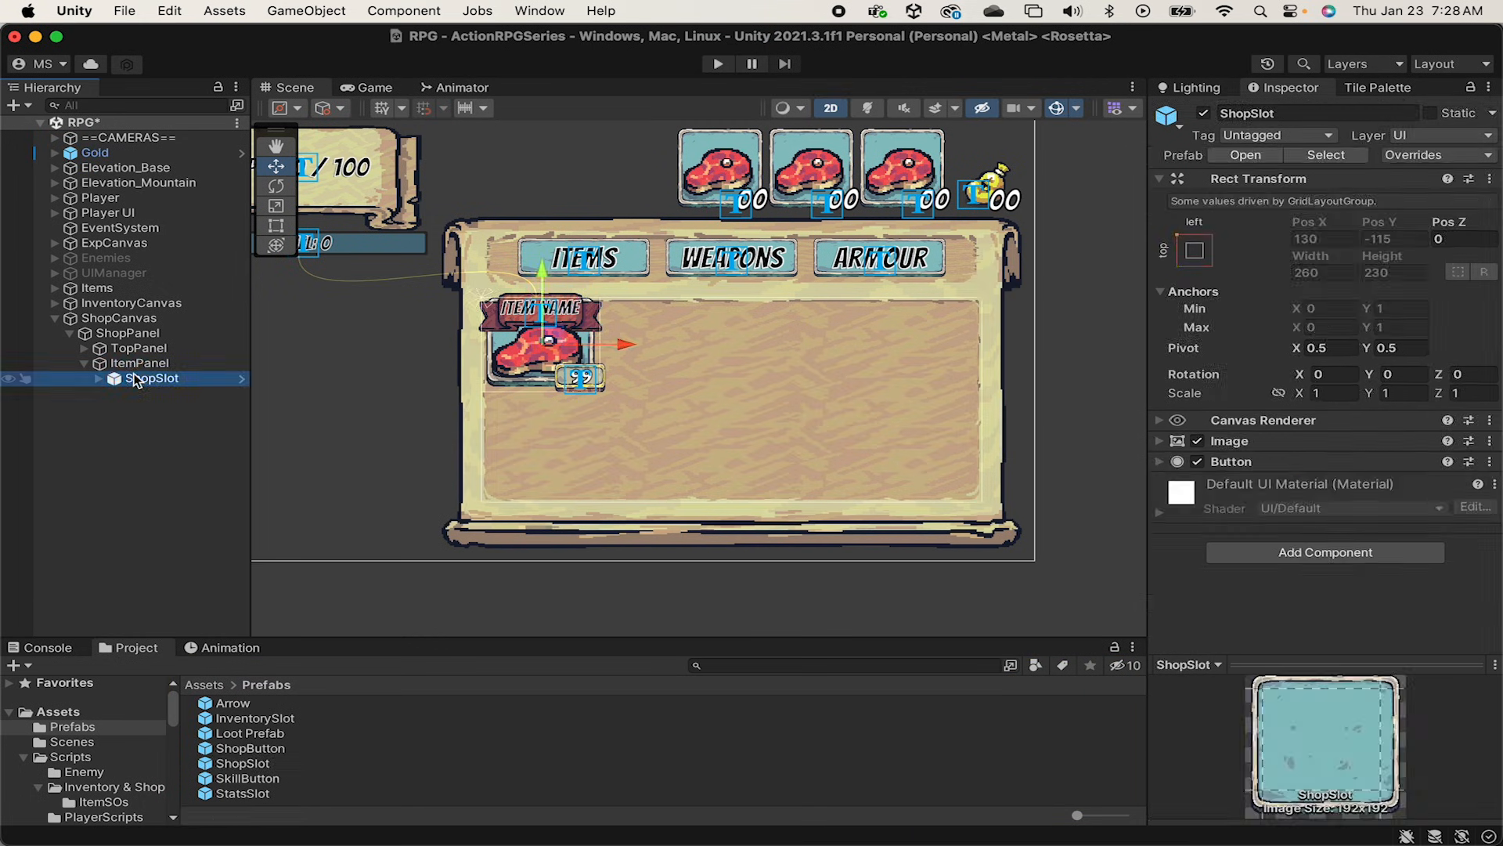
key(cmd+d)
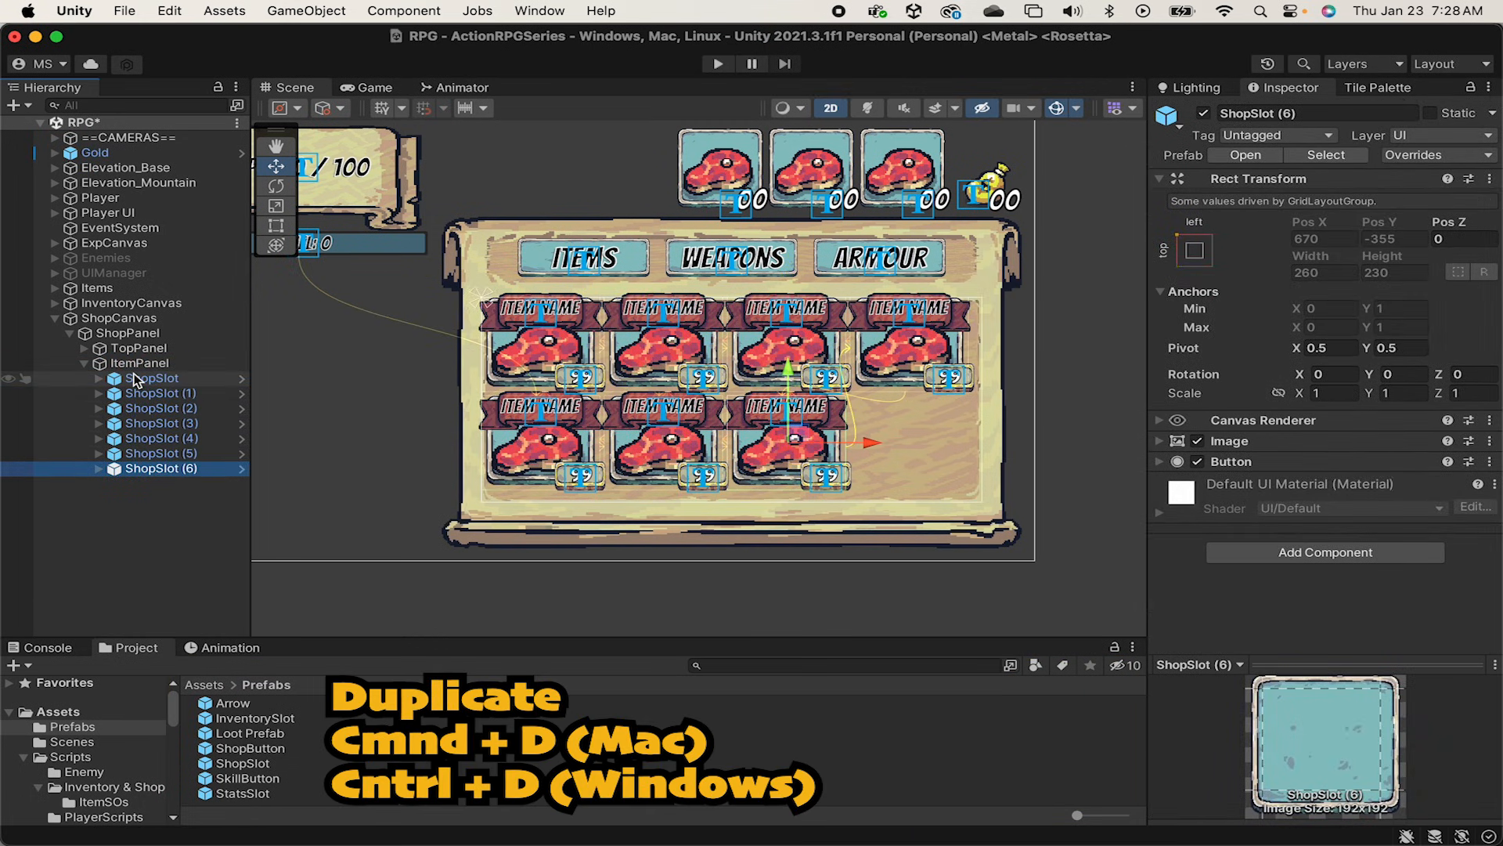
key(cmd+d)
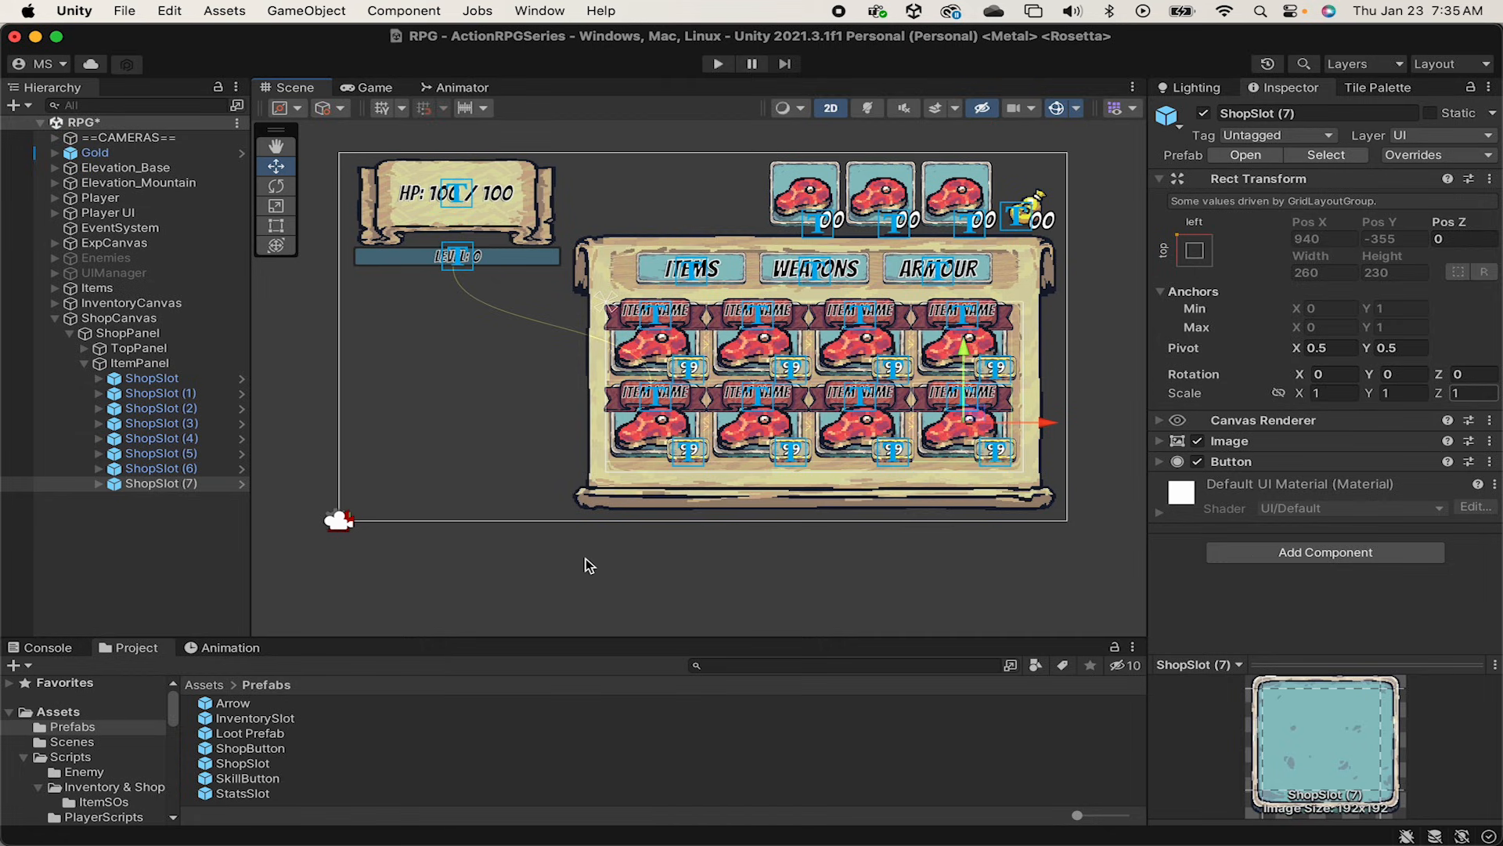
mouse_move(448, 437)
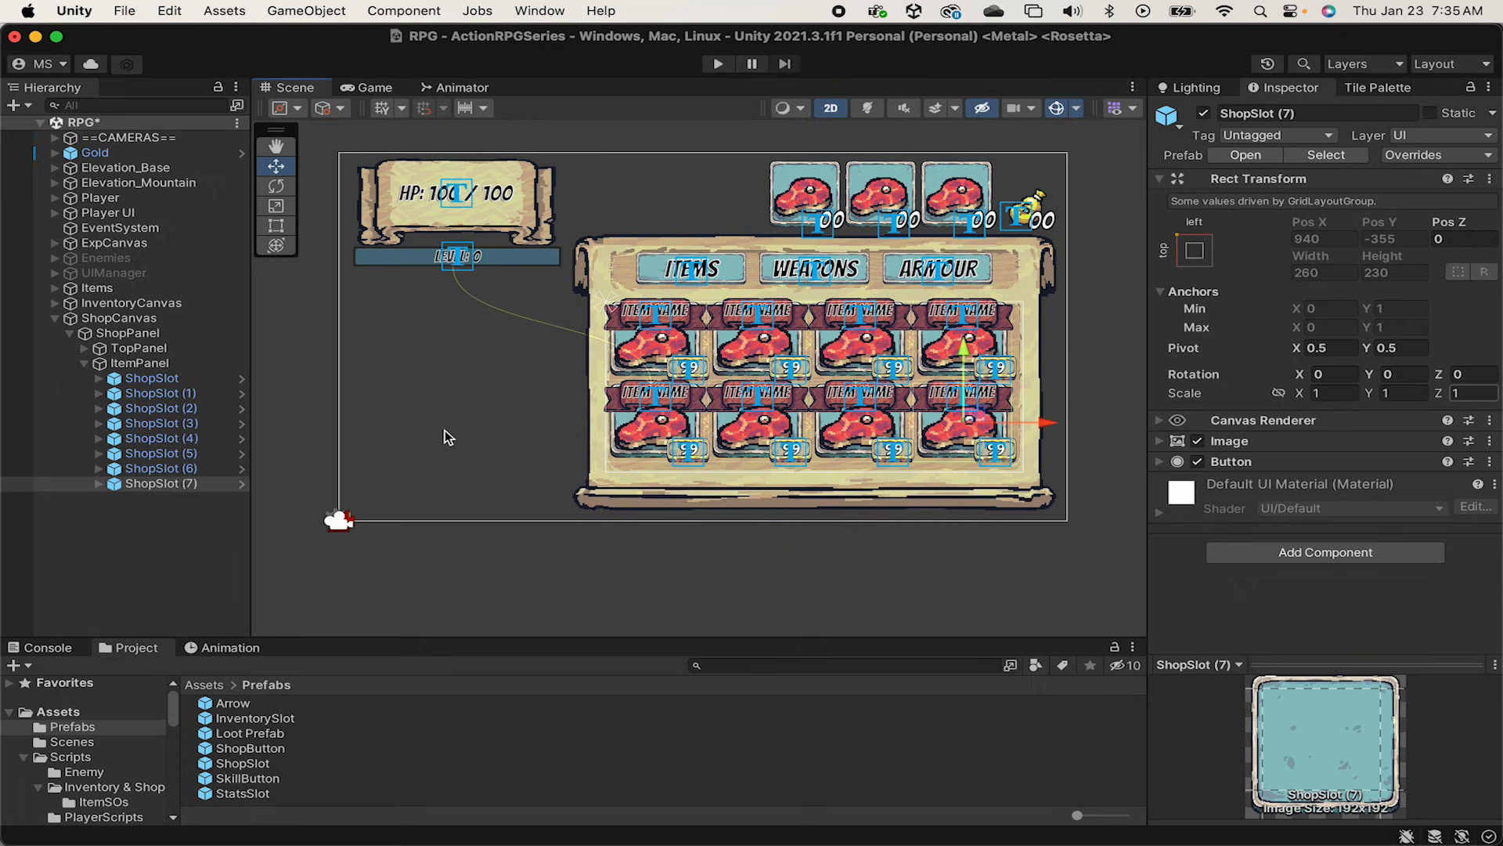
click(85, 363)
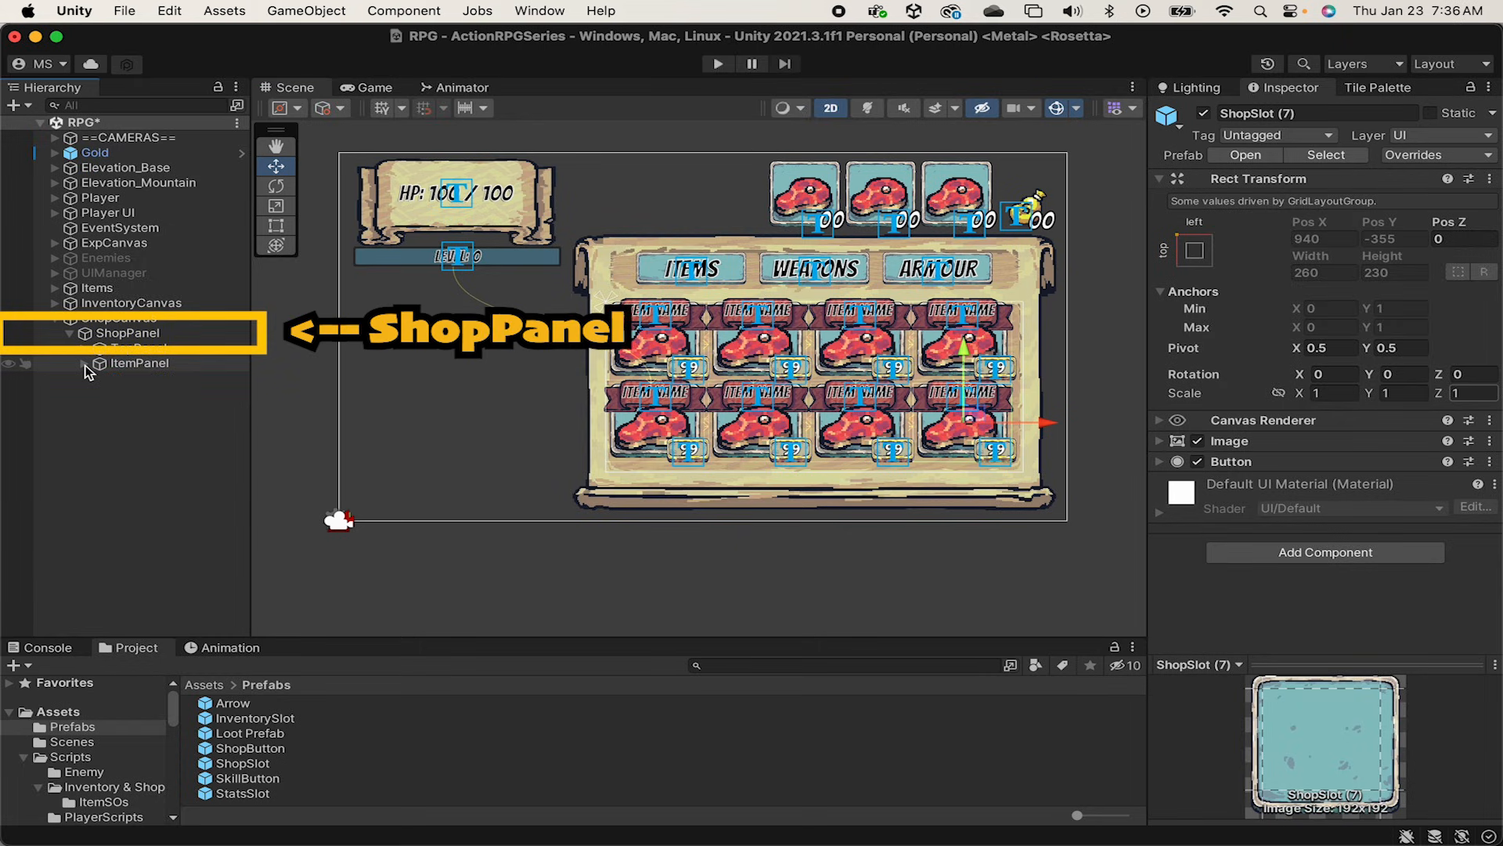
Step: Add a parchment InfoPopup image under ShopPanel with a Canvas Group at Alpha 1
right_click(128, 332)
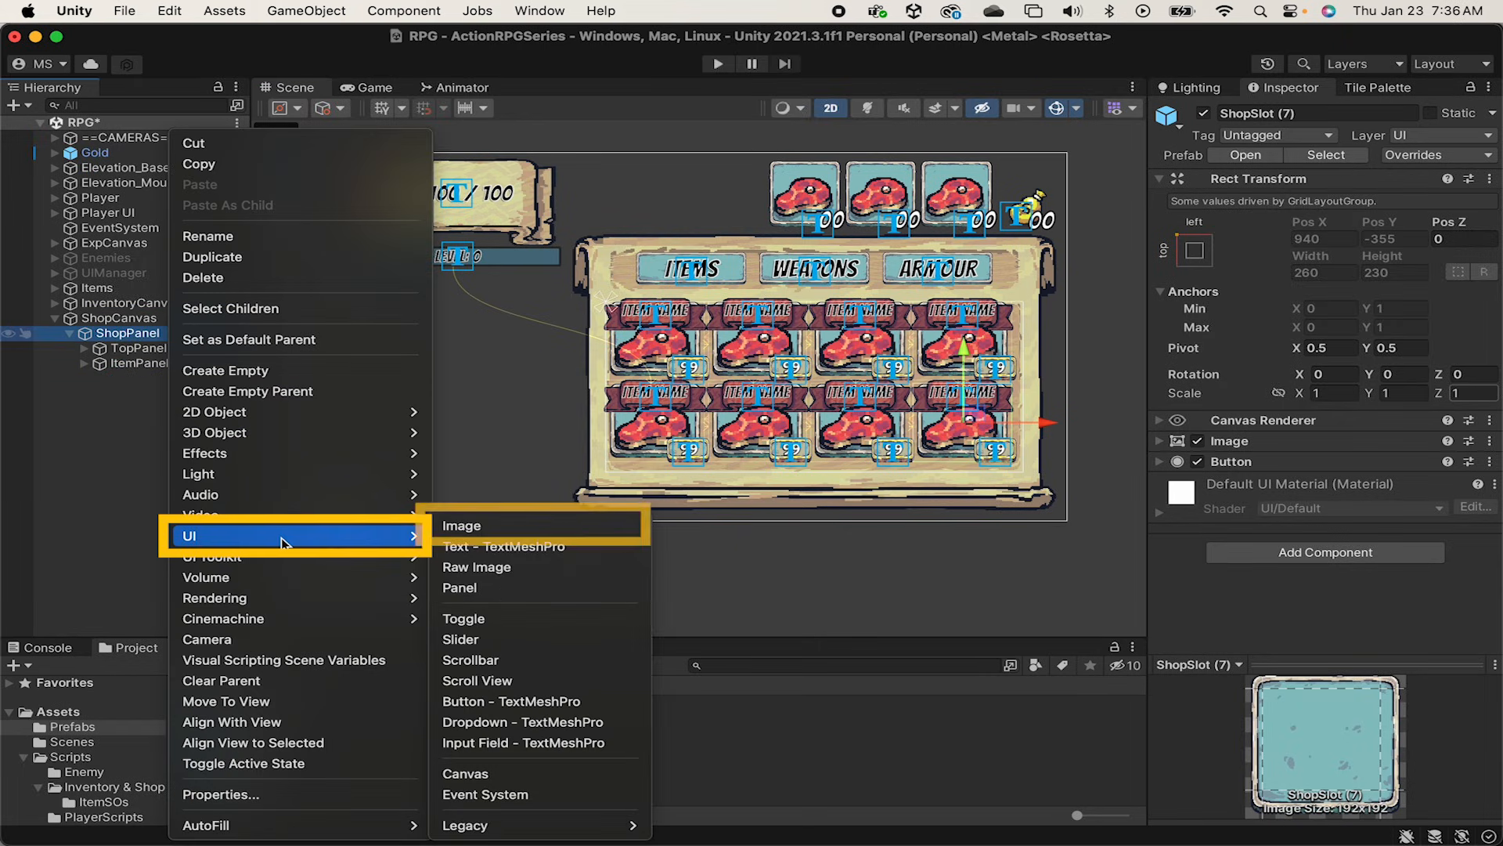
click(460, 526)
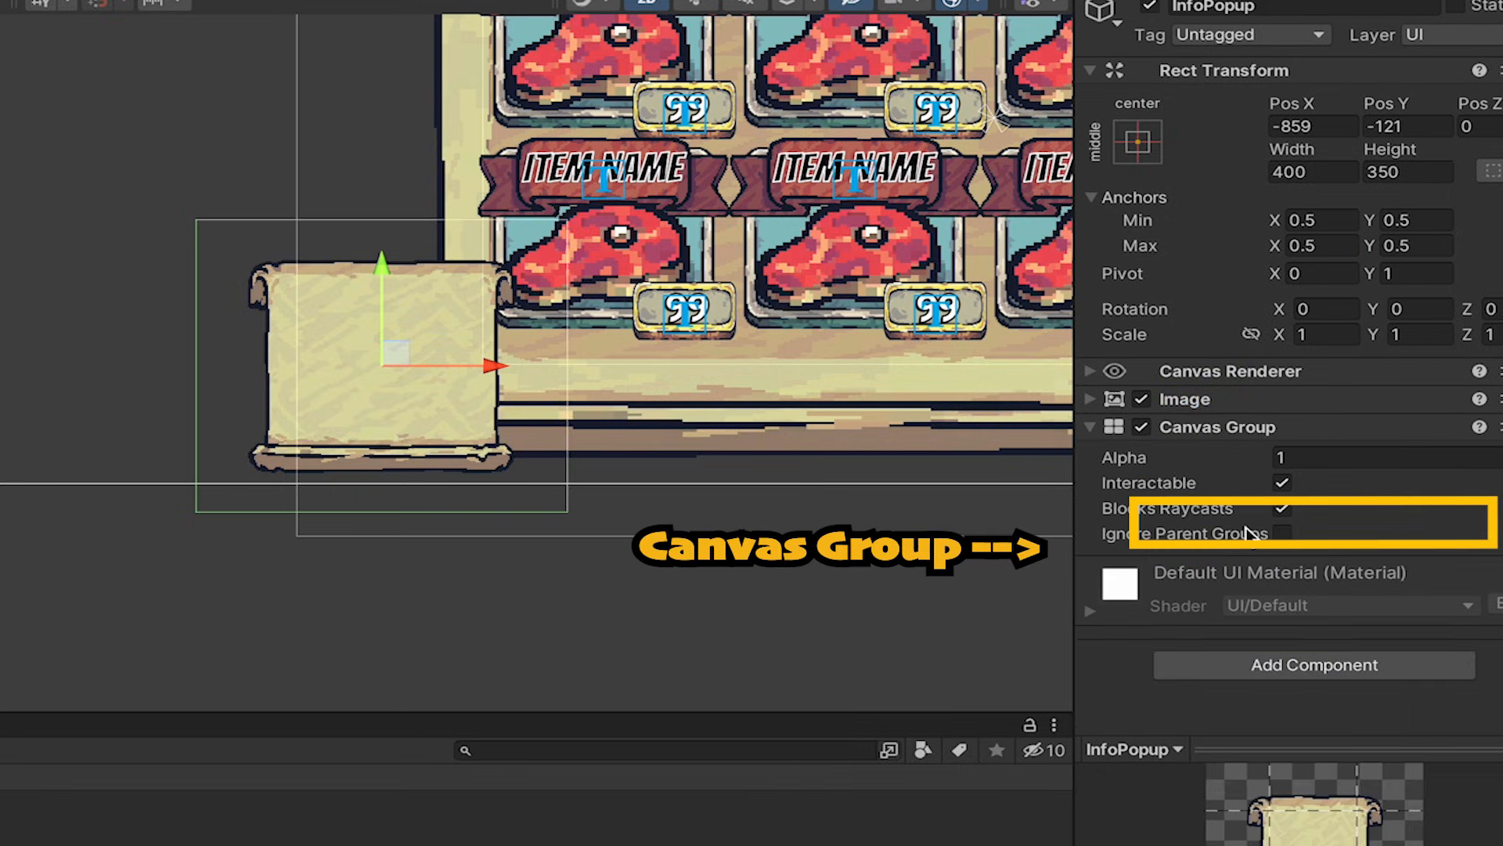
click(1281, 482)
text(0)
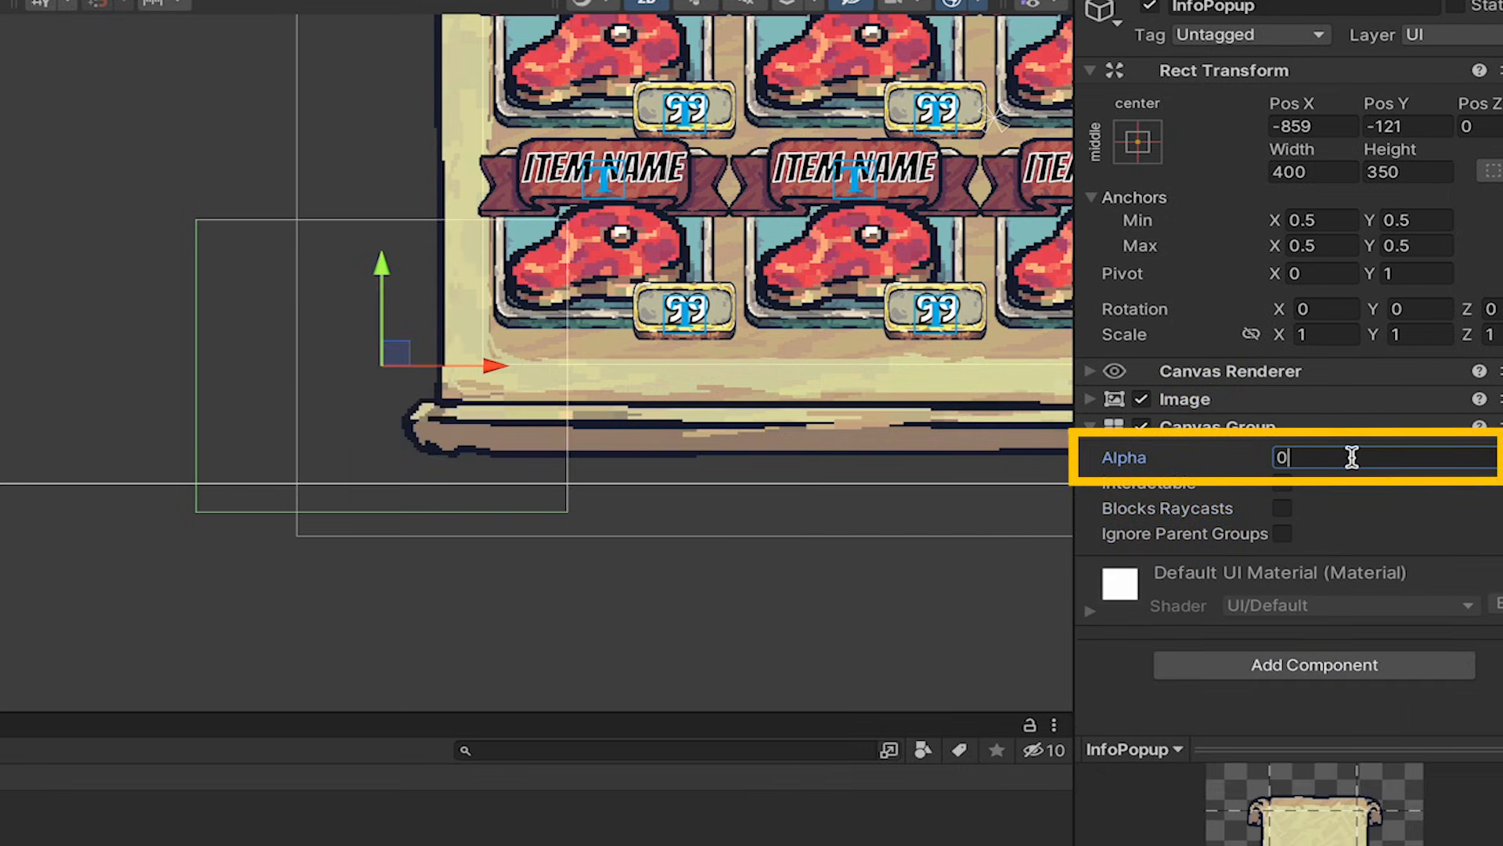
text(1)
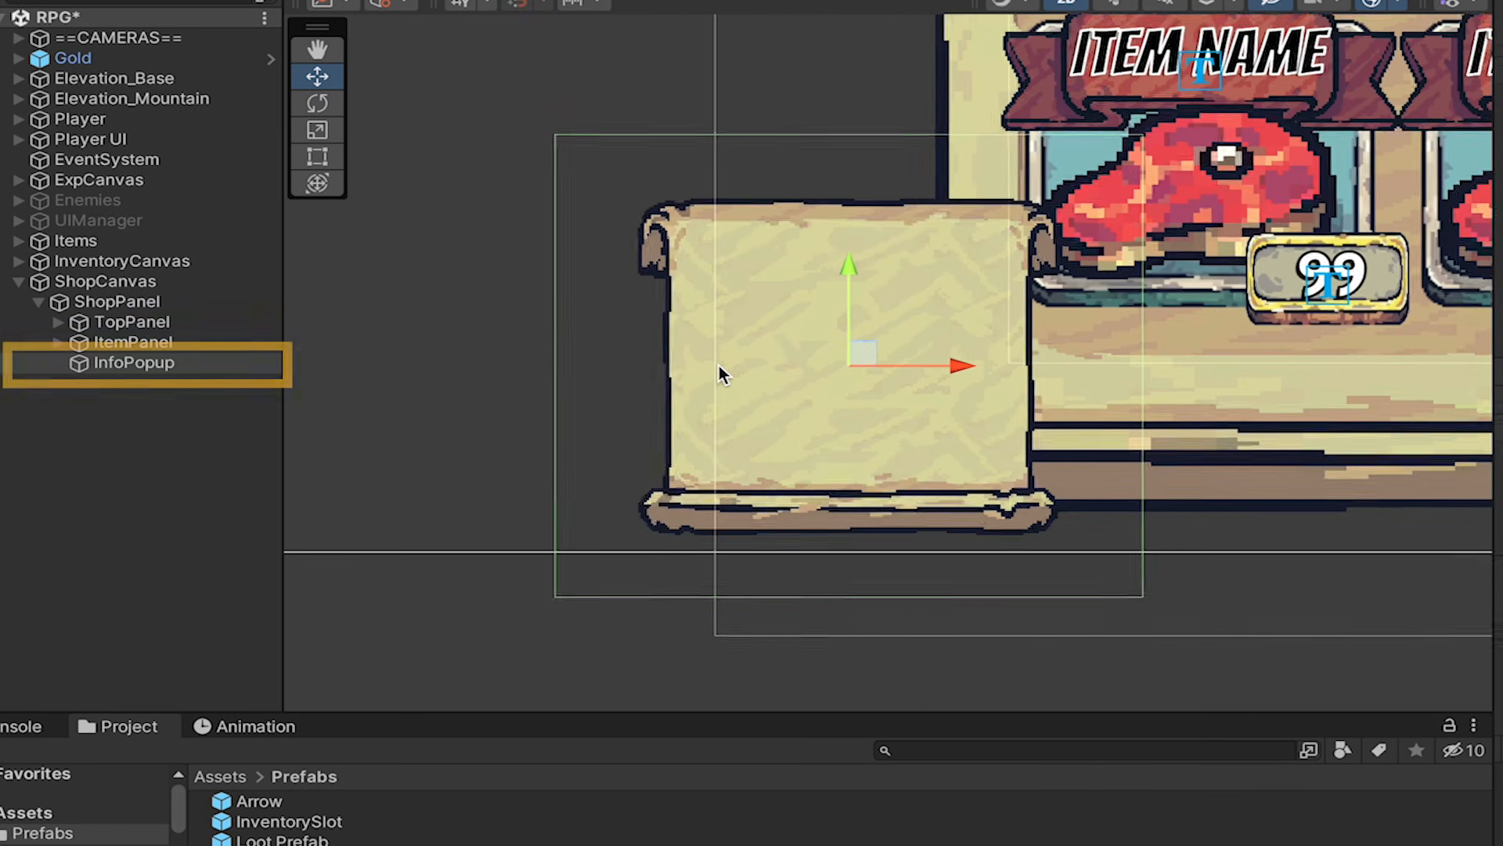
Step: Add a NameBacking strip with a Name text reading Item Name in the Bangers font
right_click(133, 364)
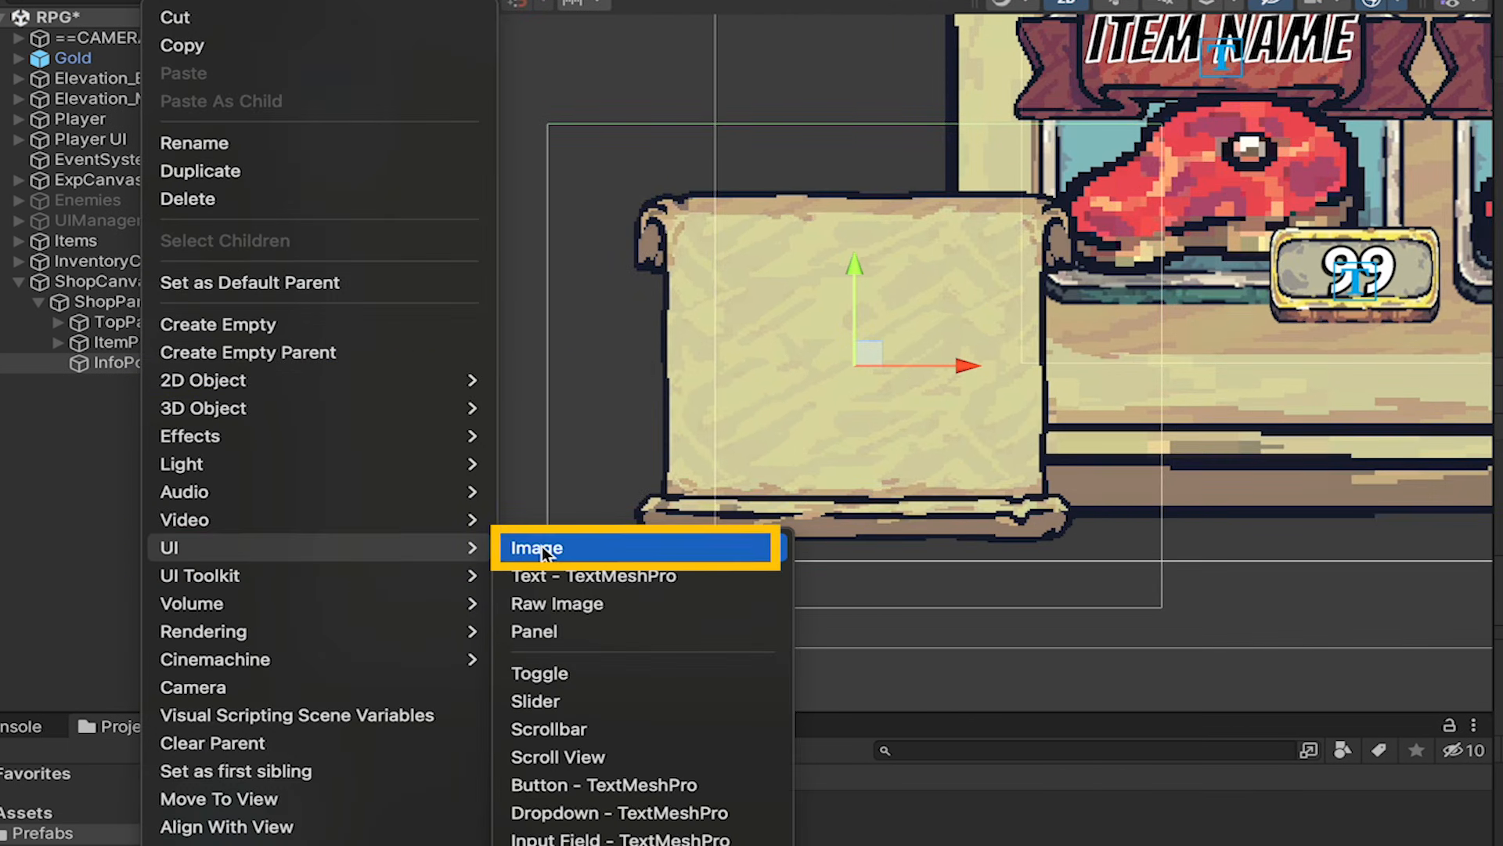
click(537, 548)
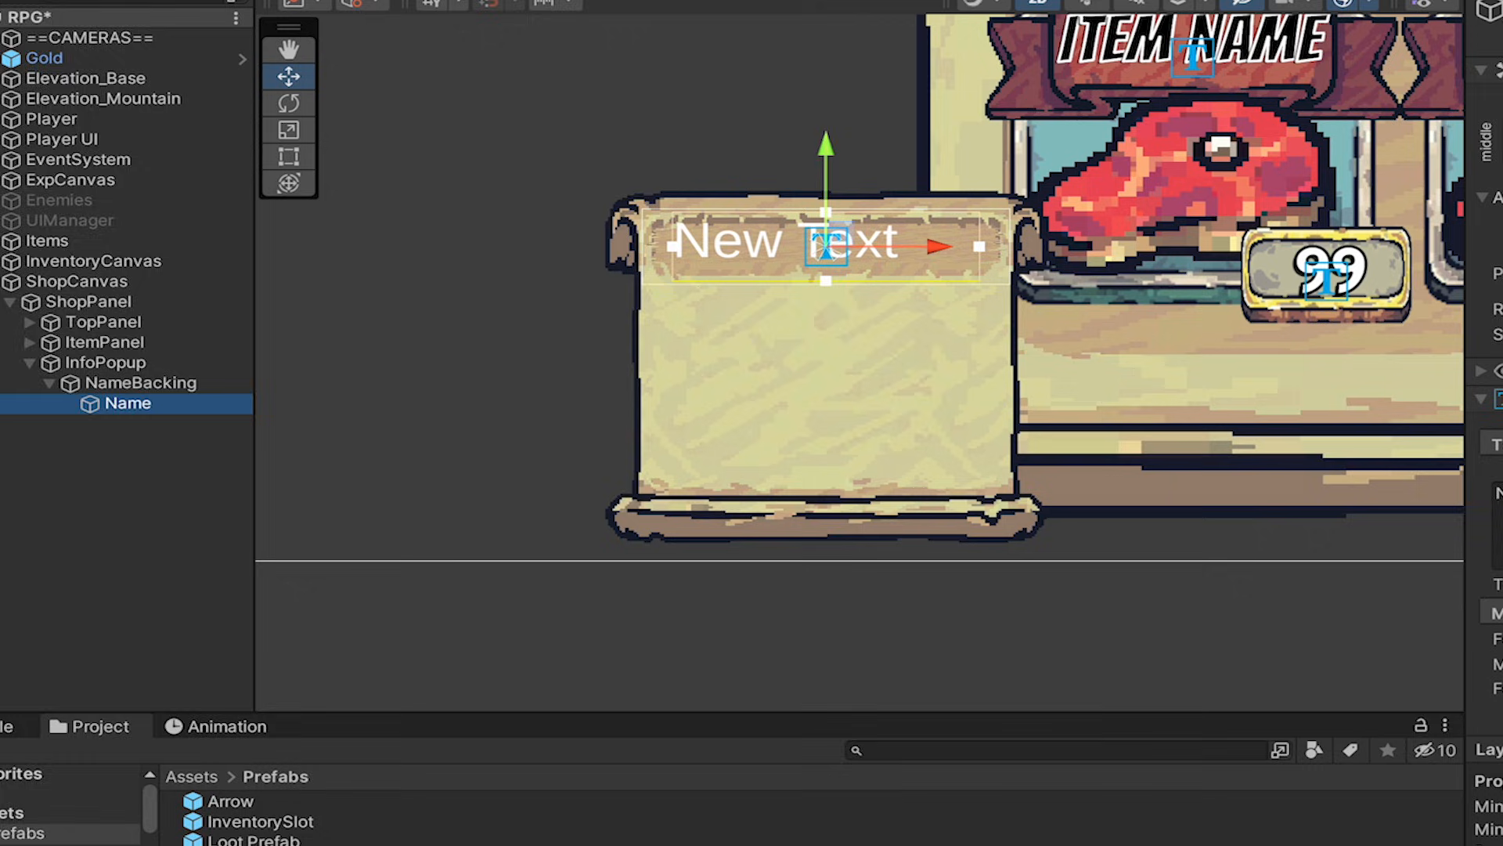
text(Item Name)
text(15)
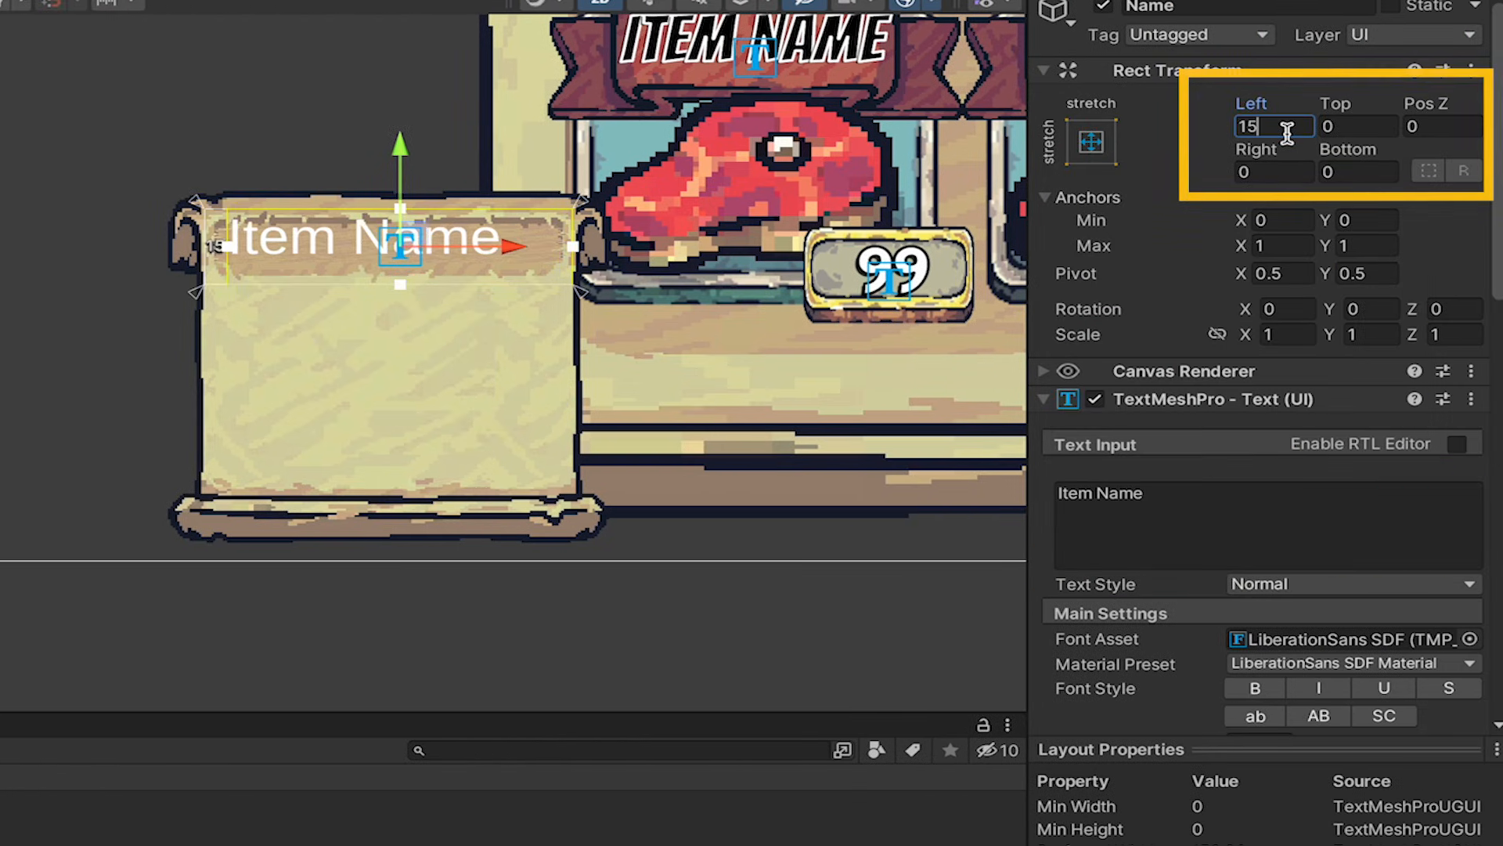
scroll(down, 3)
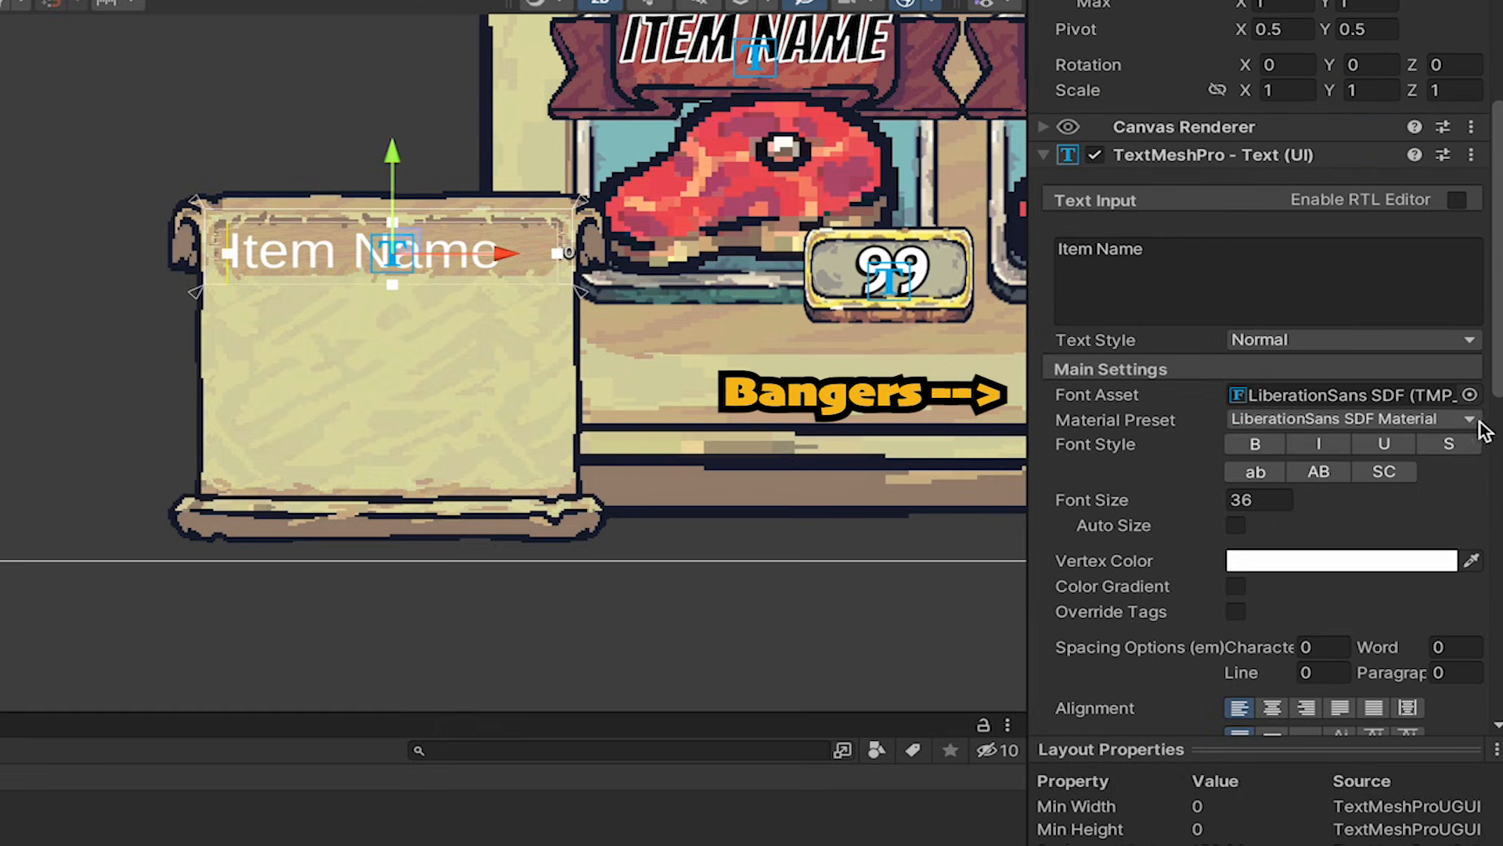
click(1346, 561)
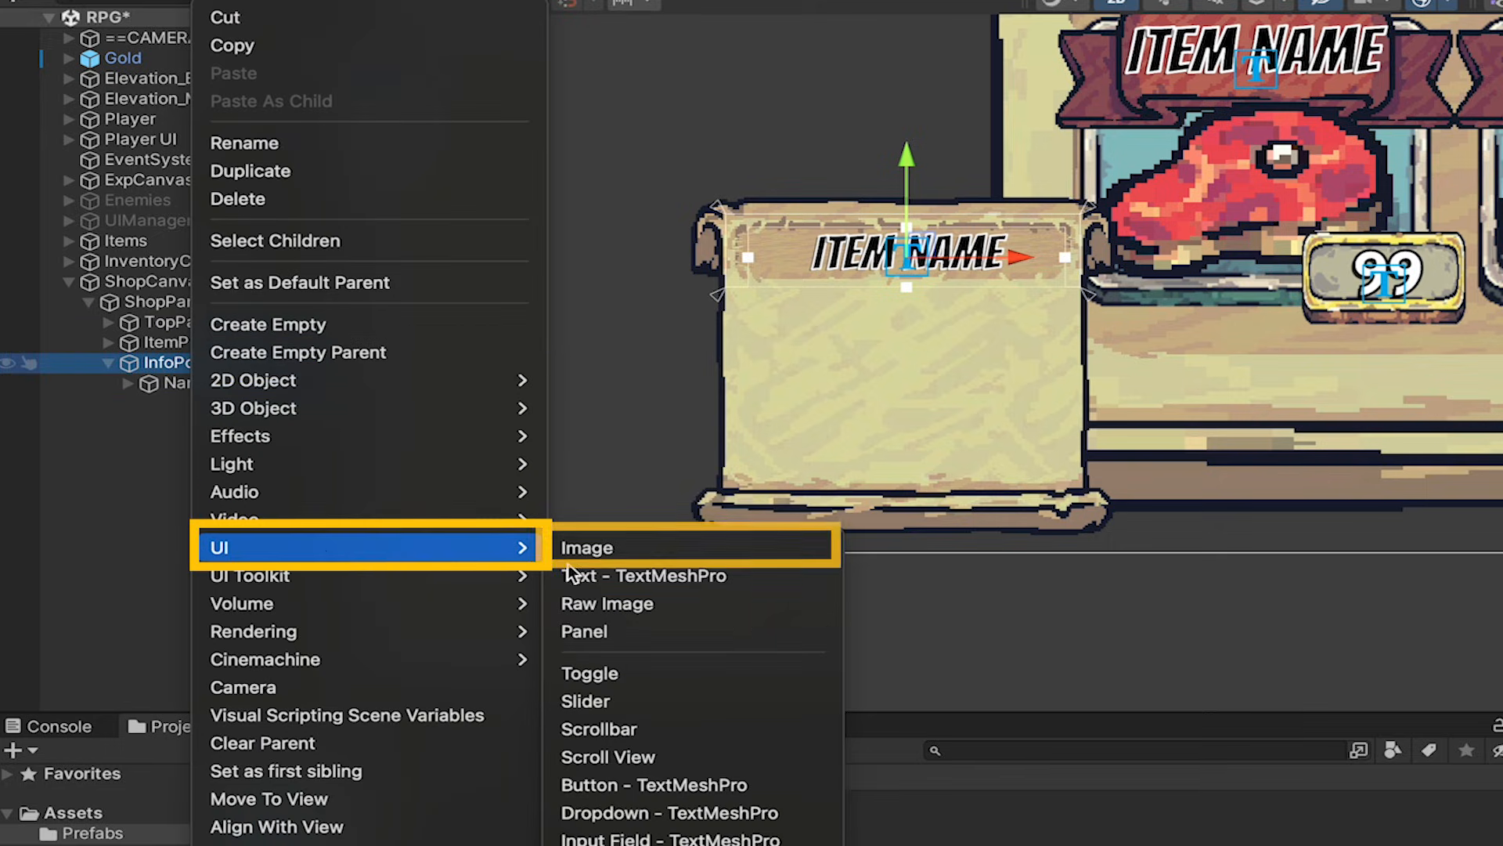
Step: Add a Carved_9Slides Description panel with stretched 'Stuff about the item' text at Bangers size 16
click(586, 548)
text(carved)
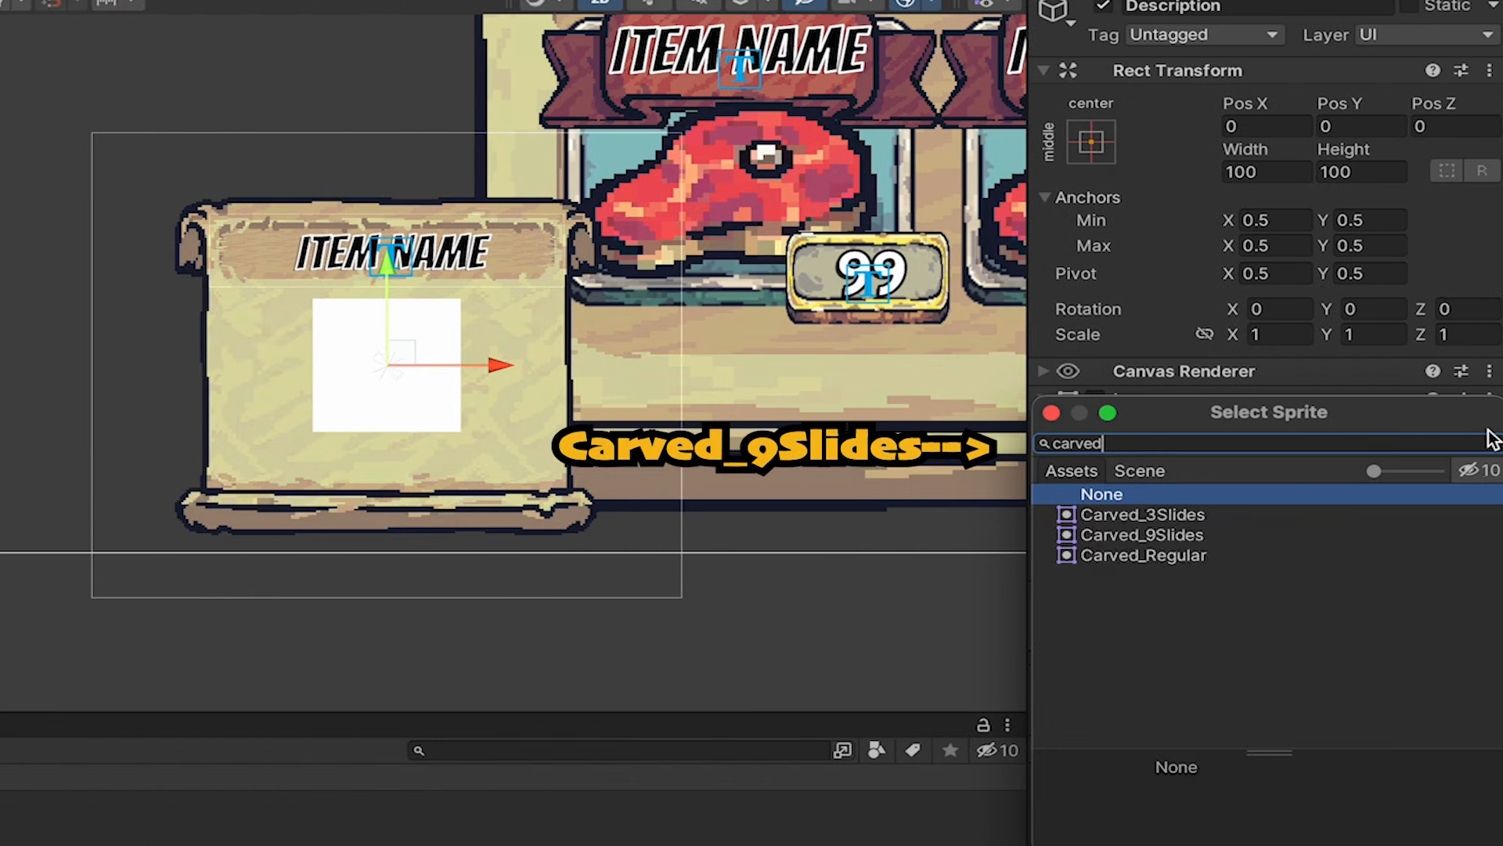
click(1142, 535)
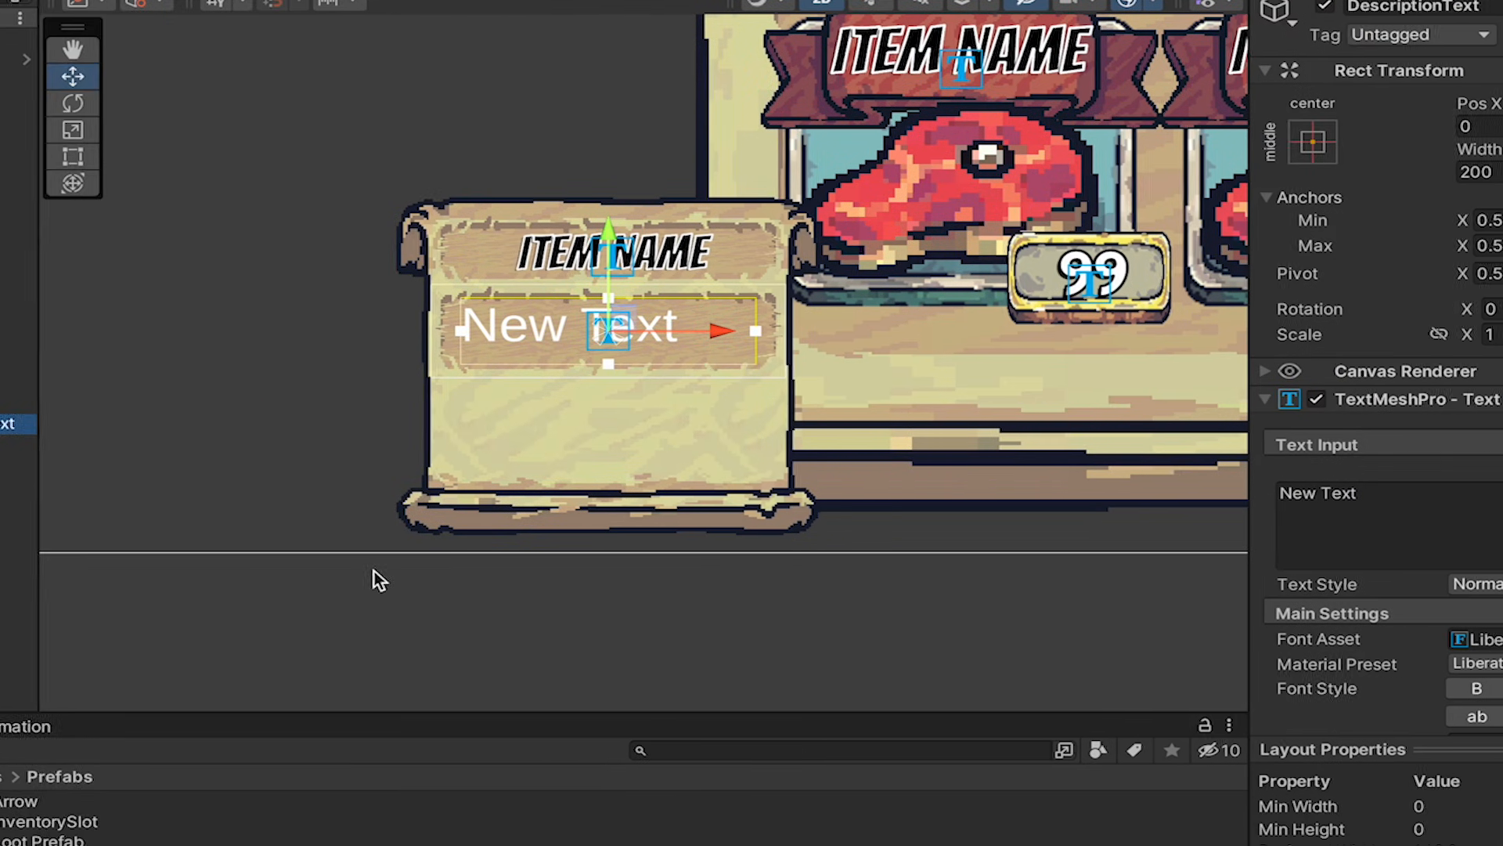
text(Stuff about the item)
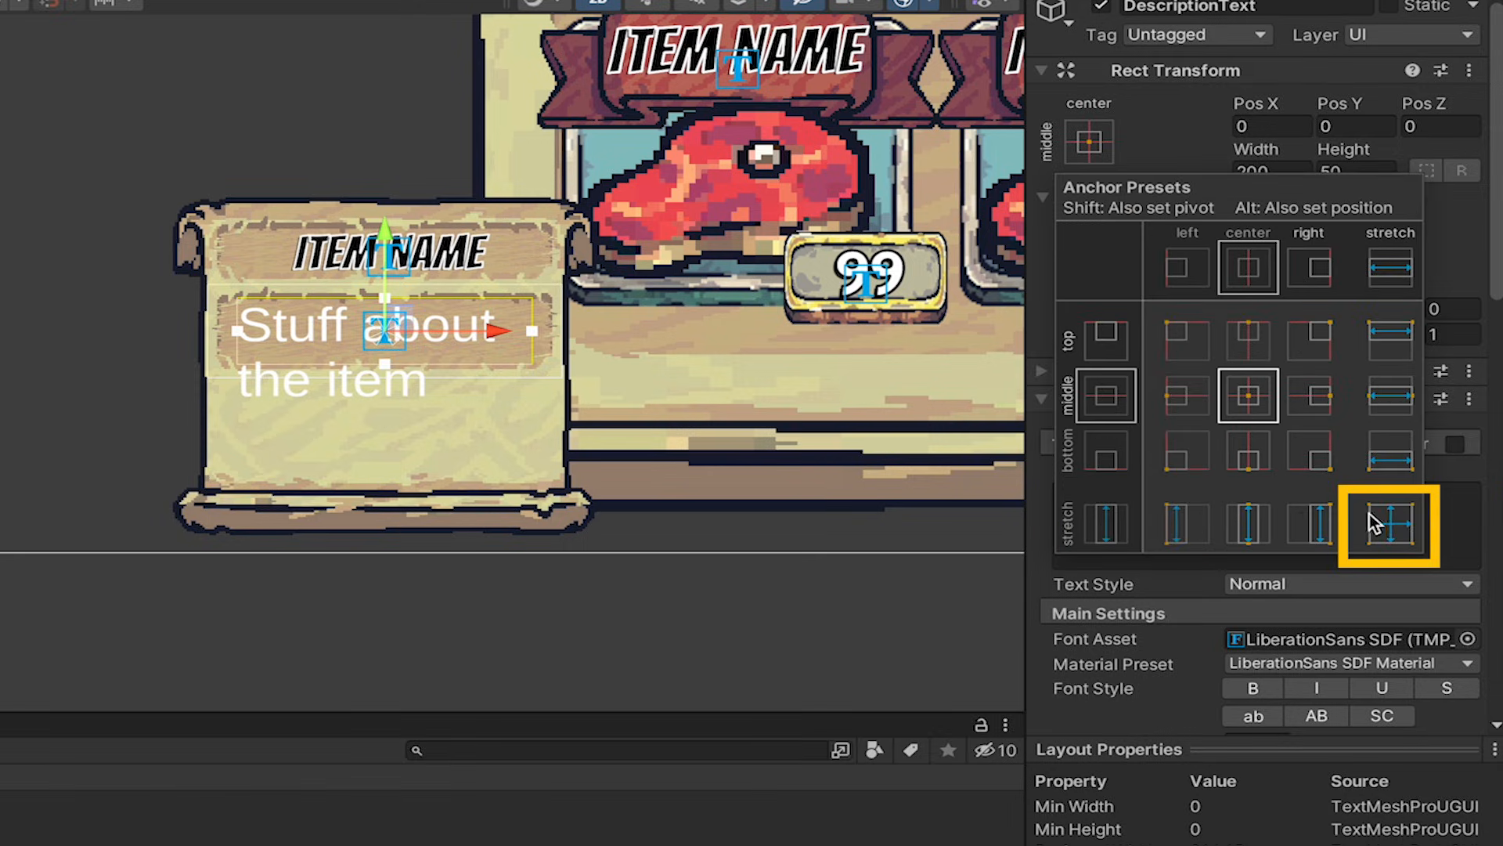
click(1388, 523)
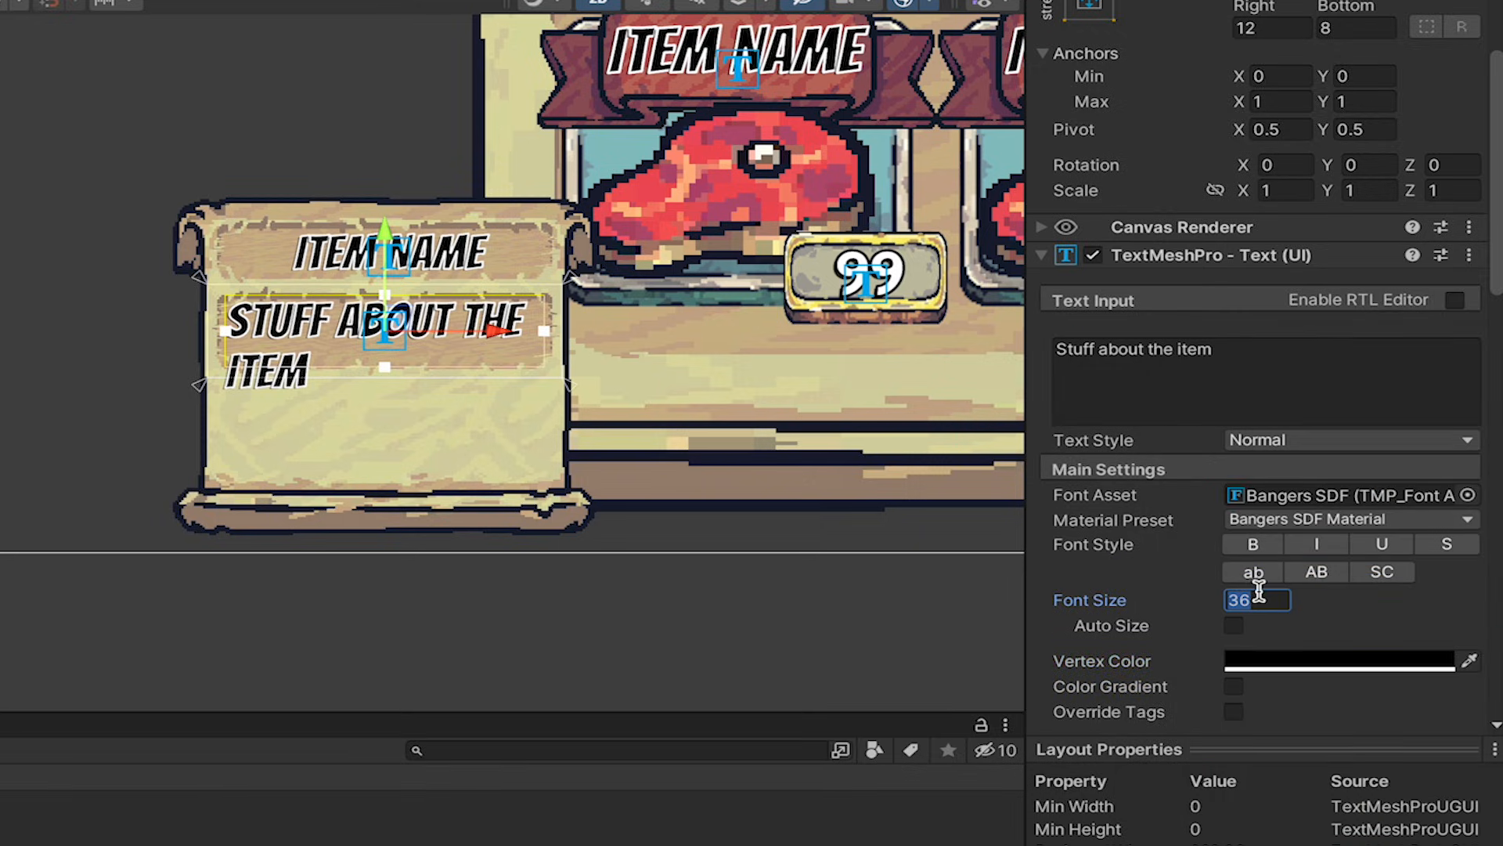
text(16)
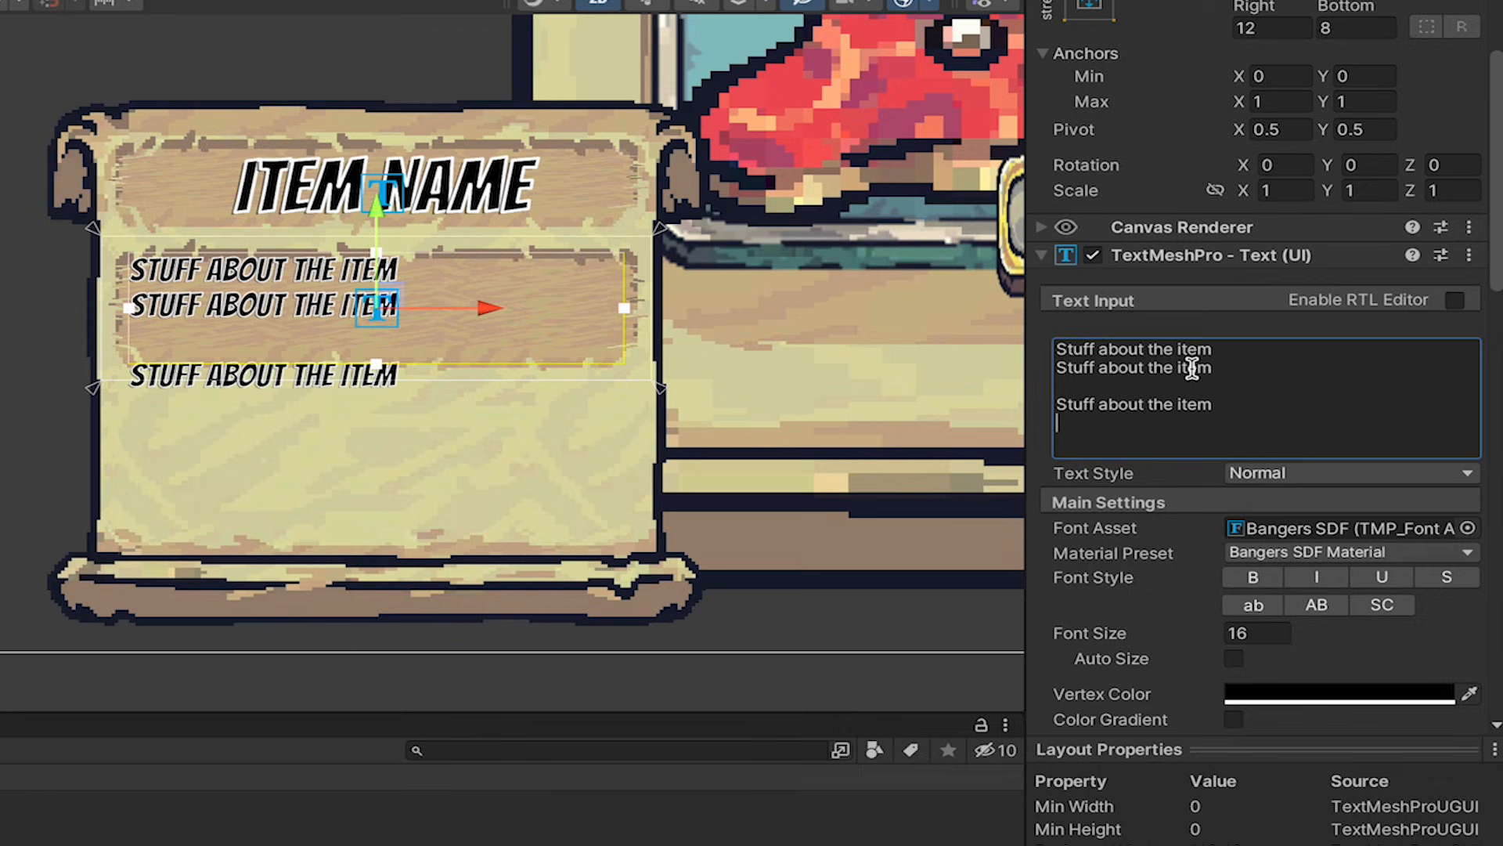
key(Backspace)
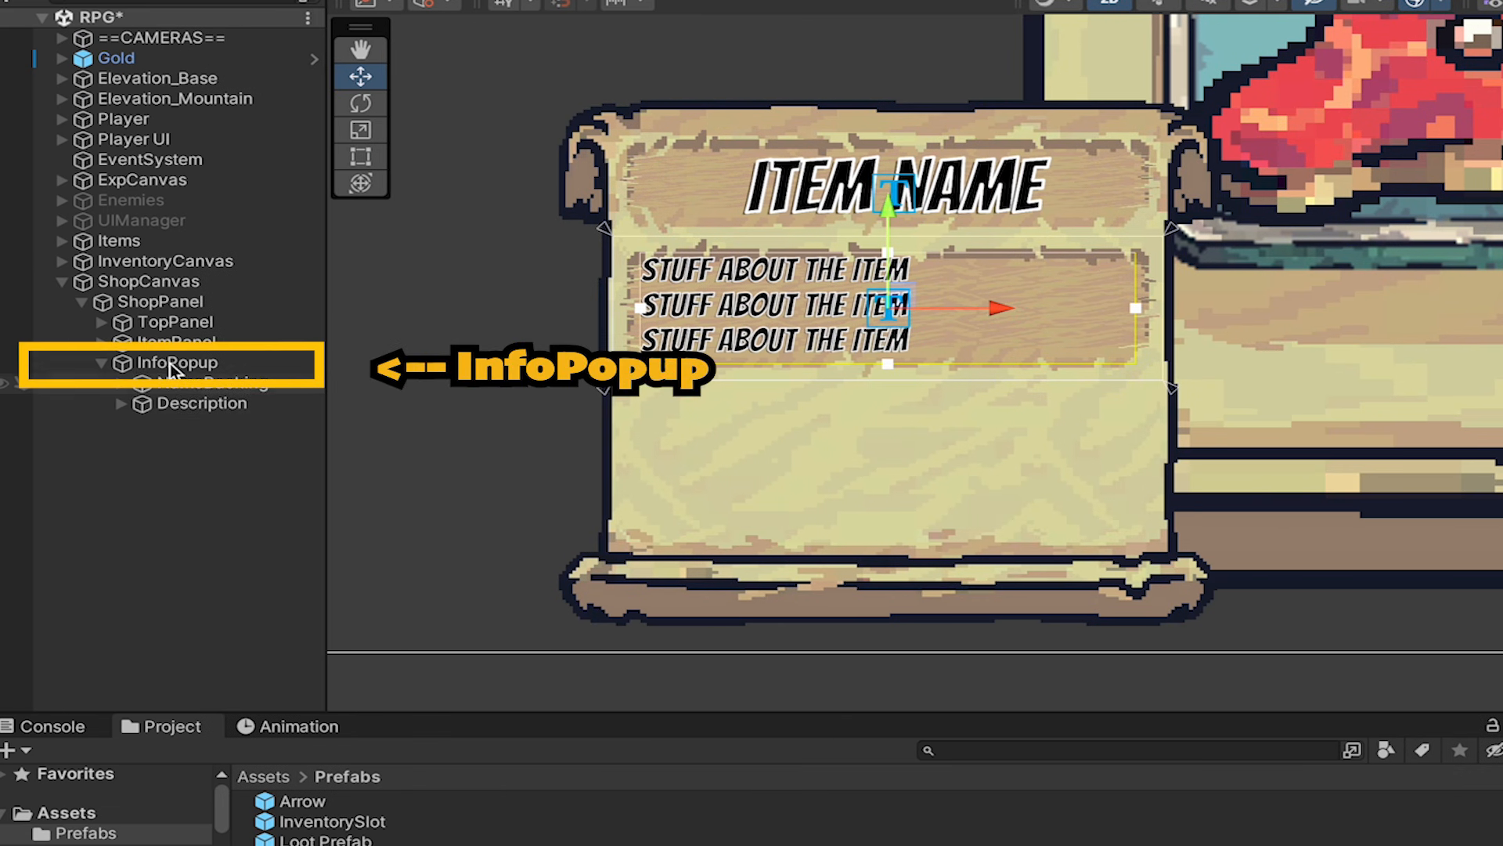
Step: Add a carved Stats panel under InfoPopup with a Grid Layout Group, left padding 15
click(182, 423)
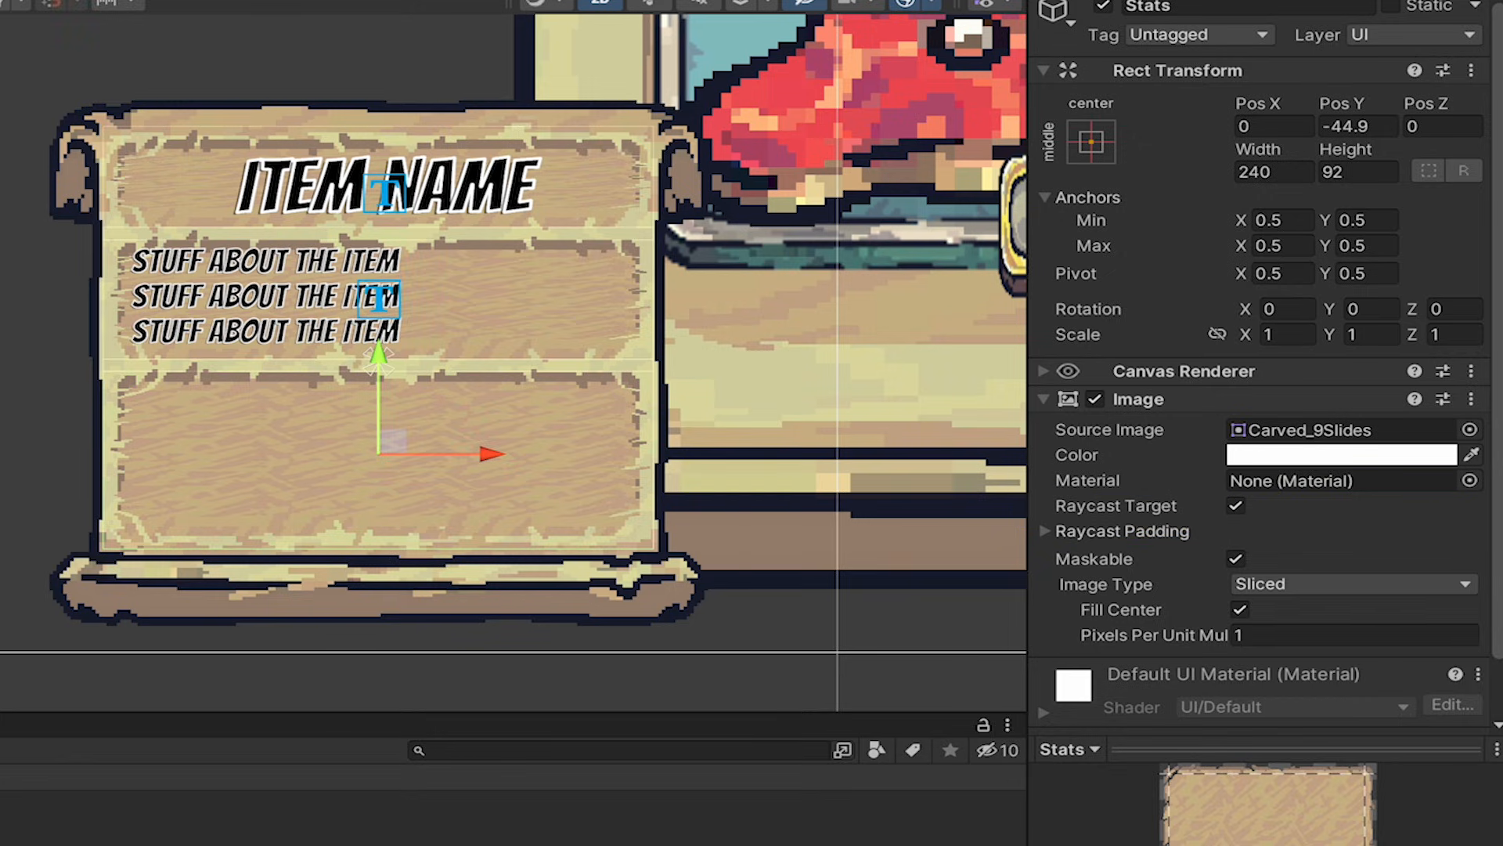
mouse_move(382, 436)
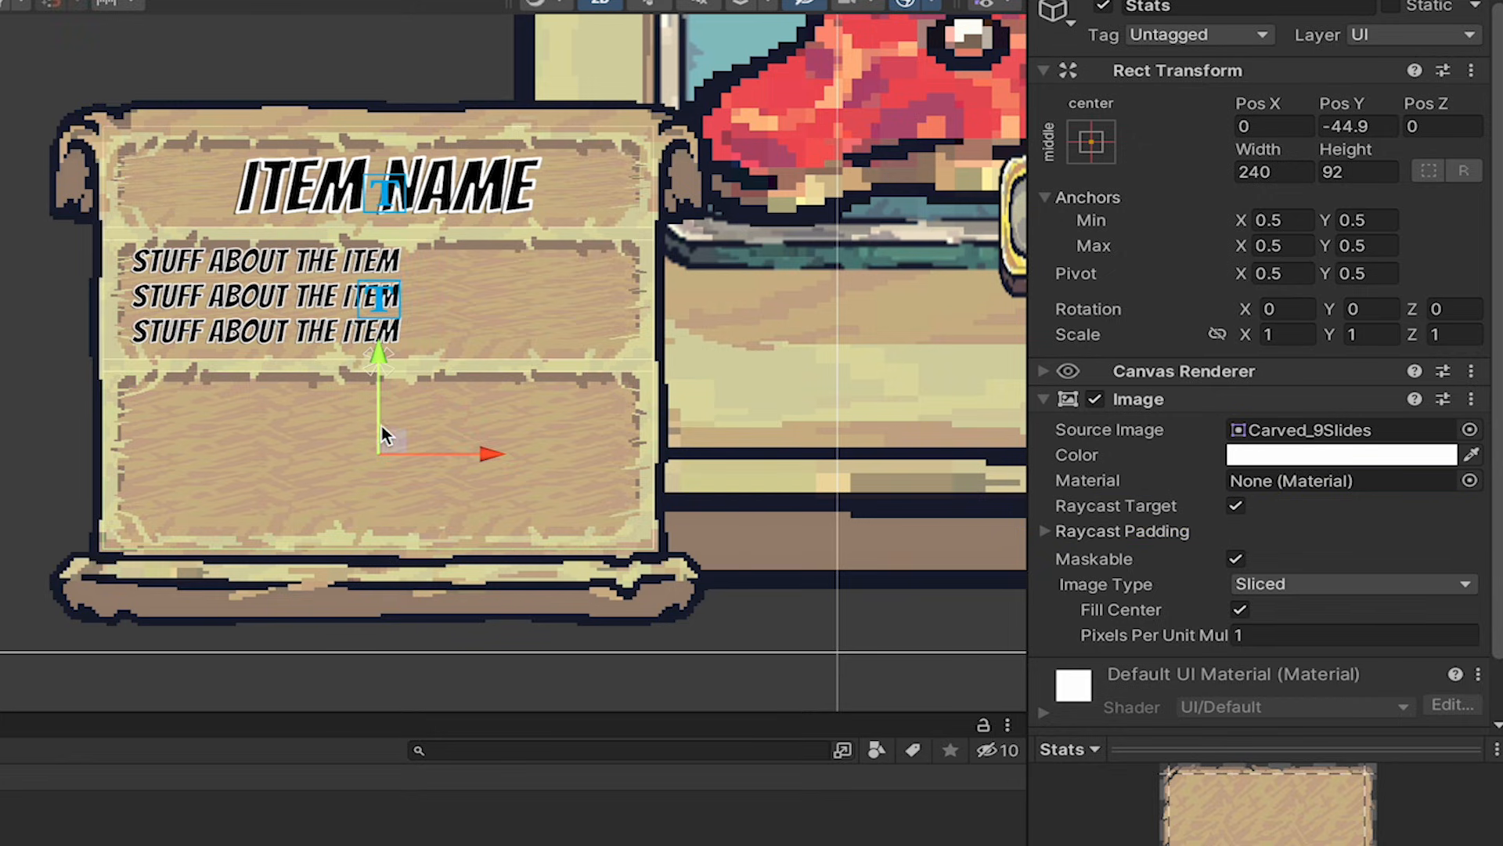
mouse_move(390, 478)
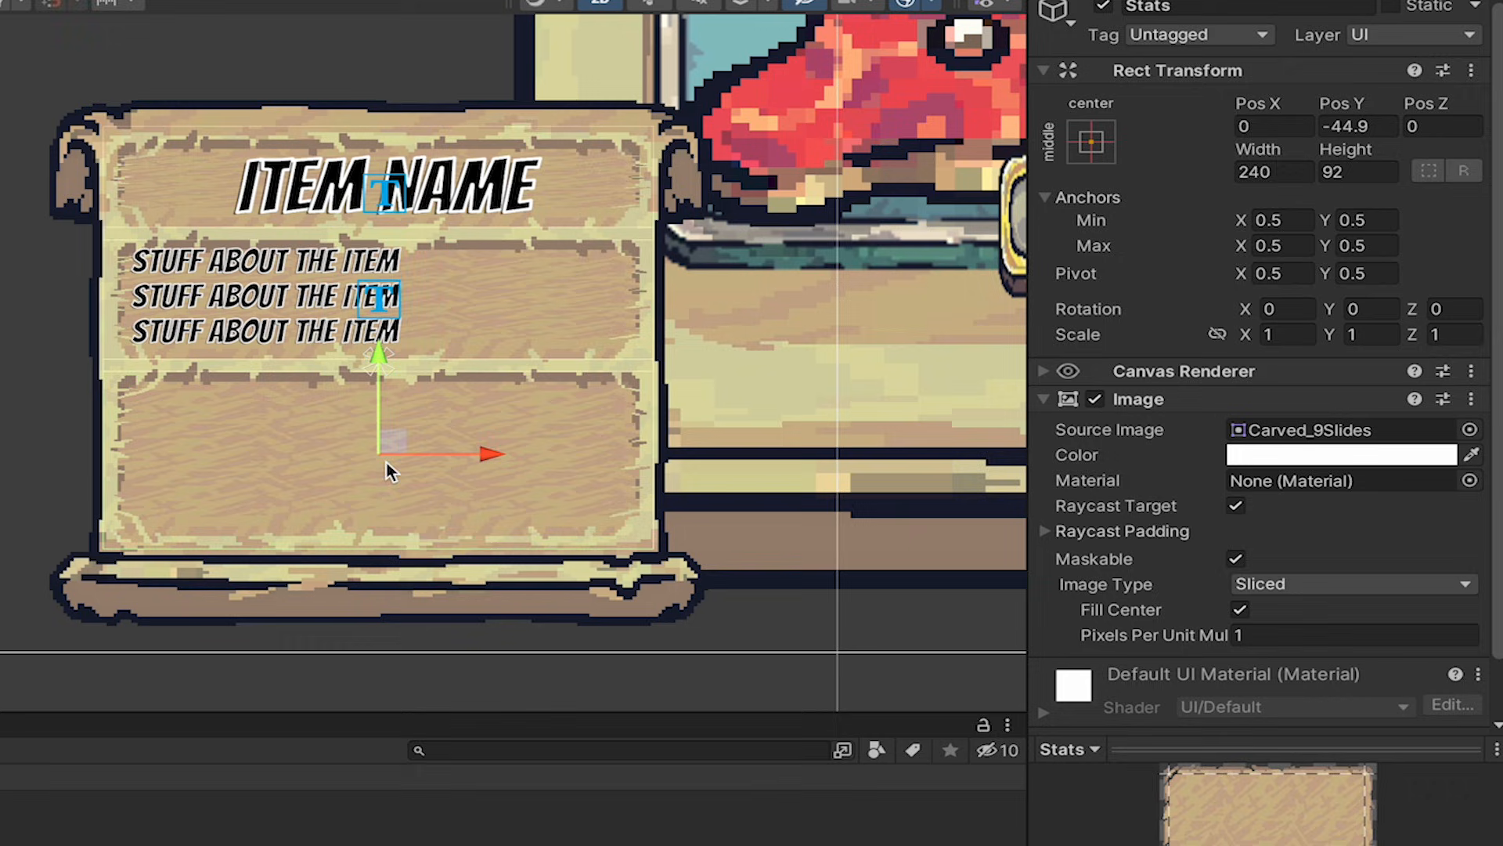
mouse_move(354, 533)
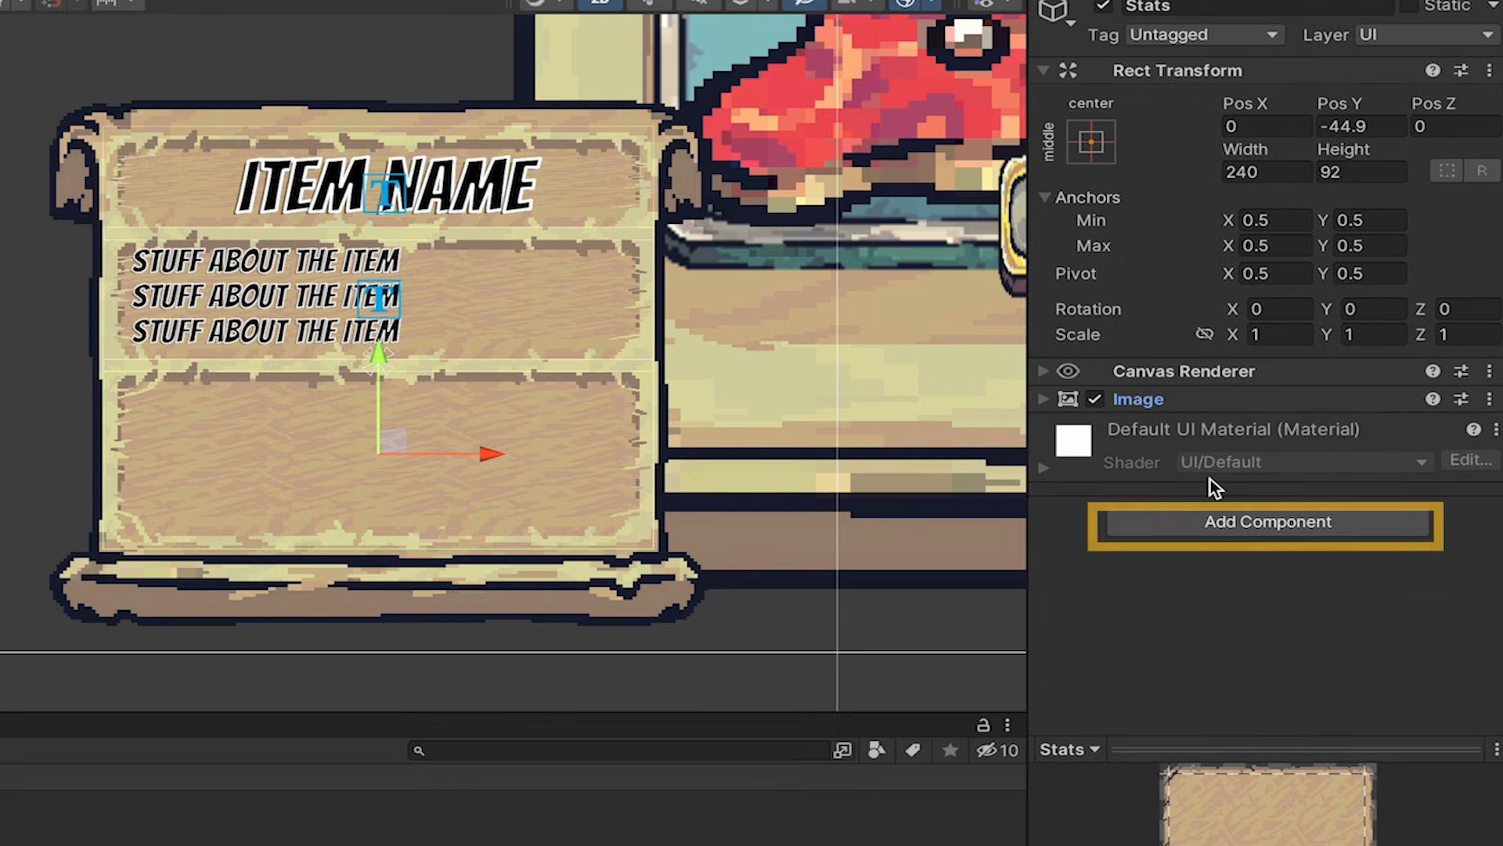
click(1267, 521)
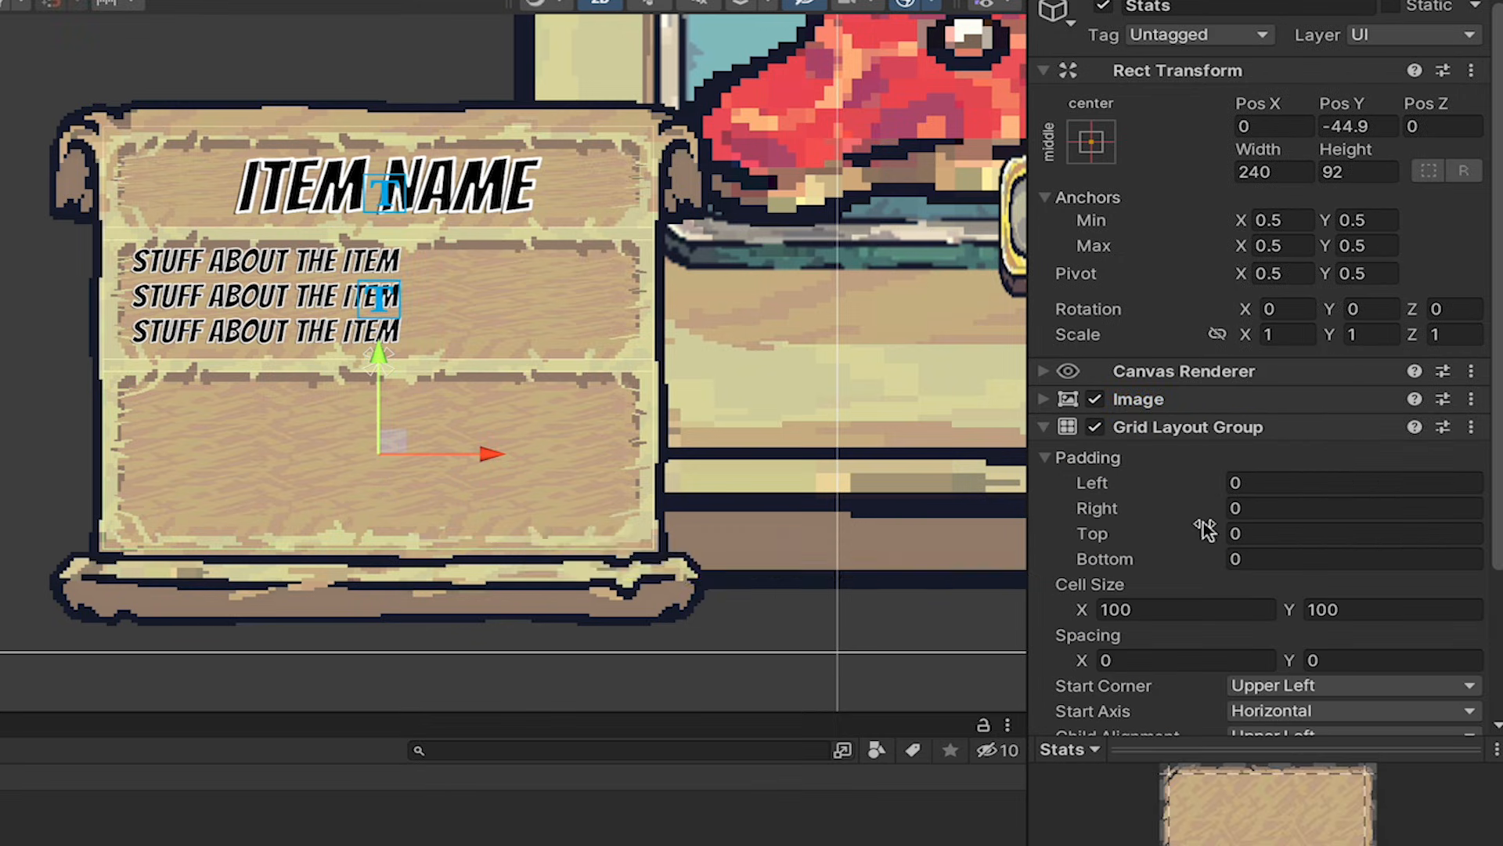
mouse_move(448, 516)
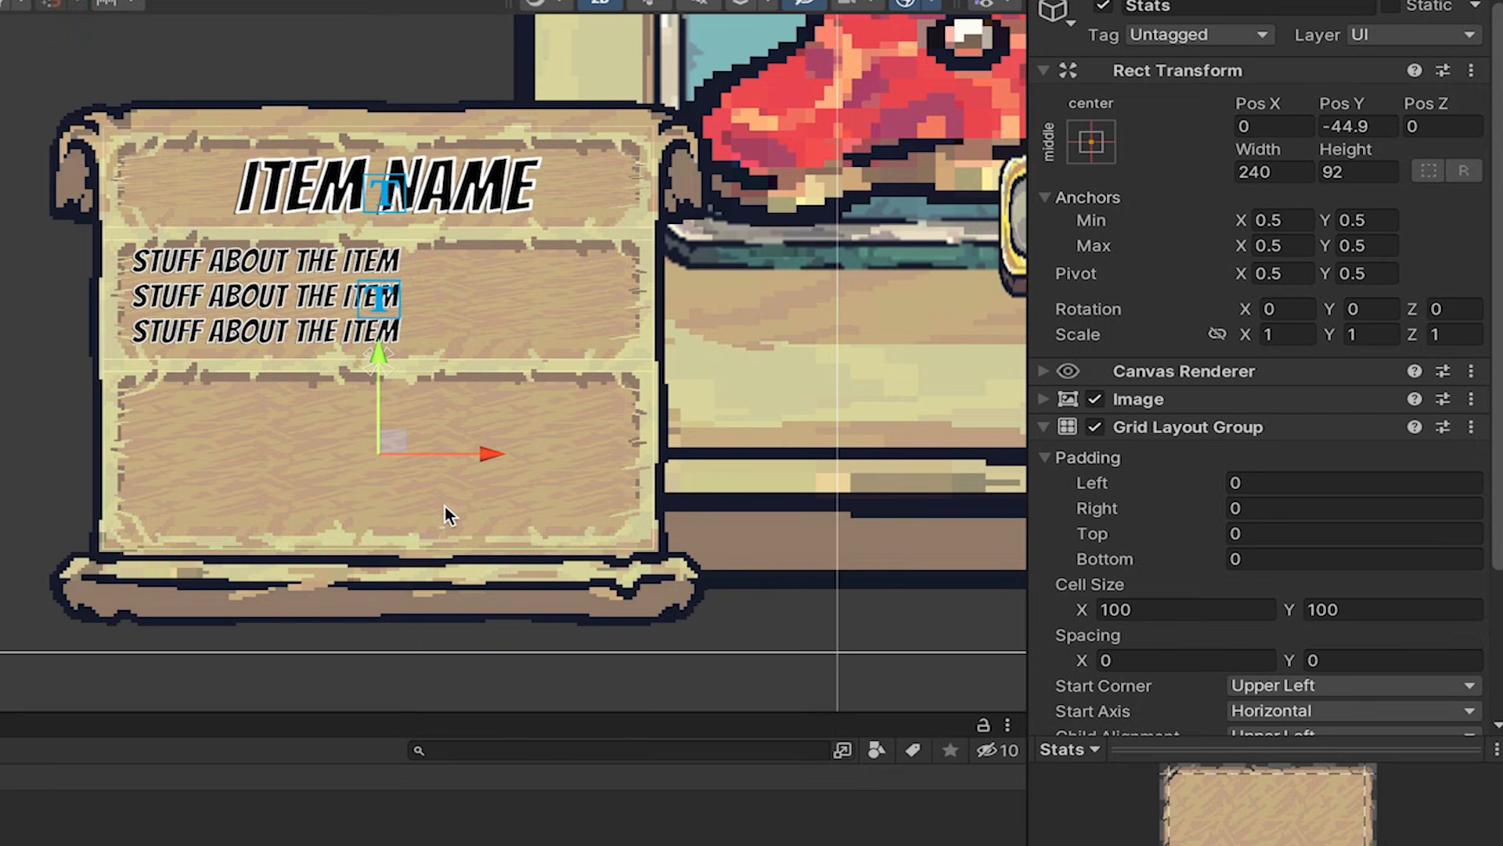
click(1353, 482)
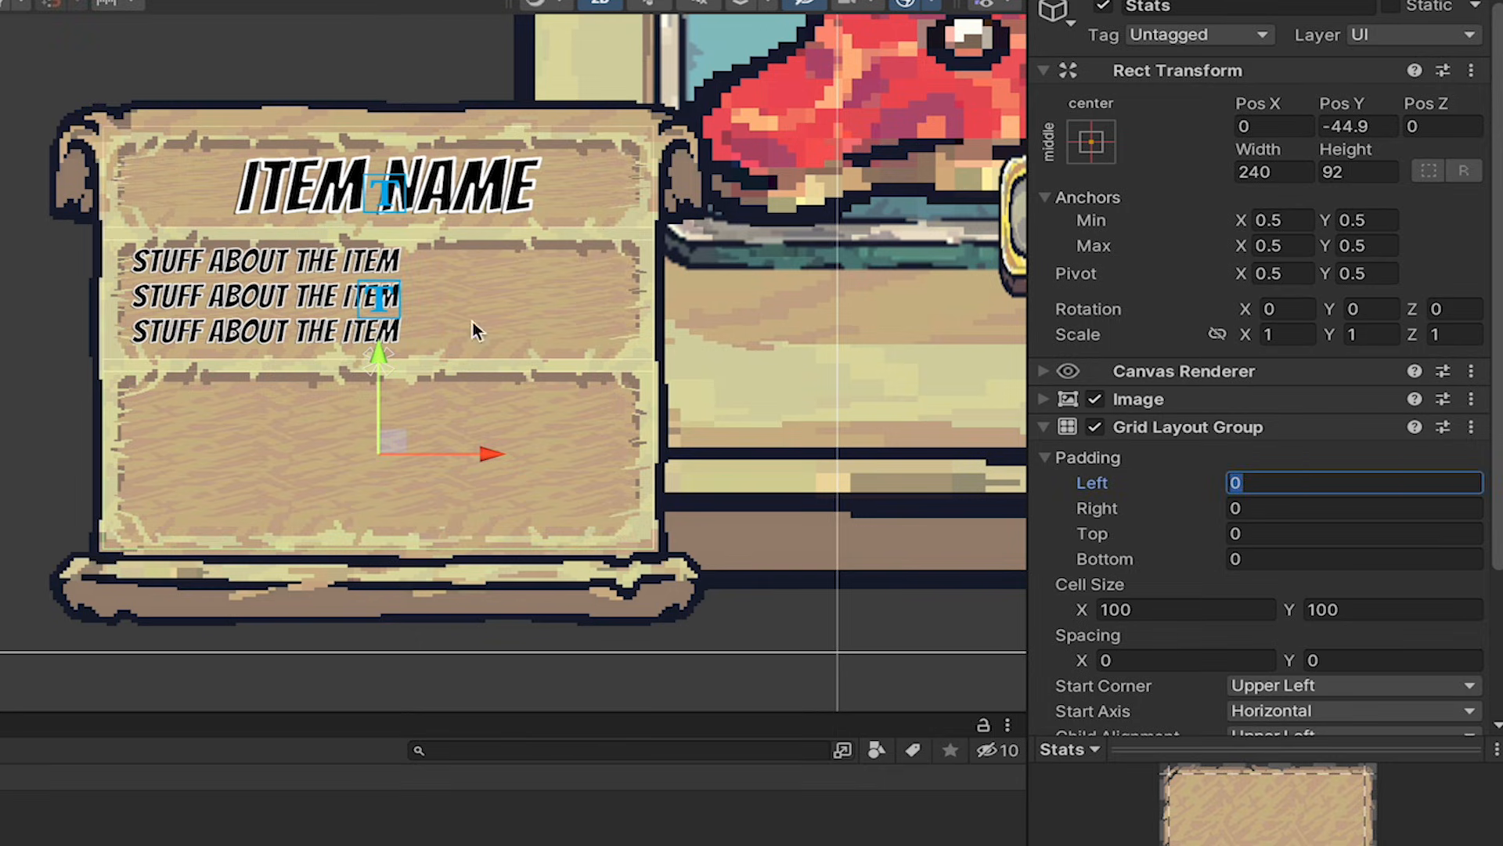
text(15)
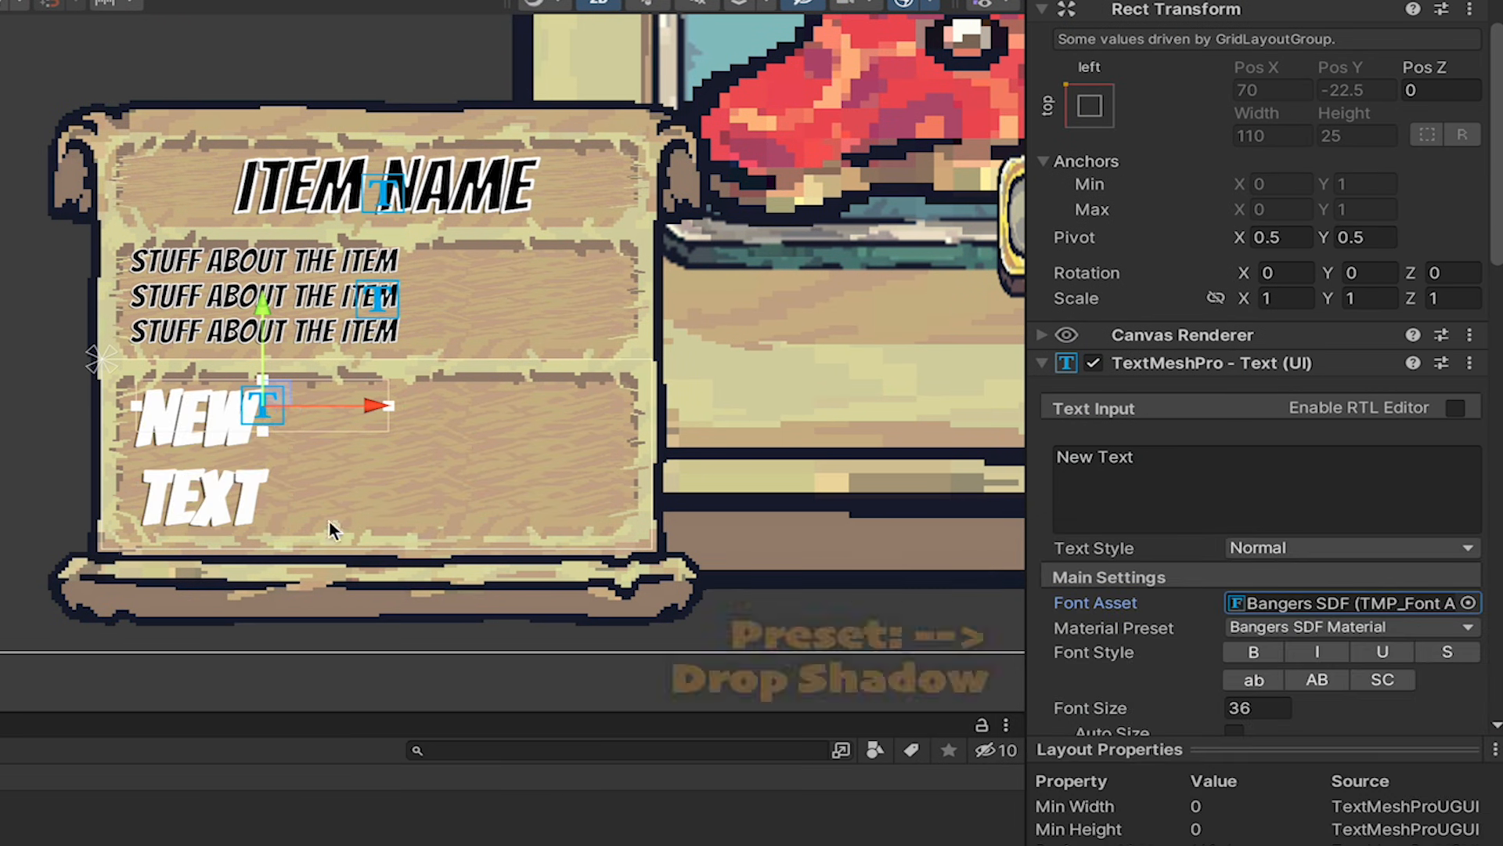
Step: Add a drop-shadow Bangers StatText reading Health +1 and save it as a prefab
click(1350, 626)
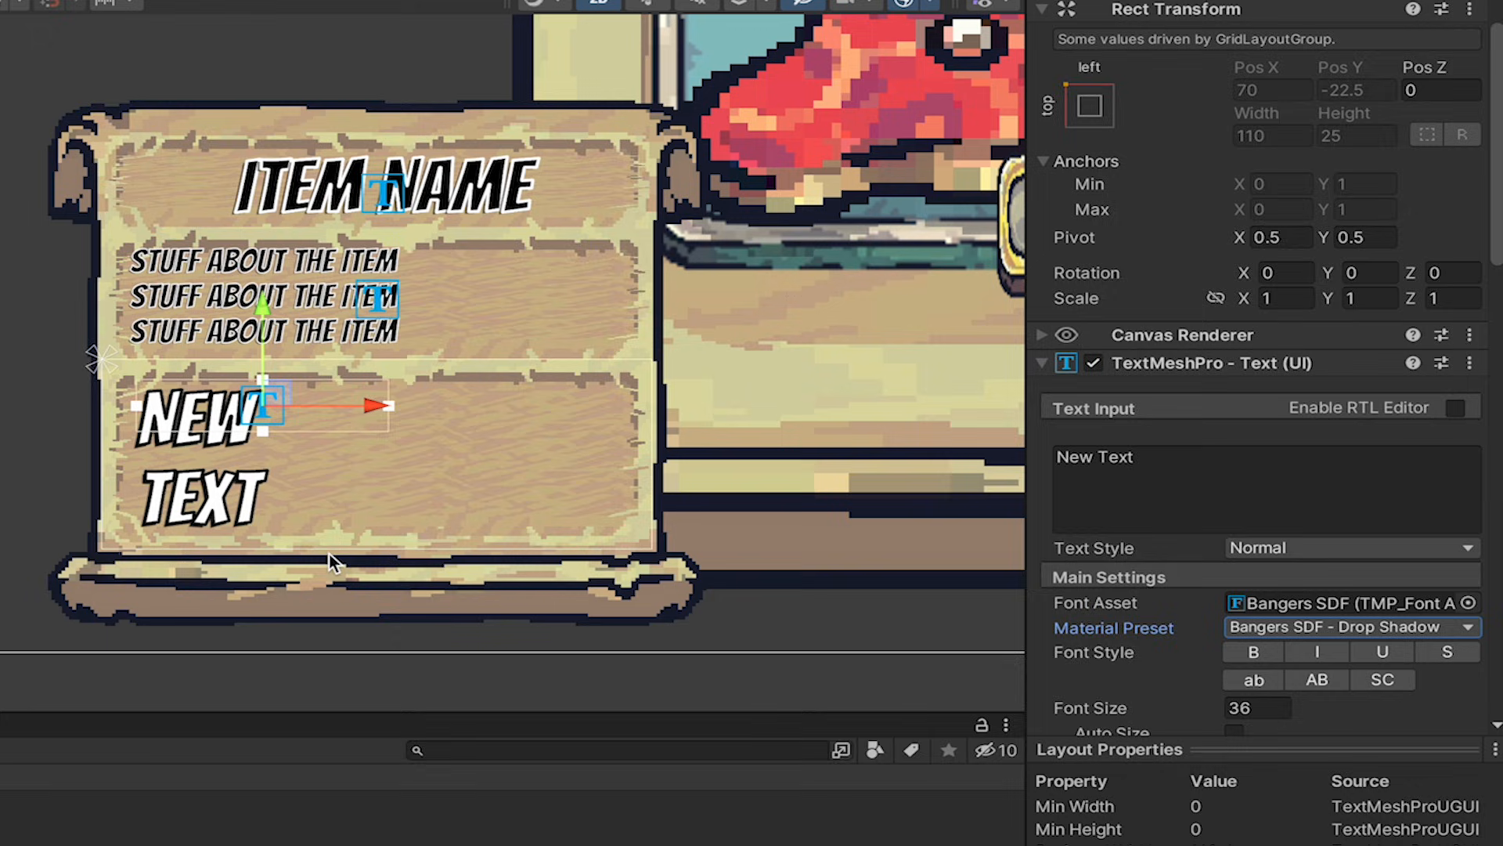
text(Health)
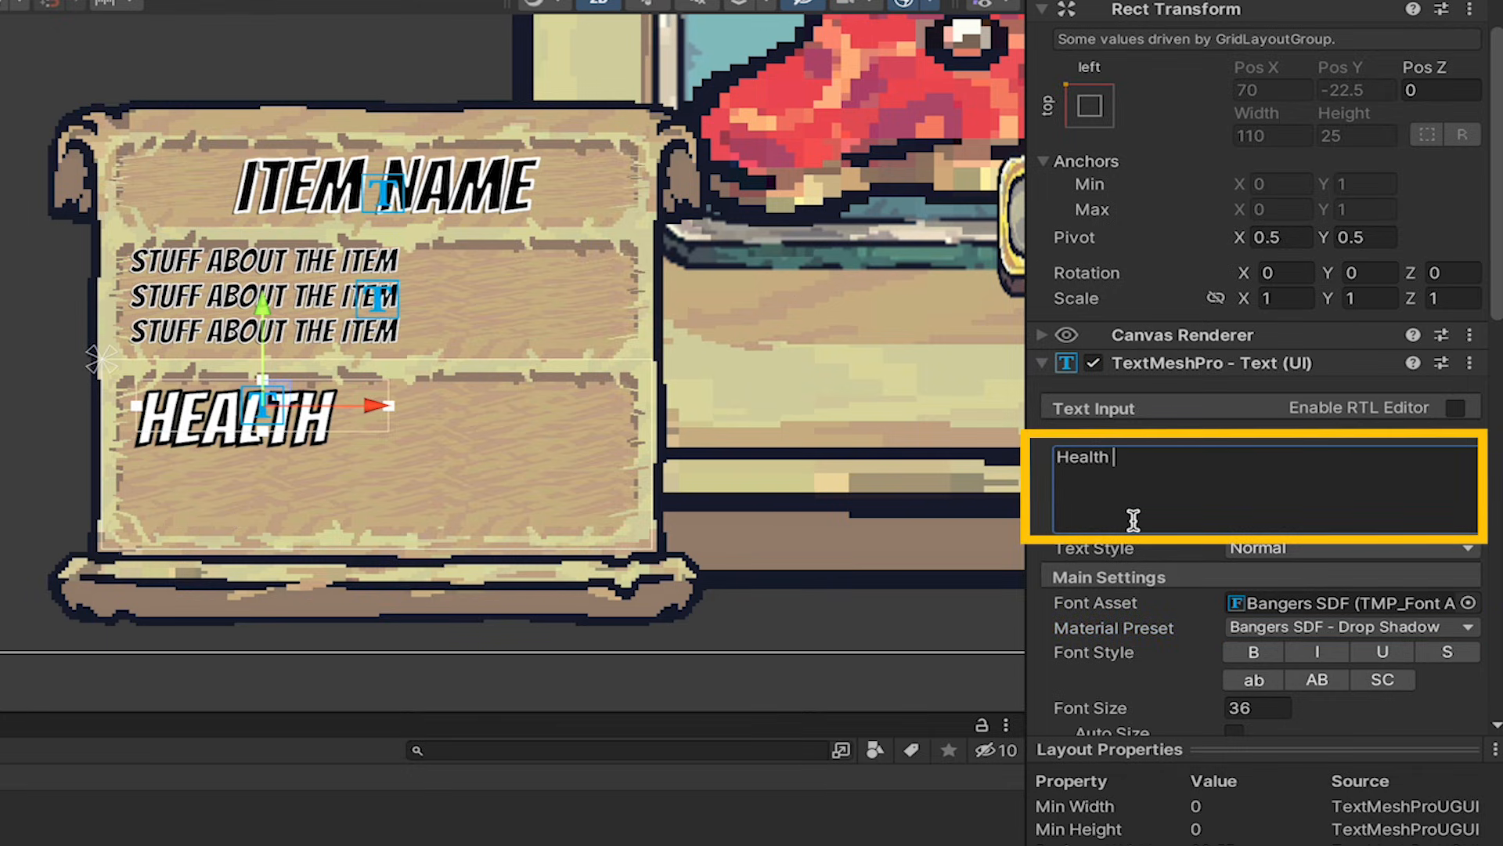
text(+1)
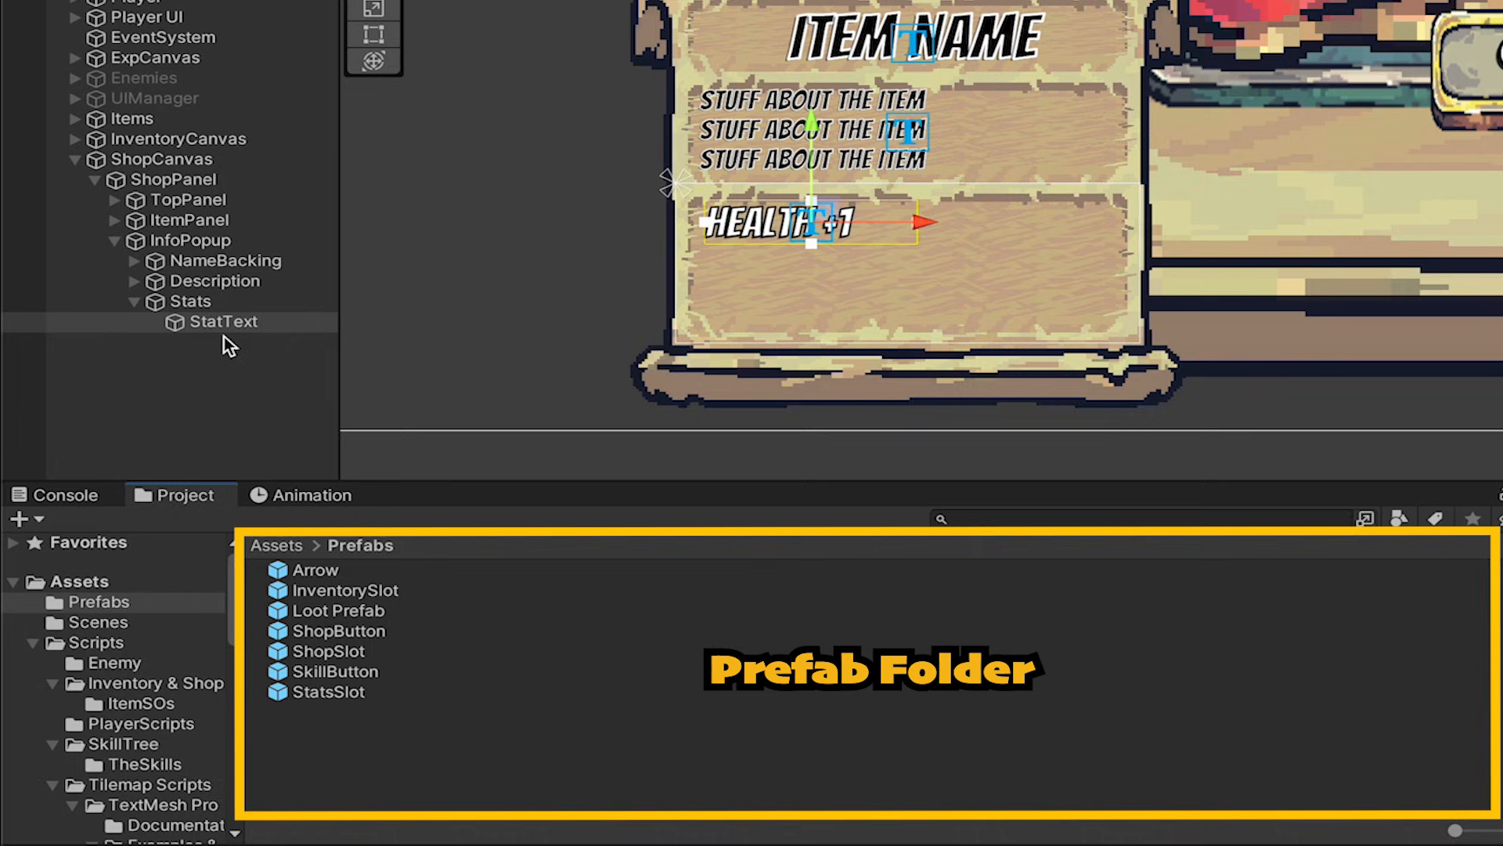
drag(222, 321, 365, 710)
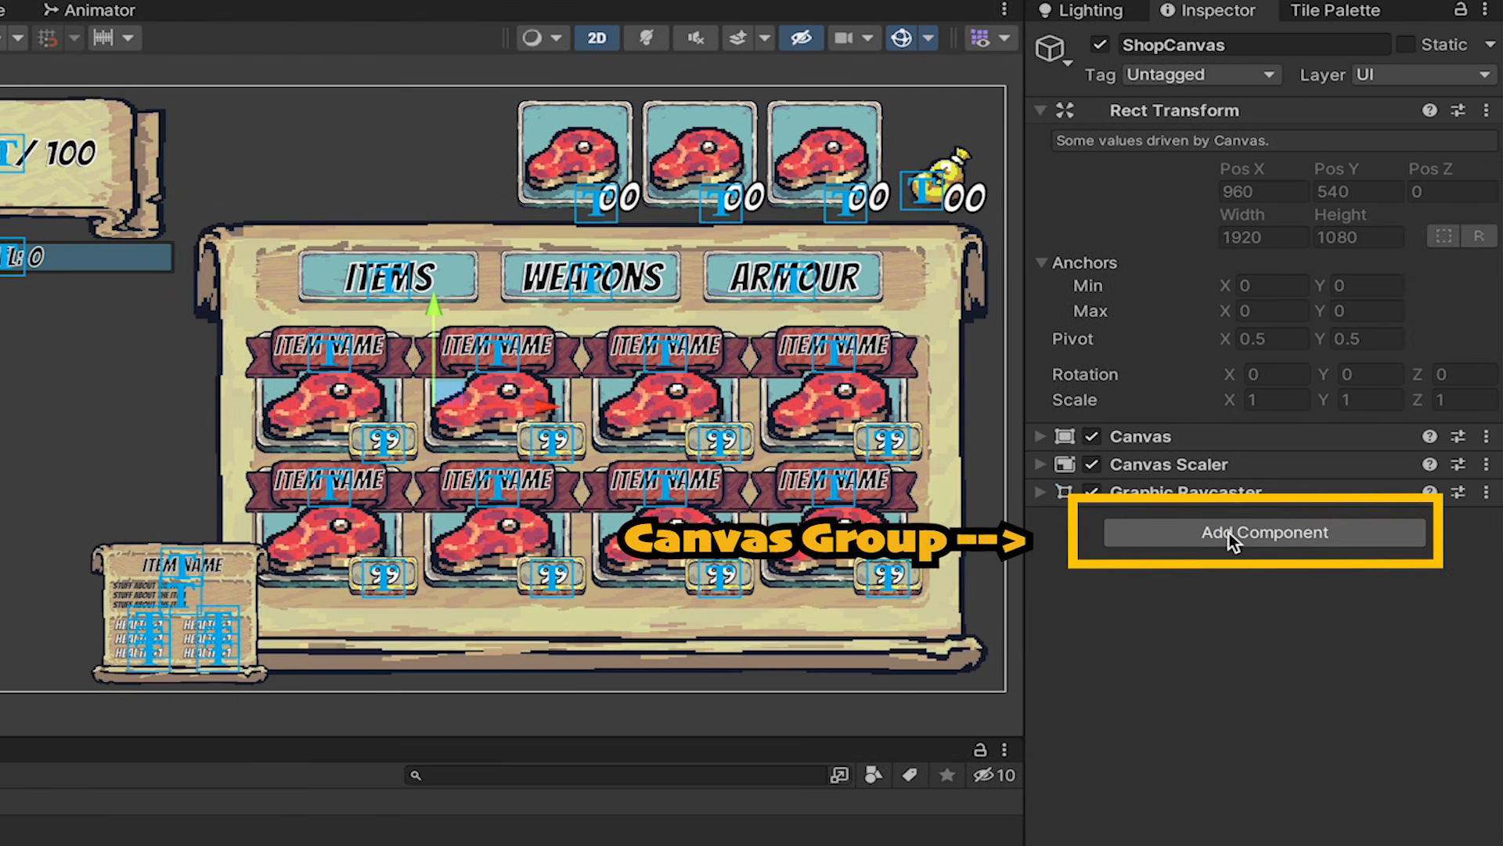
Step: Give ShopCanvas a Canvas Group, test alpha 0 then 1, and preview in the Game view
click(1265, 532)
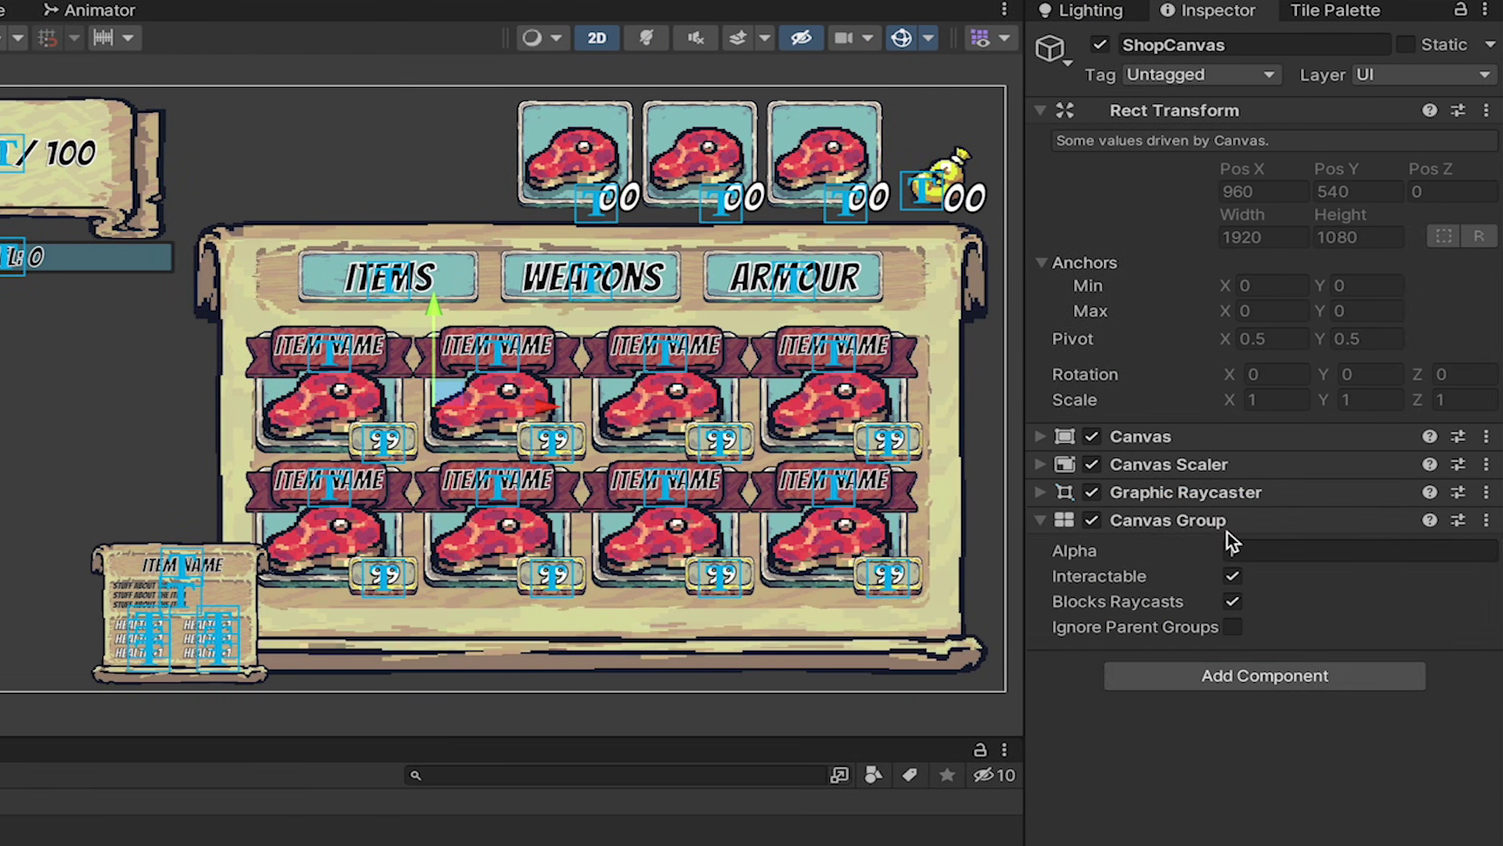
text(0)
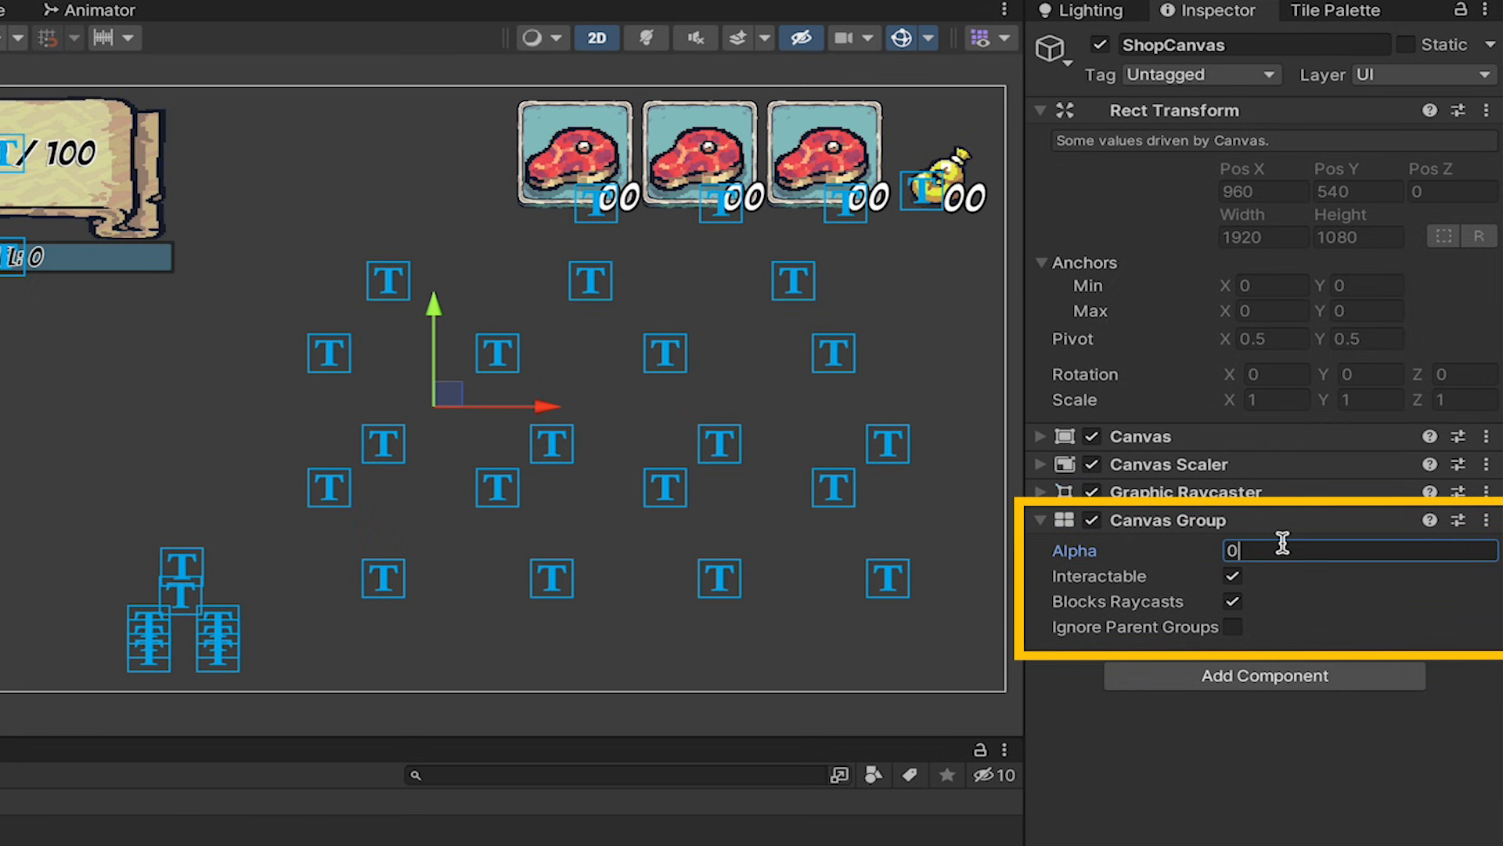
text(1)
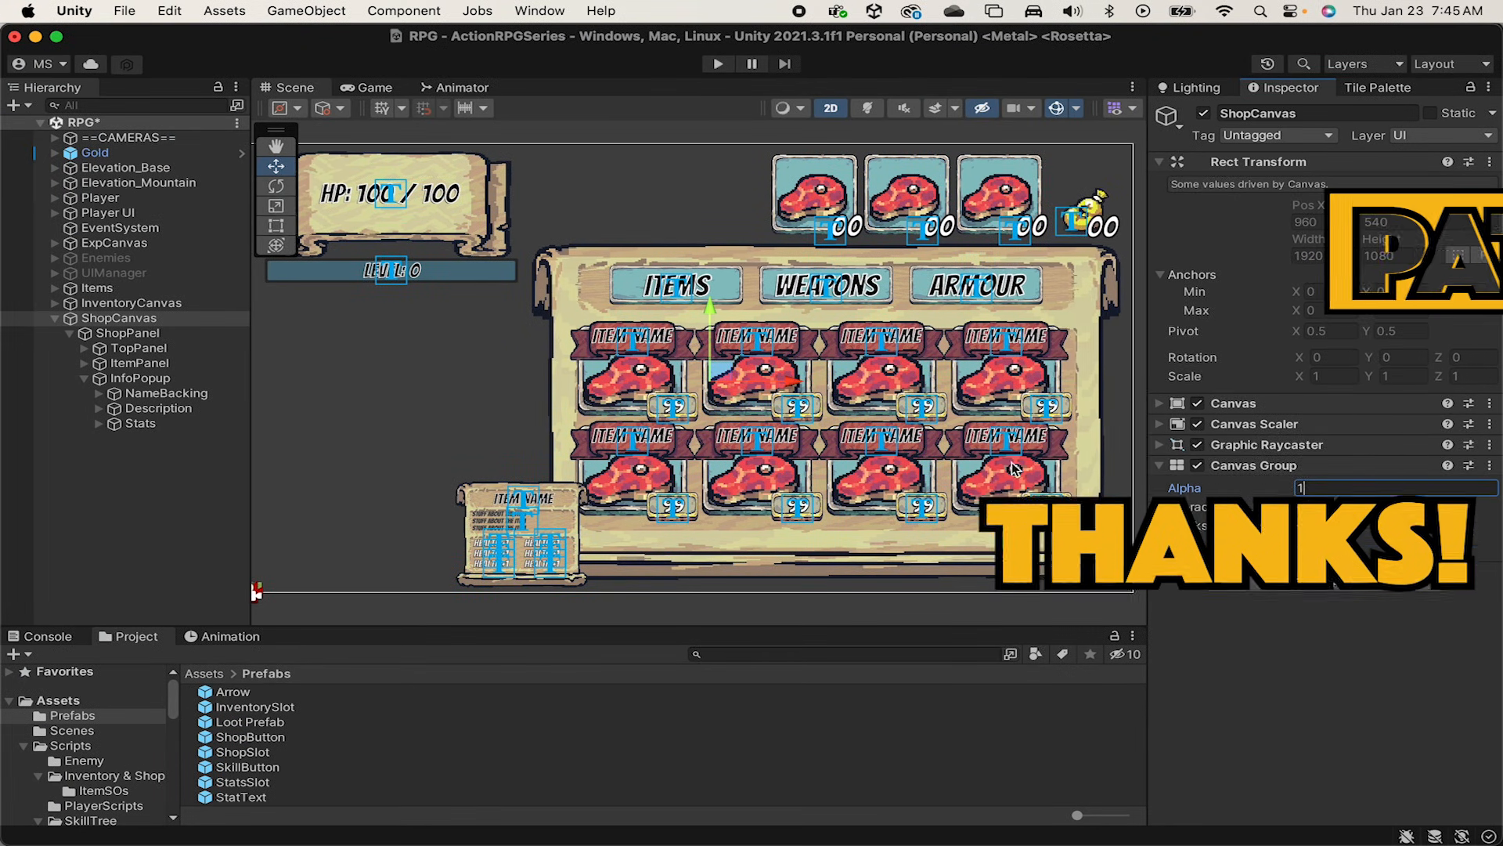
click(373, 87)
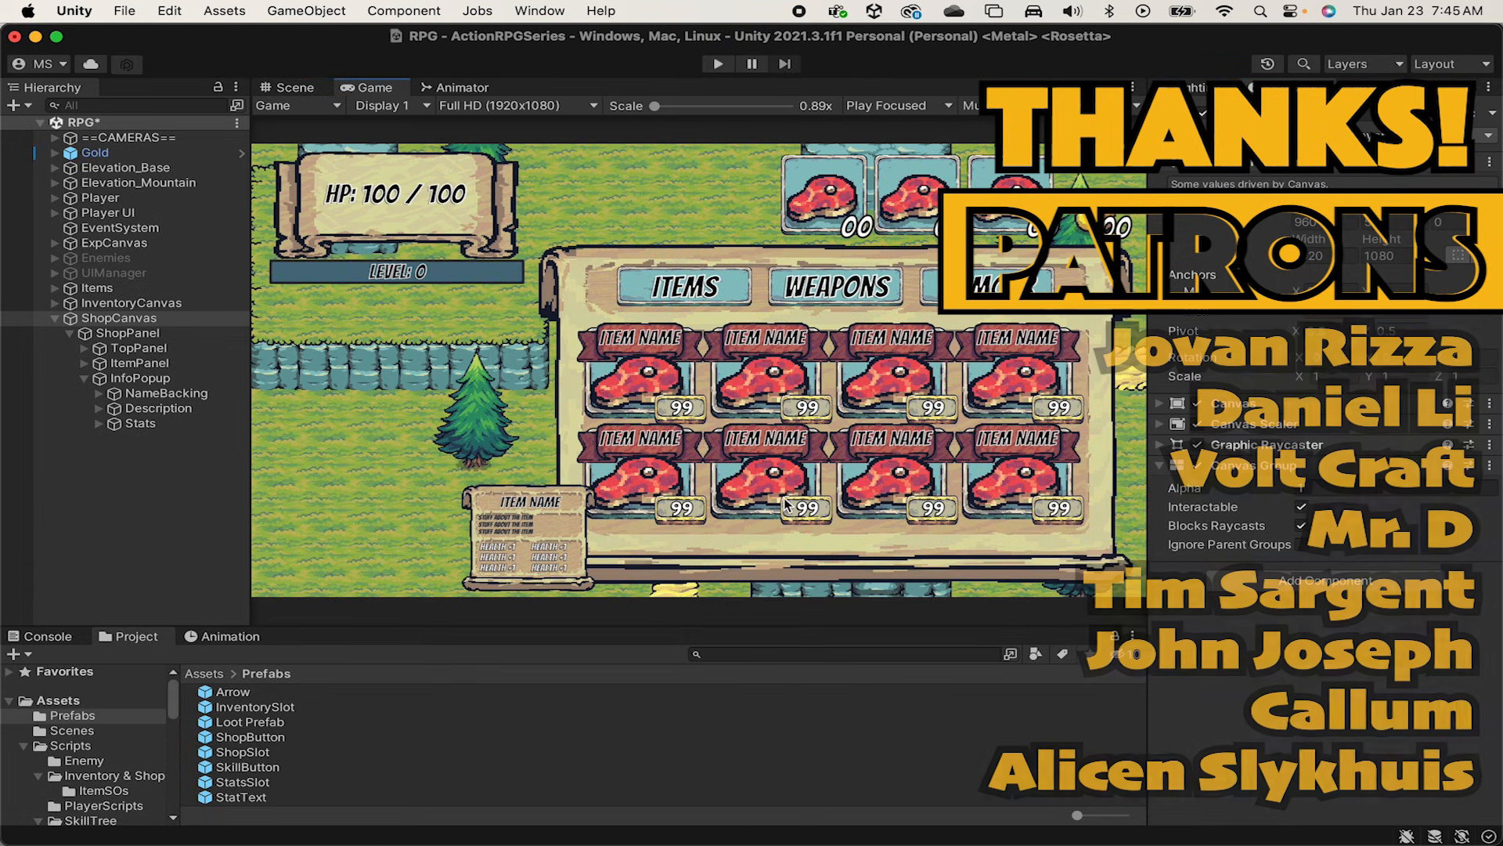